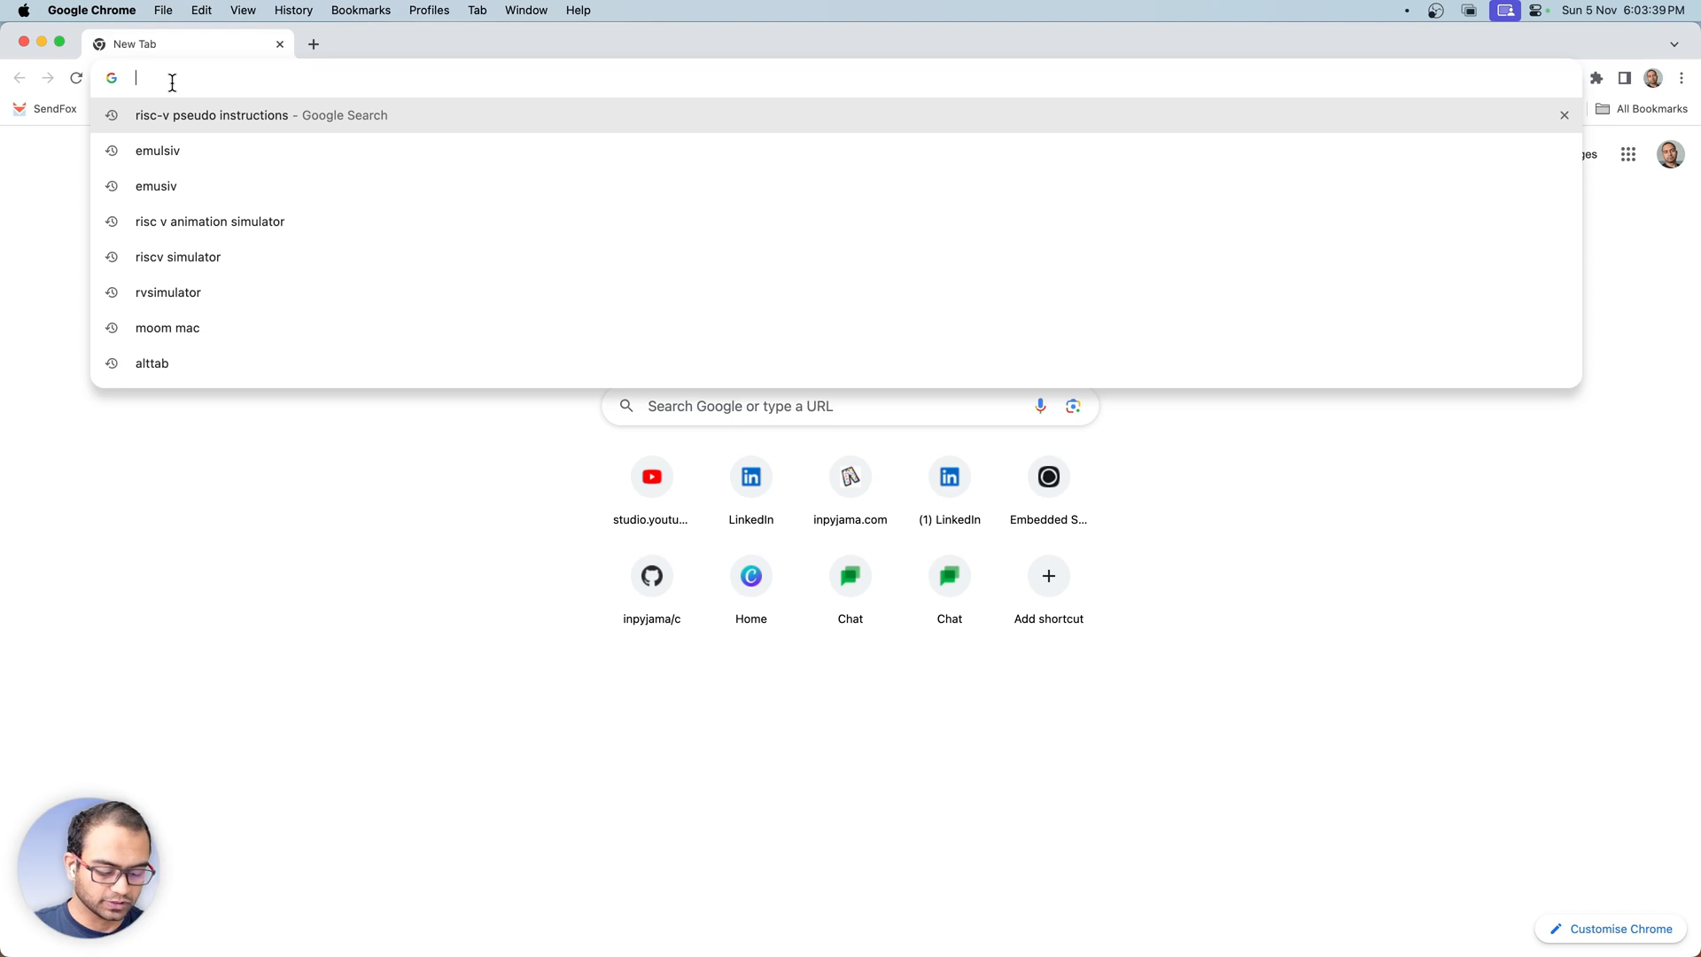
# - Find c-ninja-listings and open its fantastic space telegram codespace in the browser
pyautogui.write('c-ninja-listings')
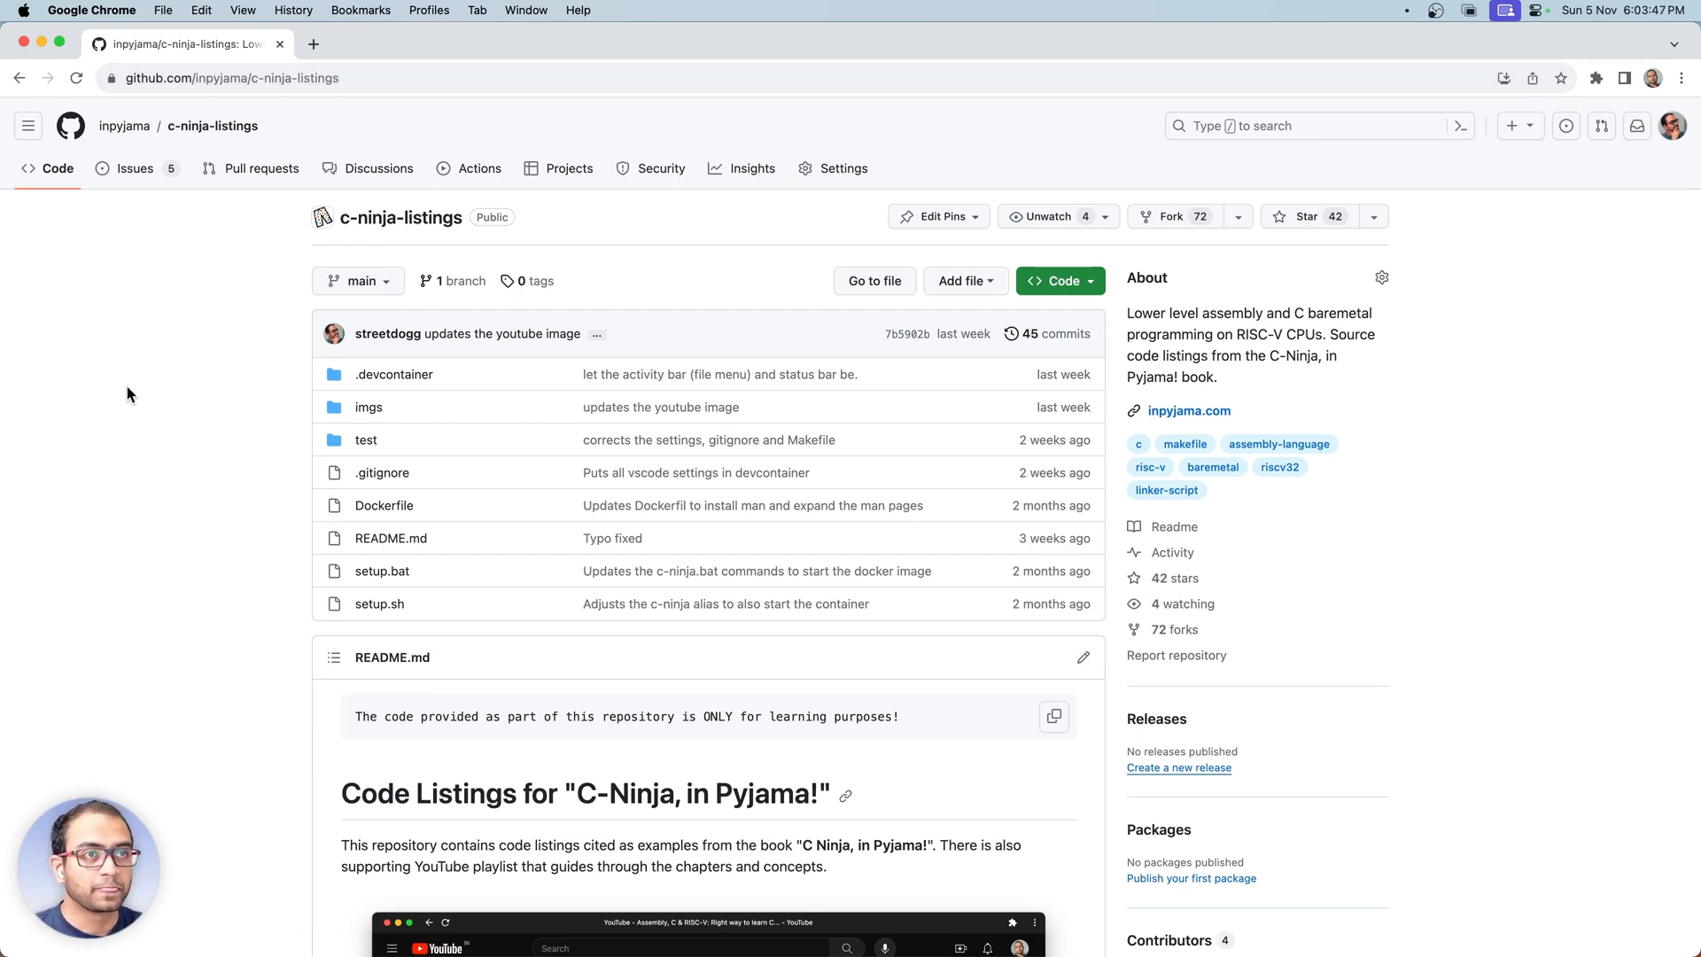
pyautogui.click(1059, 281)
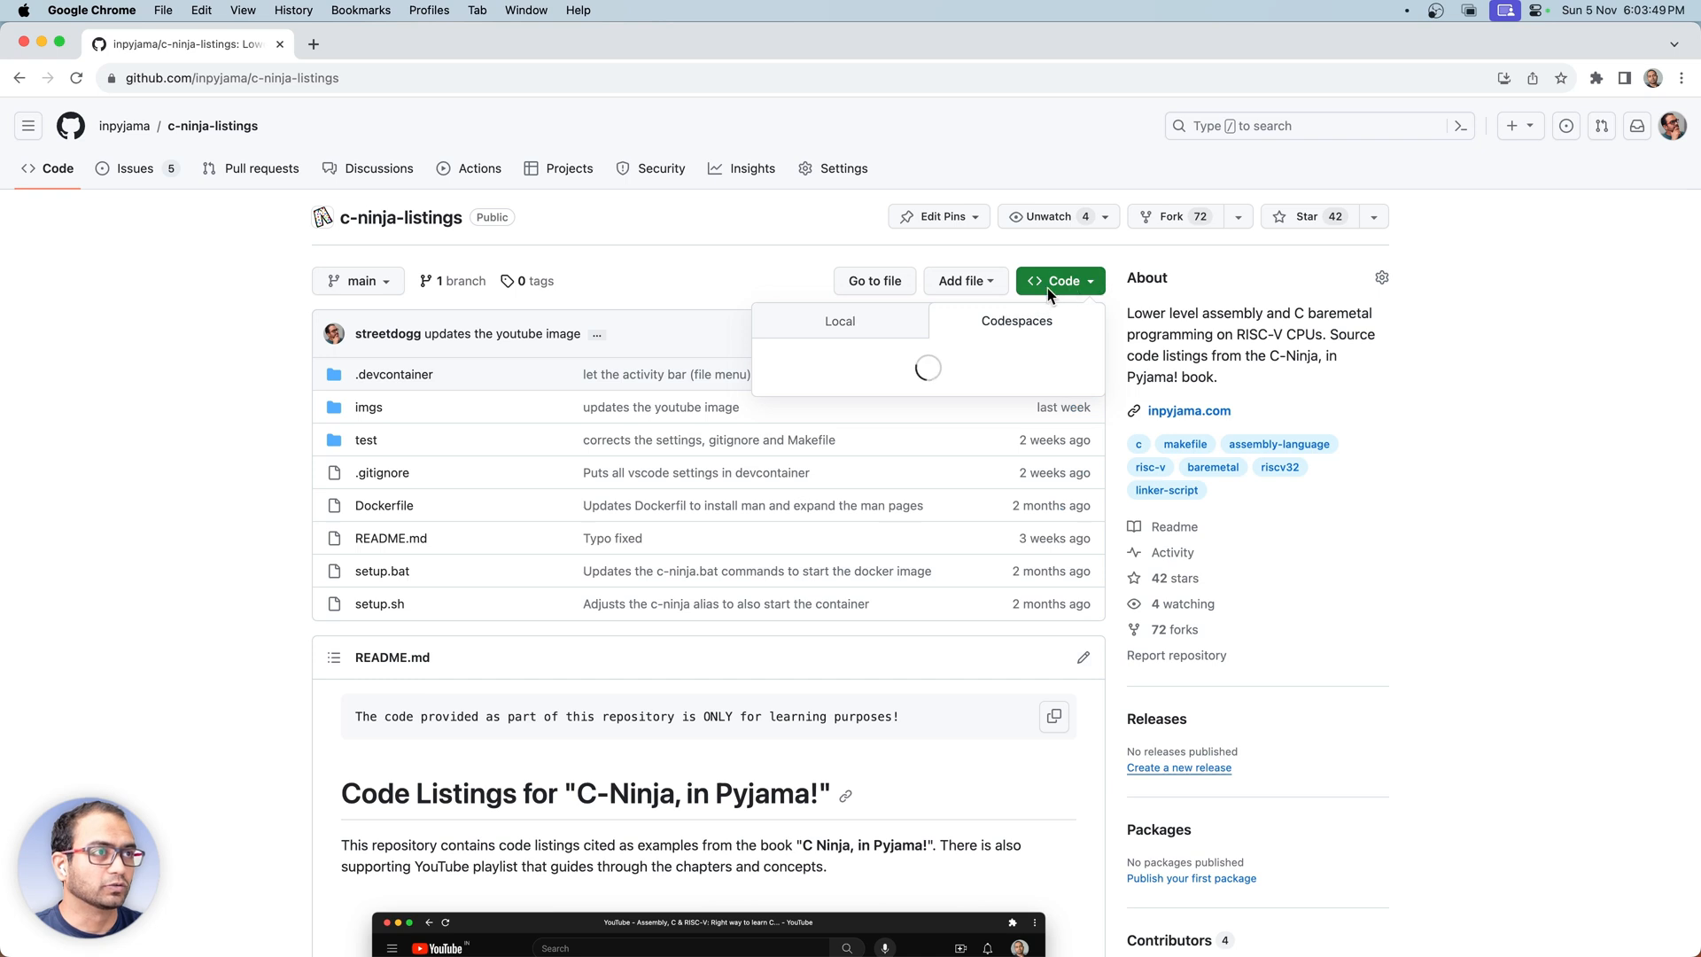
pyautogui.click(1015, 320)
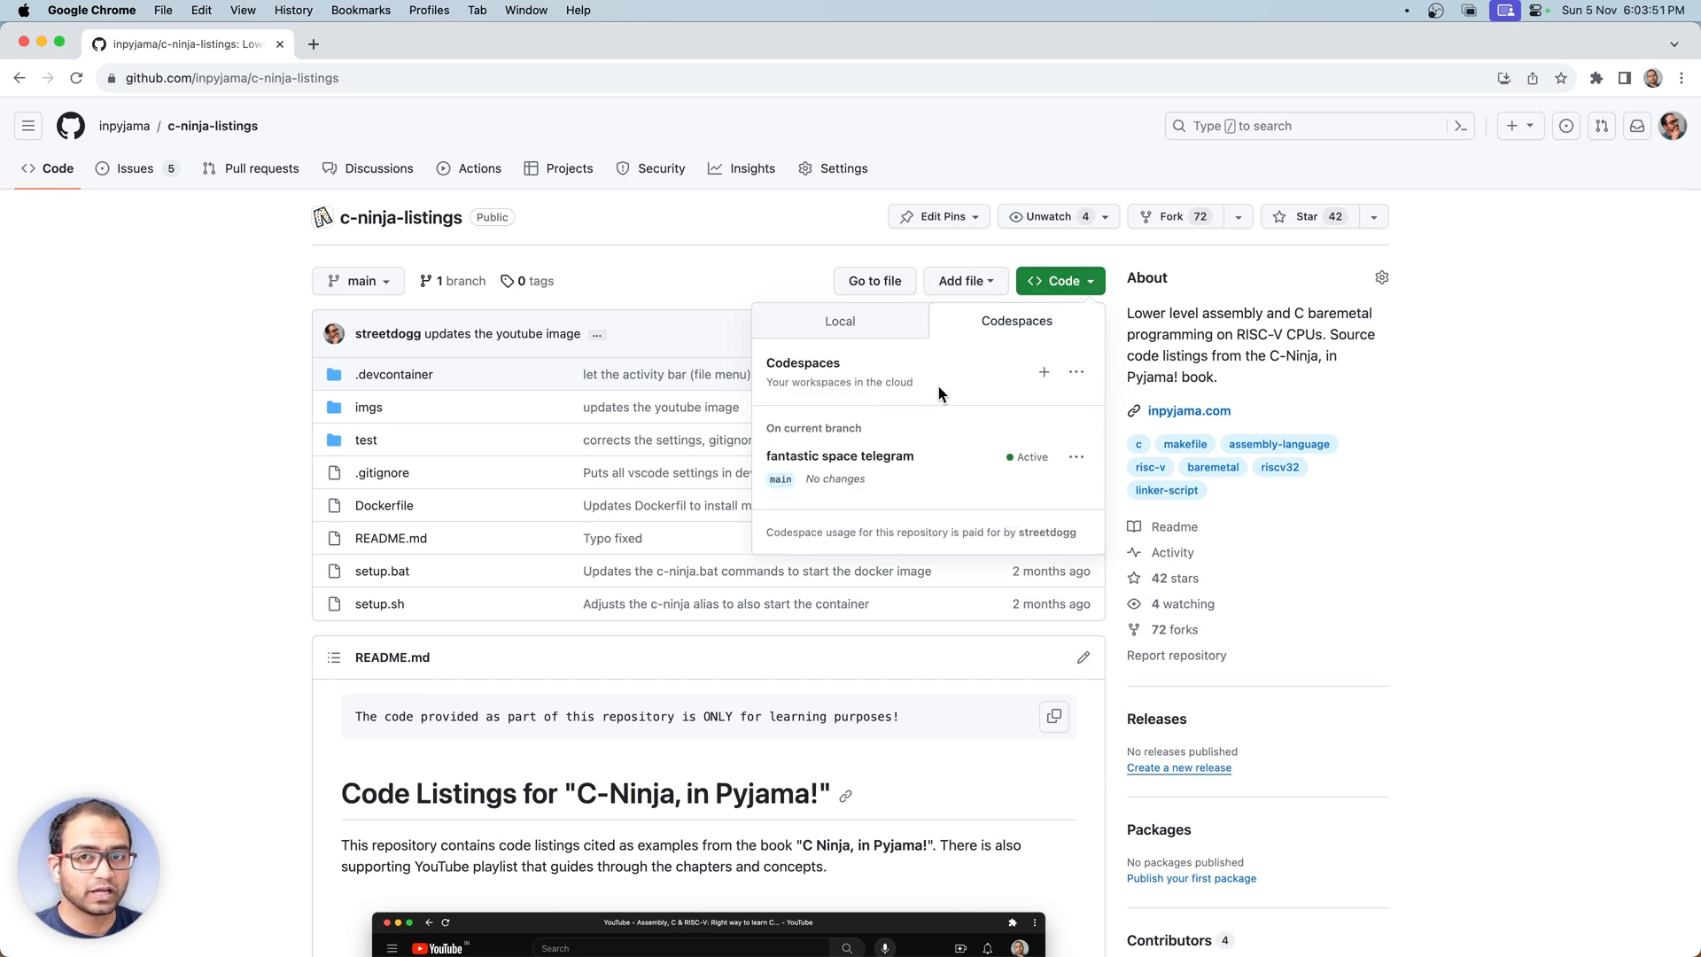
pyautogui.moveTo(1043, 372)
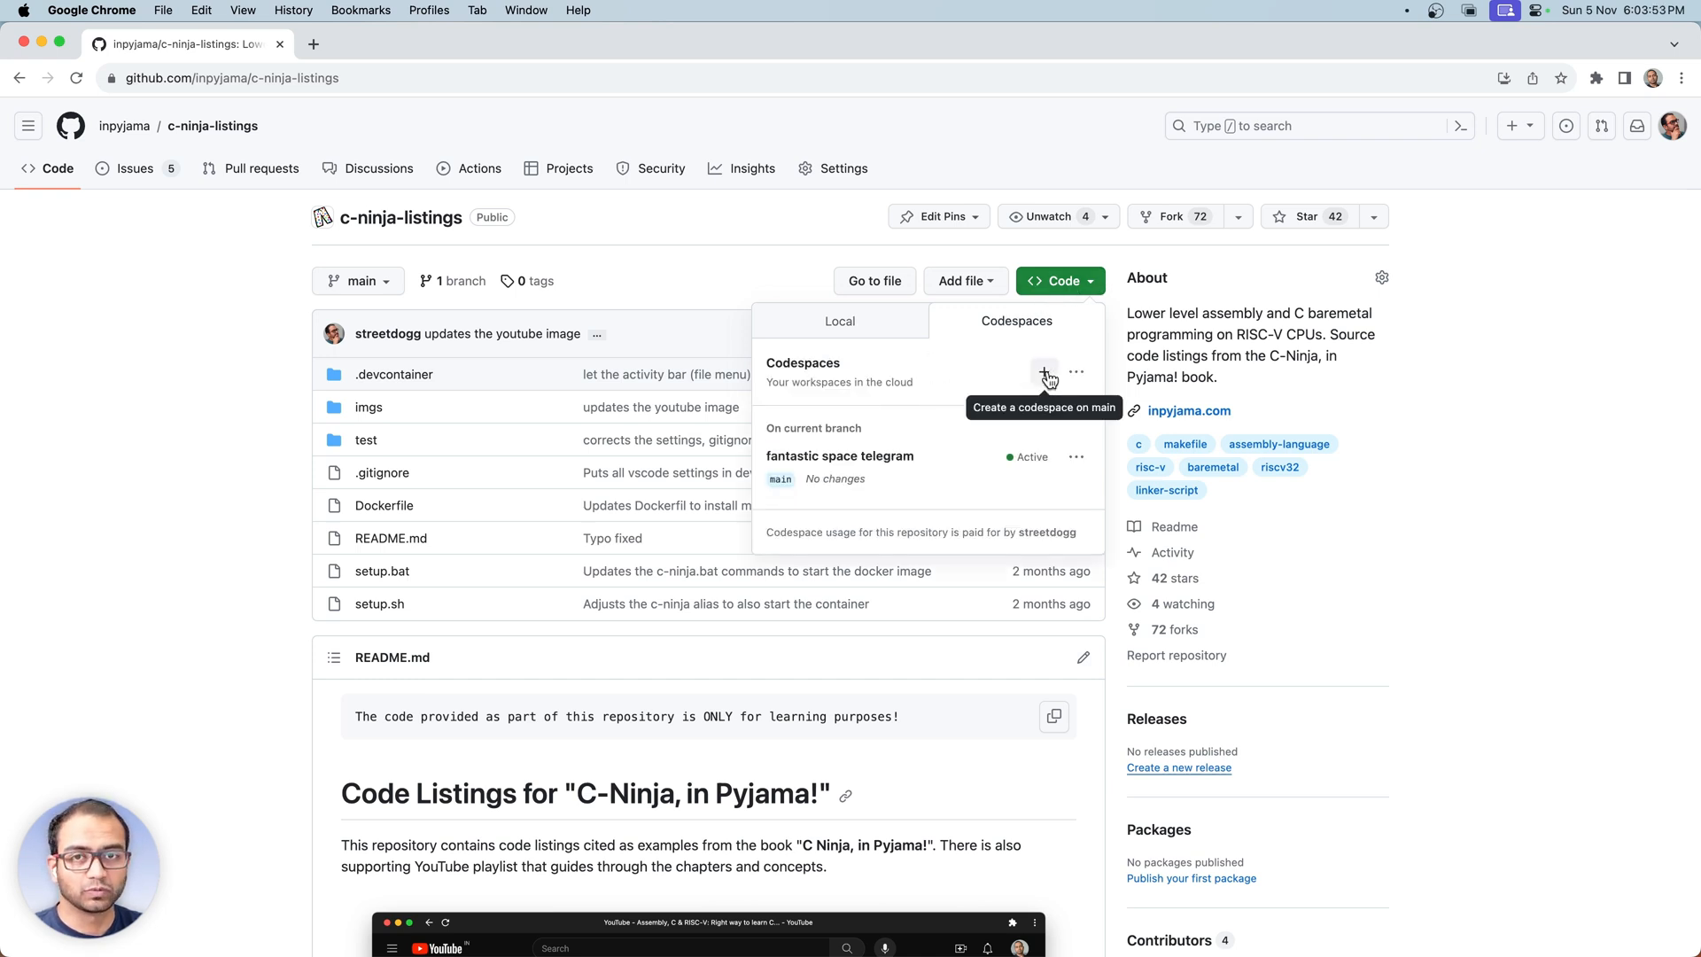
pyautogui.click(1076, 457)
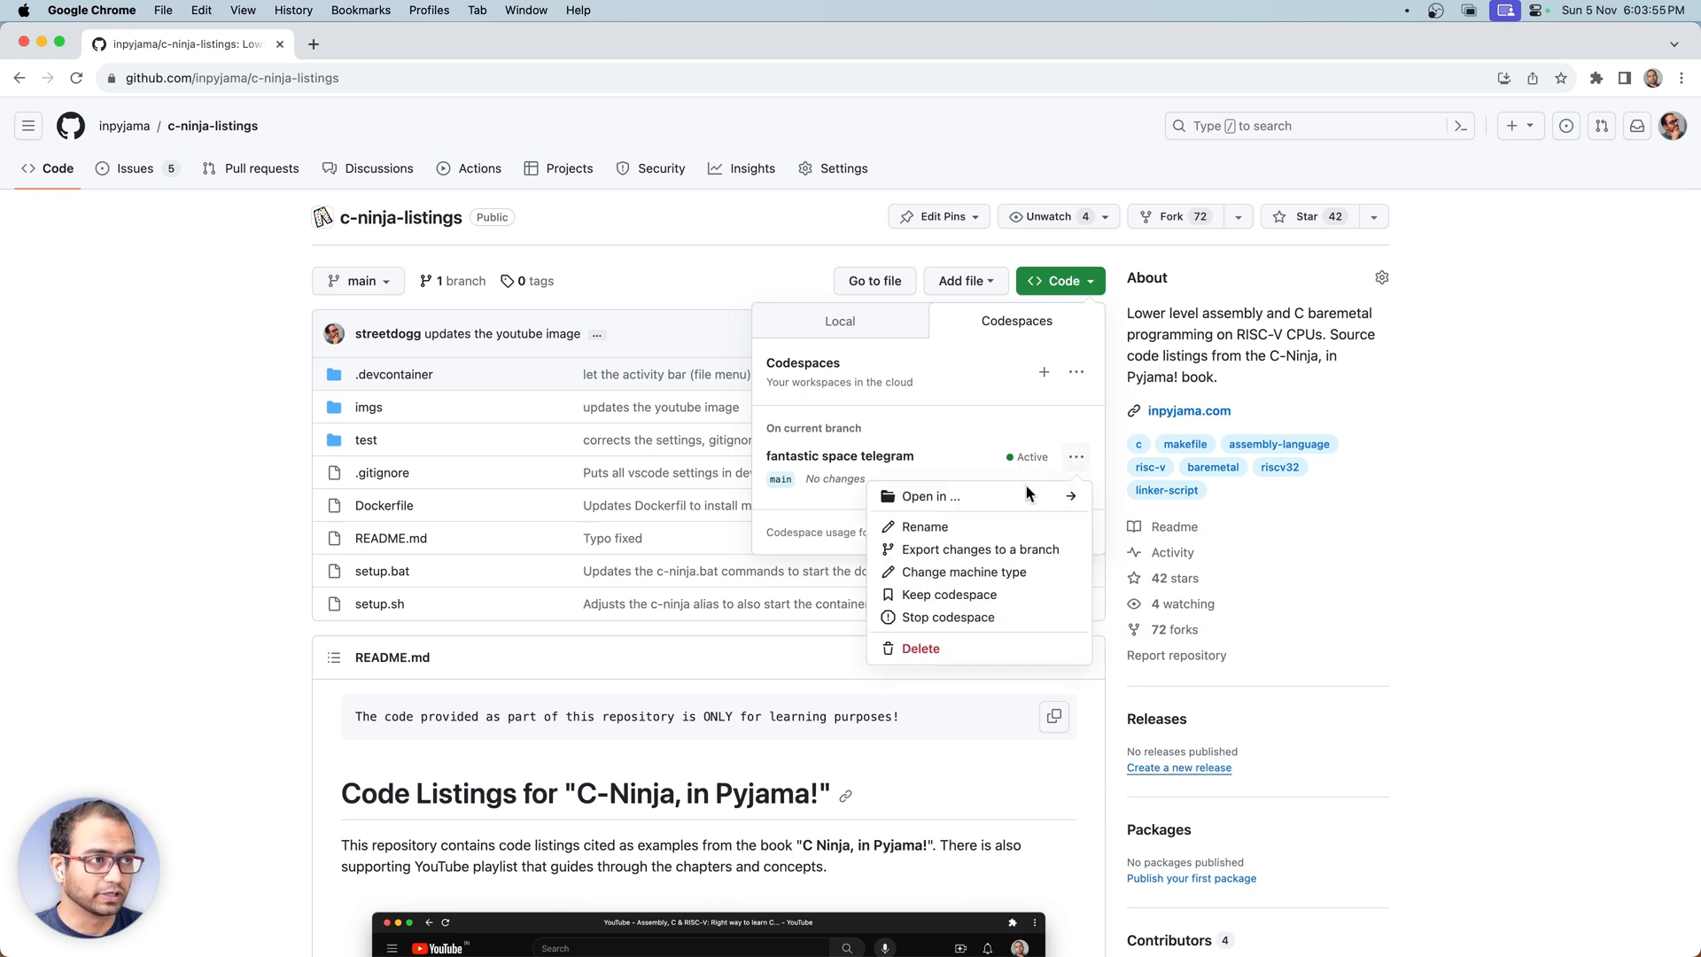
pyautogui.click(929, 496)
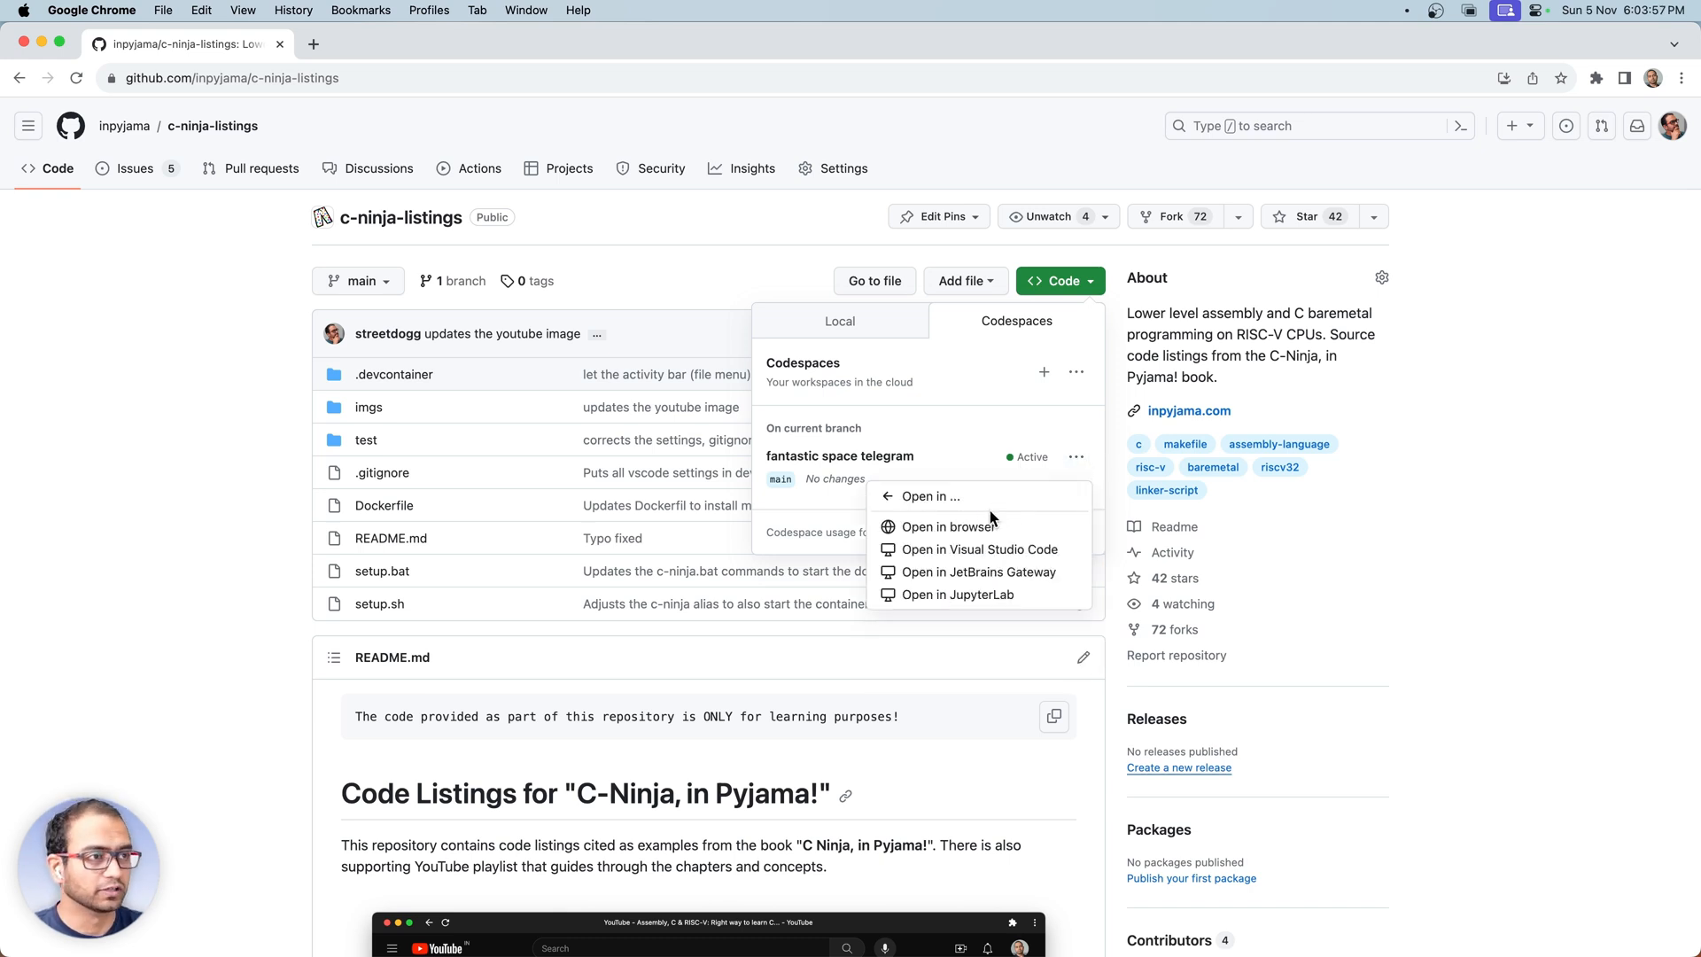
pyautogui.moveTo(949, 526)
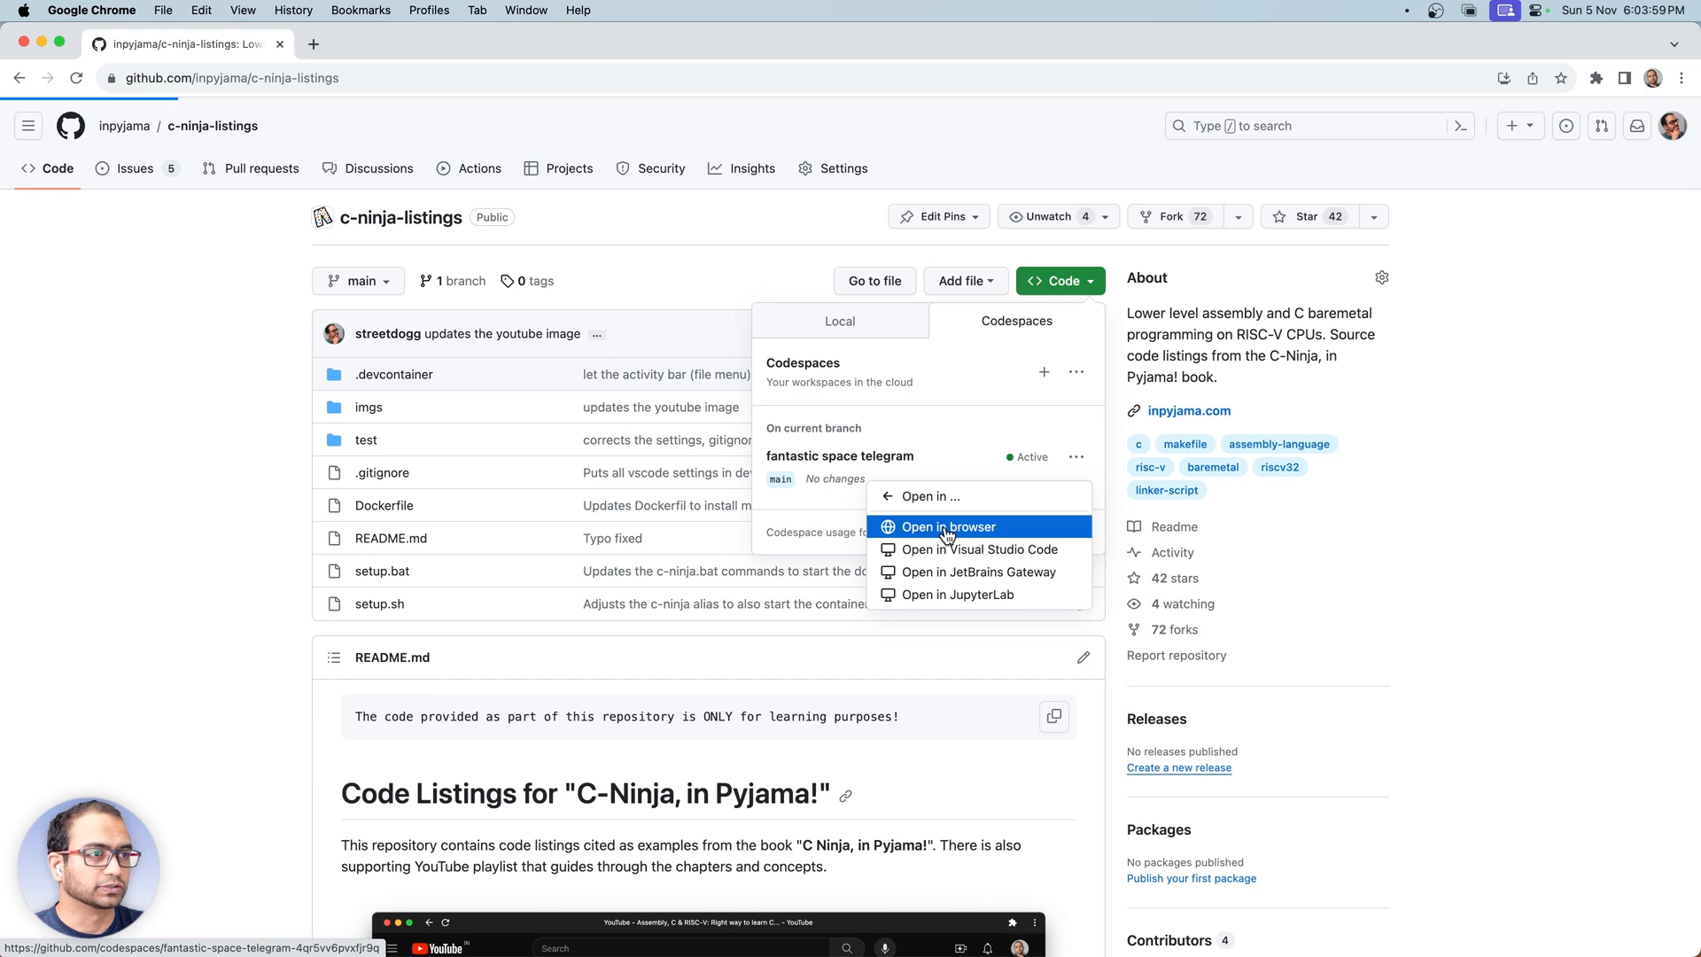
pyautogui.click(947, 527)
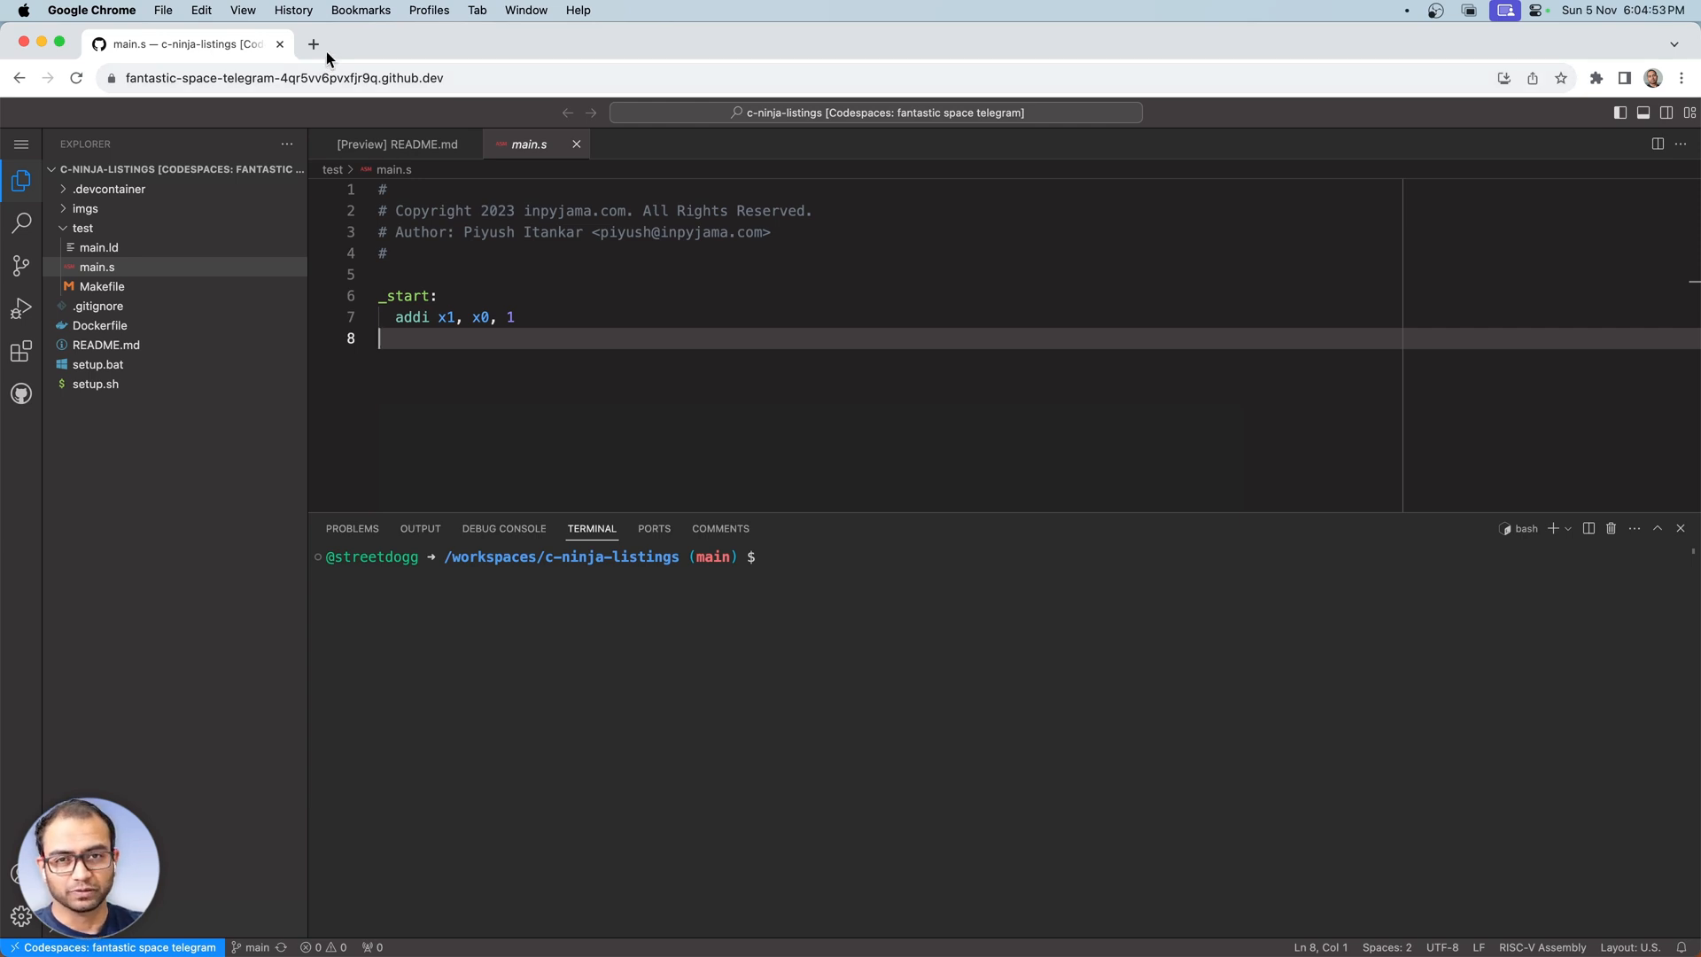
# - Open a new blank browser tab beside the codespace editor tab
pyautogui.click(314, 44)
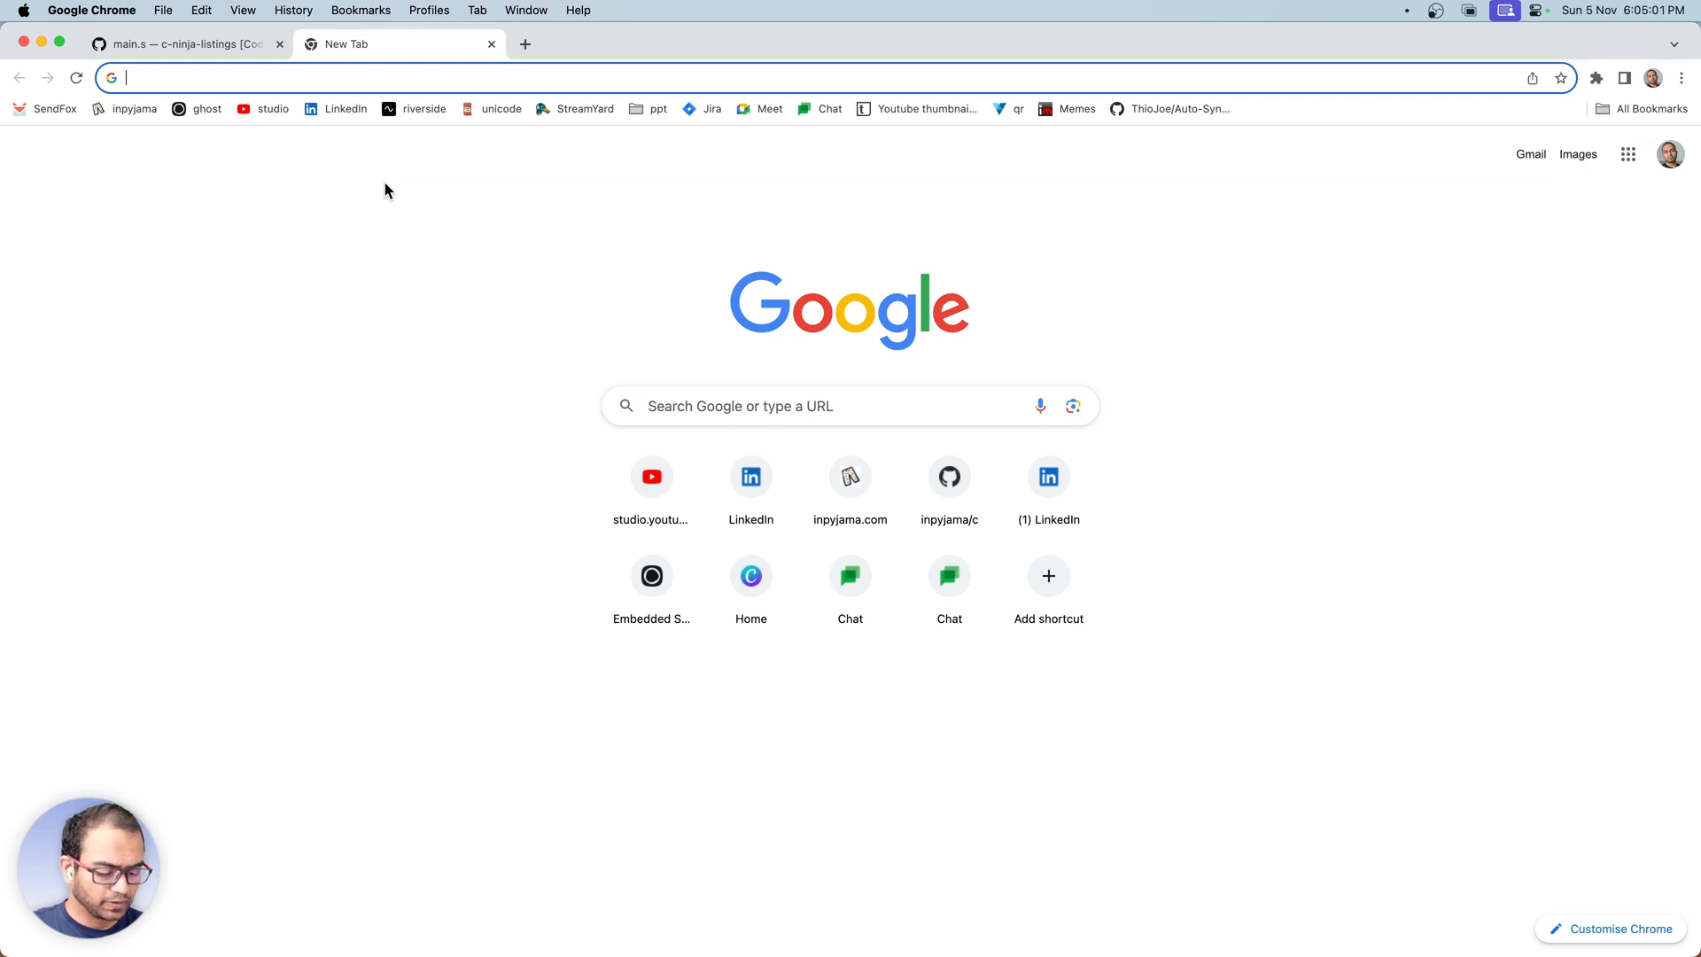
# - Search 'emusiv' and open the 'emulsiV - Simulator for Virgule' GitHub Pages result
pyautogui.write('emusiv')
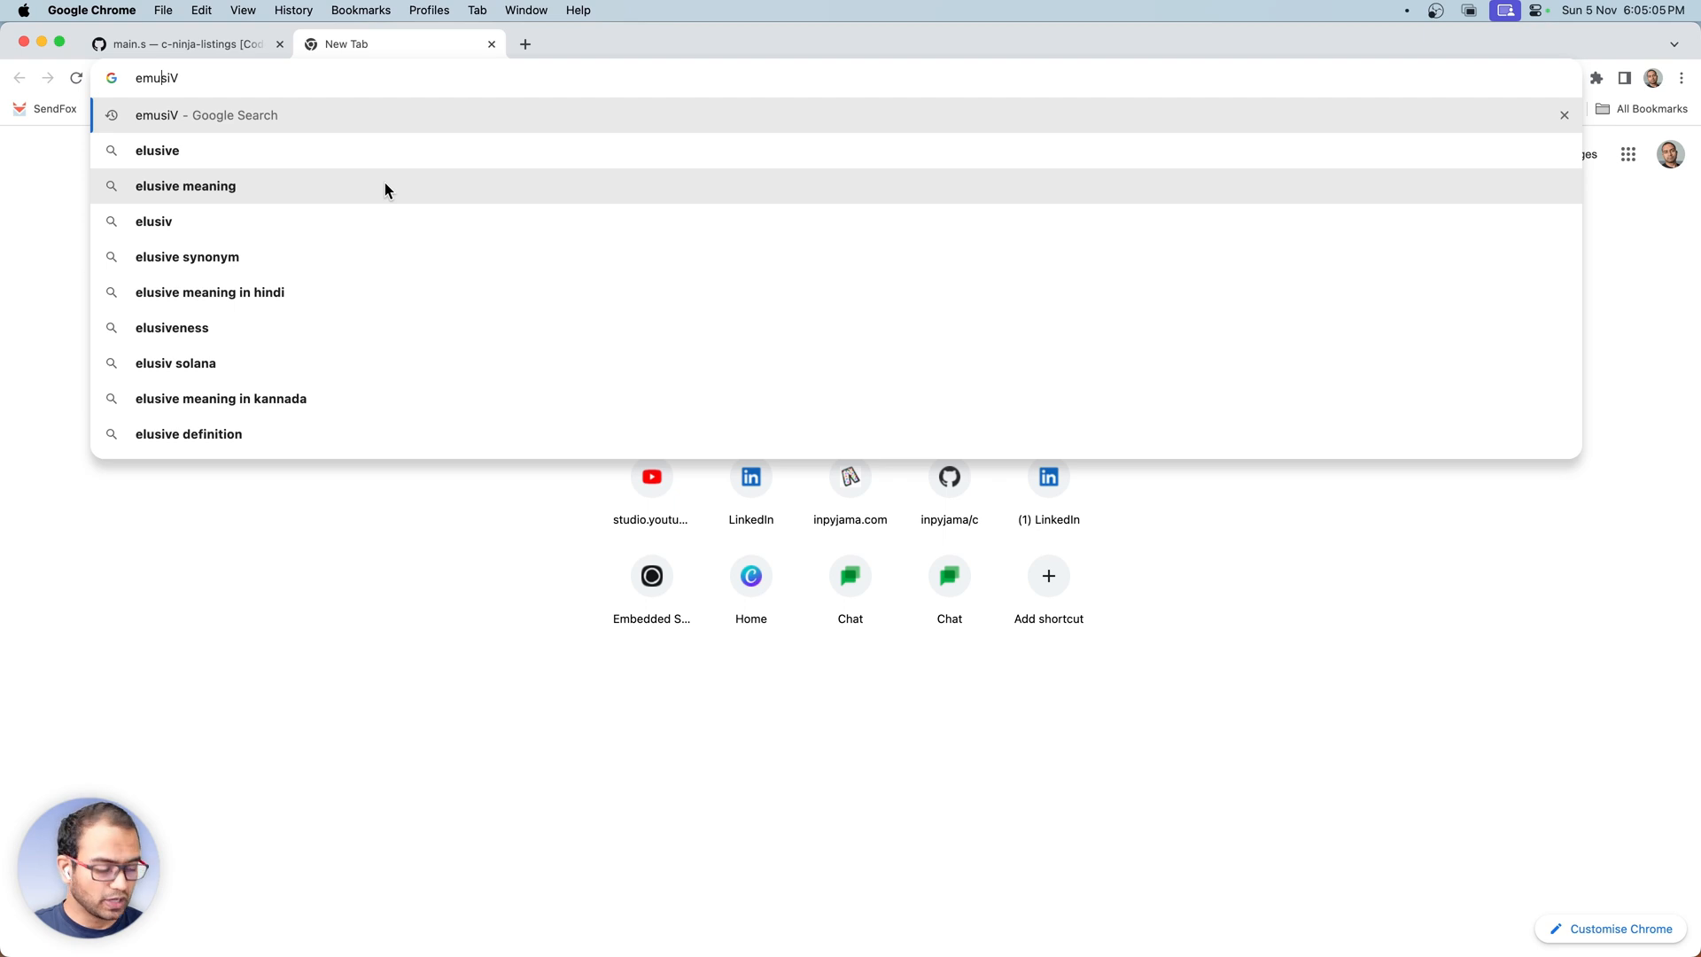
pyautogui.write('l')
pyautogui.press('Return')
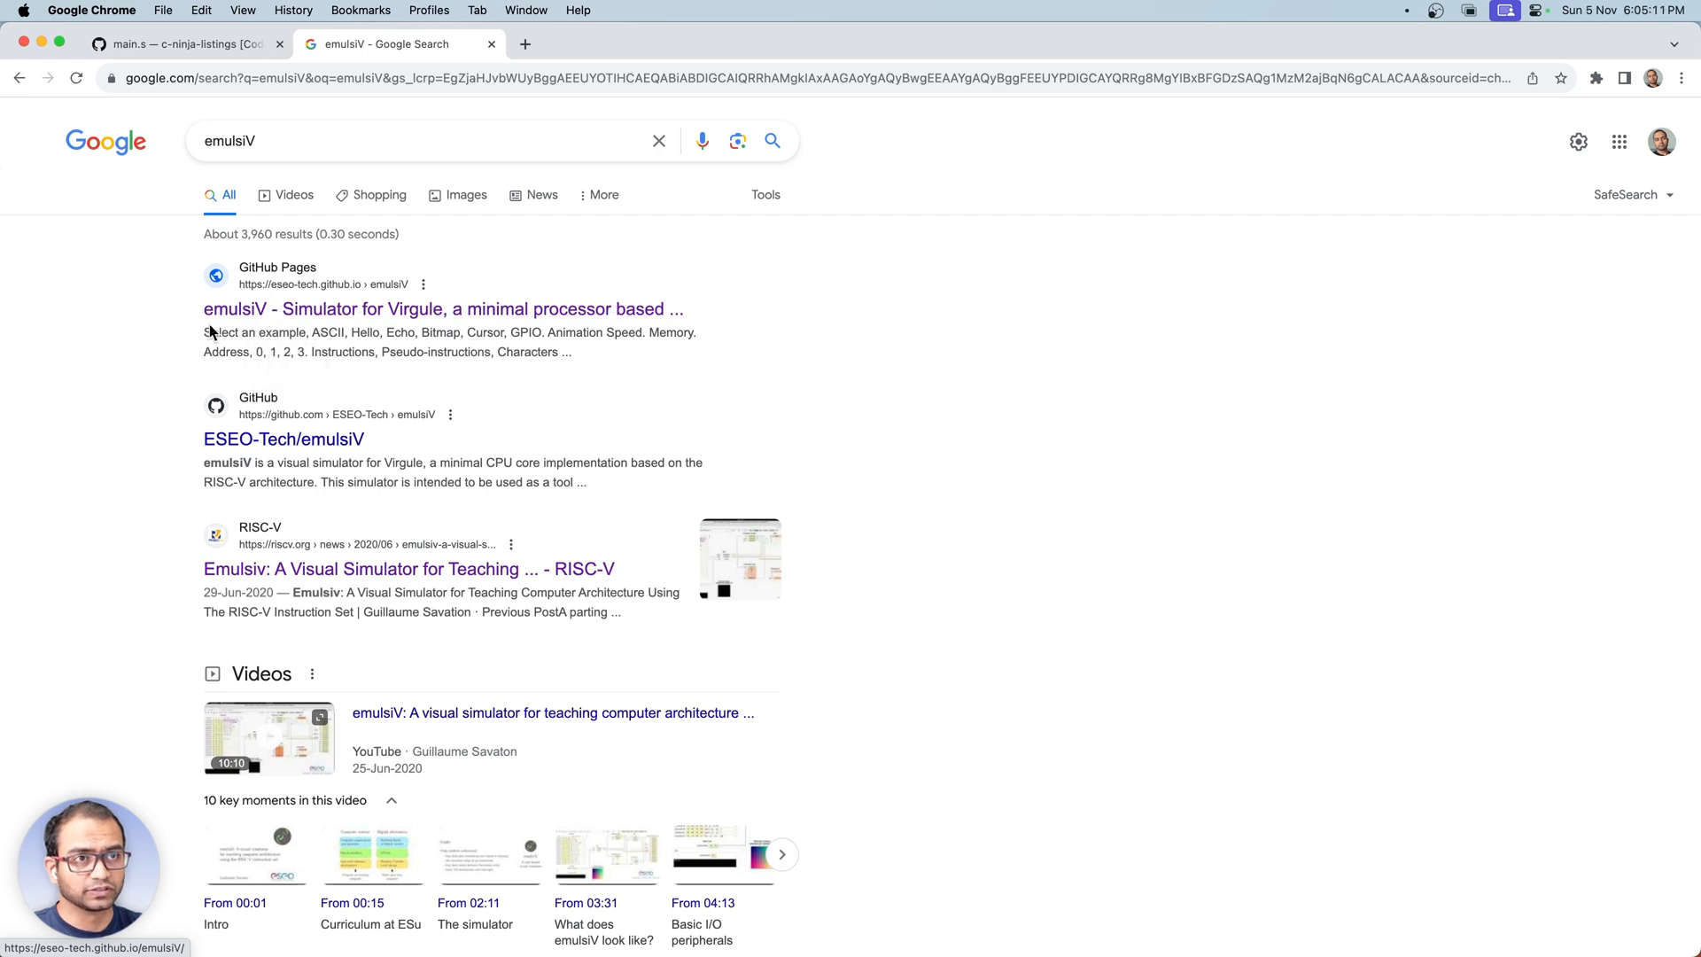
pyautogui.moveTo(311, 314)
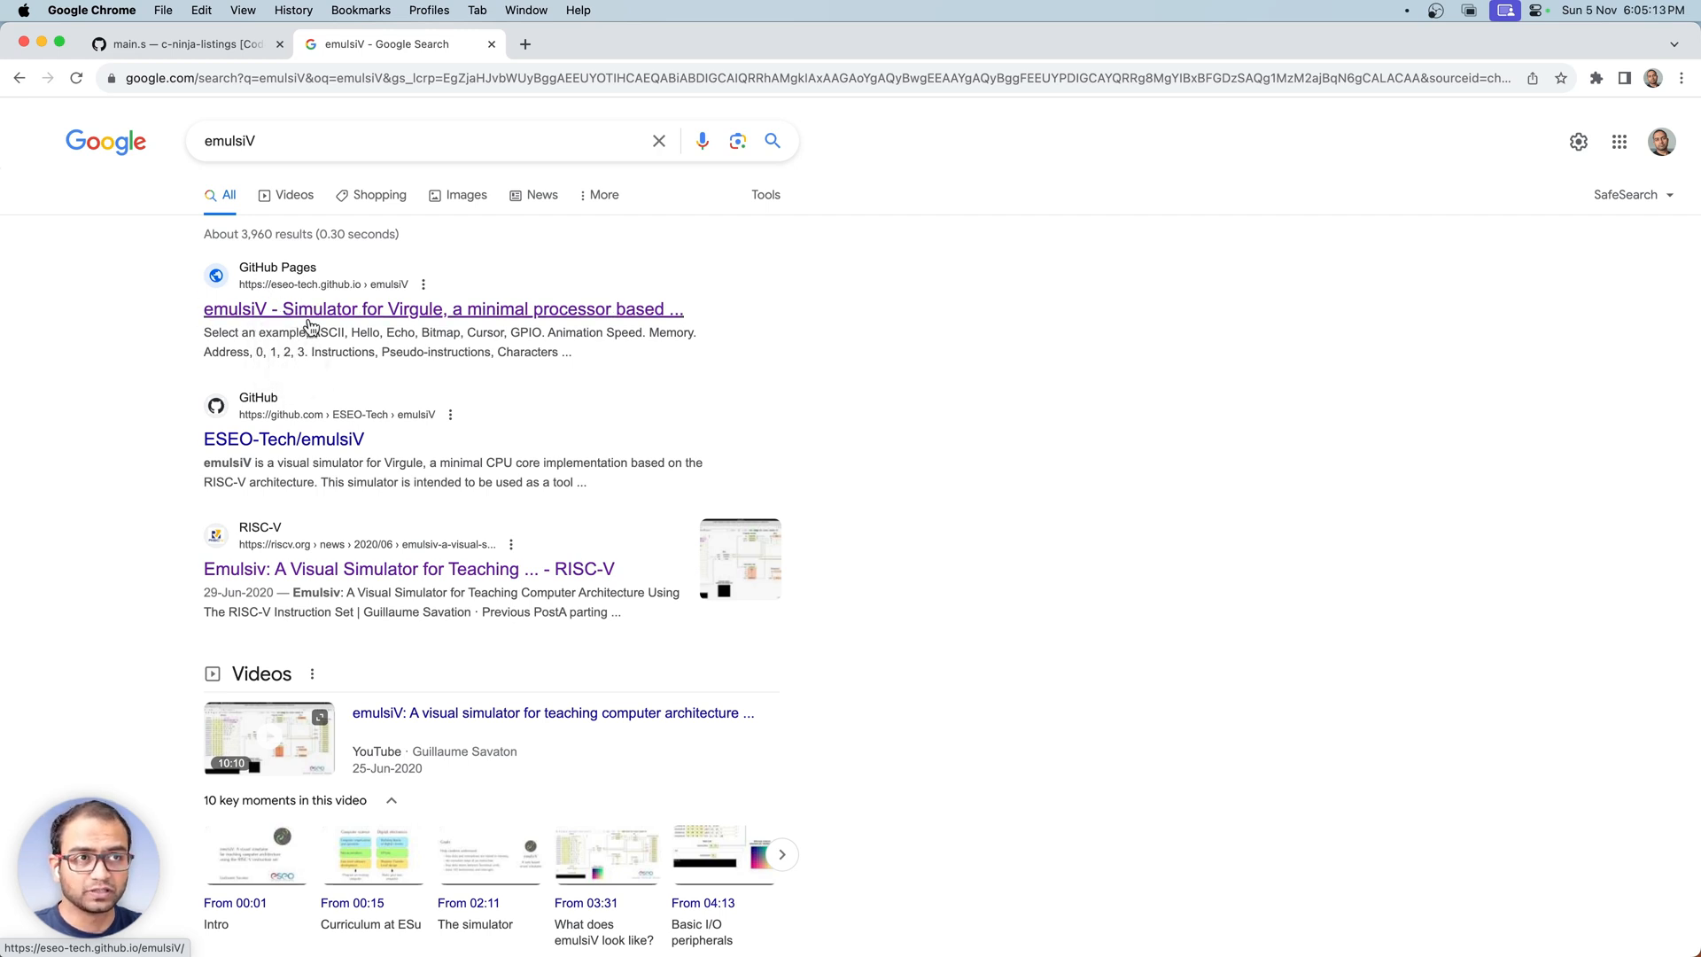
pyautogui.moveTo(388, 323)
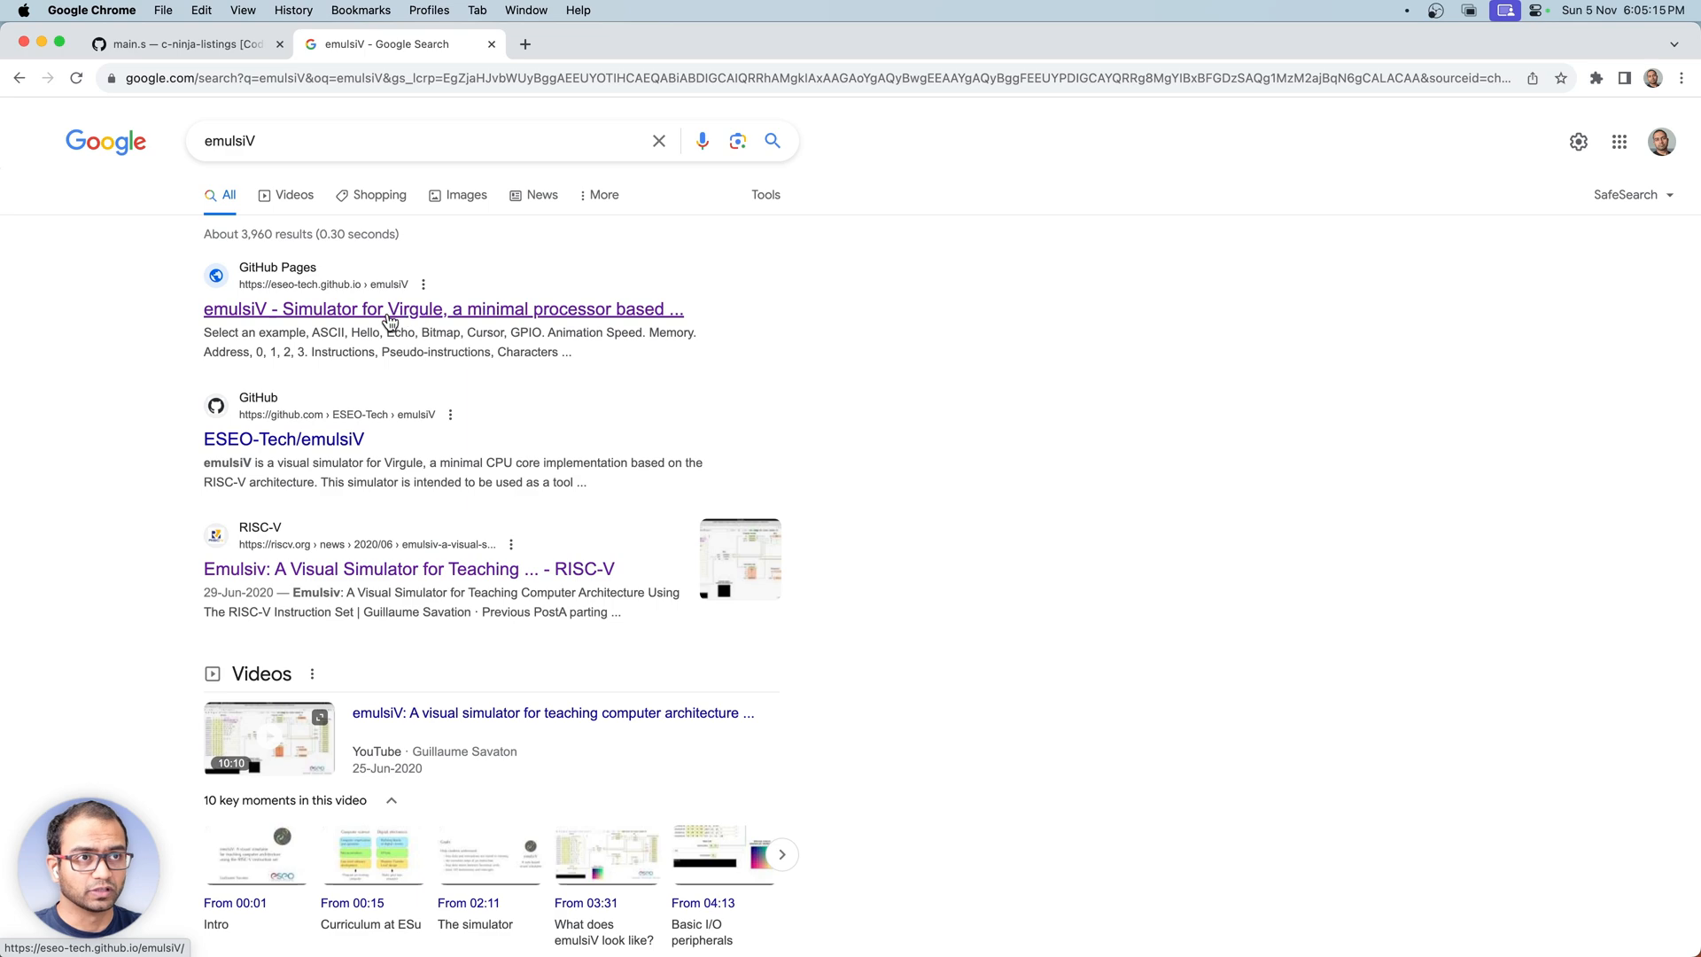
pyautogui.click(443, 309)
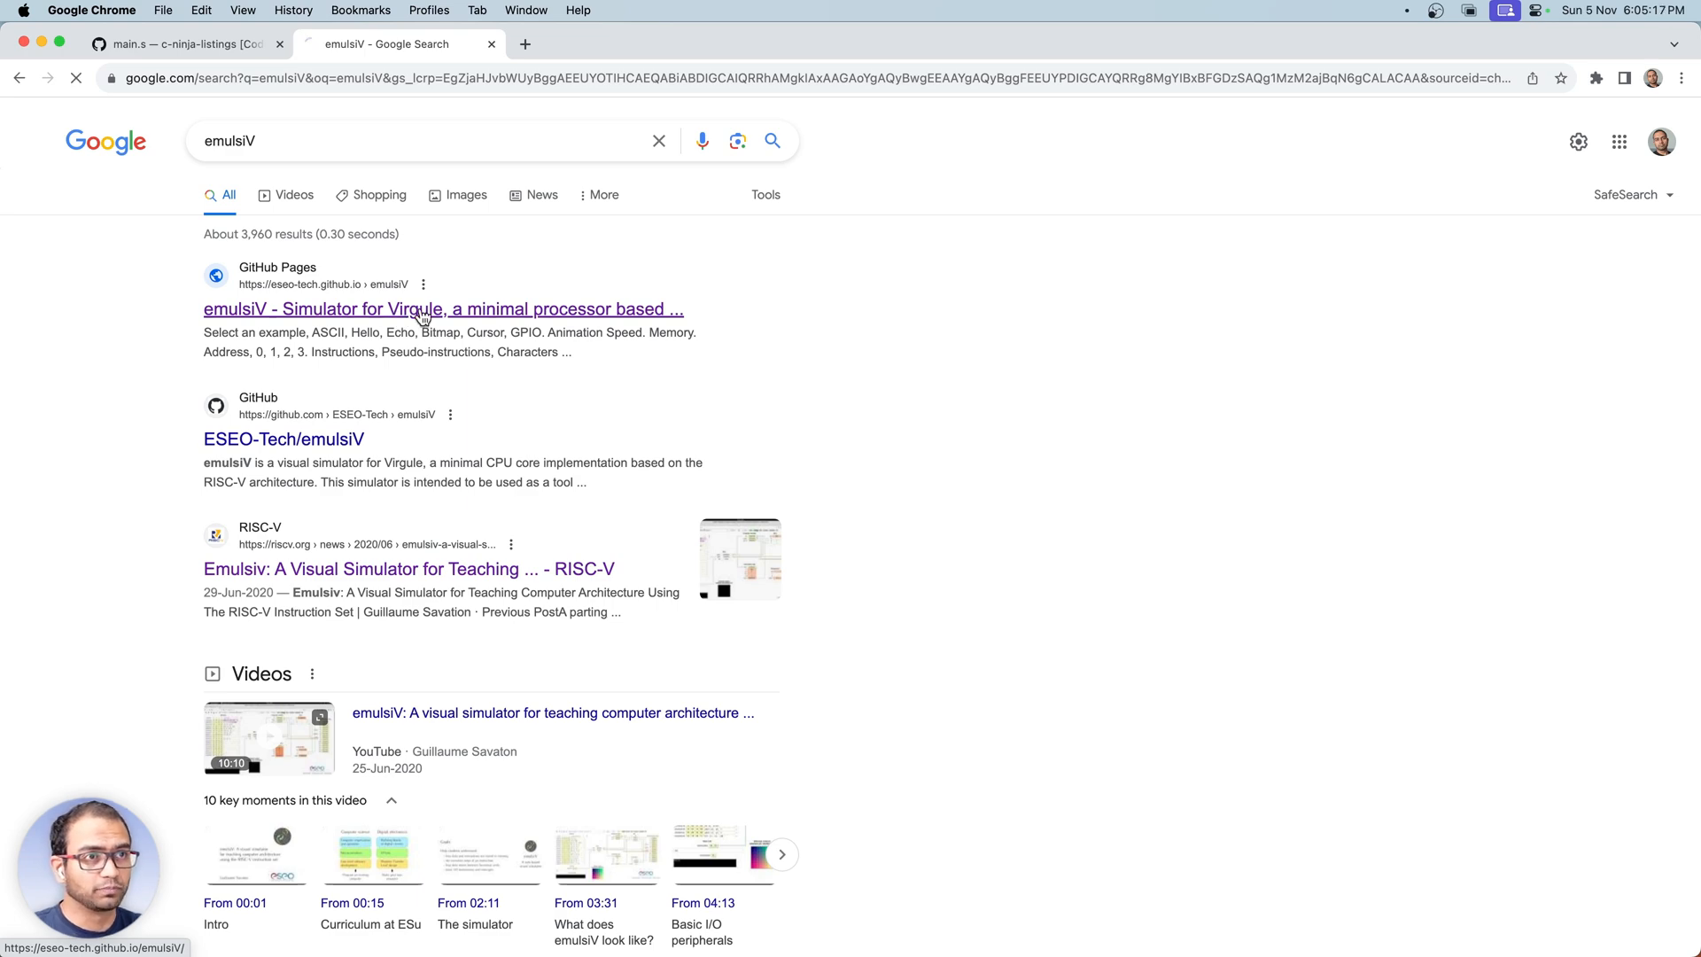
pyautogui.click(443, 309)
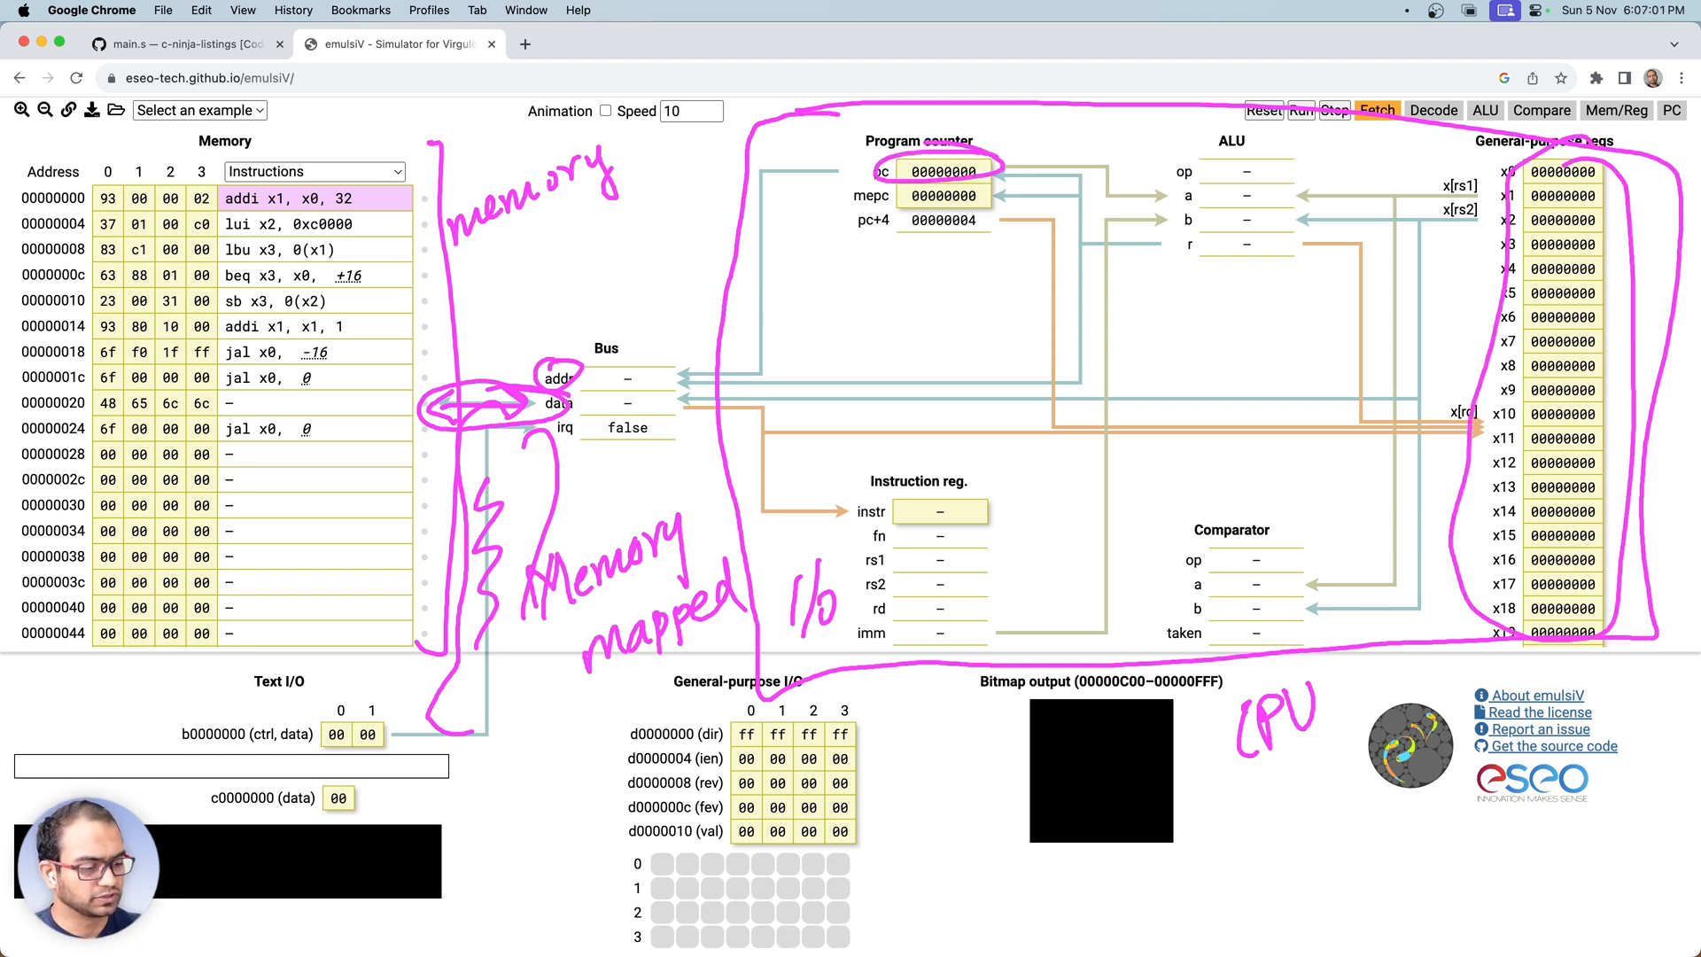
pyautogui.scroll(-3)
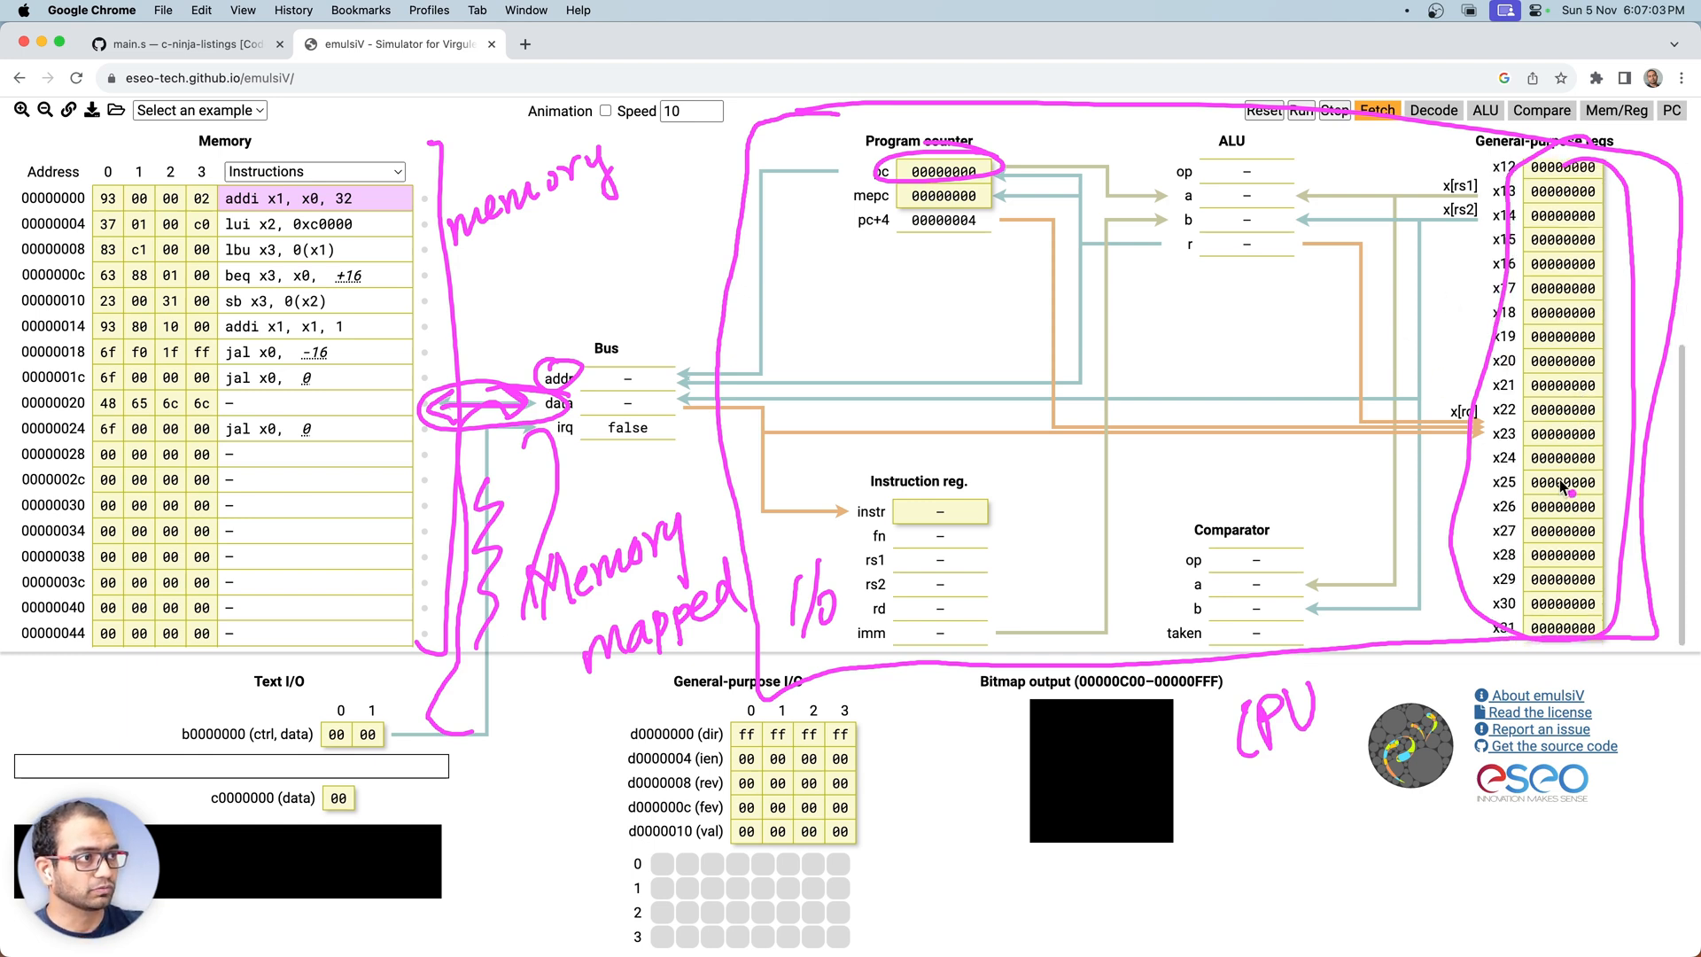
pyautogui.scroll(3)
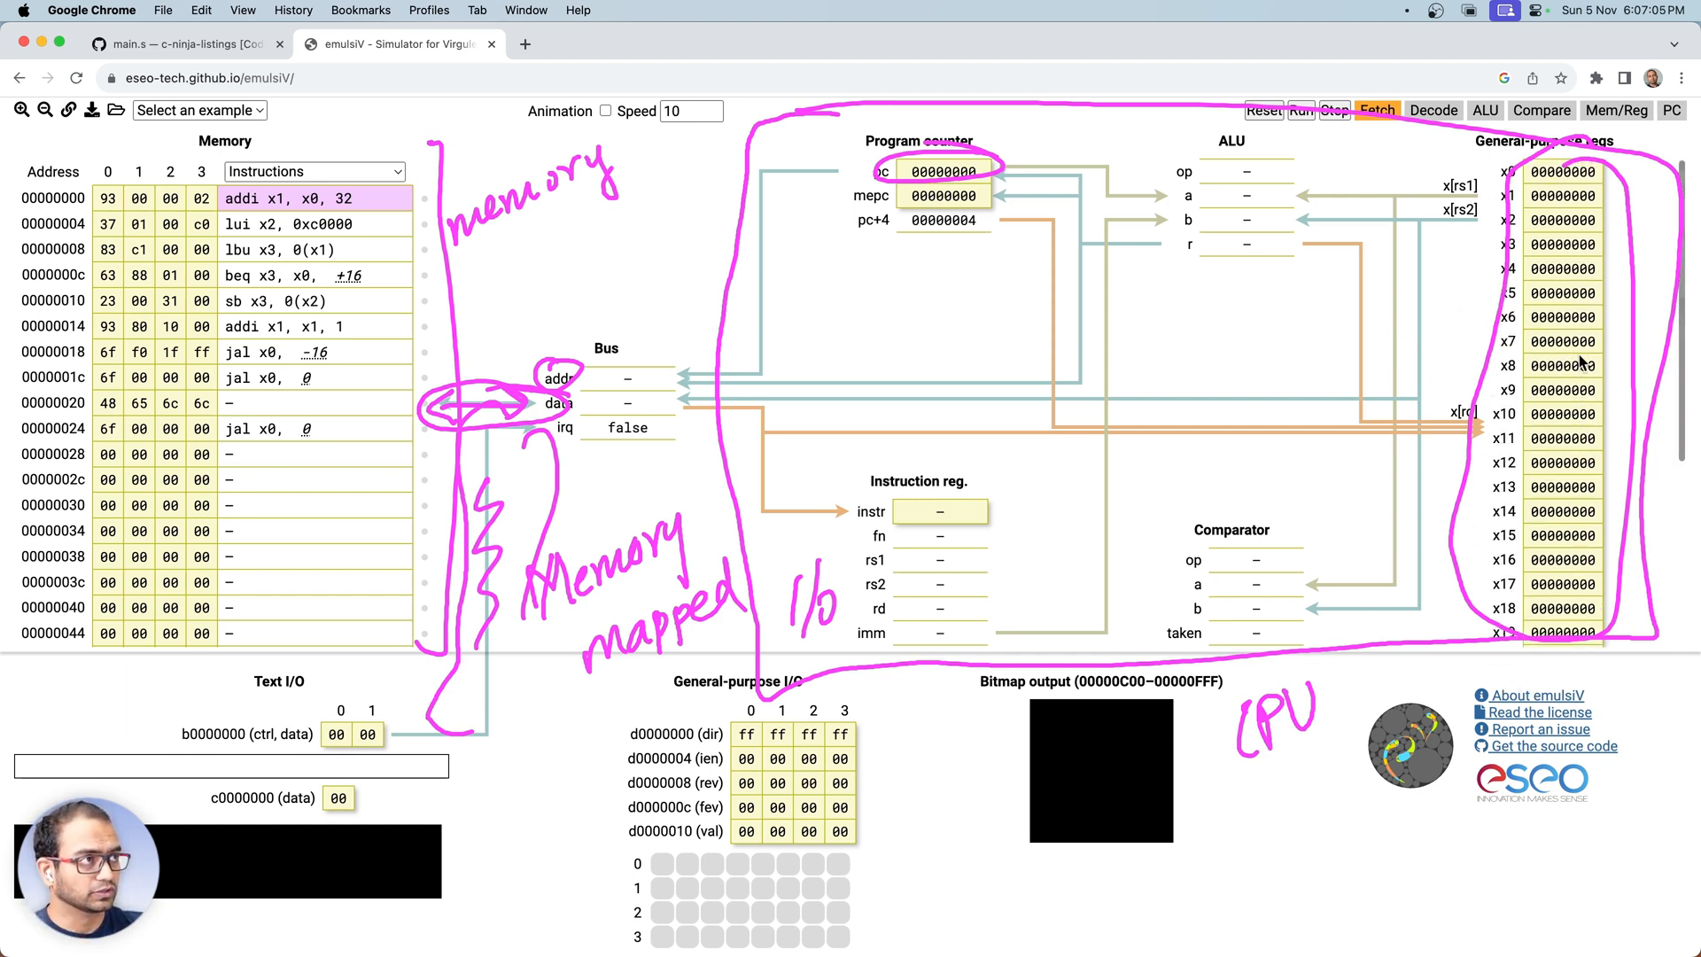
pyautogui.moveTo(1269, 130)
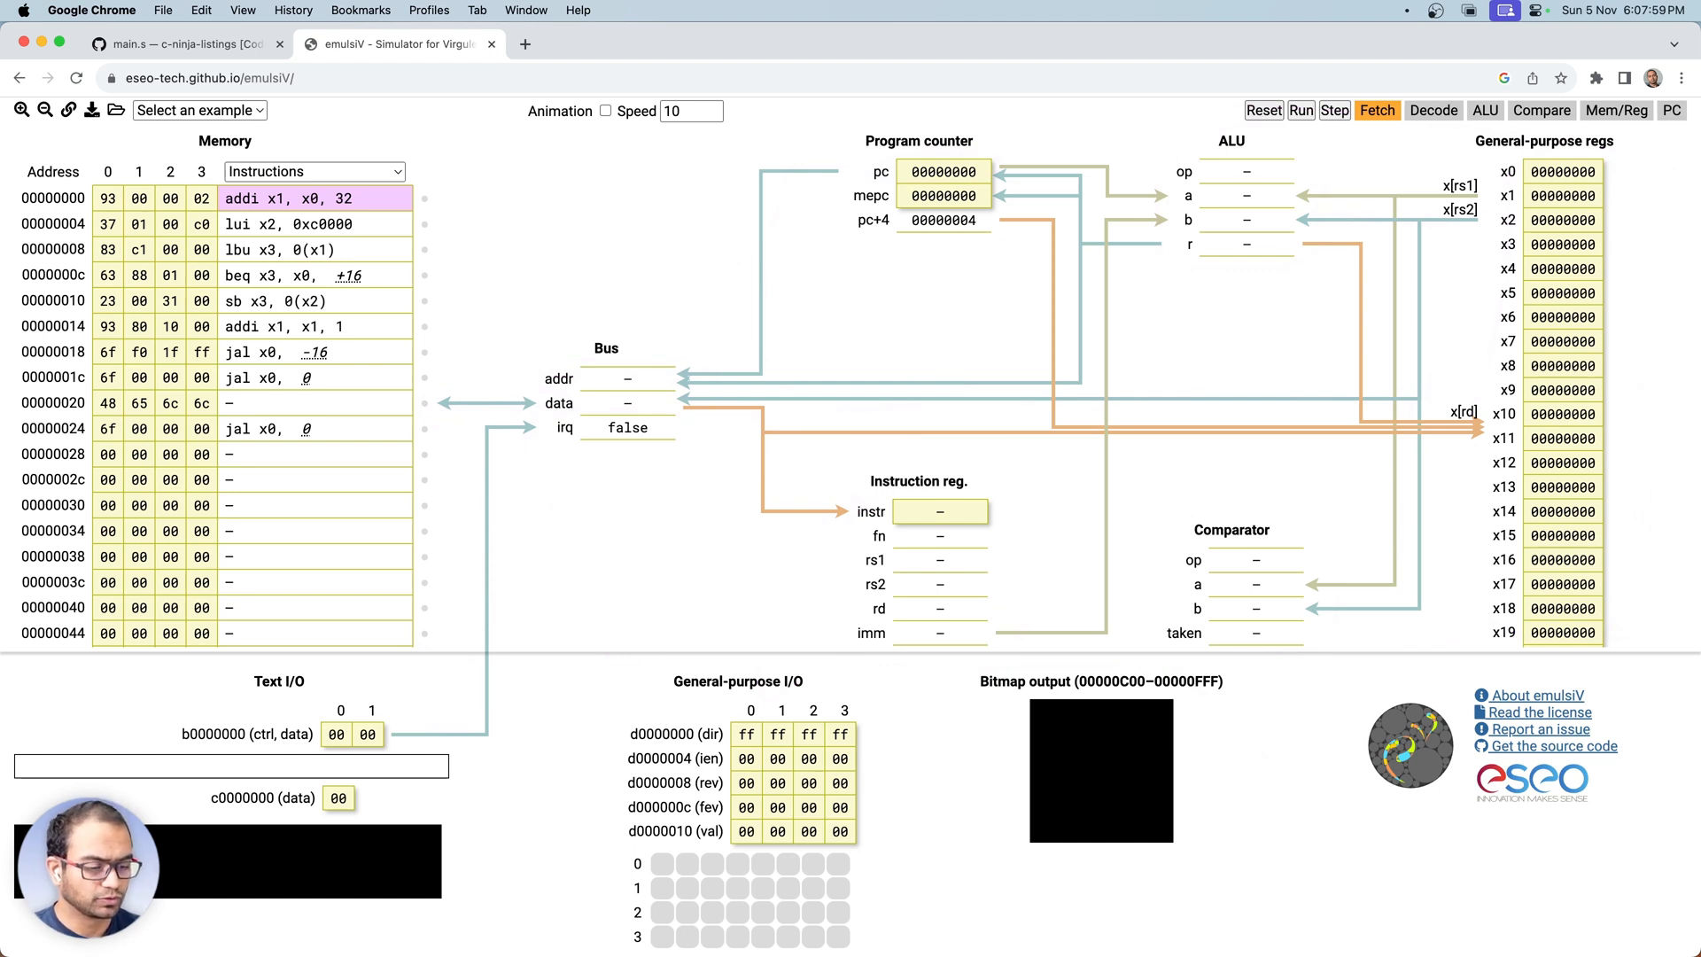
# - Clear the instructions at 00000004 and 00000000, and check the addi line in main.s
pyautogui.click(314, 224)
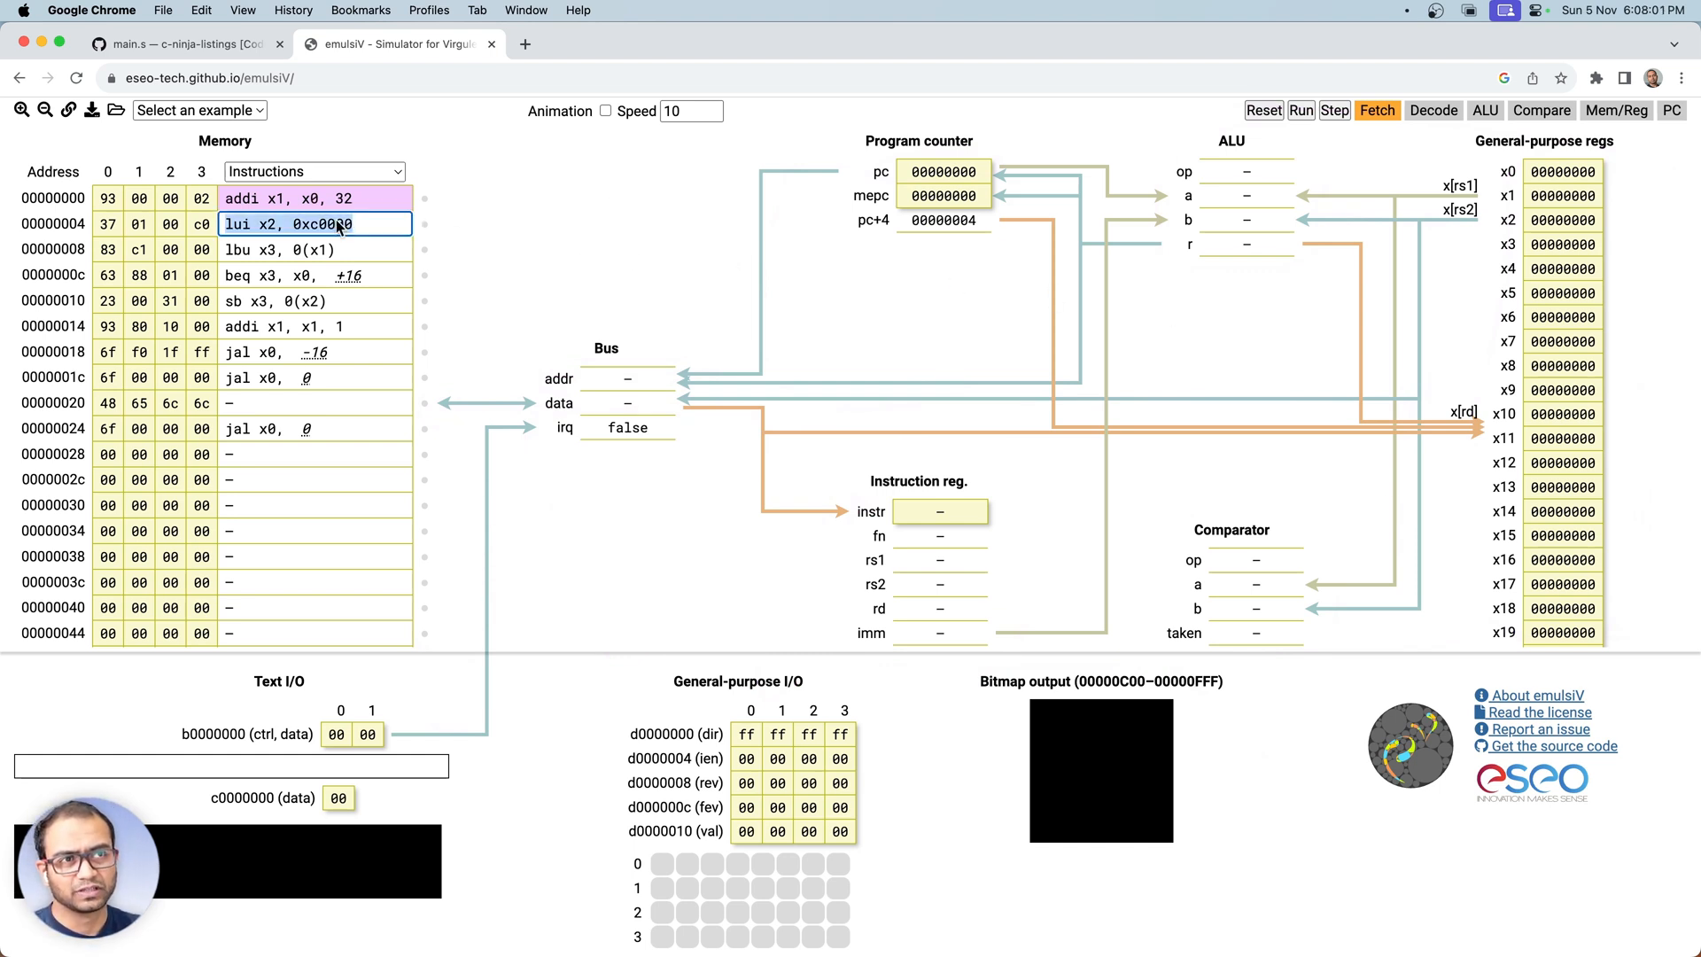
pyautogui.click(314, 197)
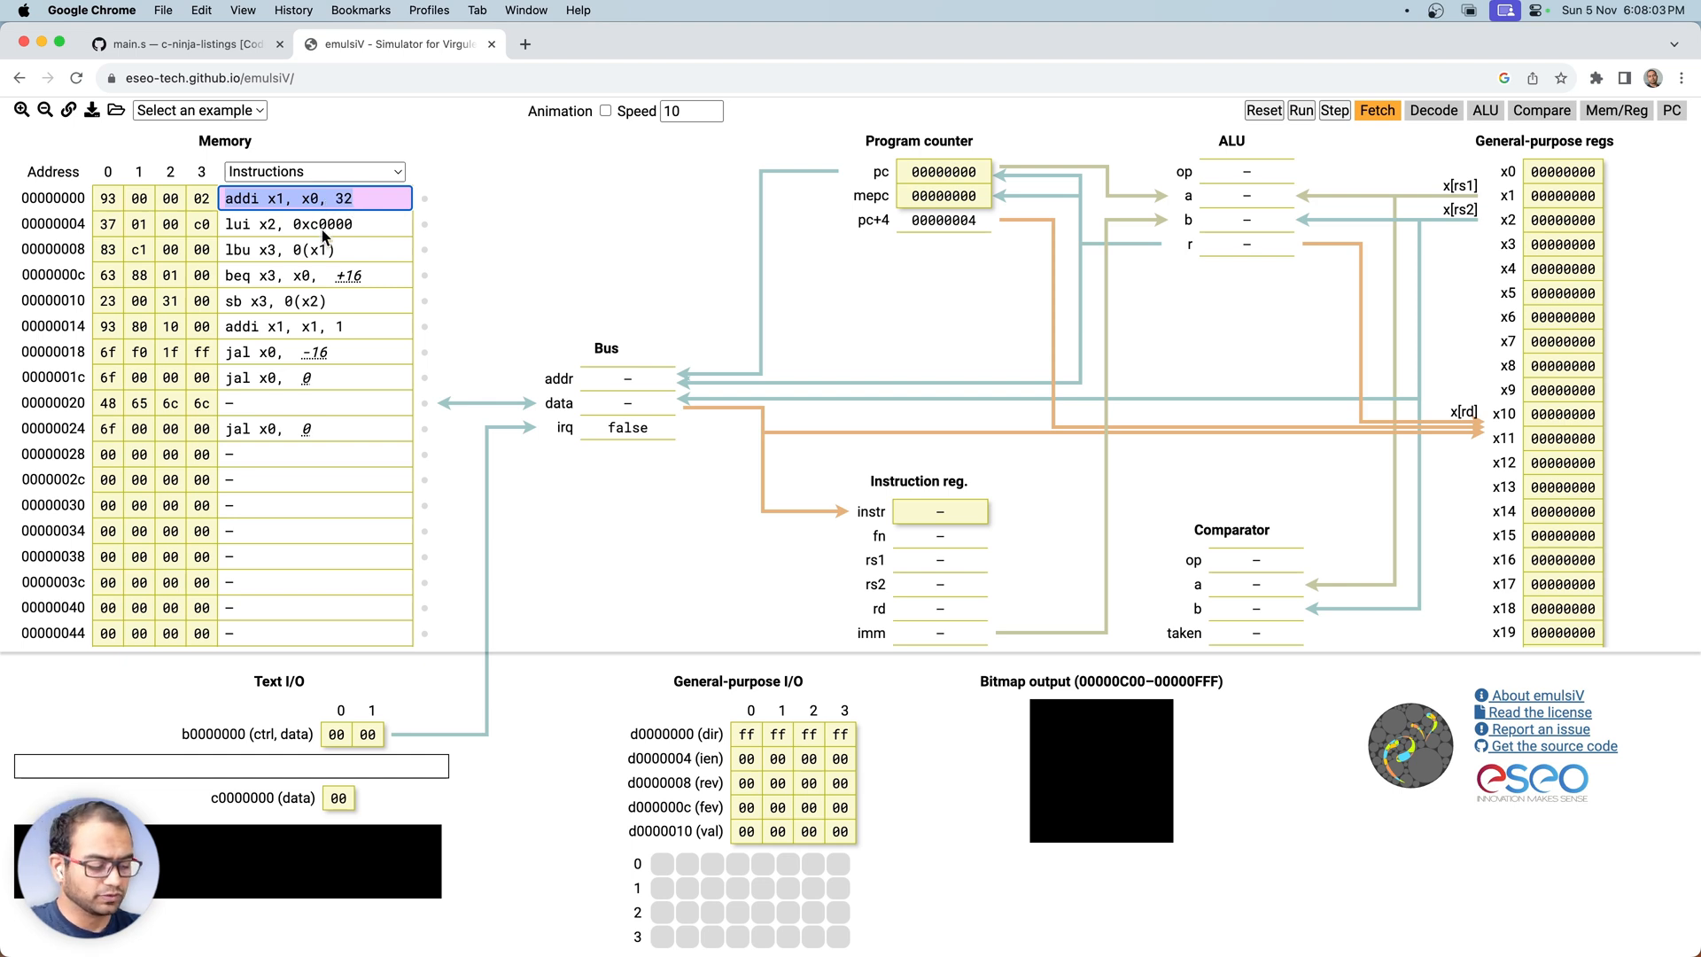
pyautogui.moveTo(179, 193)
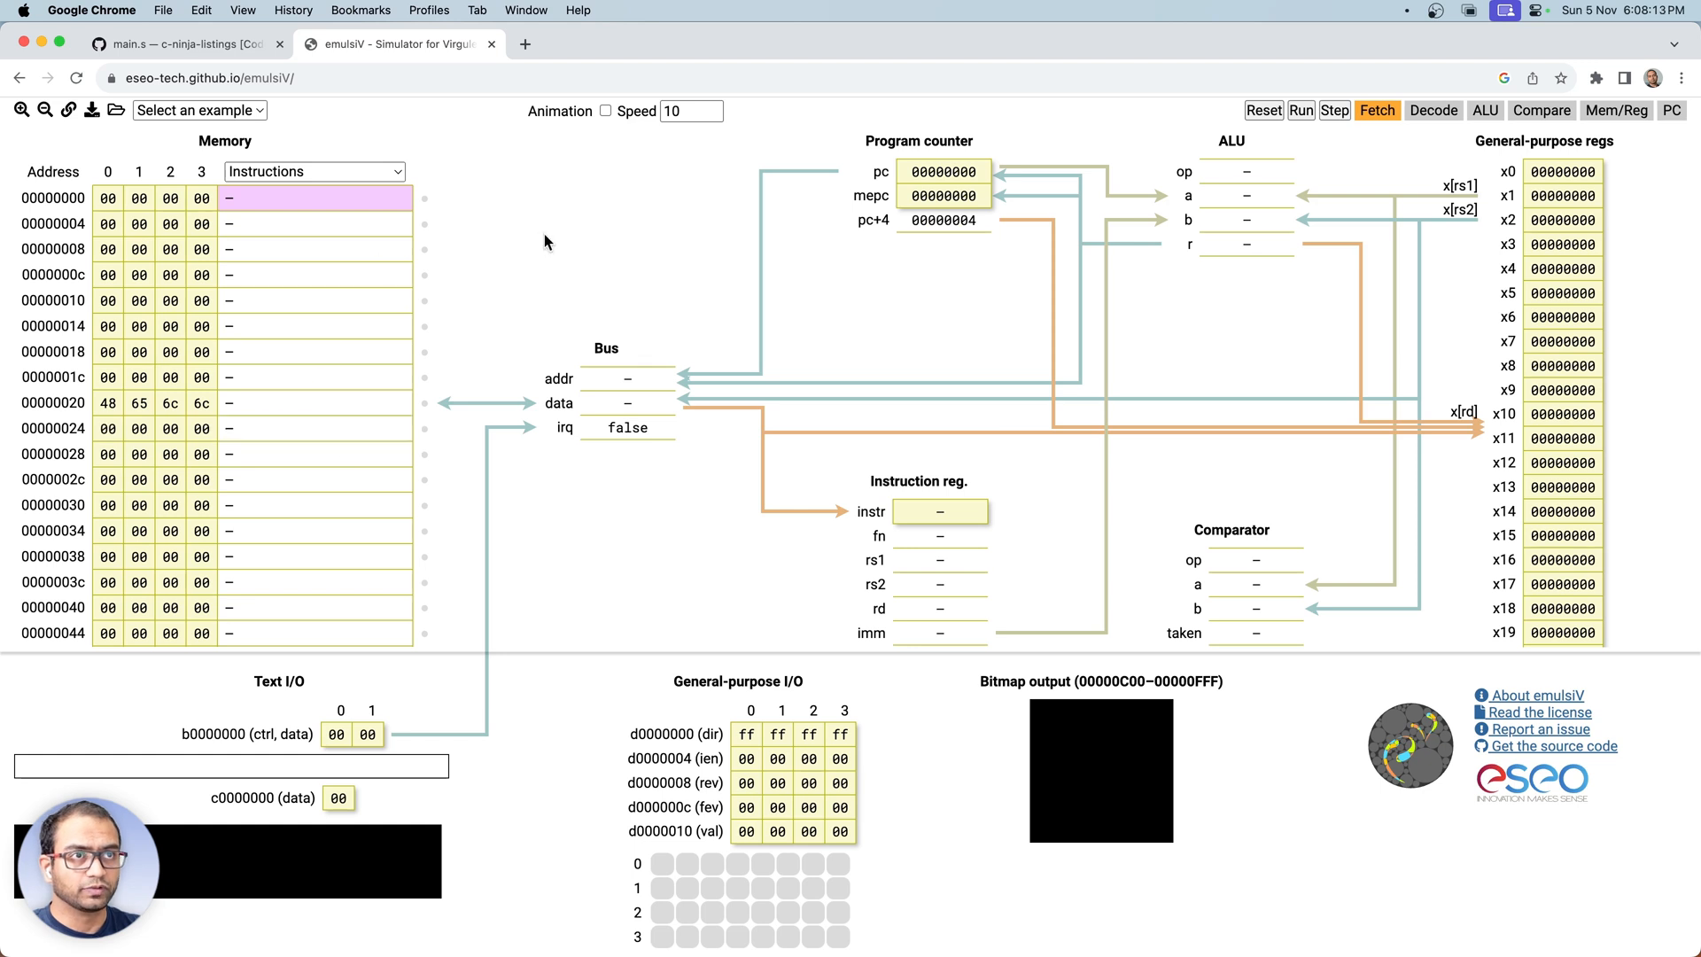
pyautogui.click(179, 44)
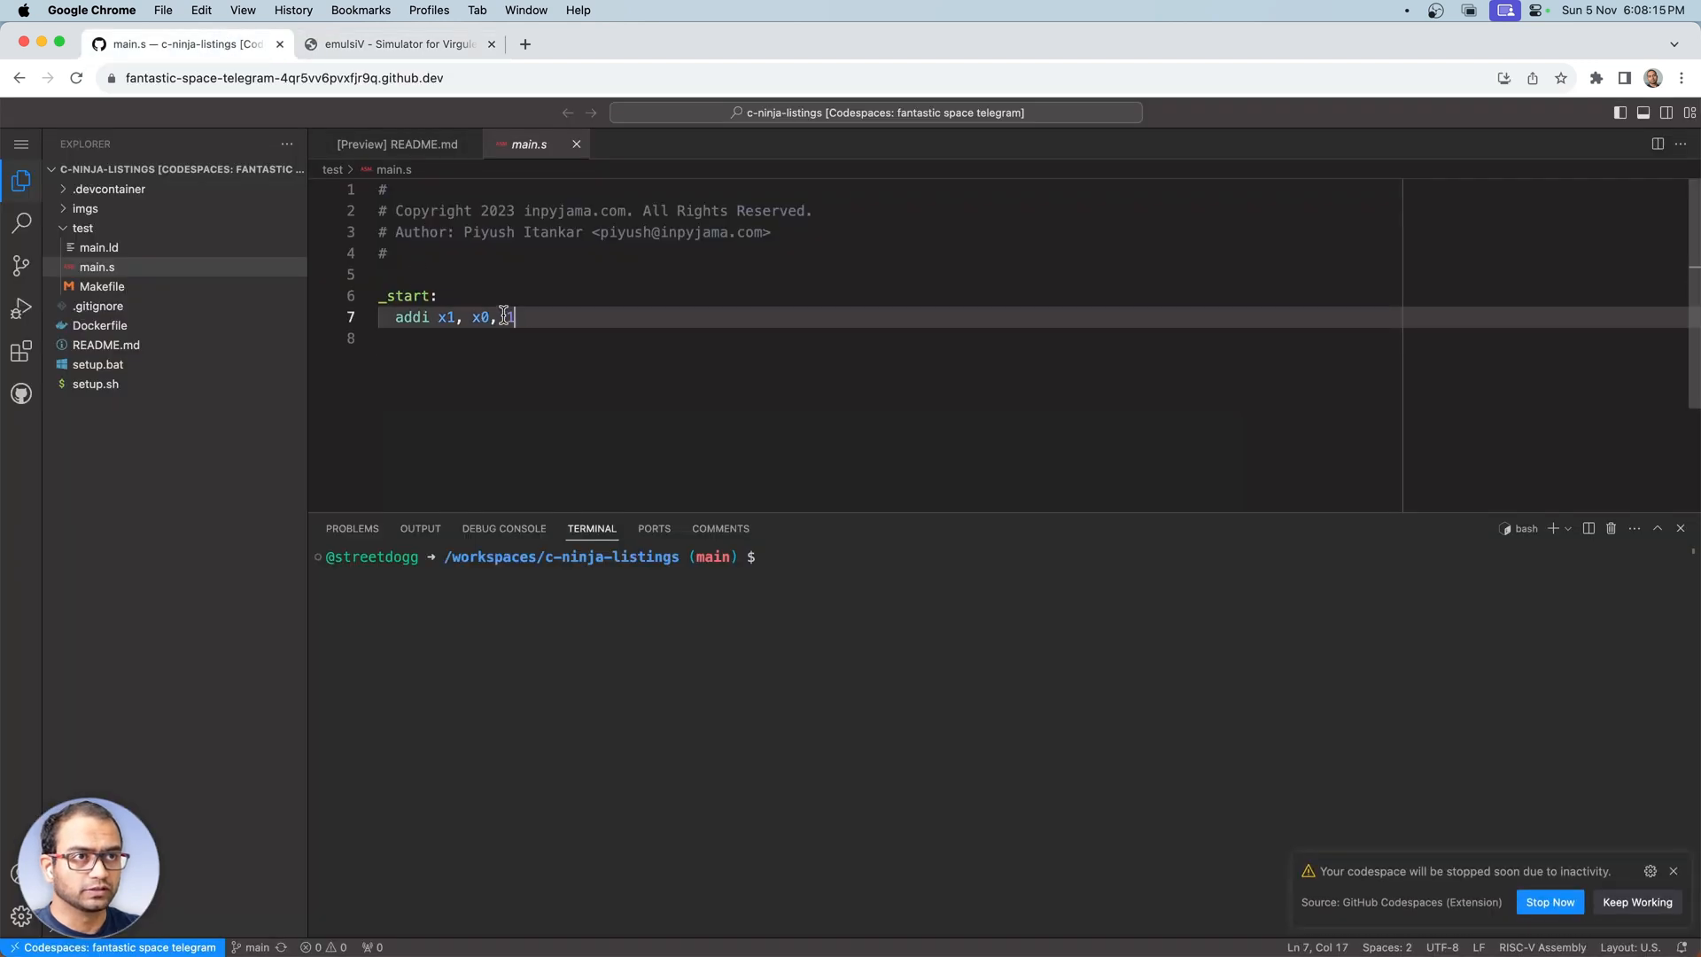
pyautogui.rightClick(455, 316)
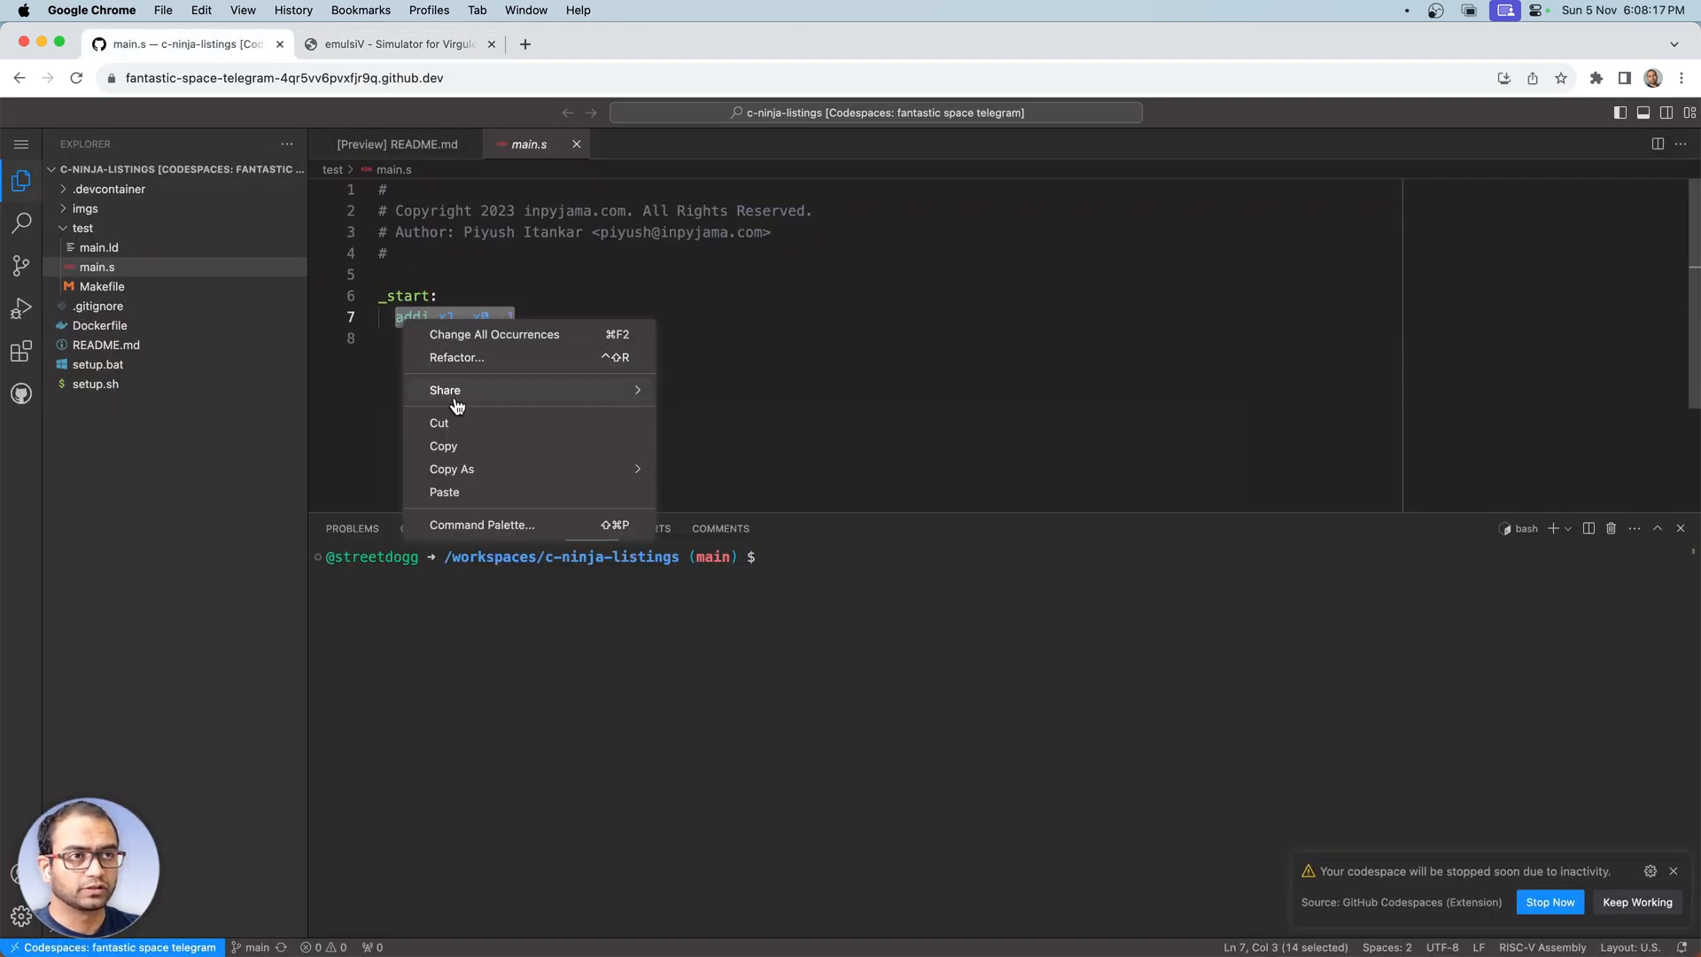
pyautogui.click(398, 43)
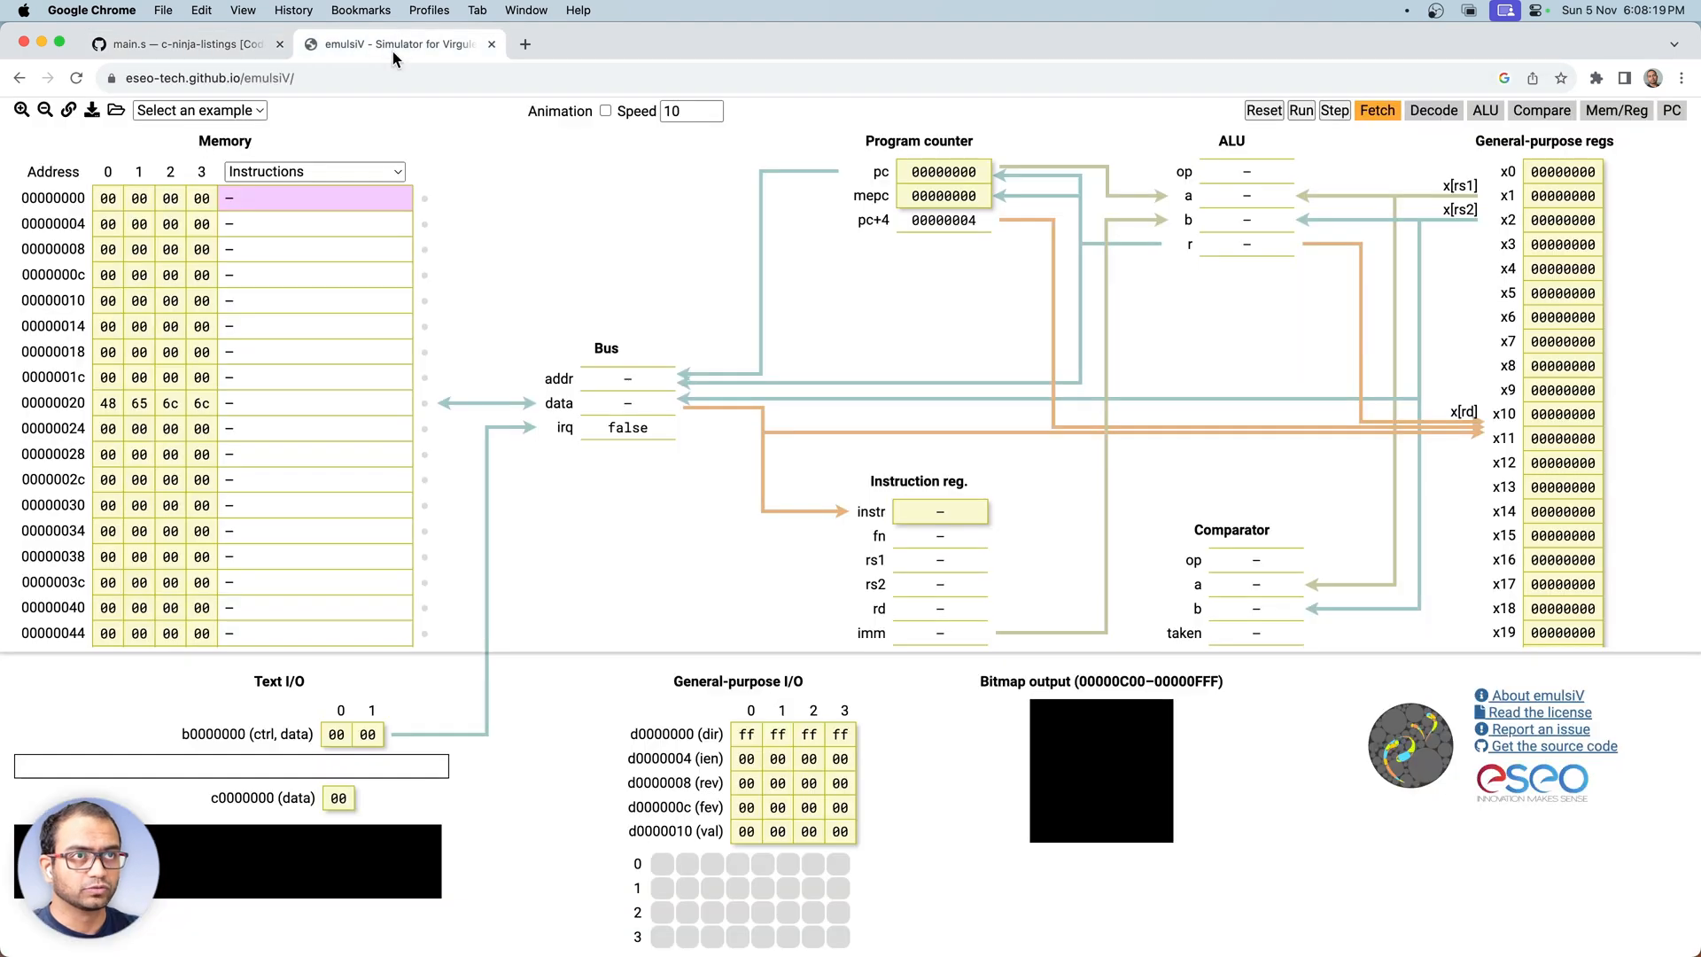
# - Enter addi x1, x0, 1 as the instruction at address 00000000
pyautogui.click(315, 198)
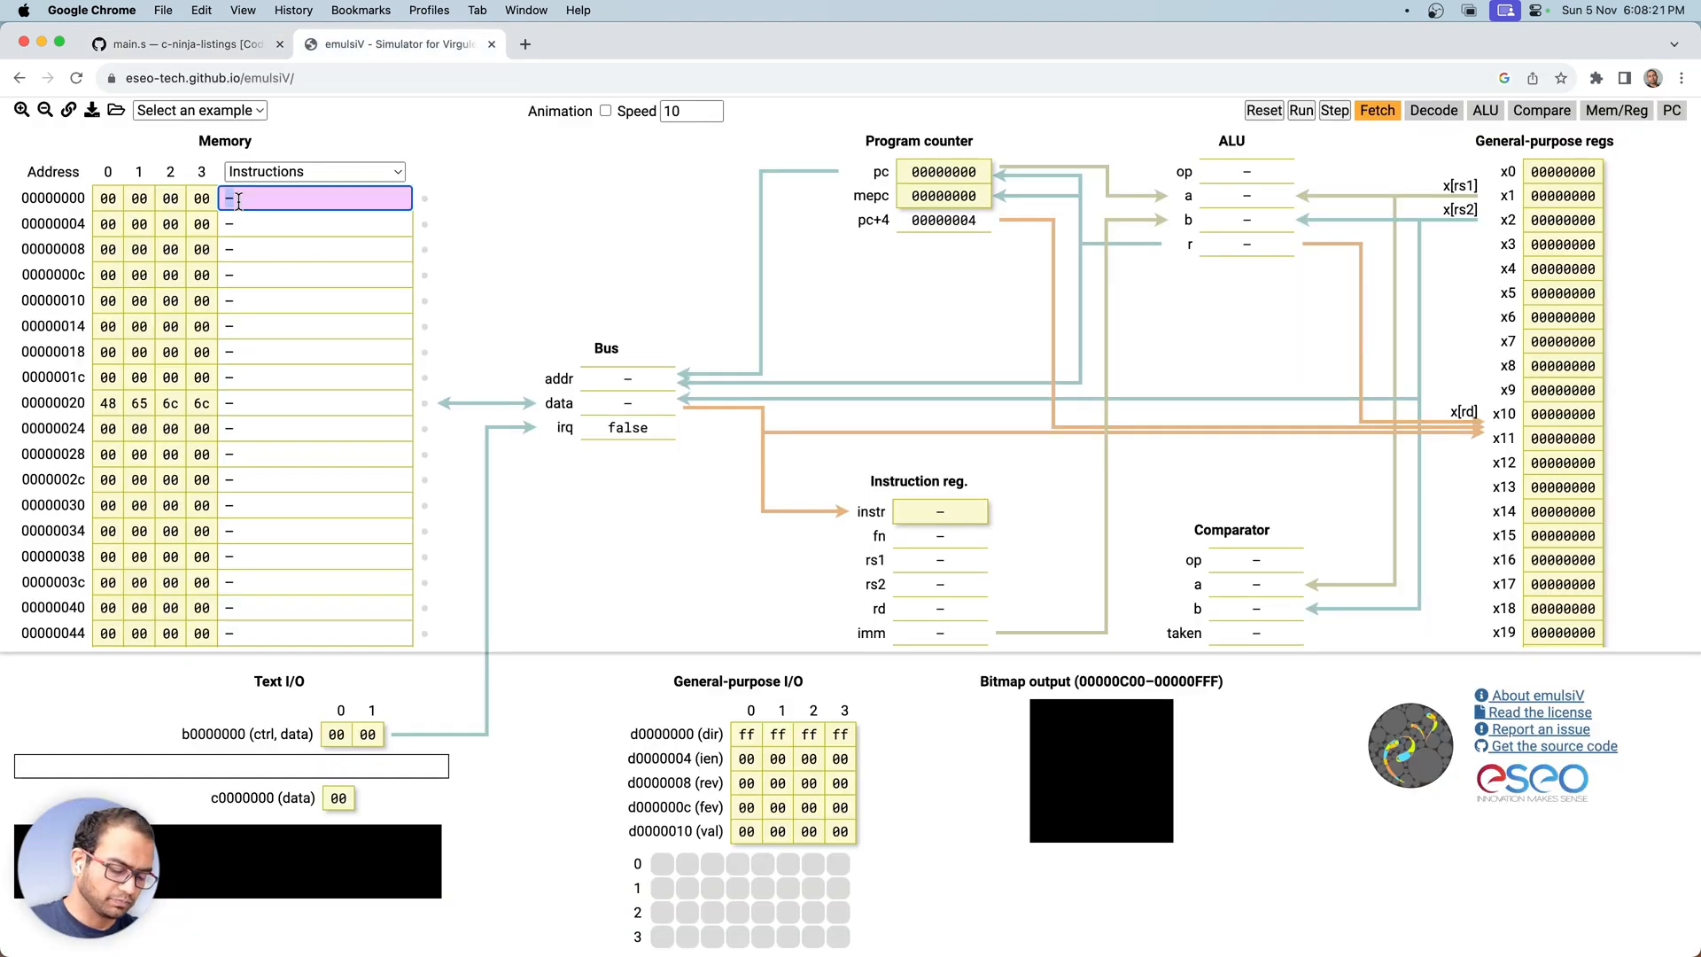
pyautogui.write('addi x1, x0, 1')
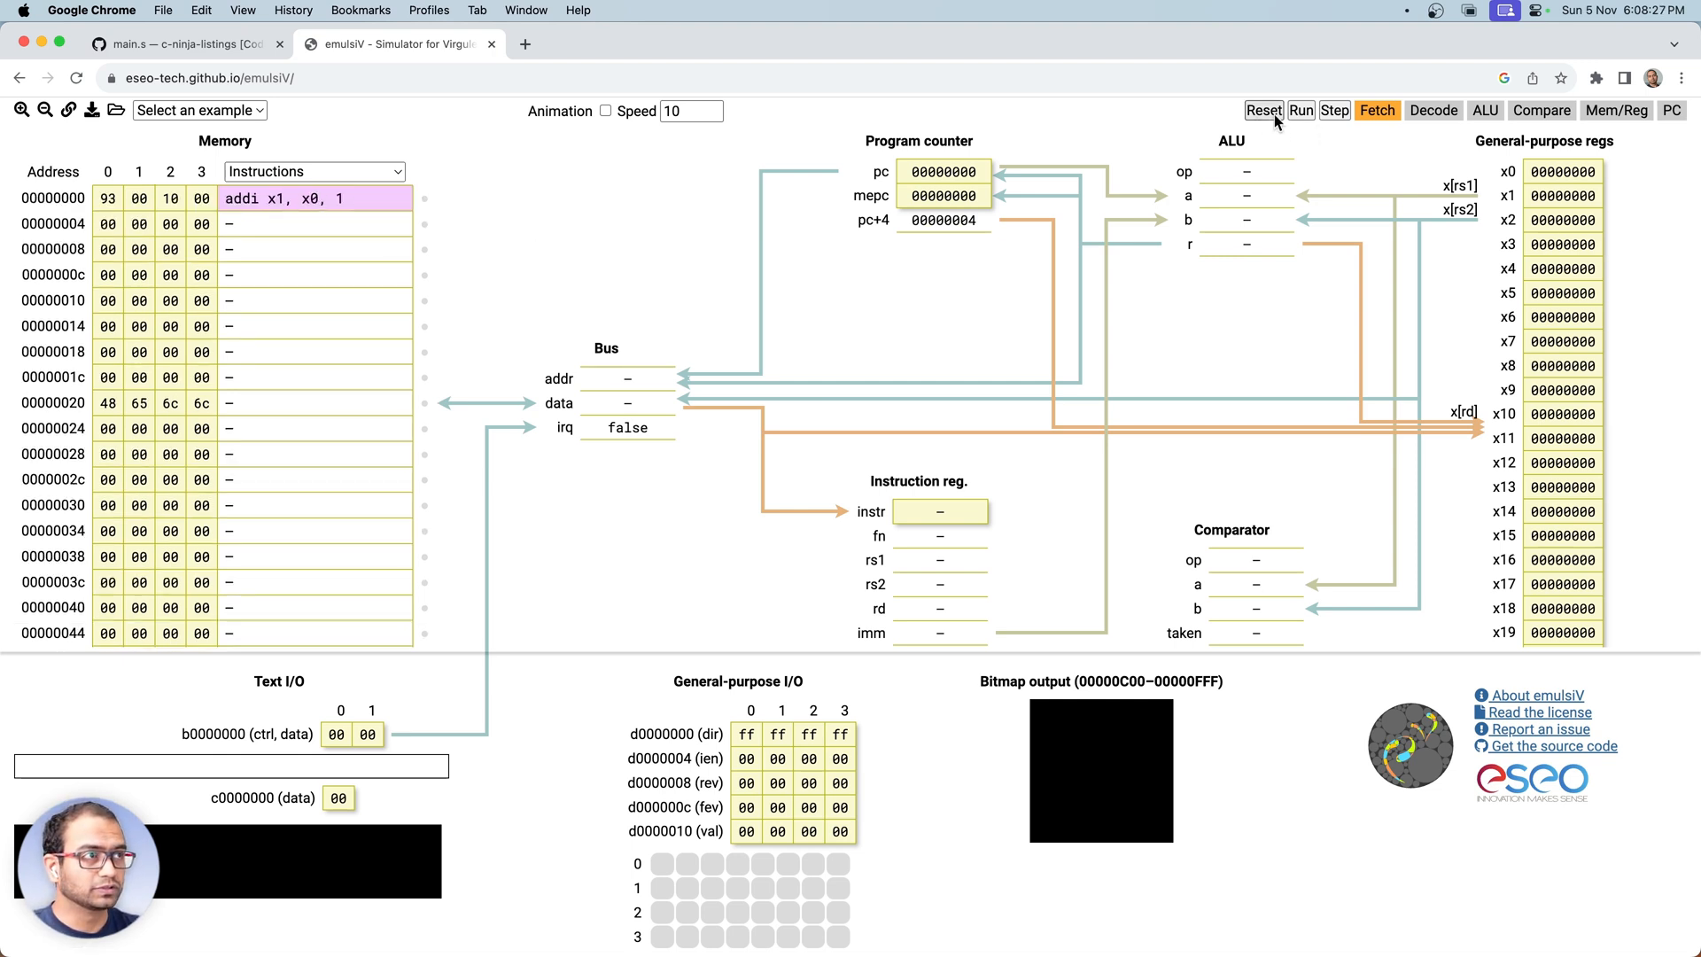
pyautogui.moveTo(1335, 110)
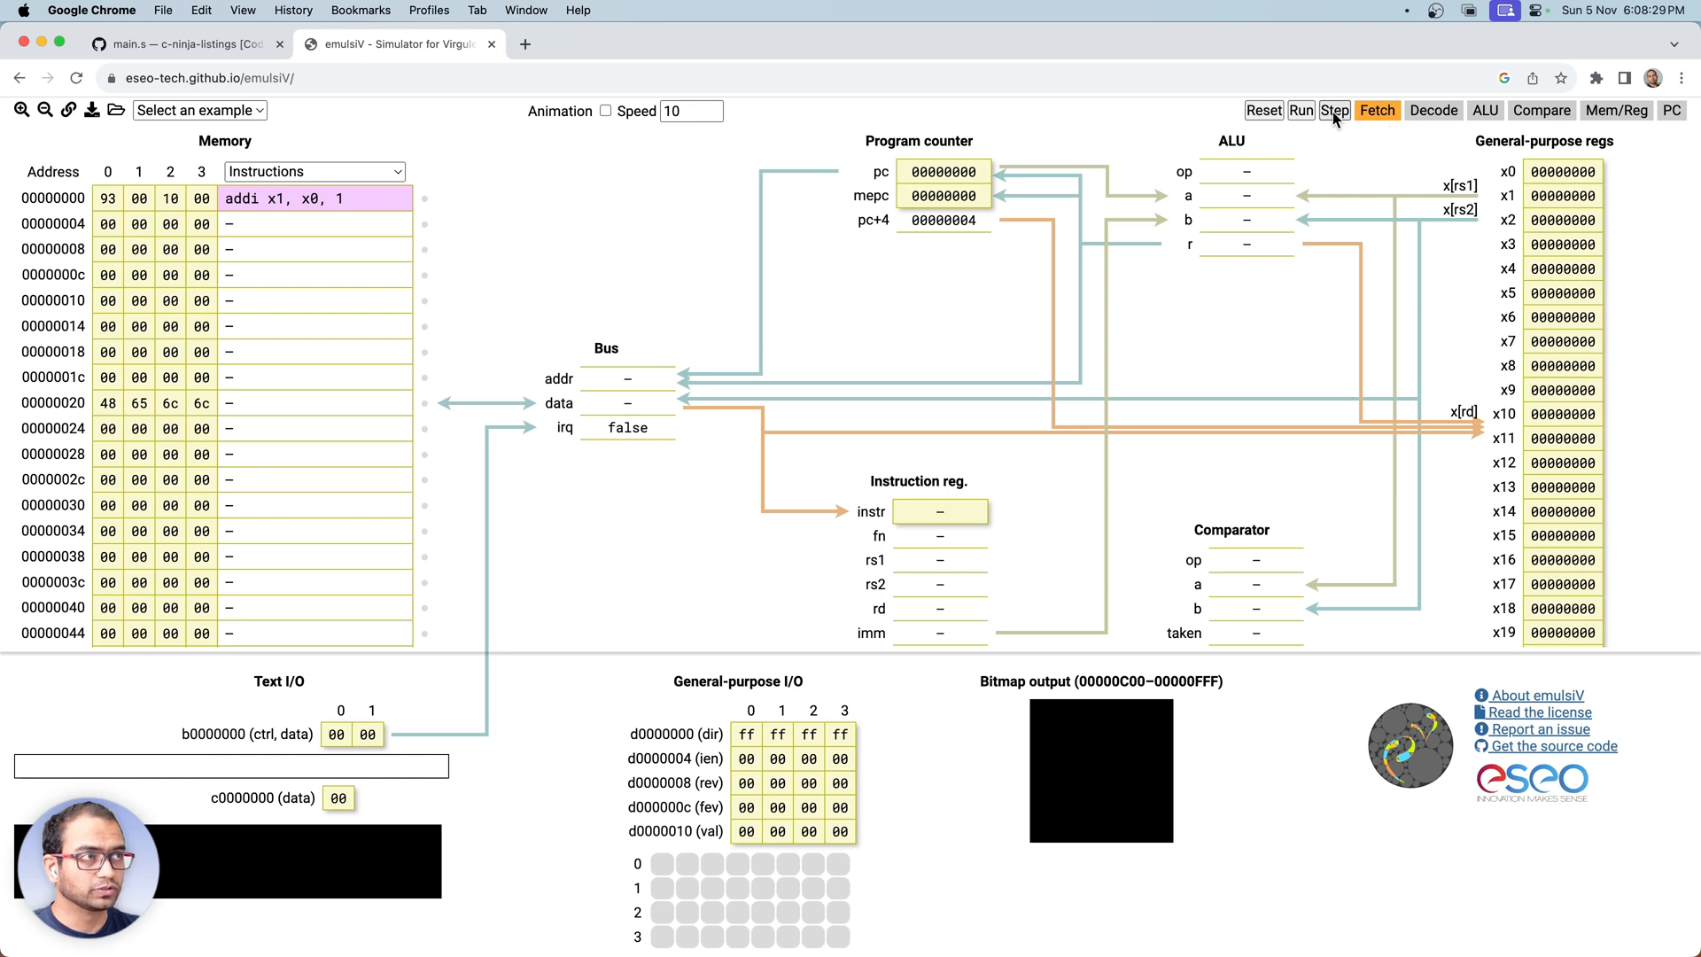
pyautogui.moveTo(724, 117)
pyautogui.write('5')
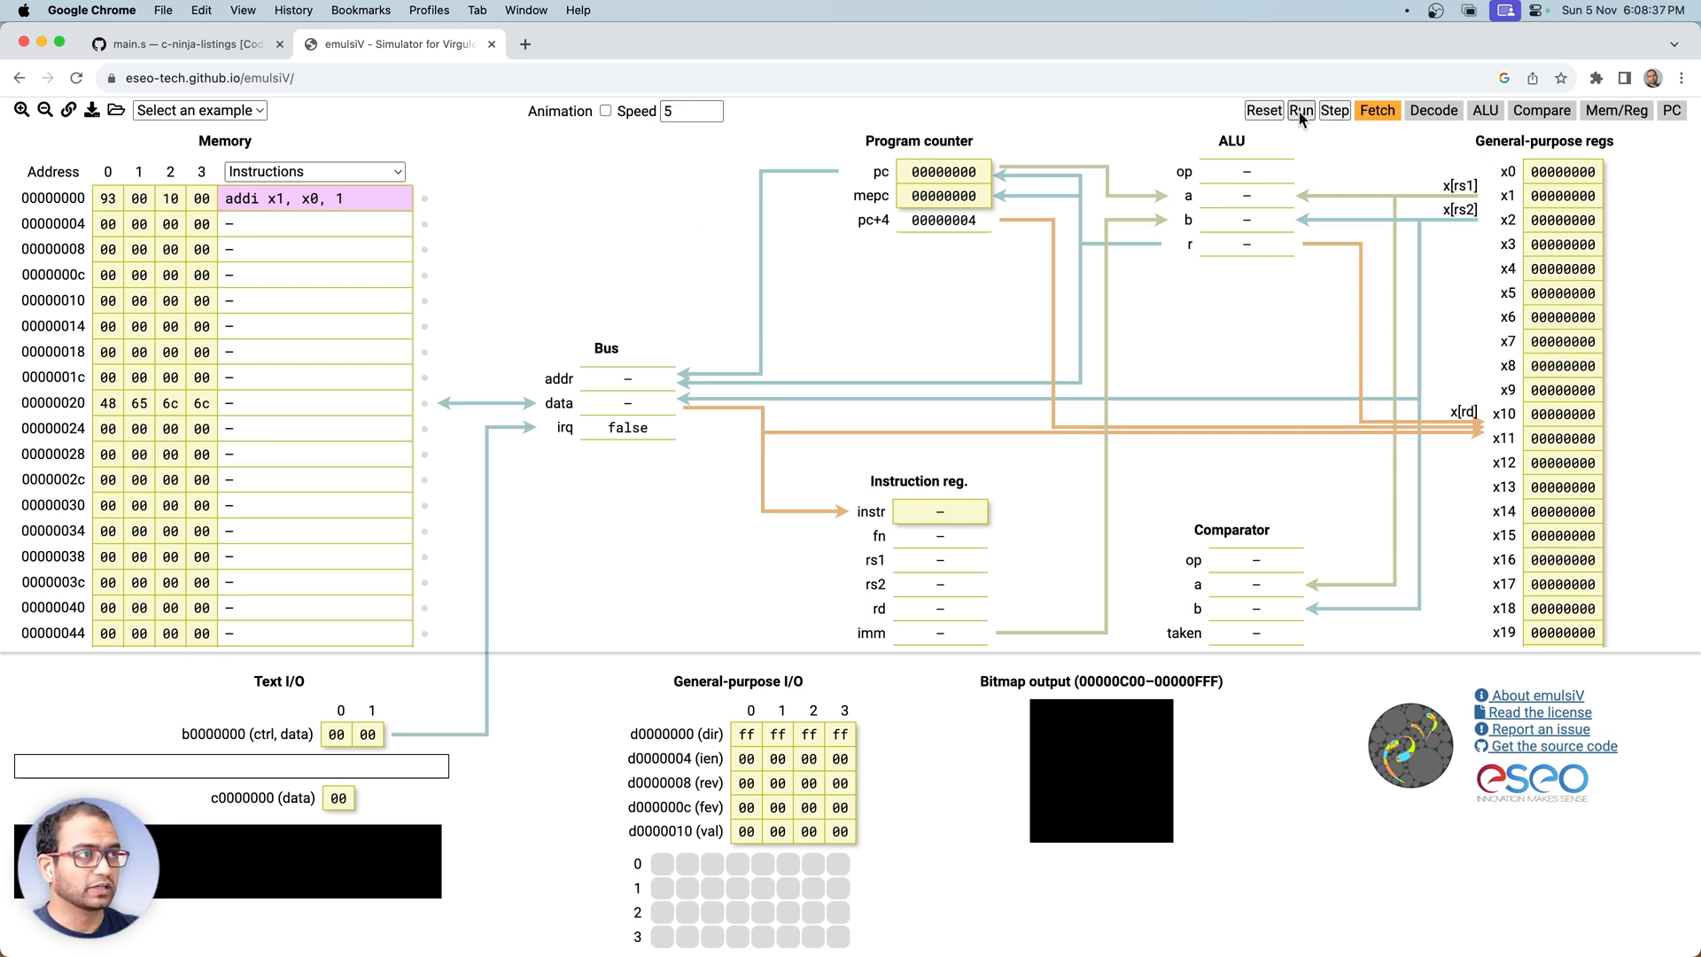
# - Run the program, enable Animation, then stop the run
pyautogui.click(1300, 109)
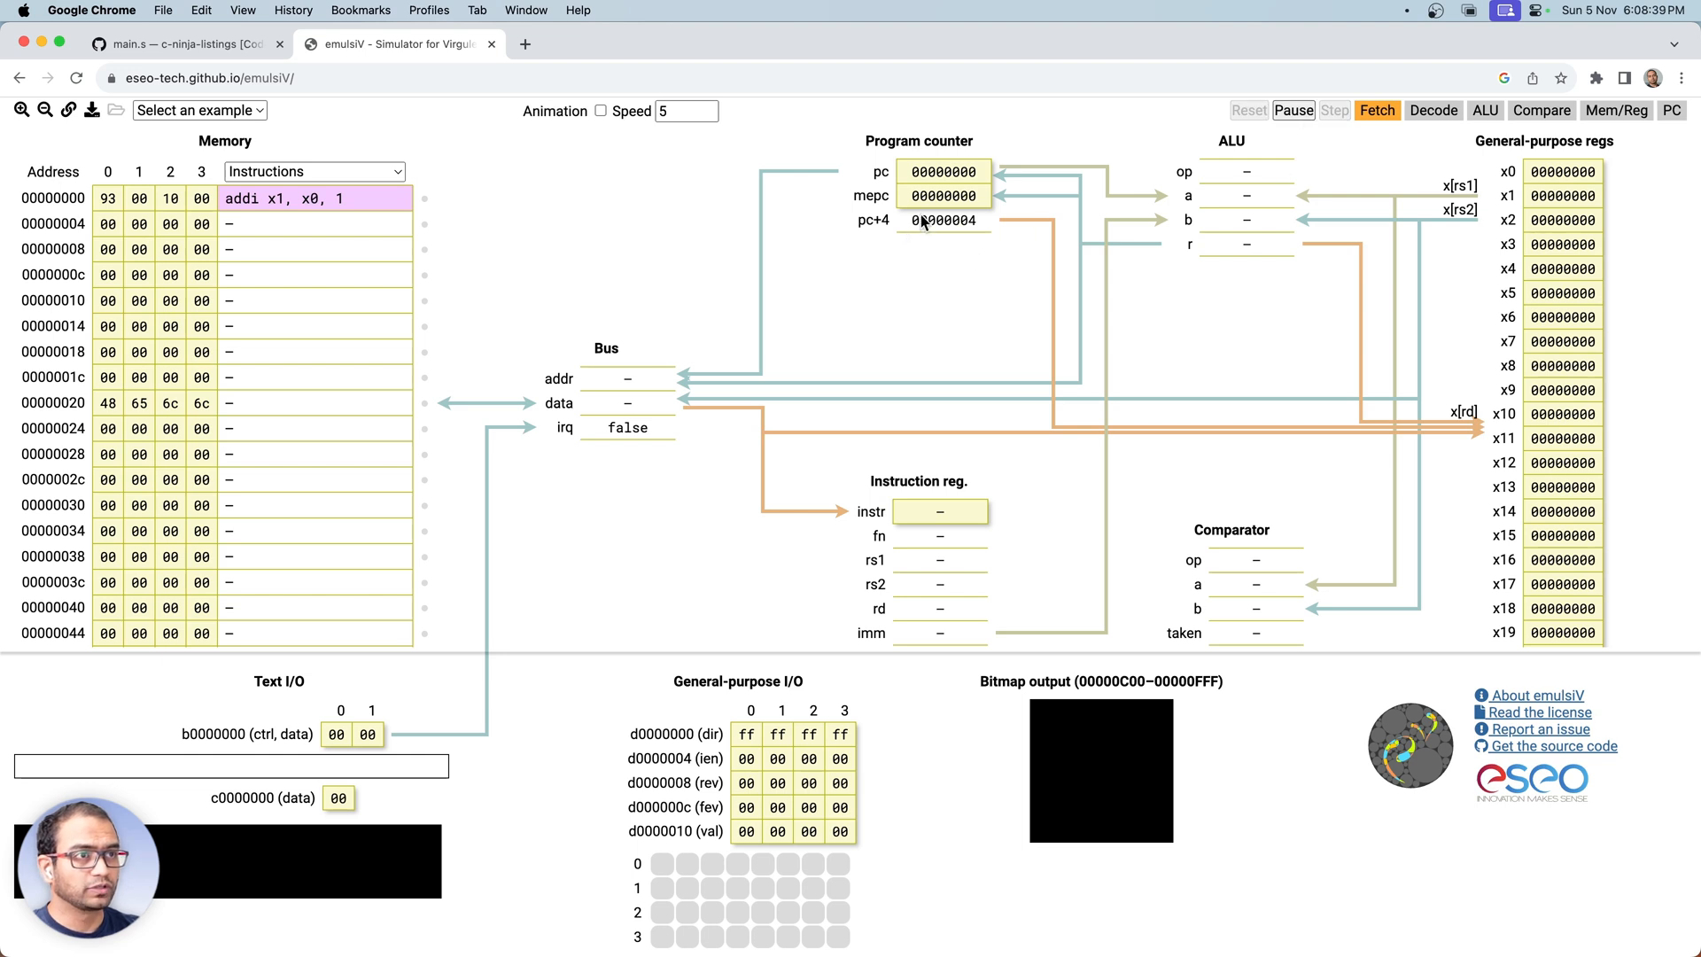
pyautogui.moveTo(894, 347)
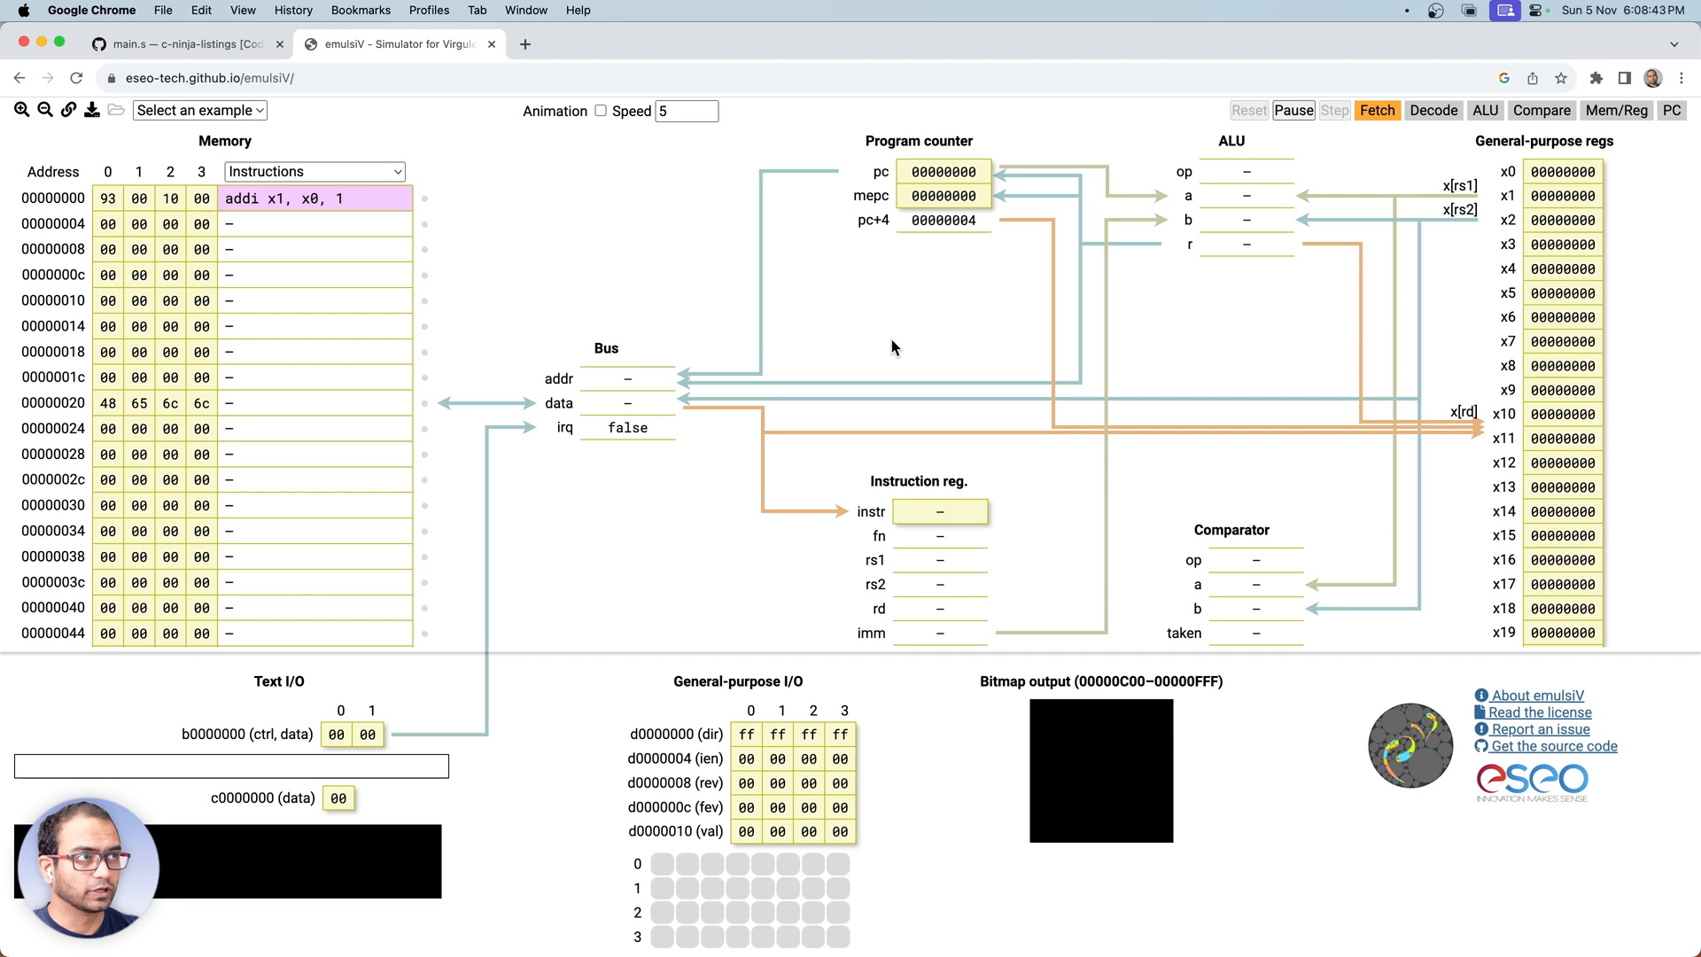
pyautogui.moveTo(887, 330)
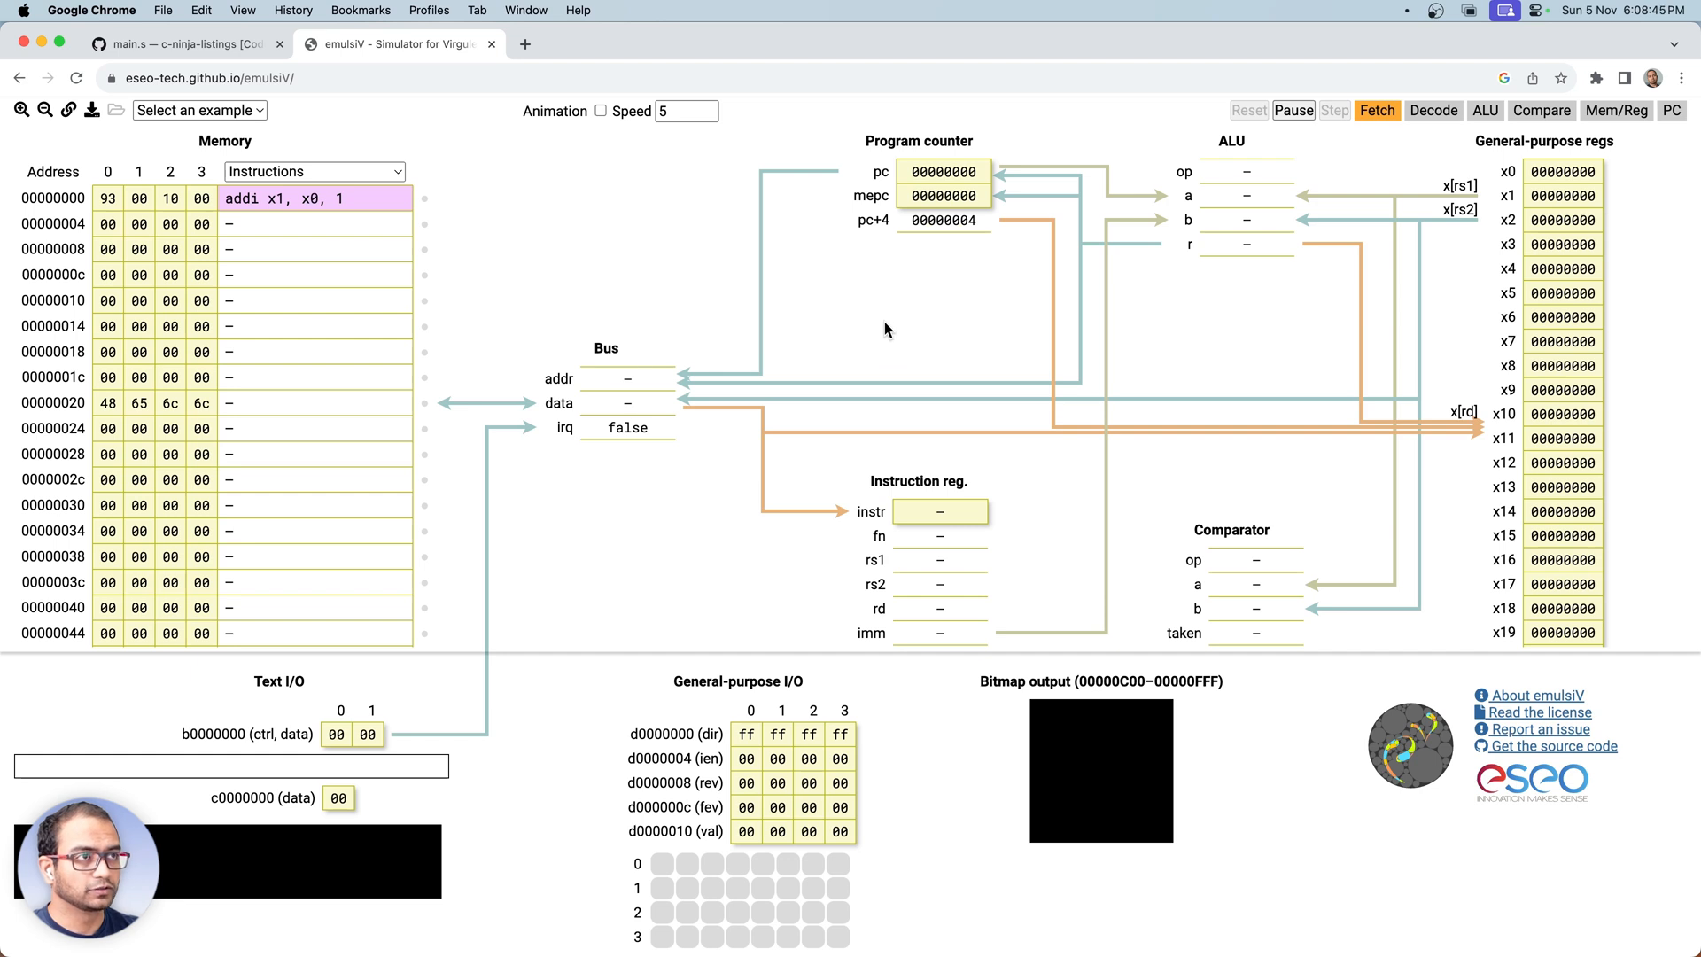
pyautogui.moveTo(949, 285)
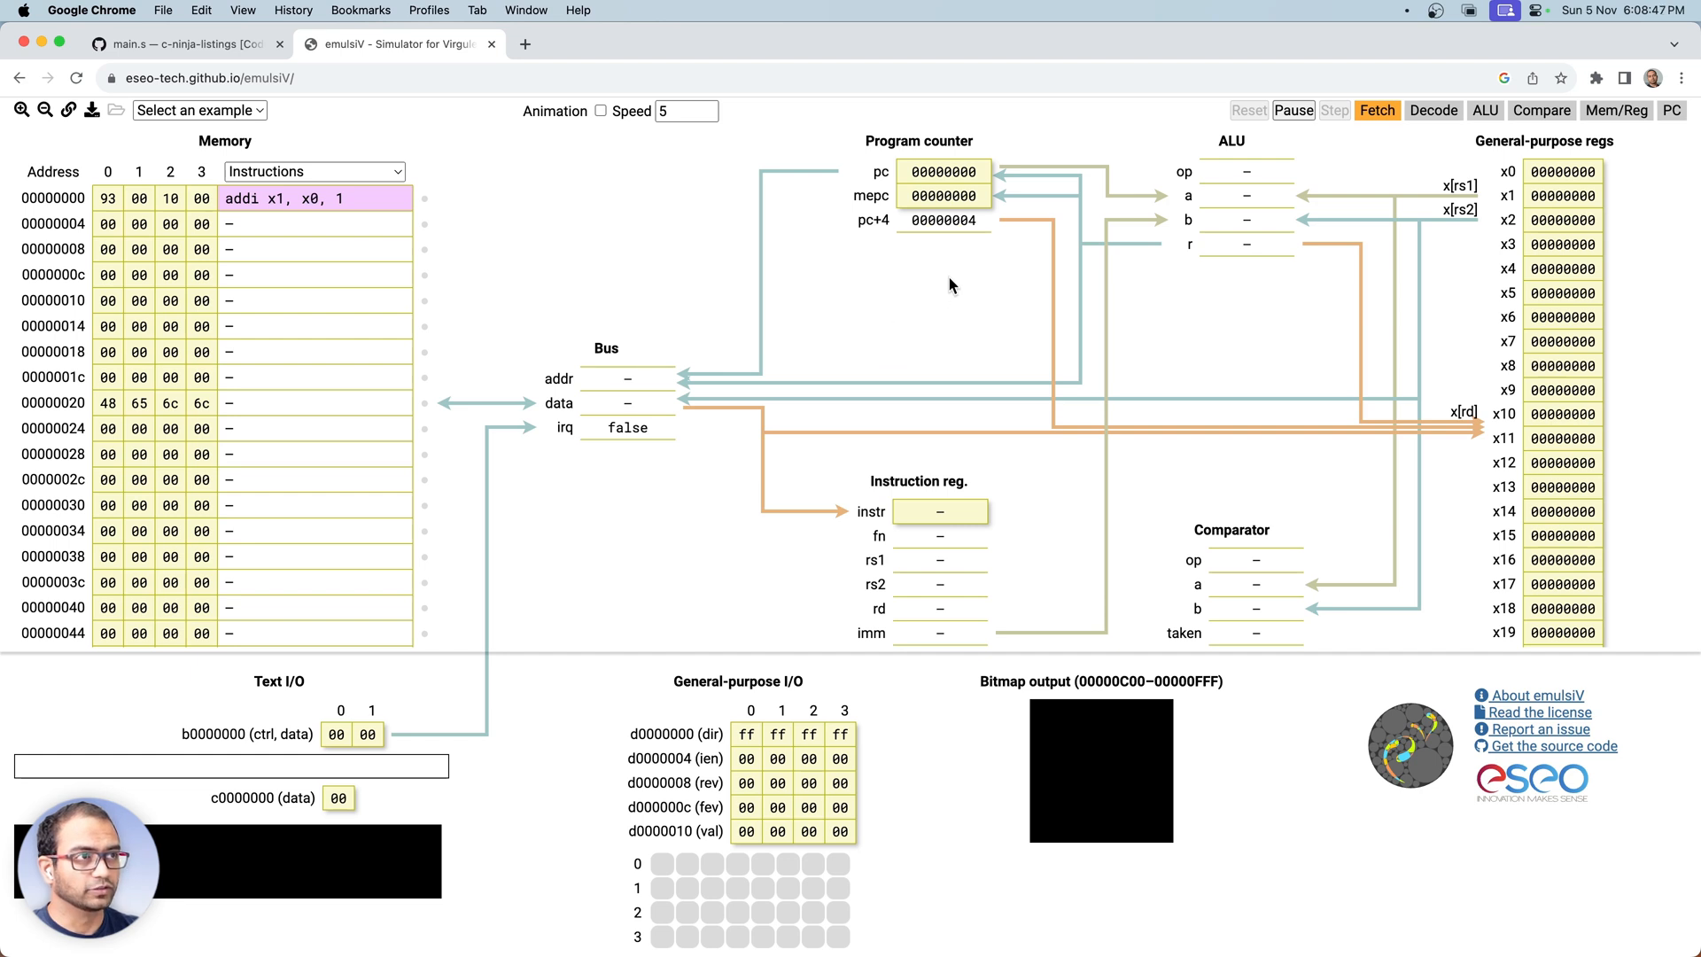
pyautogui.moveTo(497, 194)
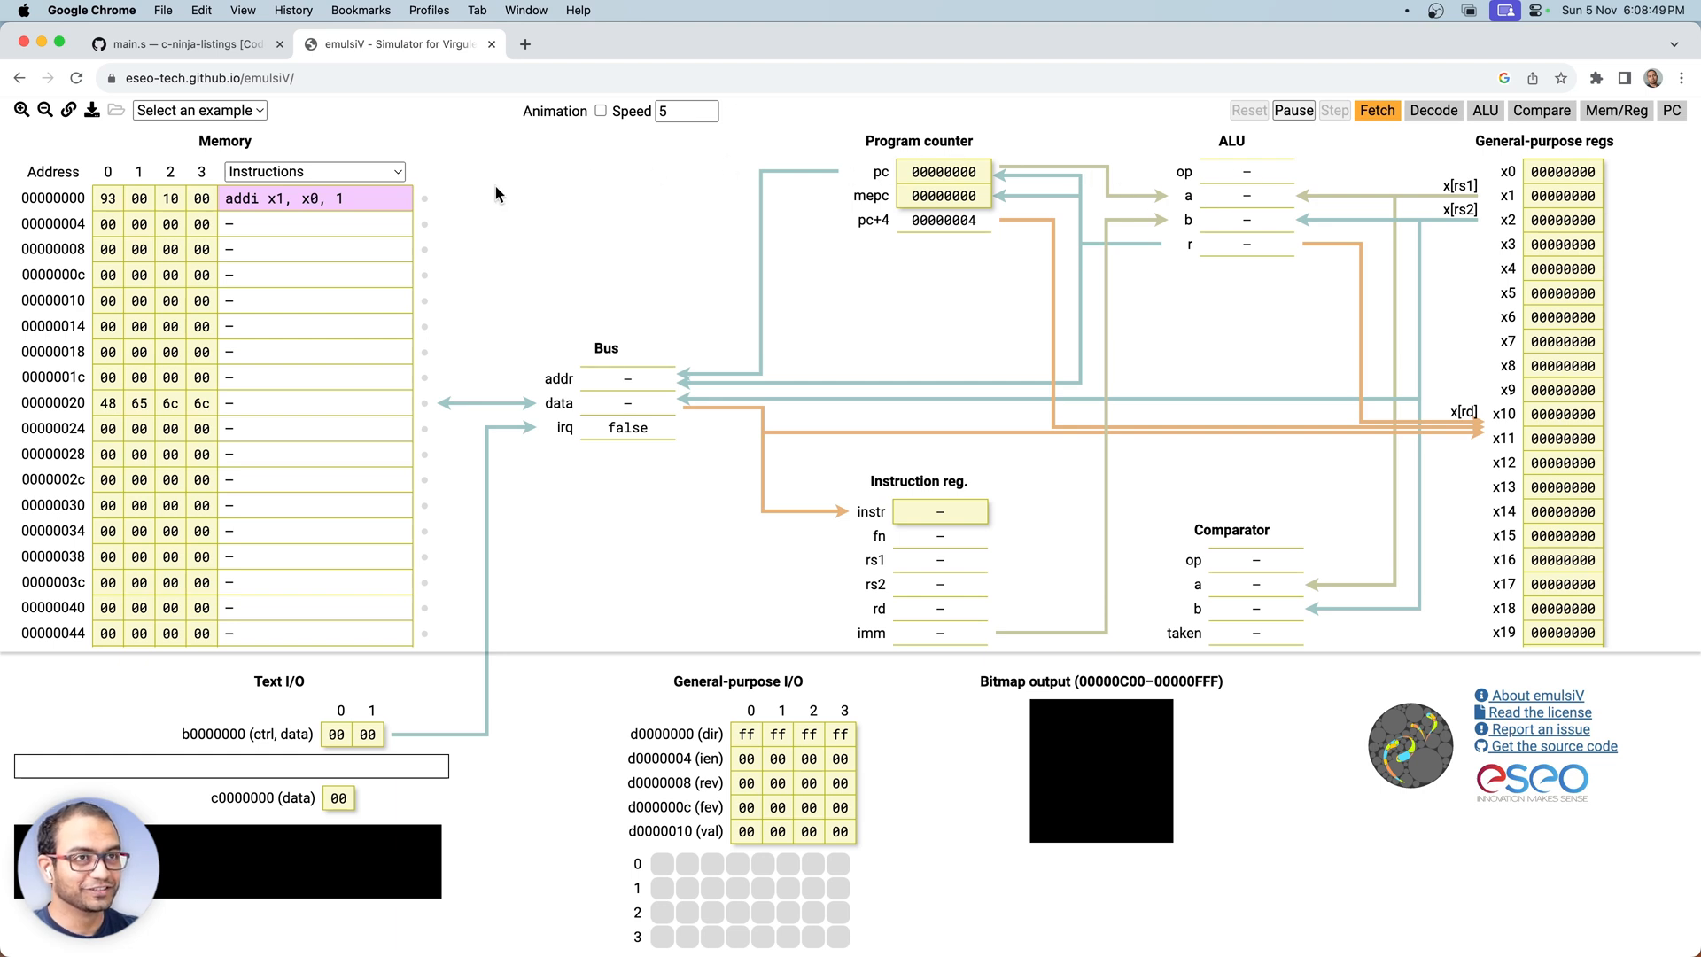
pyautogui.moveTo(544, 193)
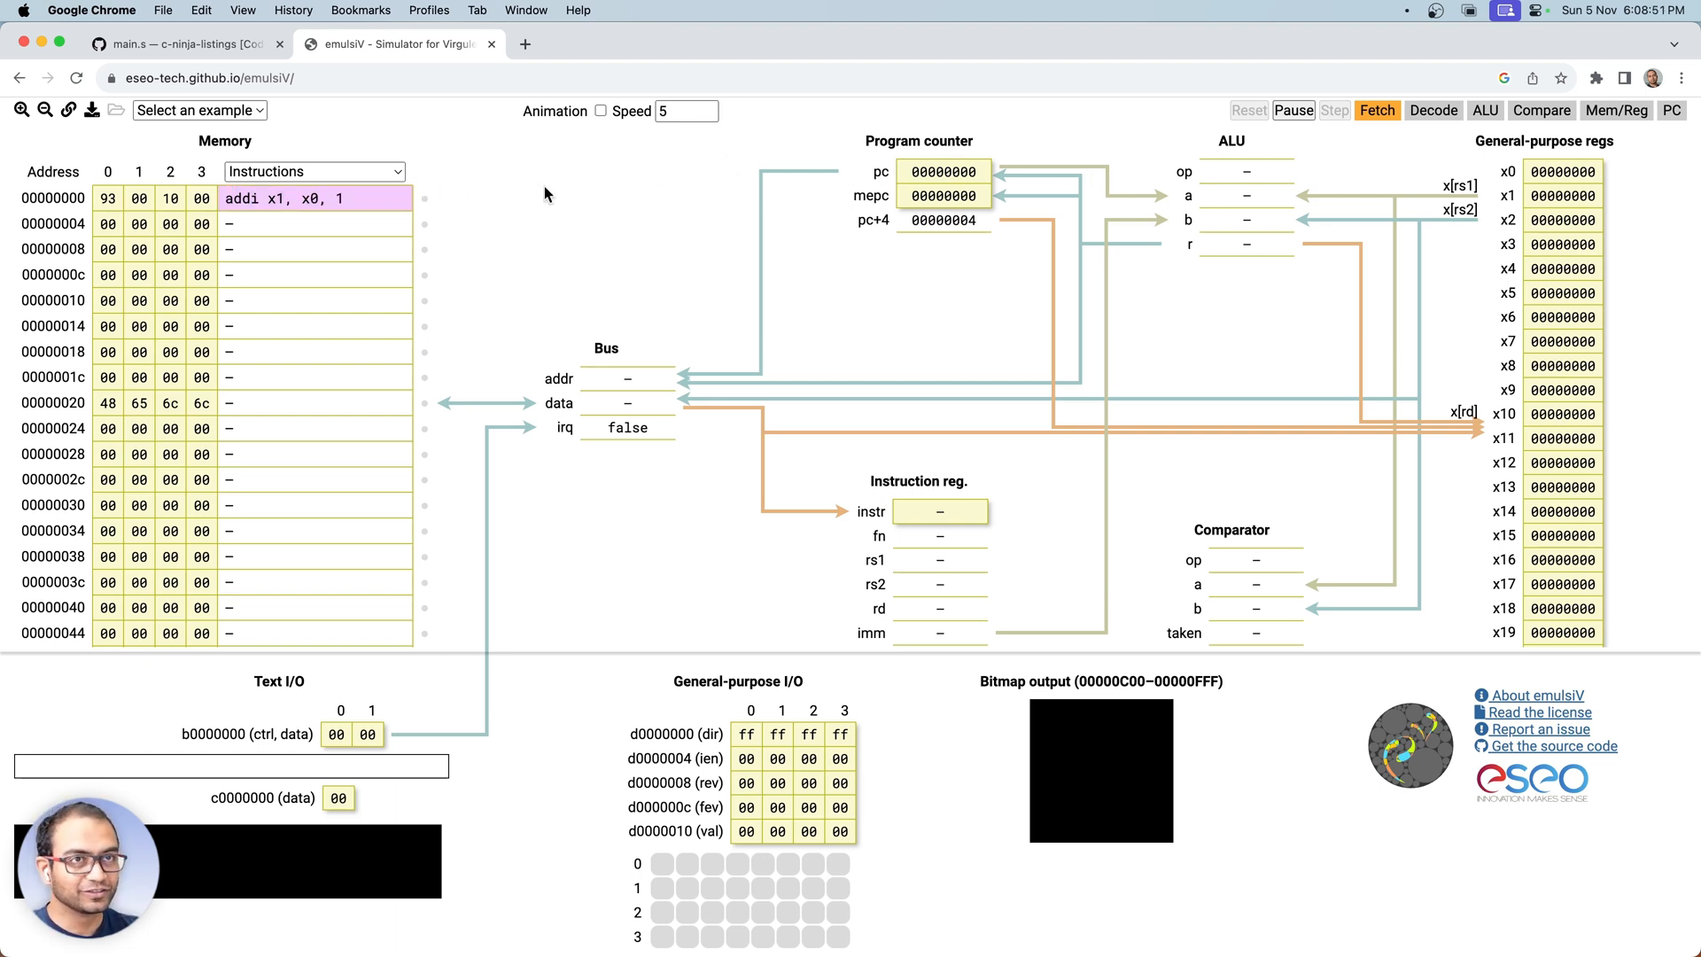
pyautogui.moveTo(598, 116)
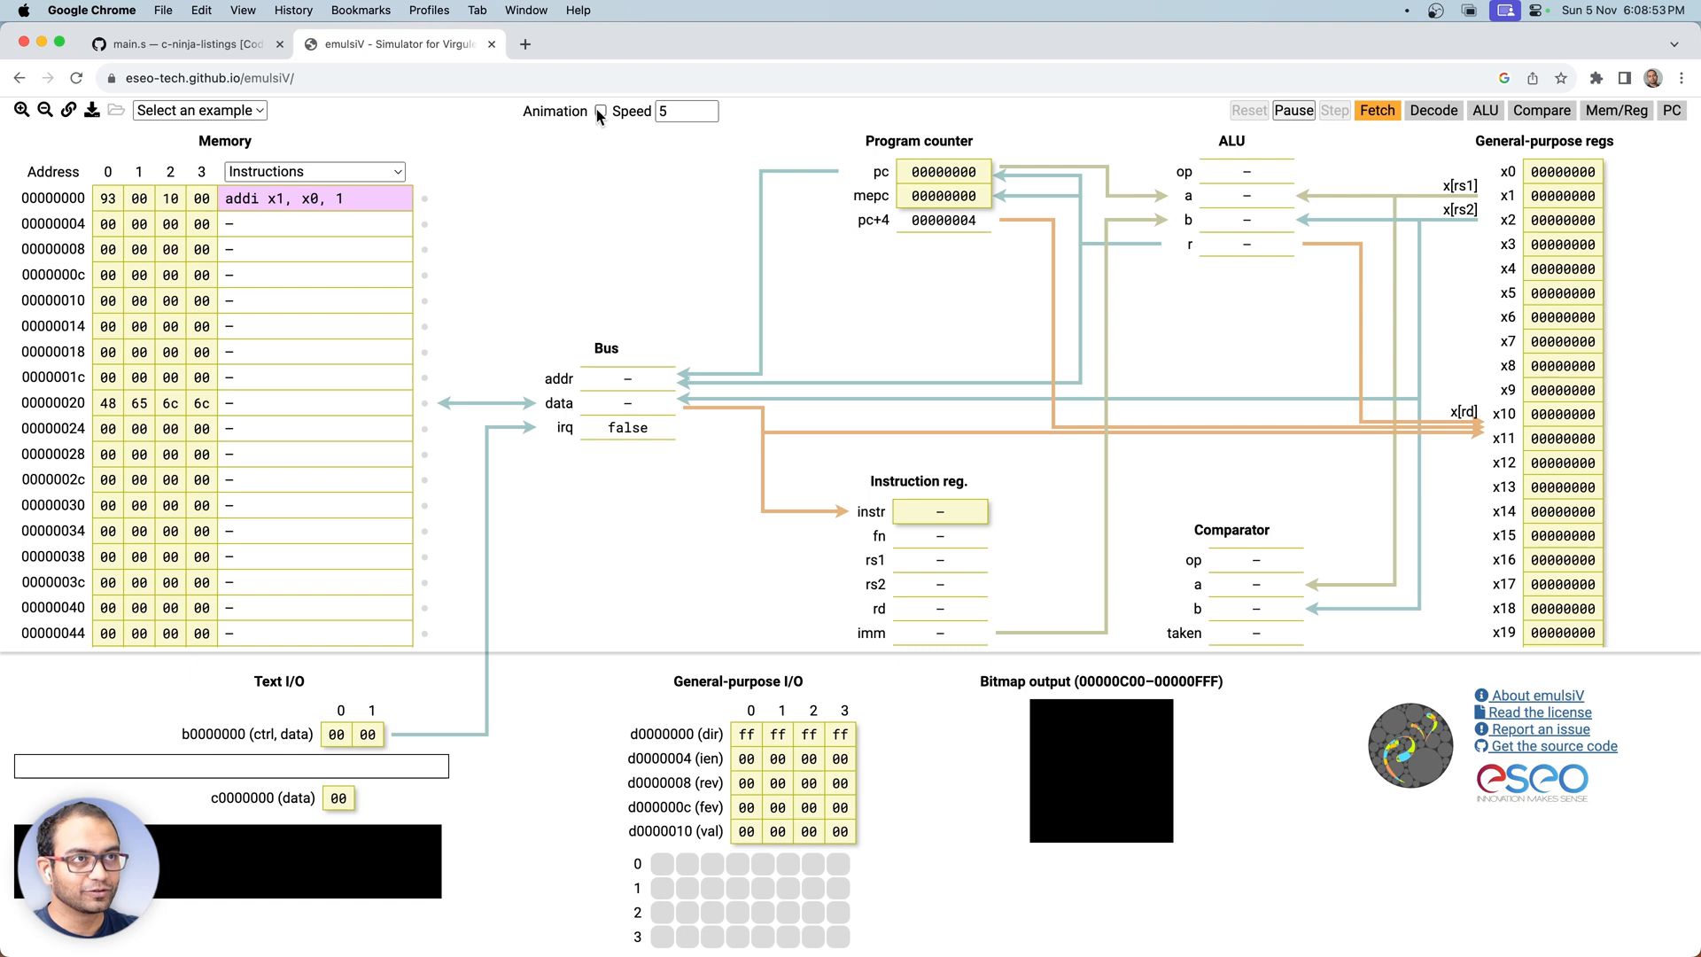
pyautogui.click(598, 111)
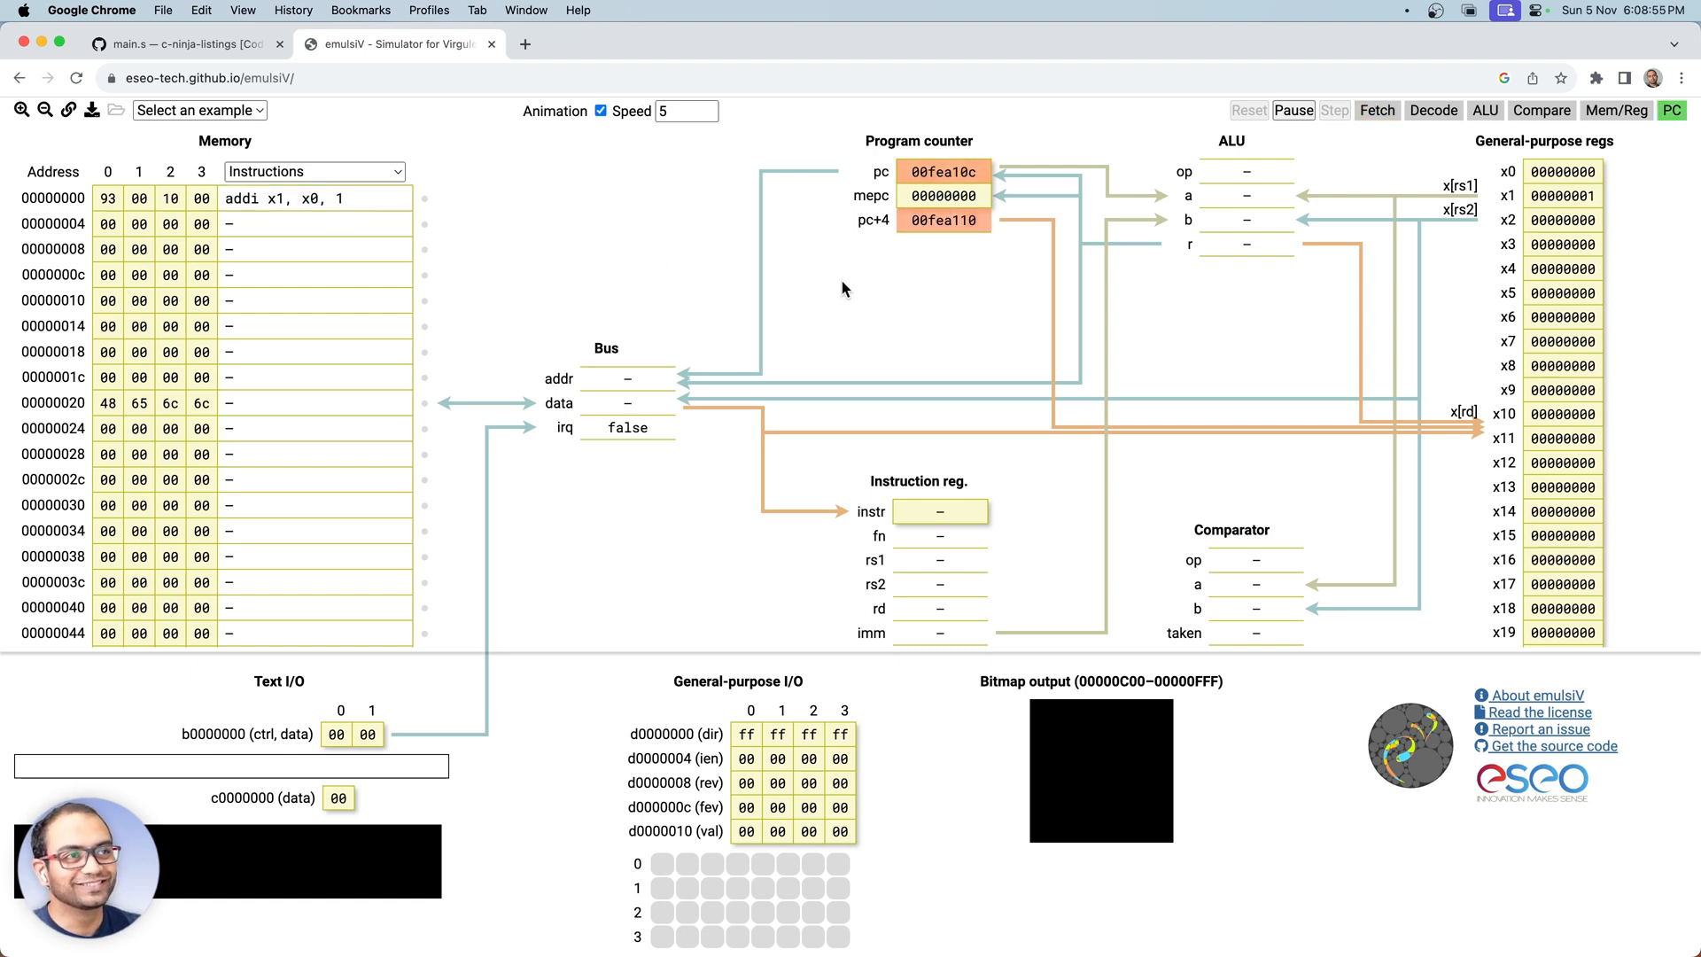
pyautogui.click(1375, 110)
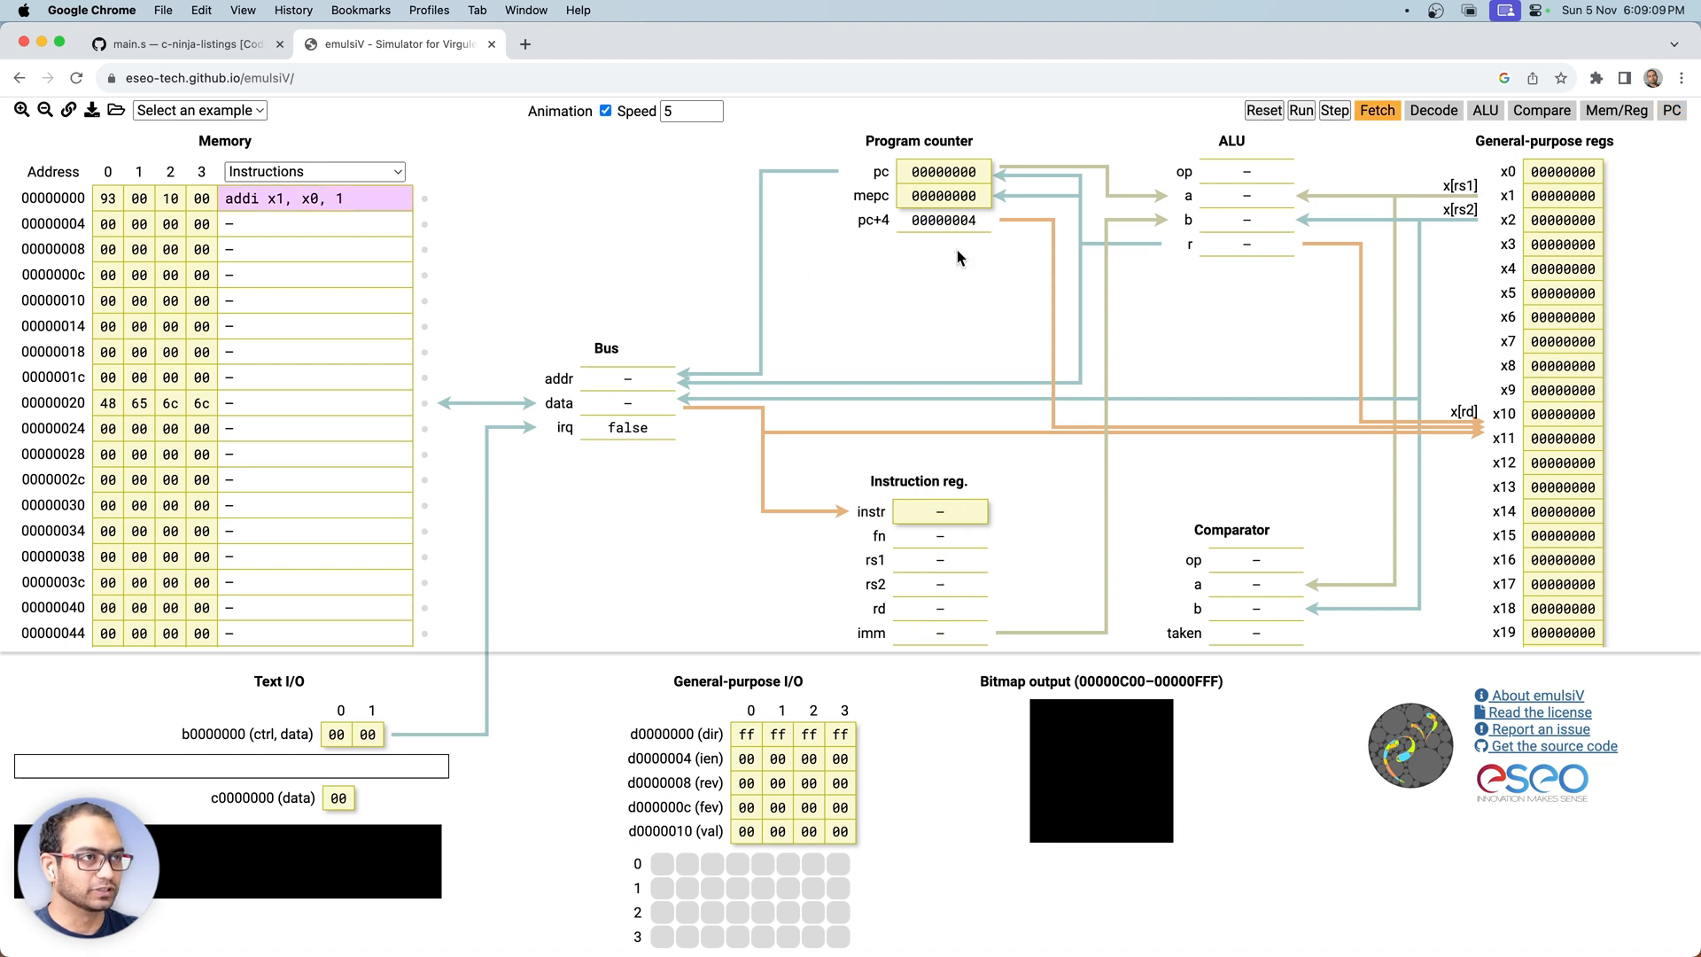
pyautogui.moveTo(1300, 110)
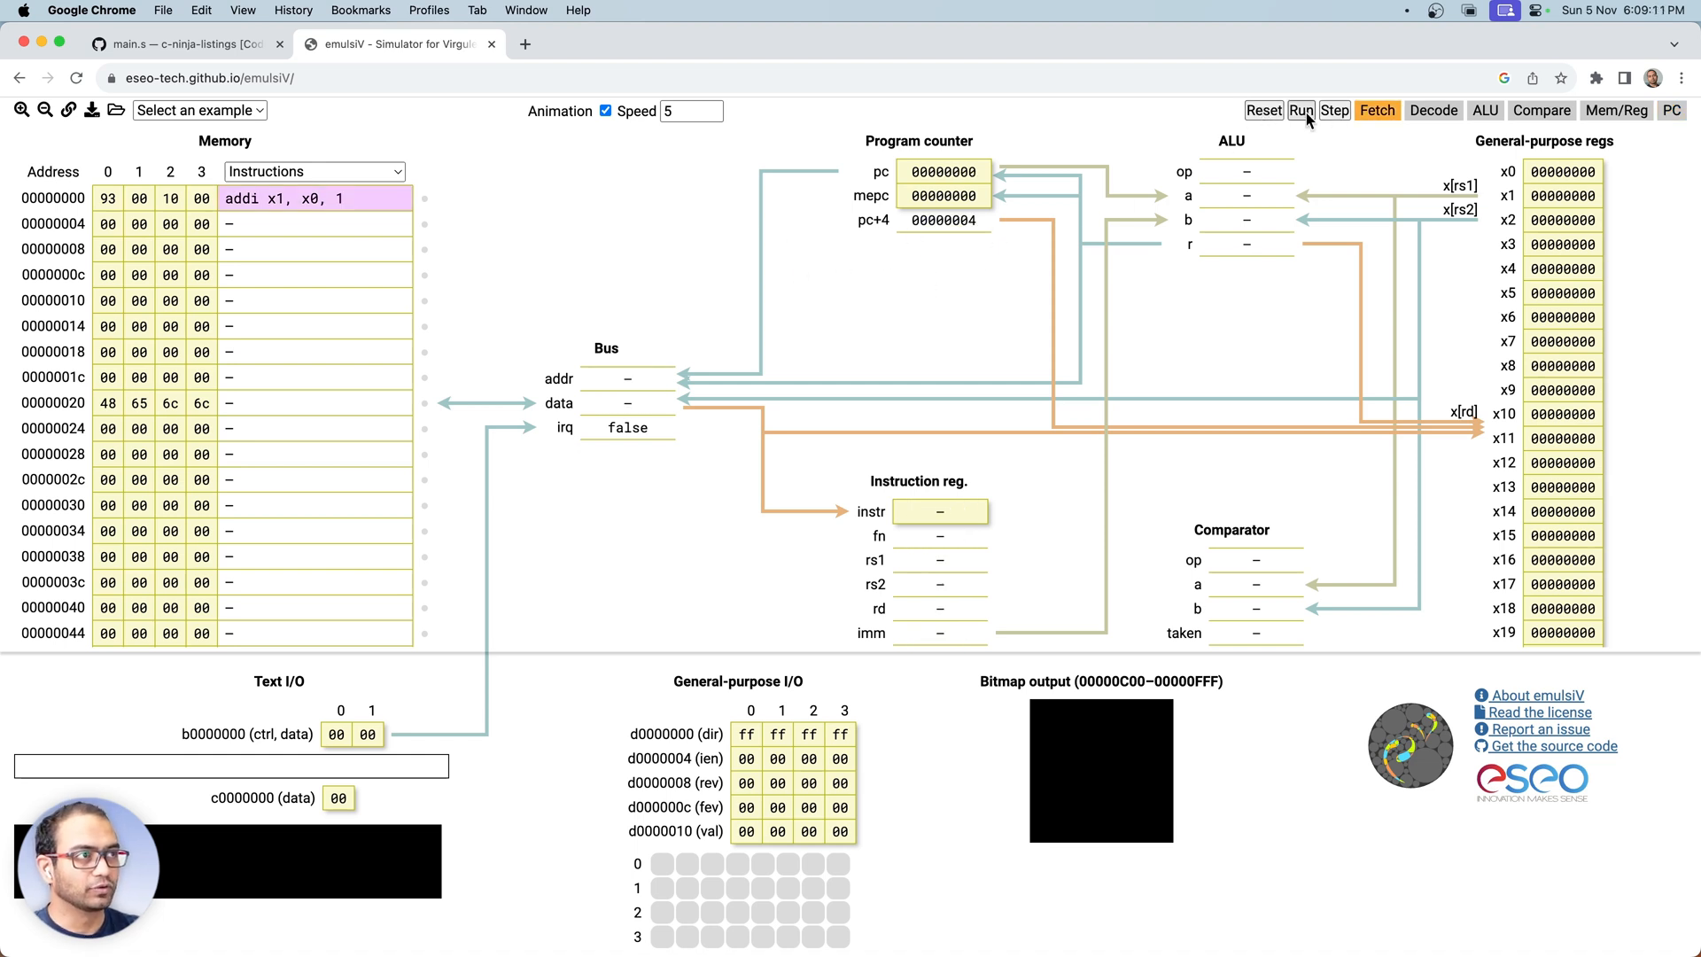
pyautogui.moveTo(1300, 110)
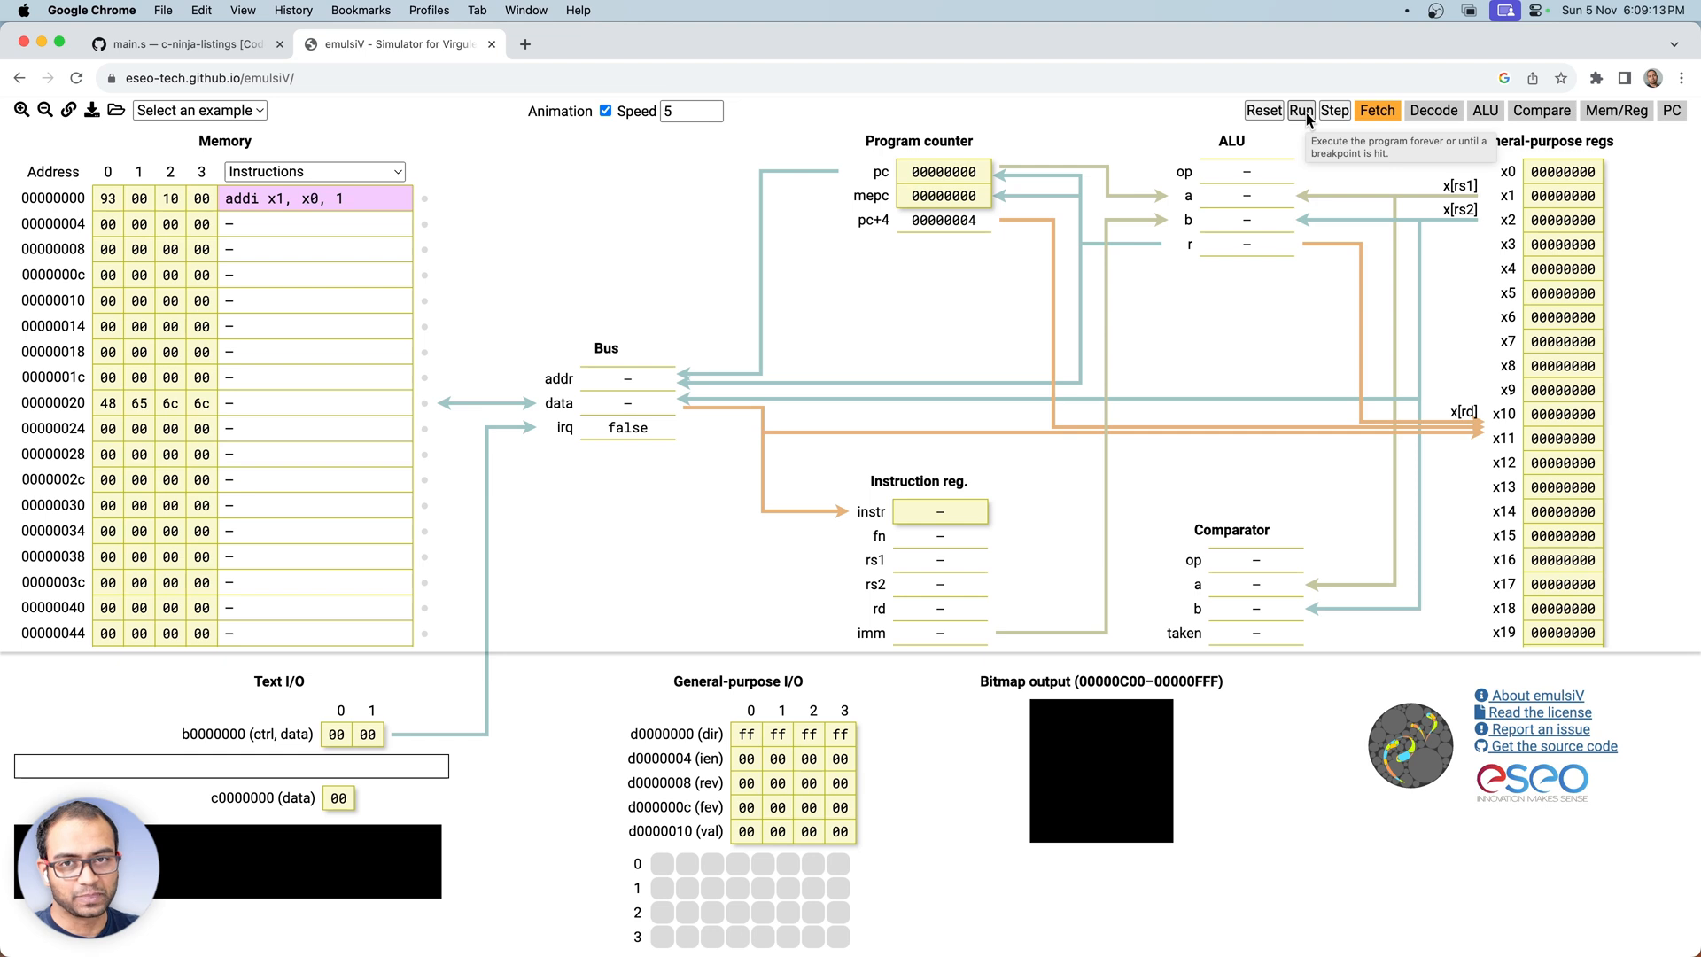
# - Run with animation and pause after 00100093 decodes as addi rd 1, imm 1
pyautogui.click(1300, 110)
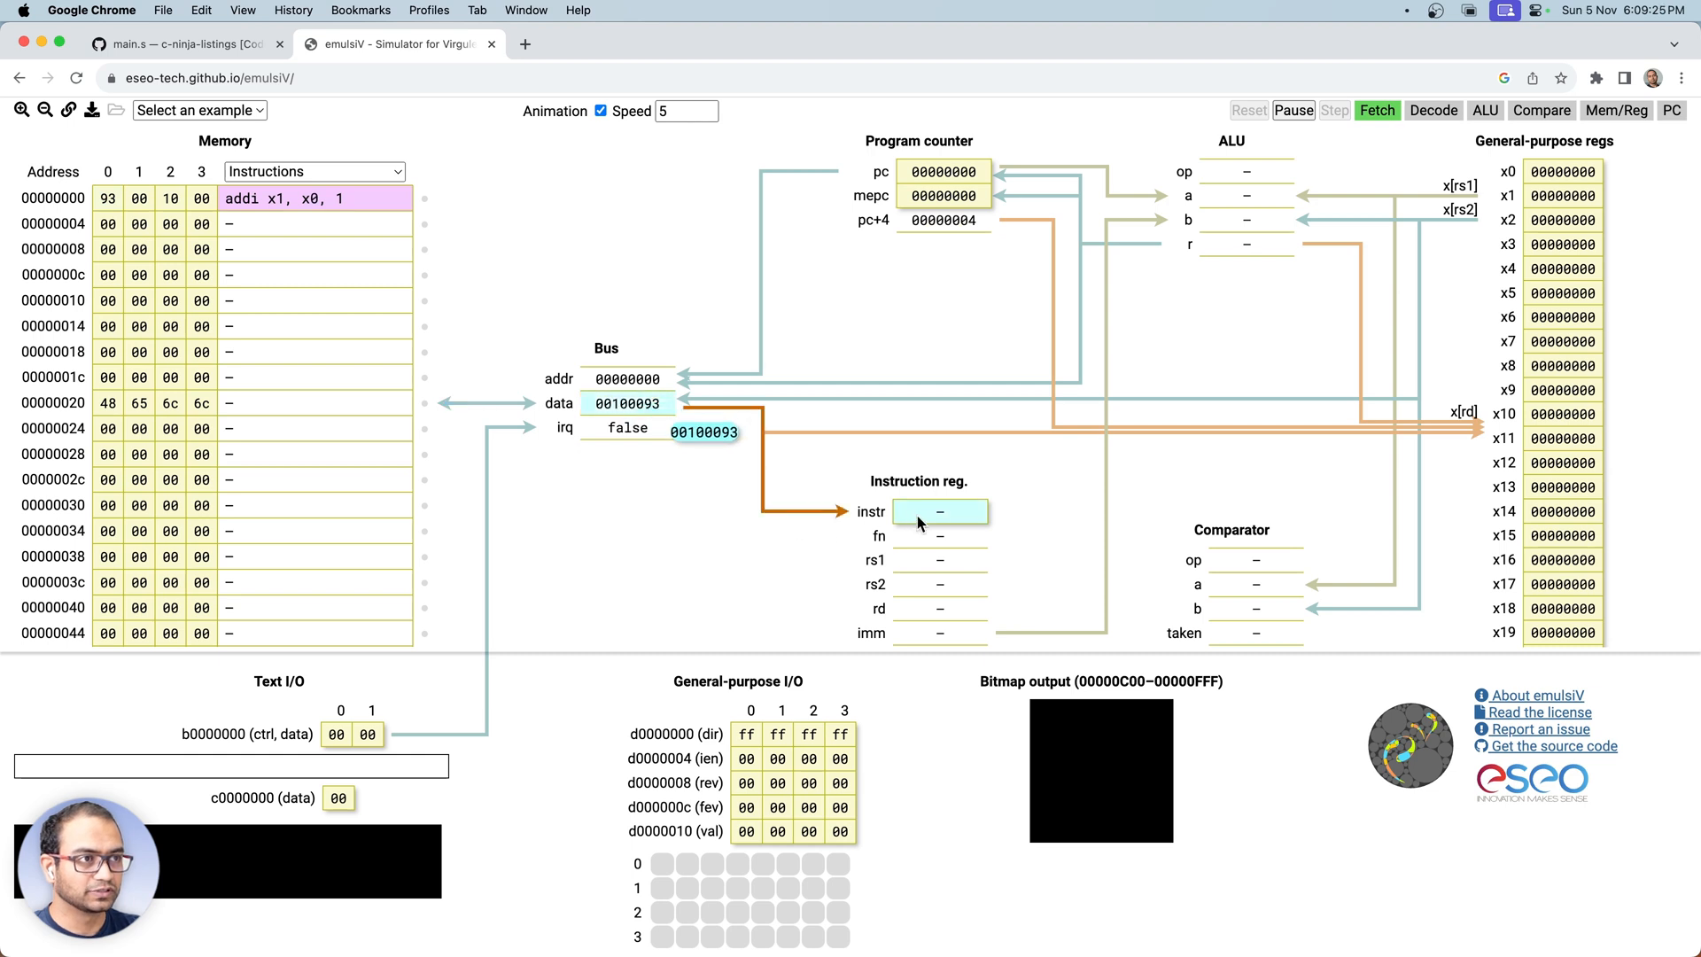
pyautogui.click(1376, 110)
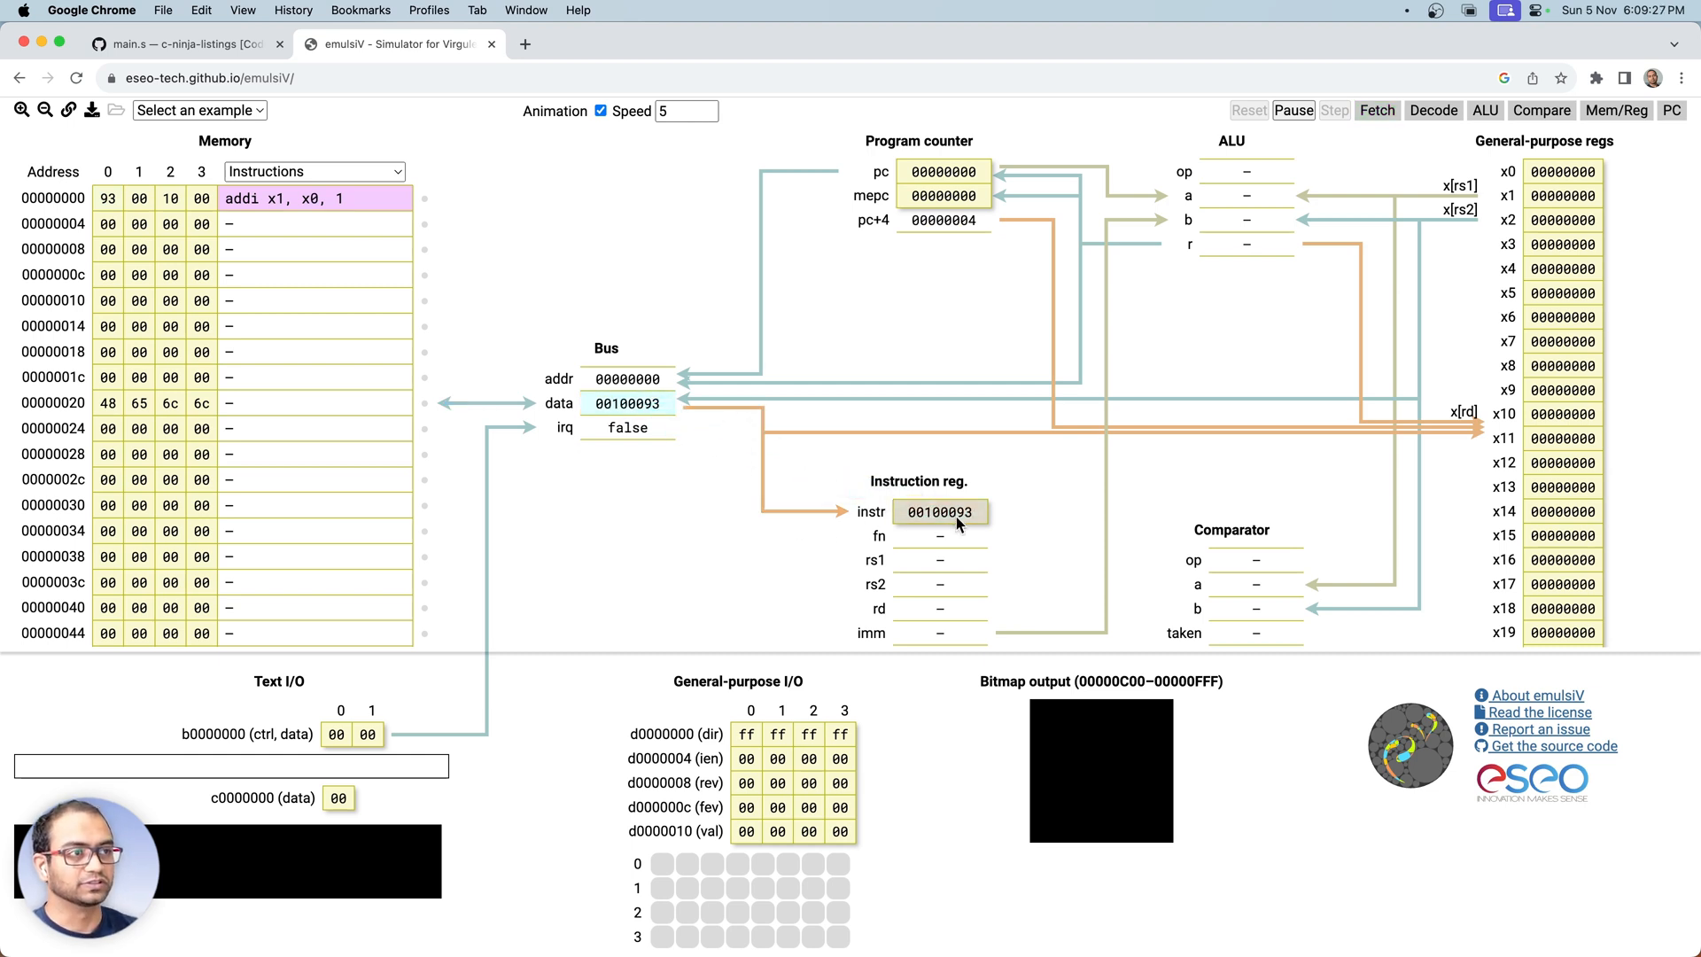
pyautogui.click(1431, 110)
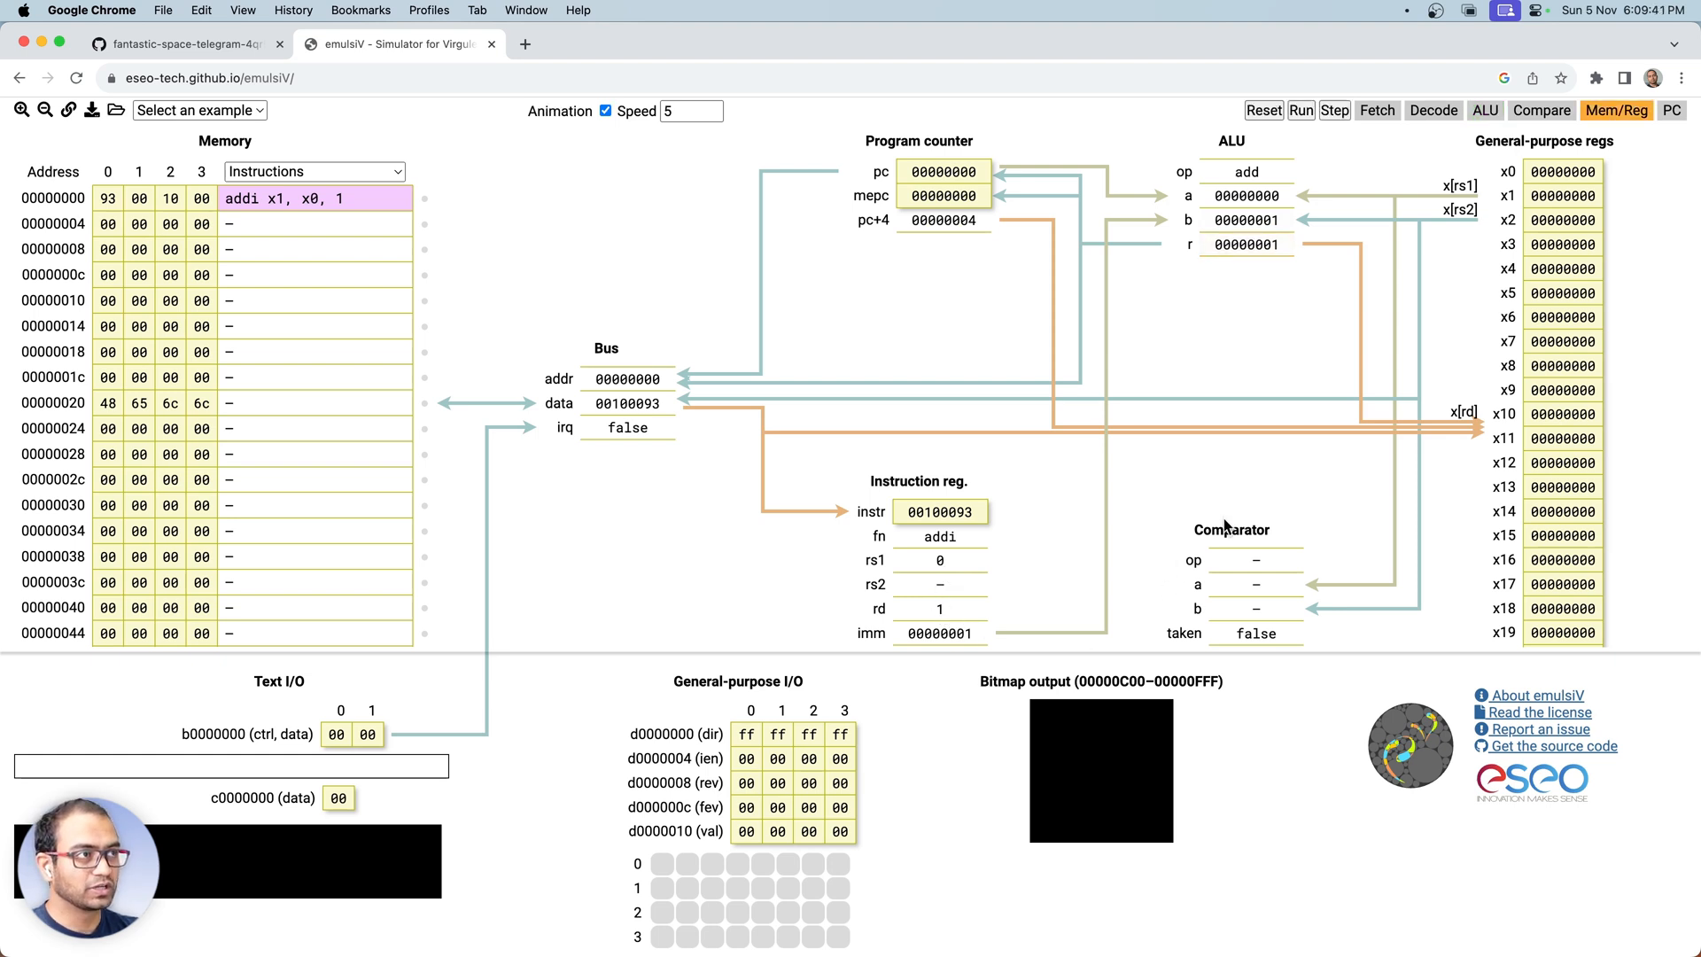
pyautogui.moveTo(1478, 192)
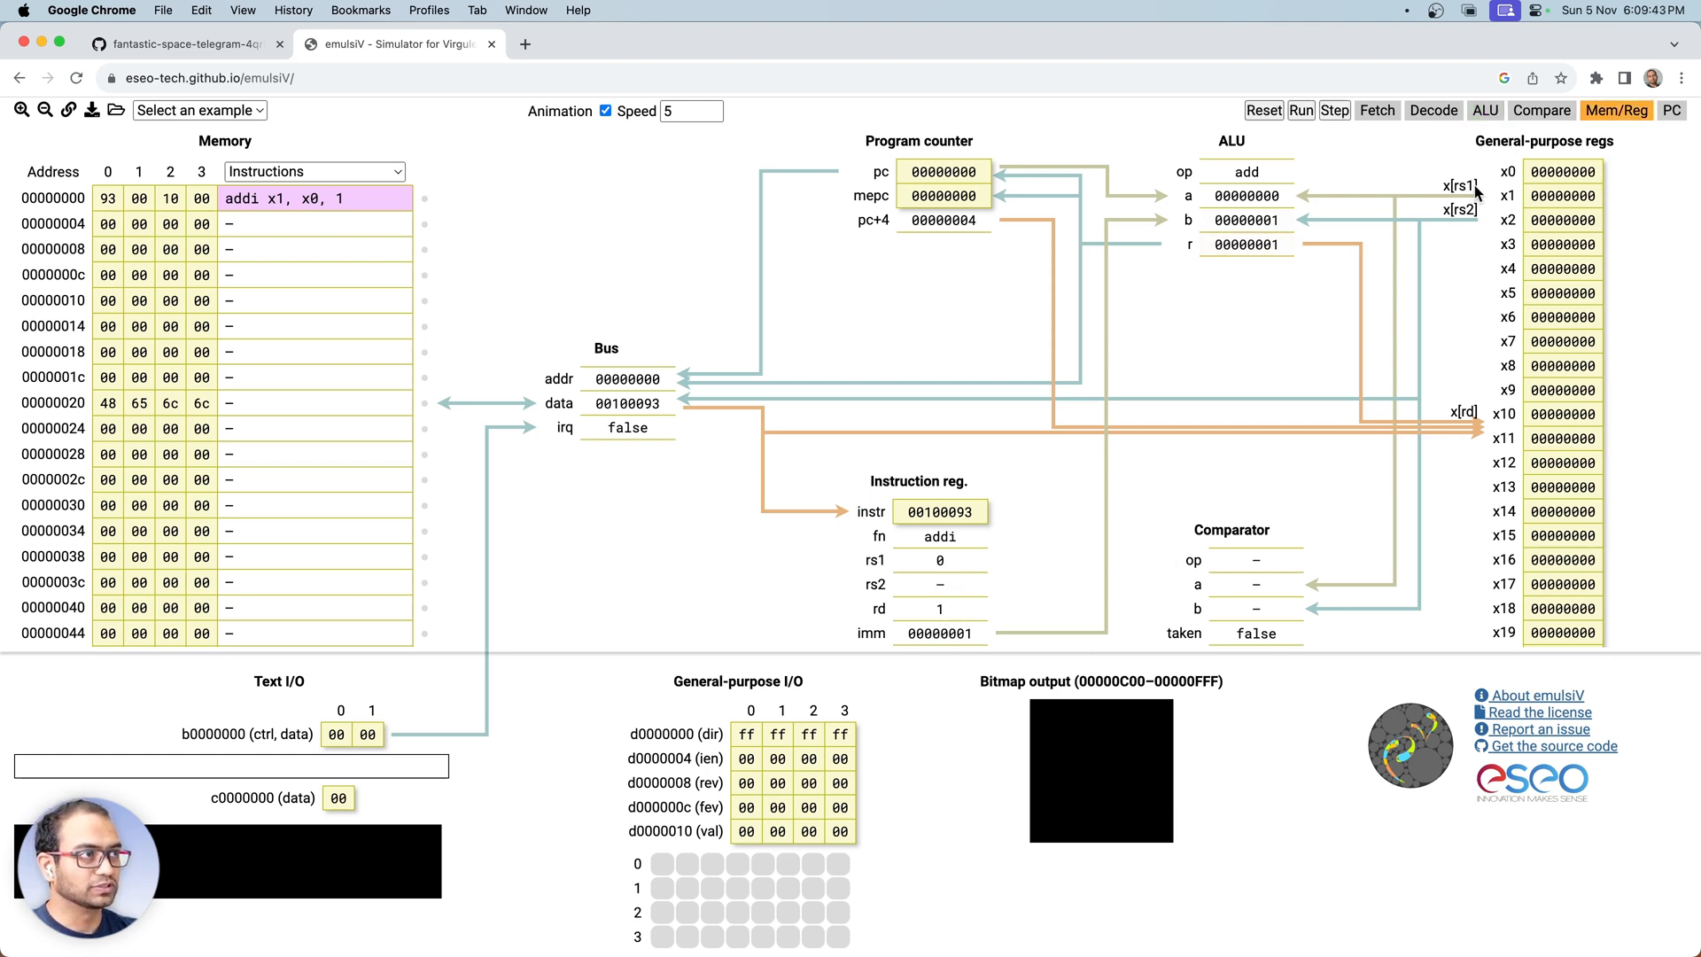
pyautogui.moveTo(1269, 275)
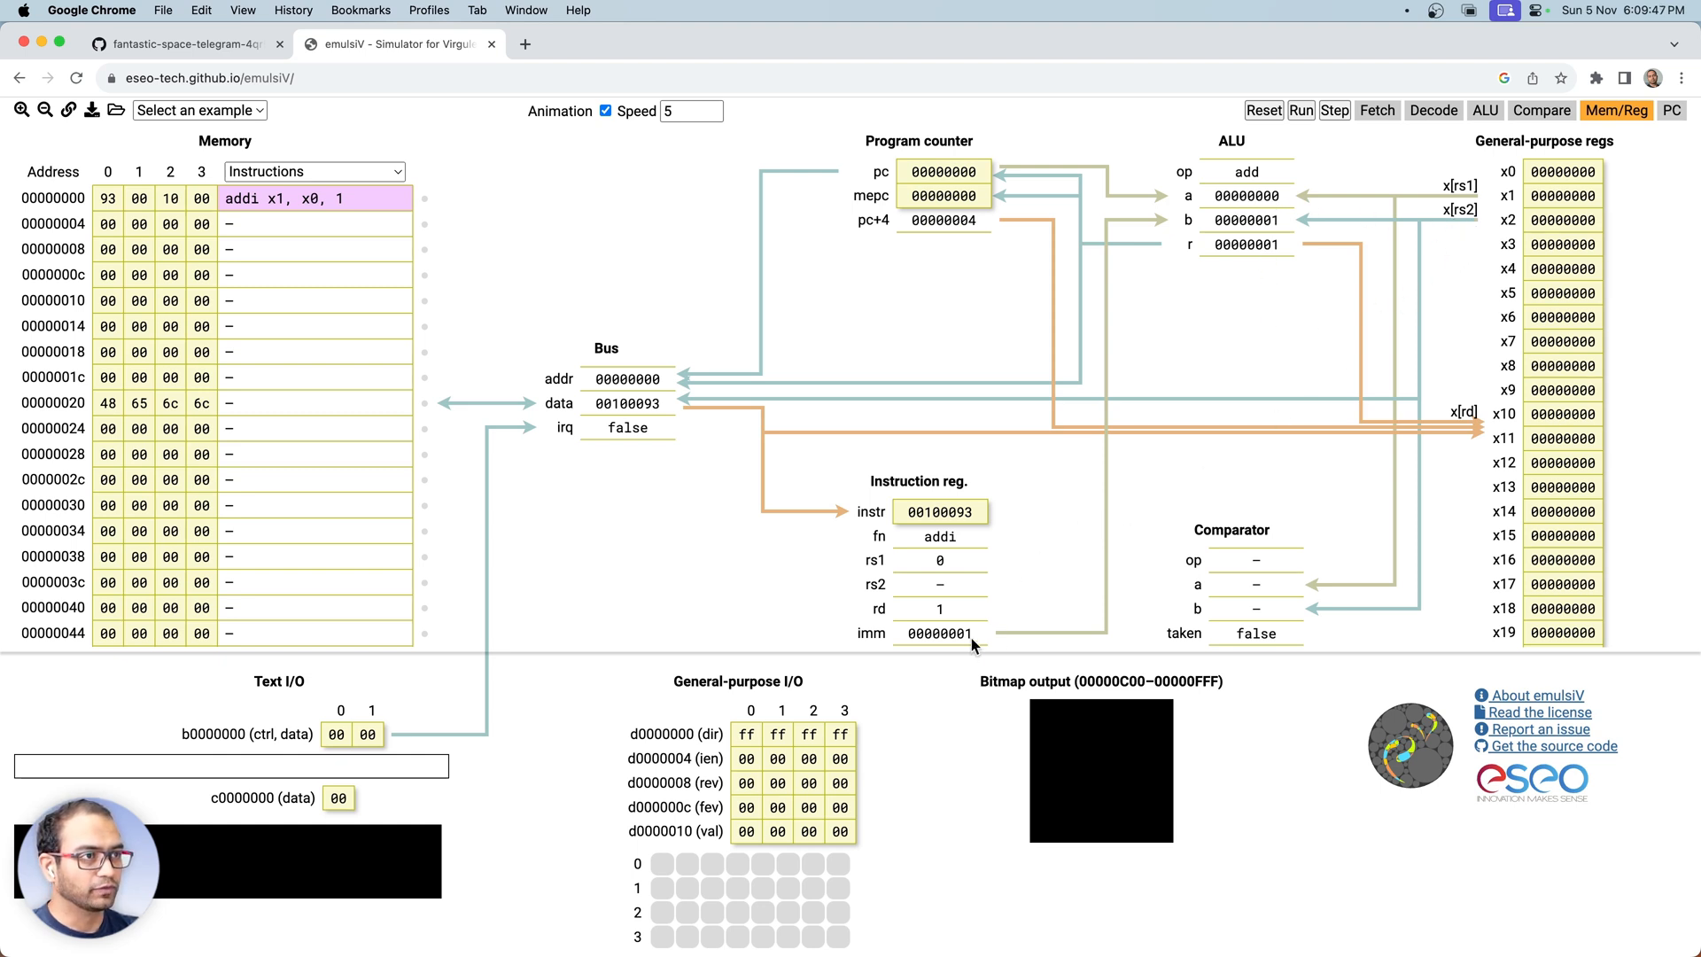
pyautogui.moveTo(1125, 333)
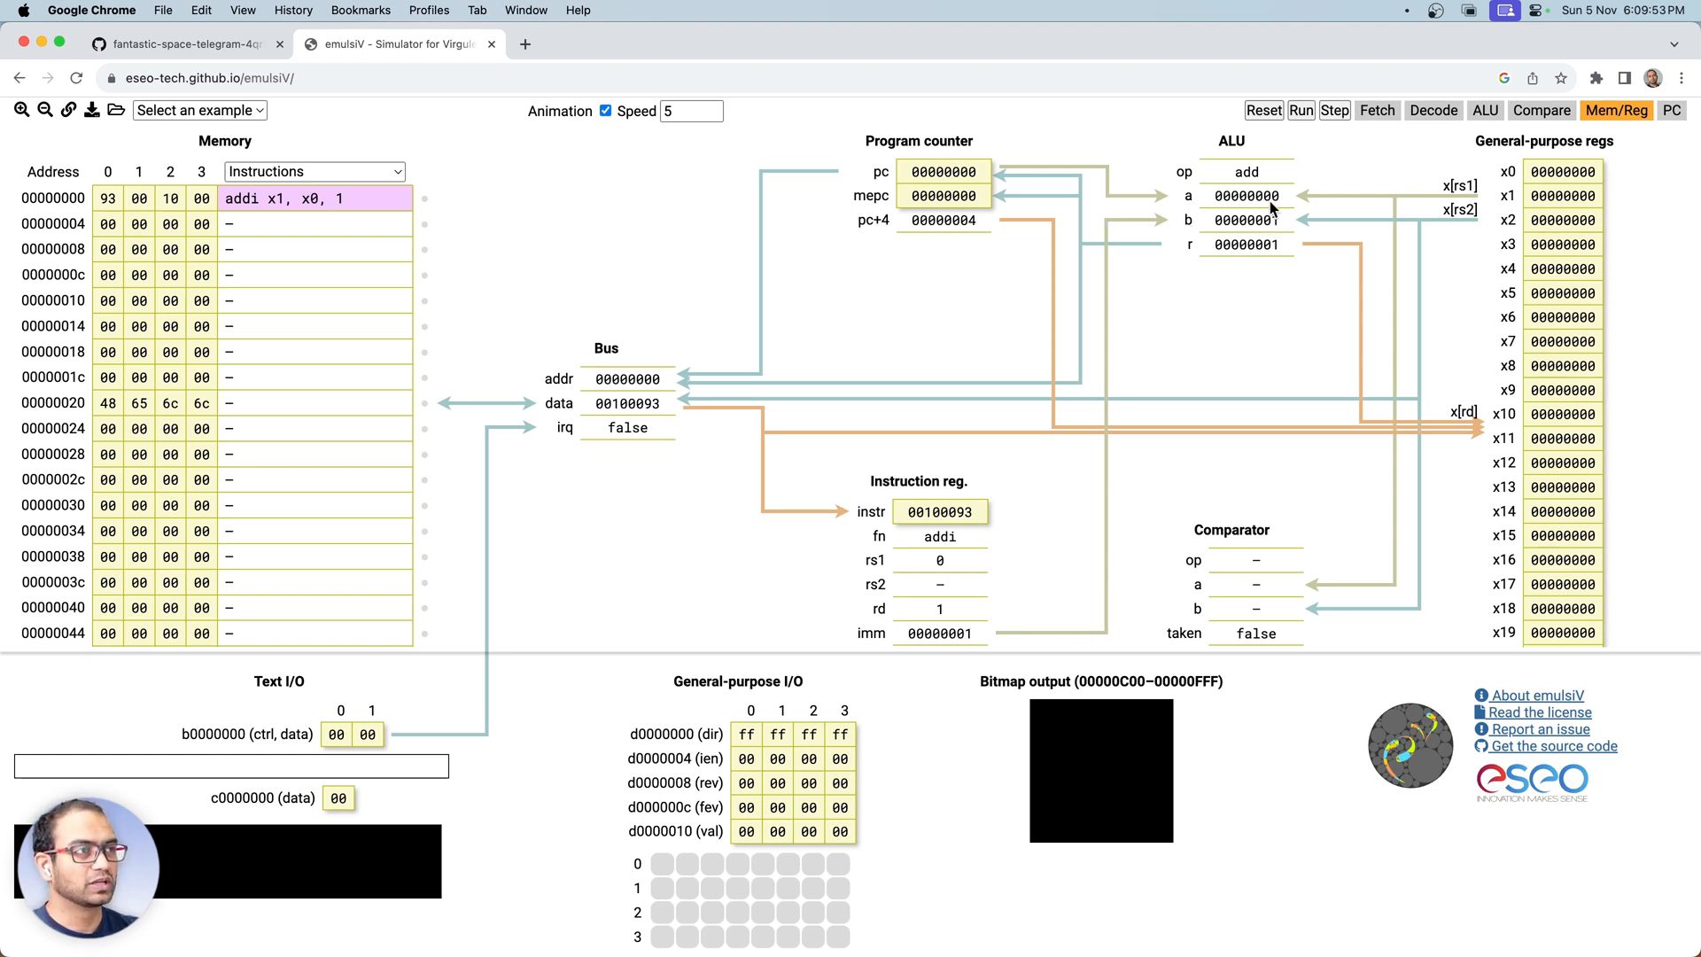
pyautogui.moveTo(1234, 256)
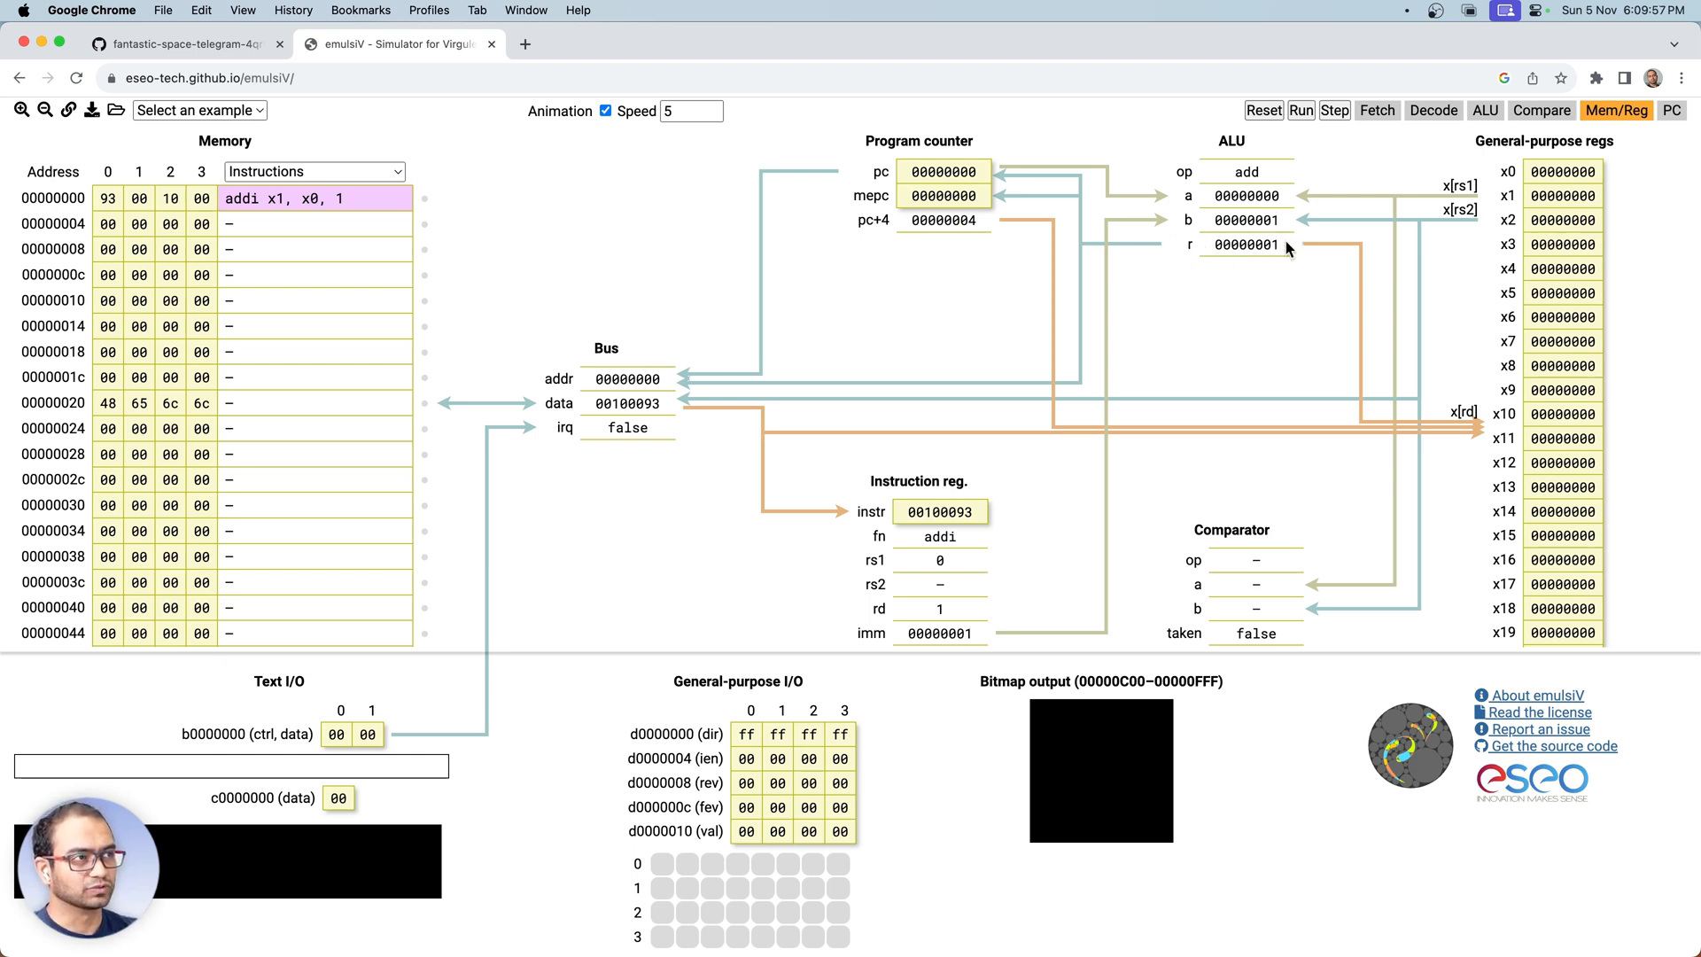
pyautogui.moveTo(1370, 409)
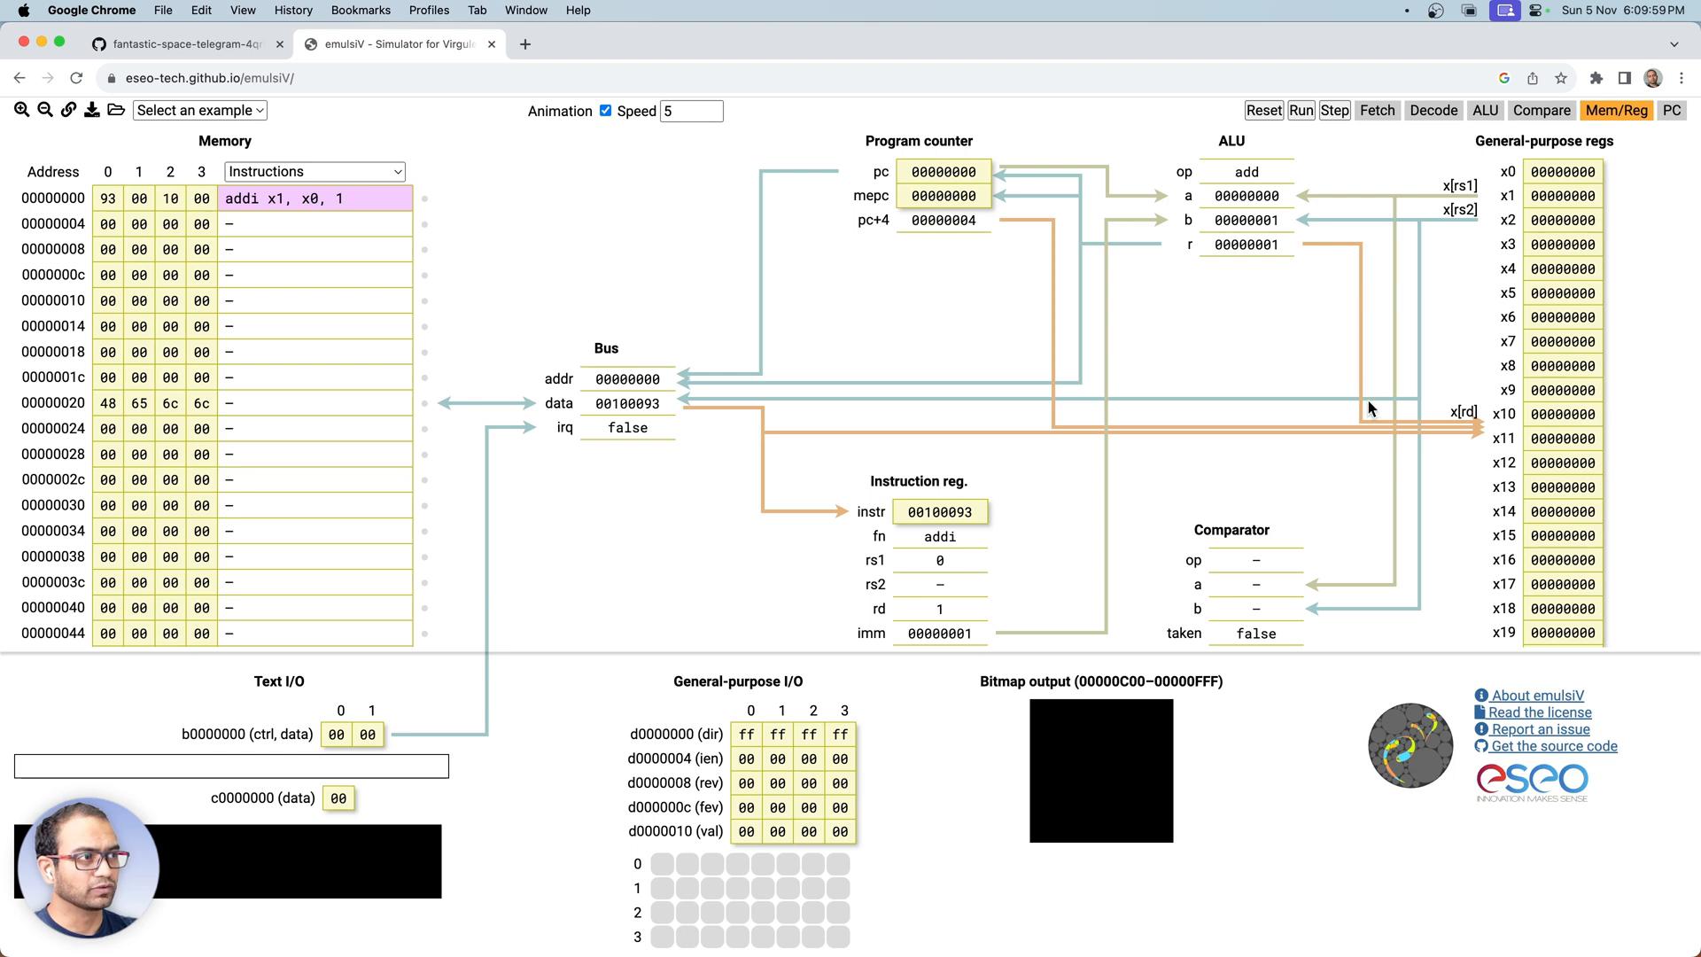
pyautogui.moveTo(1504, 250)
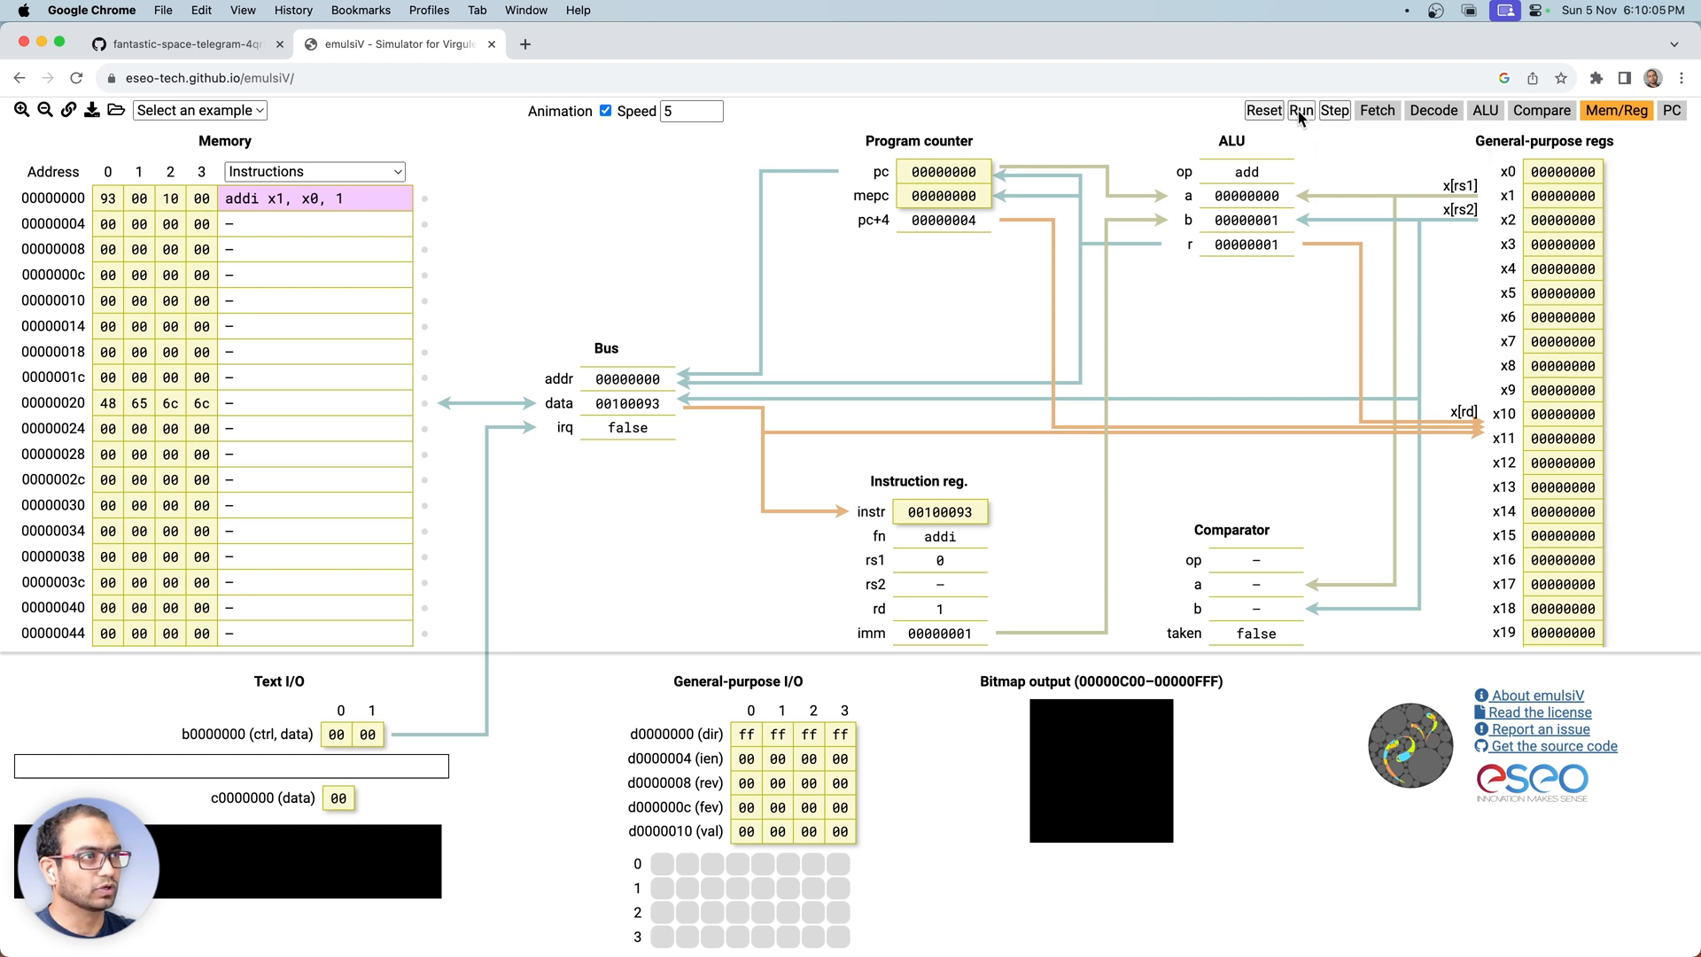
pyautogui.click(1301, 109)
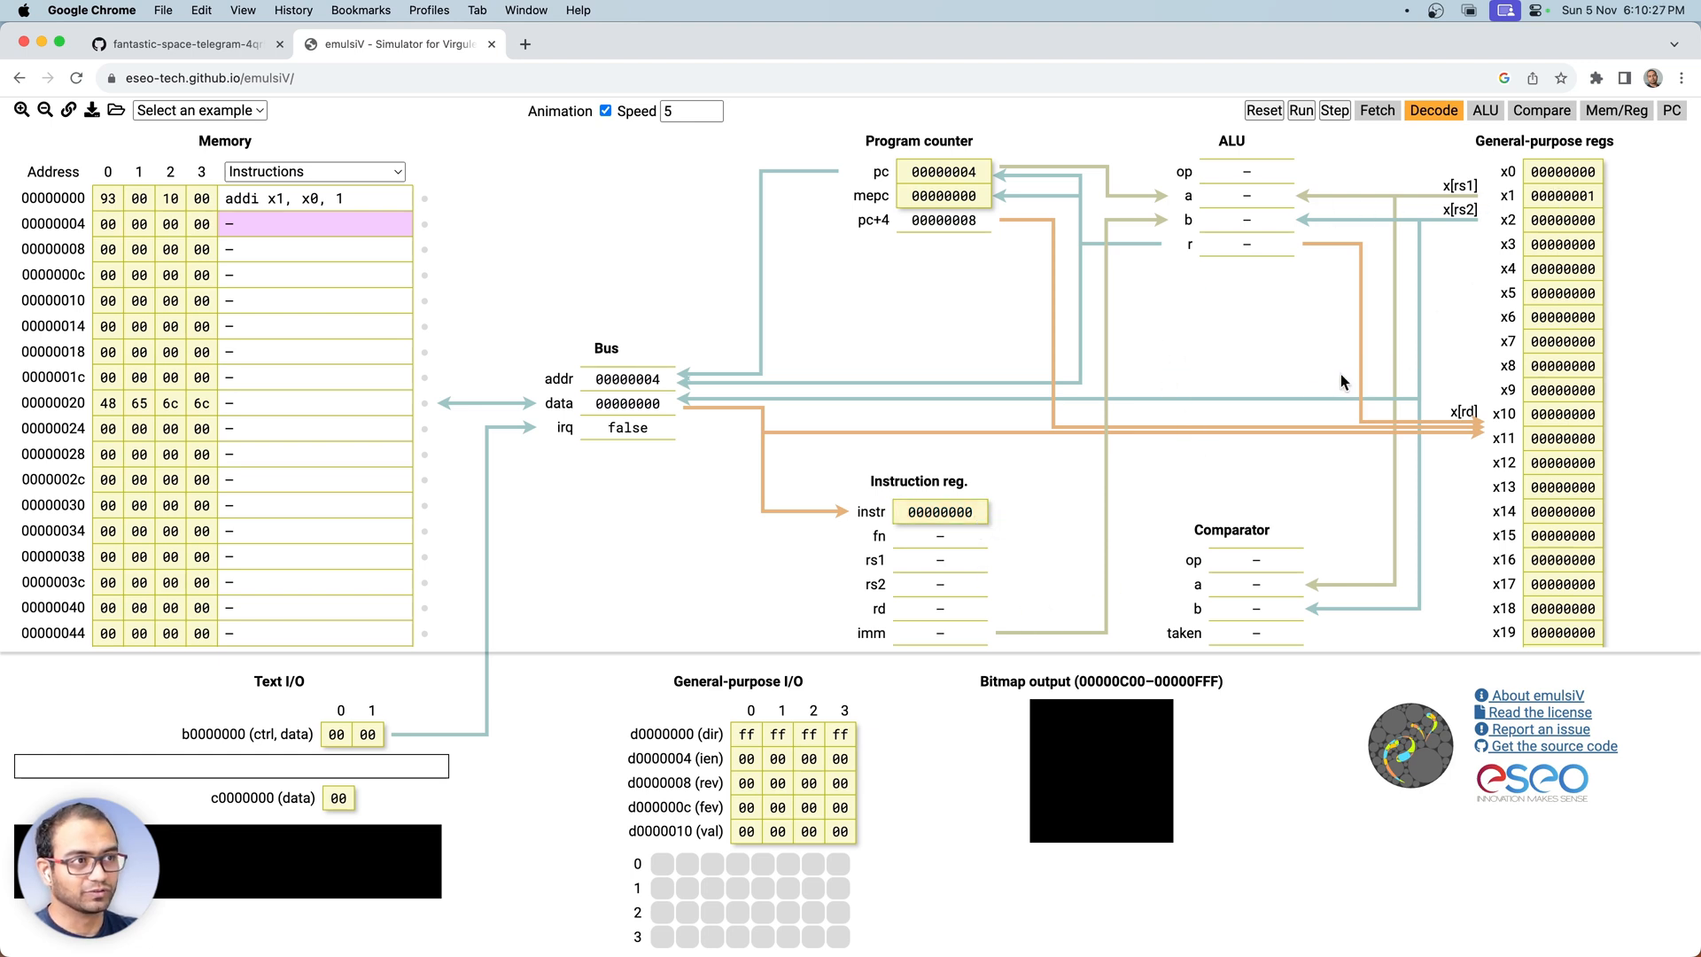
pyautogui.moveTo(1345, 248)
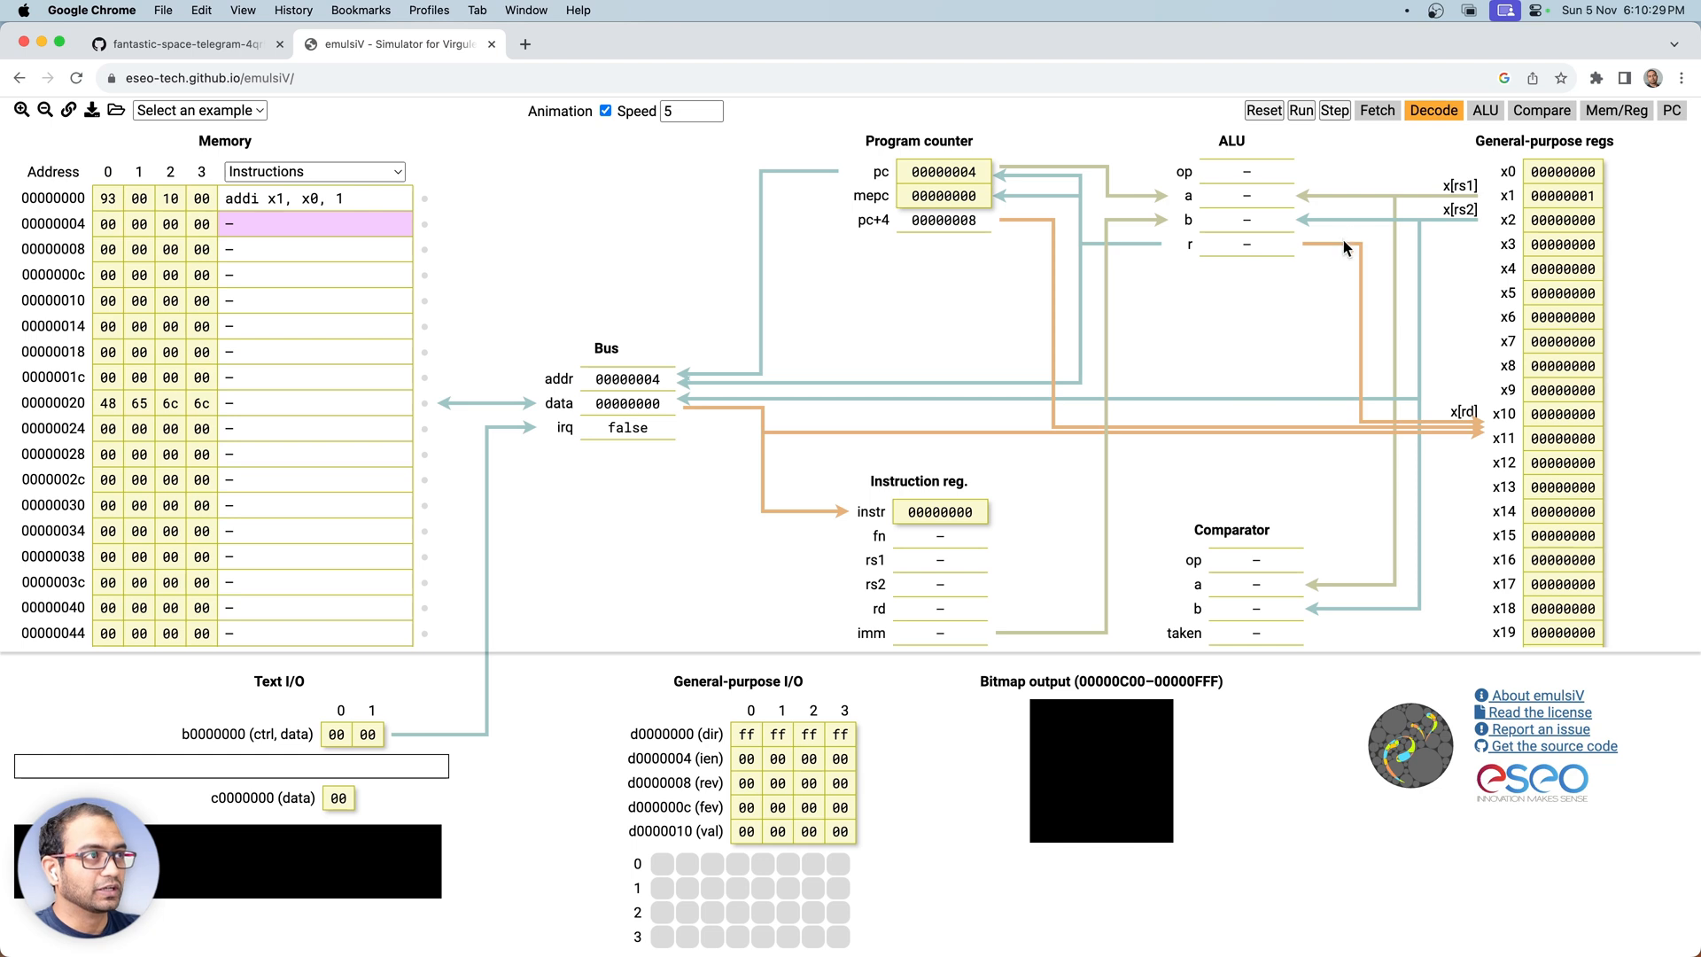
pyautogui.moveTo(1123, 421)
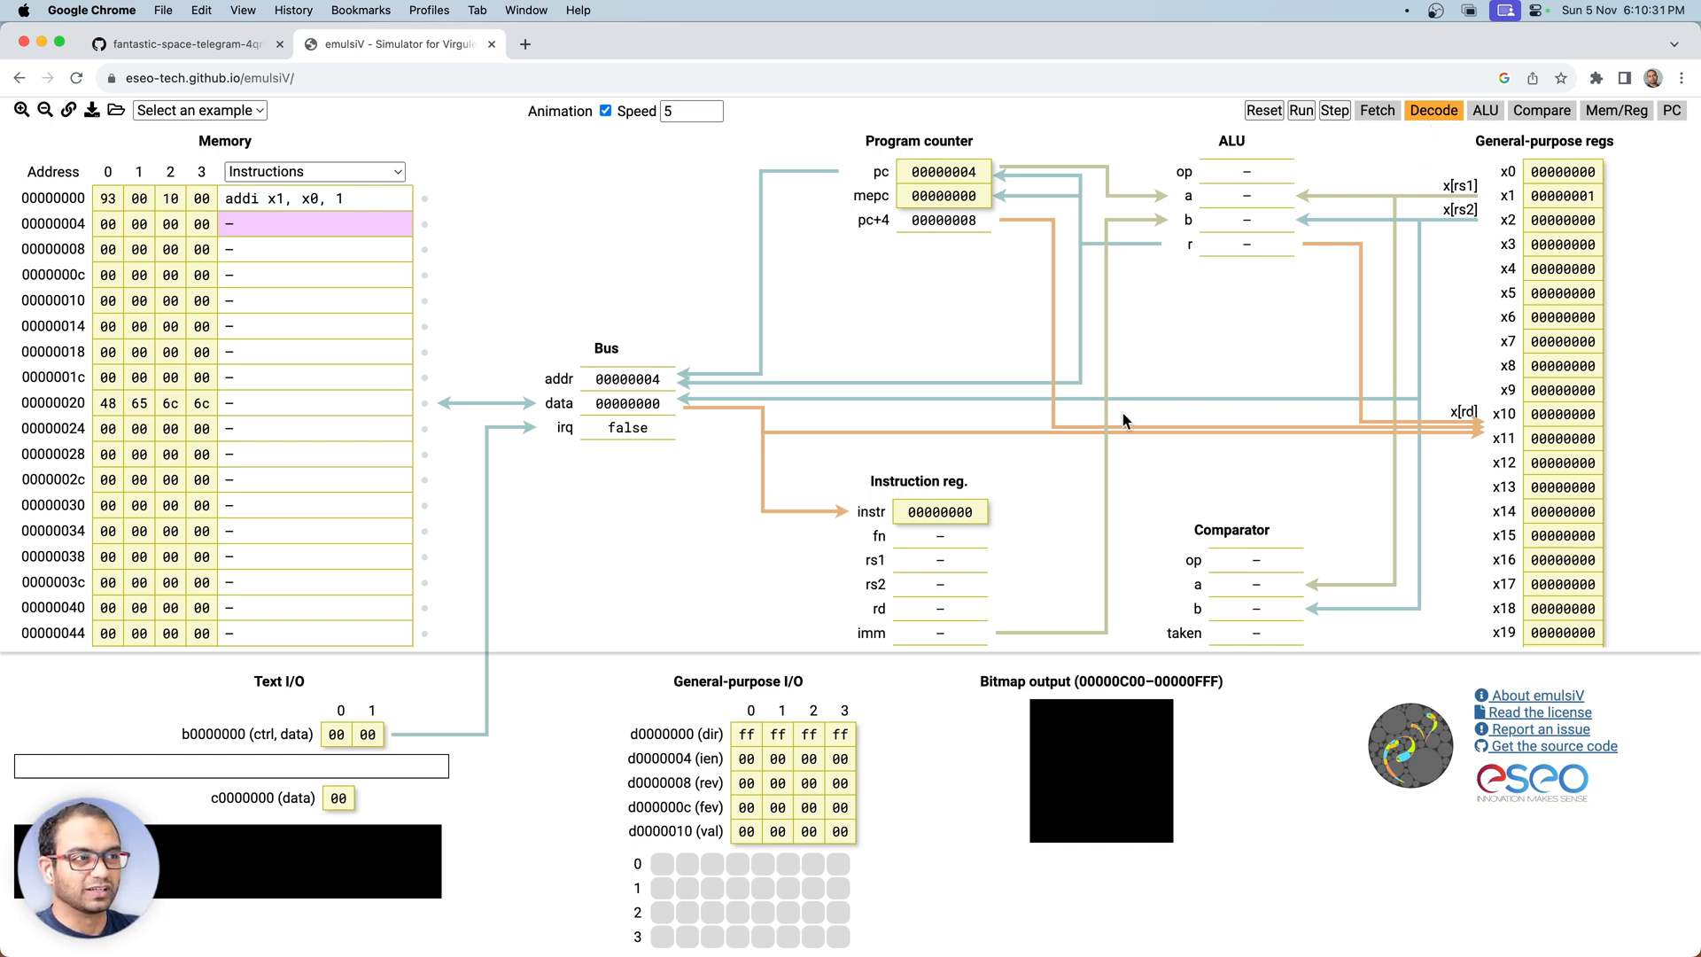
pyautogui.moveTo(752, 257)
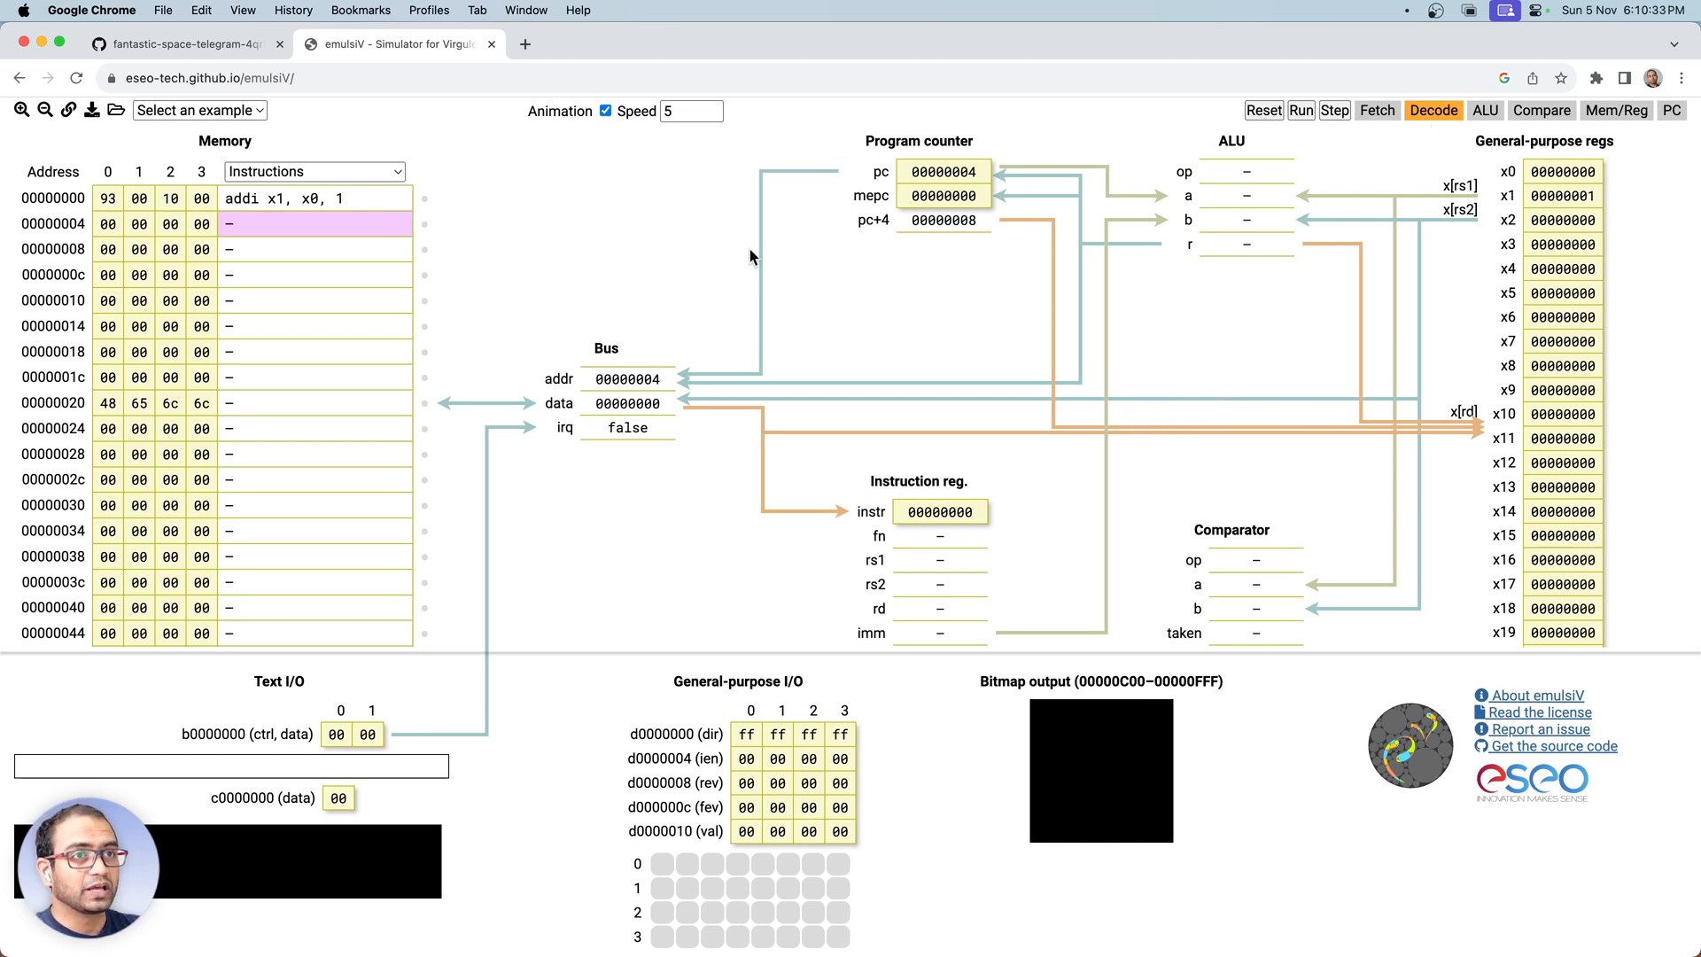
pyautogui.moveTo(589, 327)
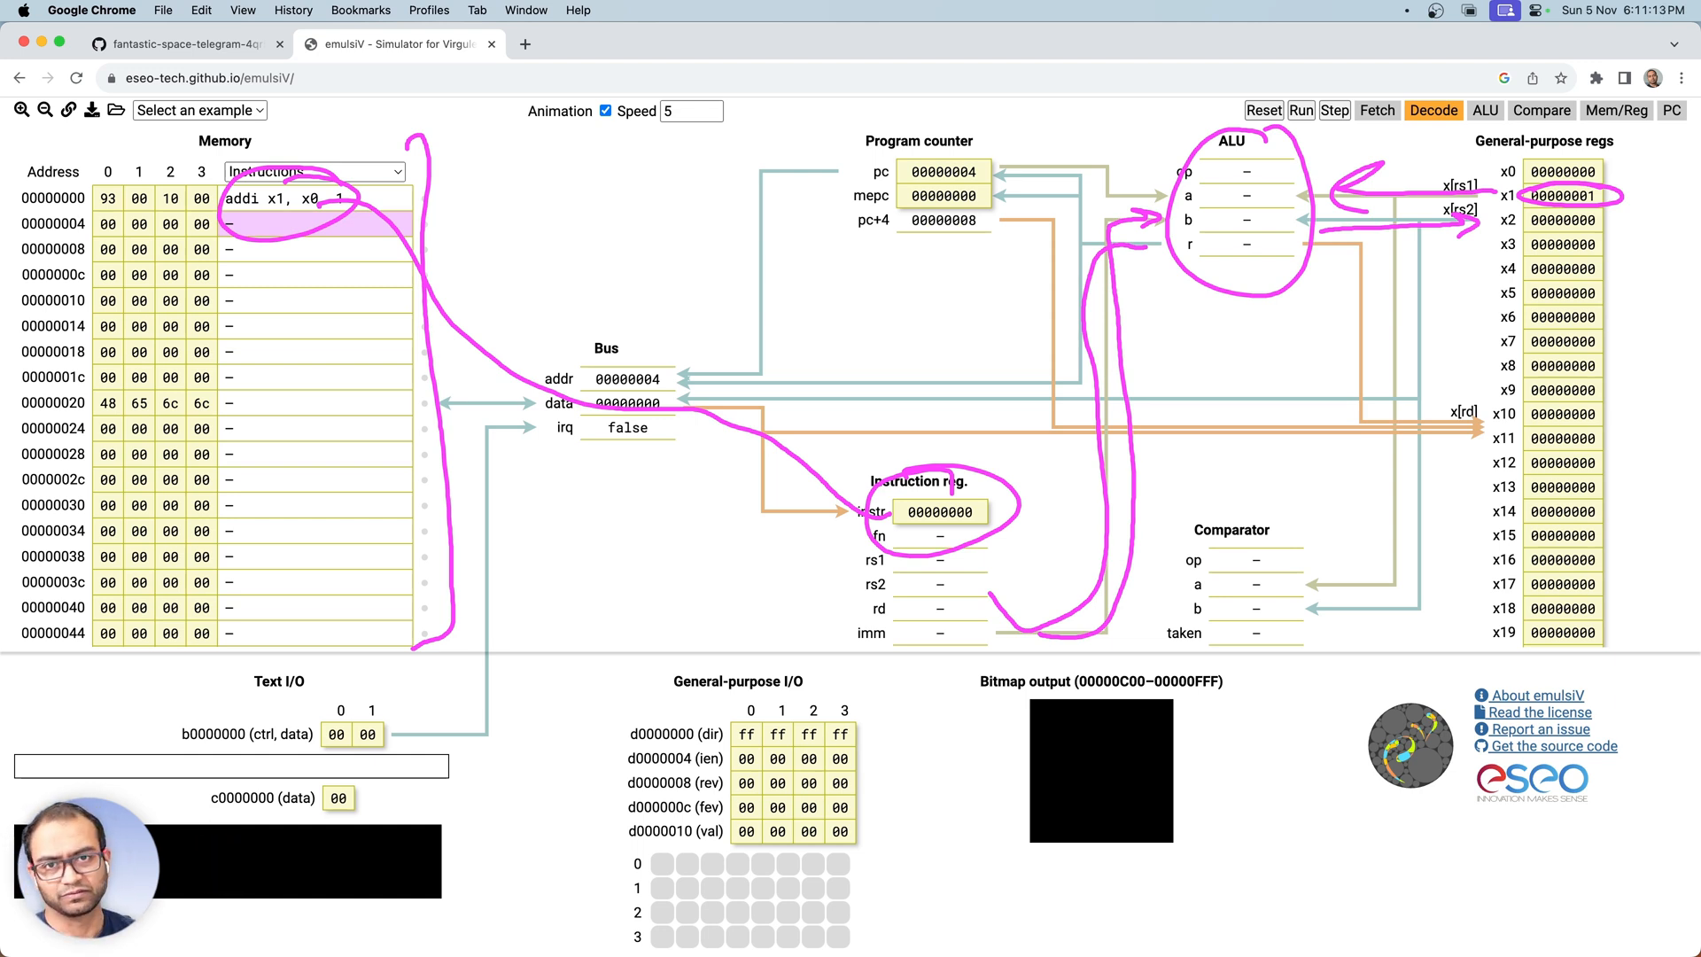
pyautogui.moveTo(983, 303)
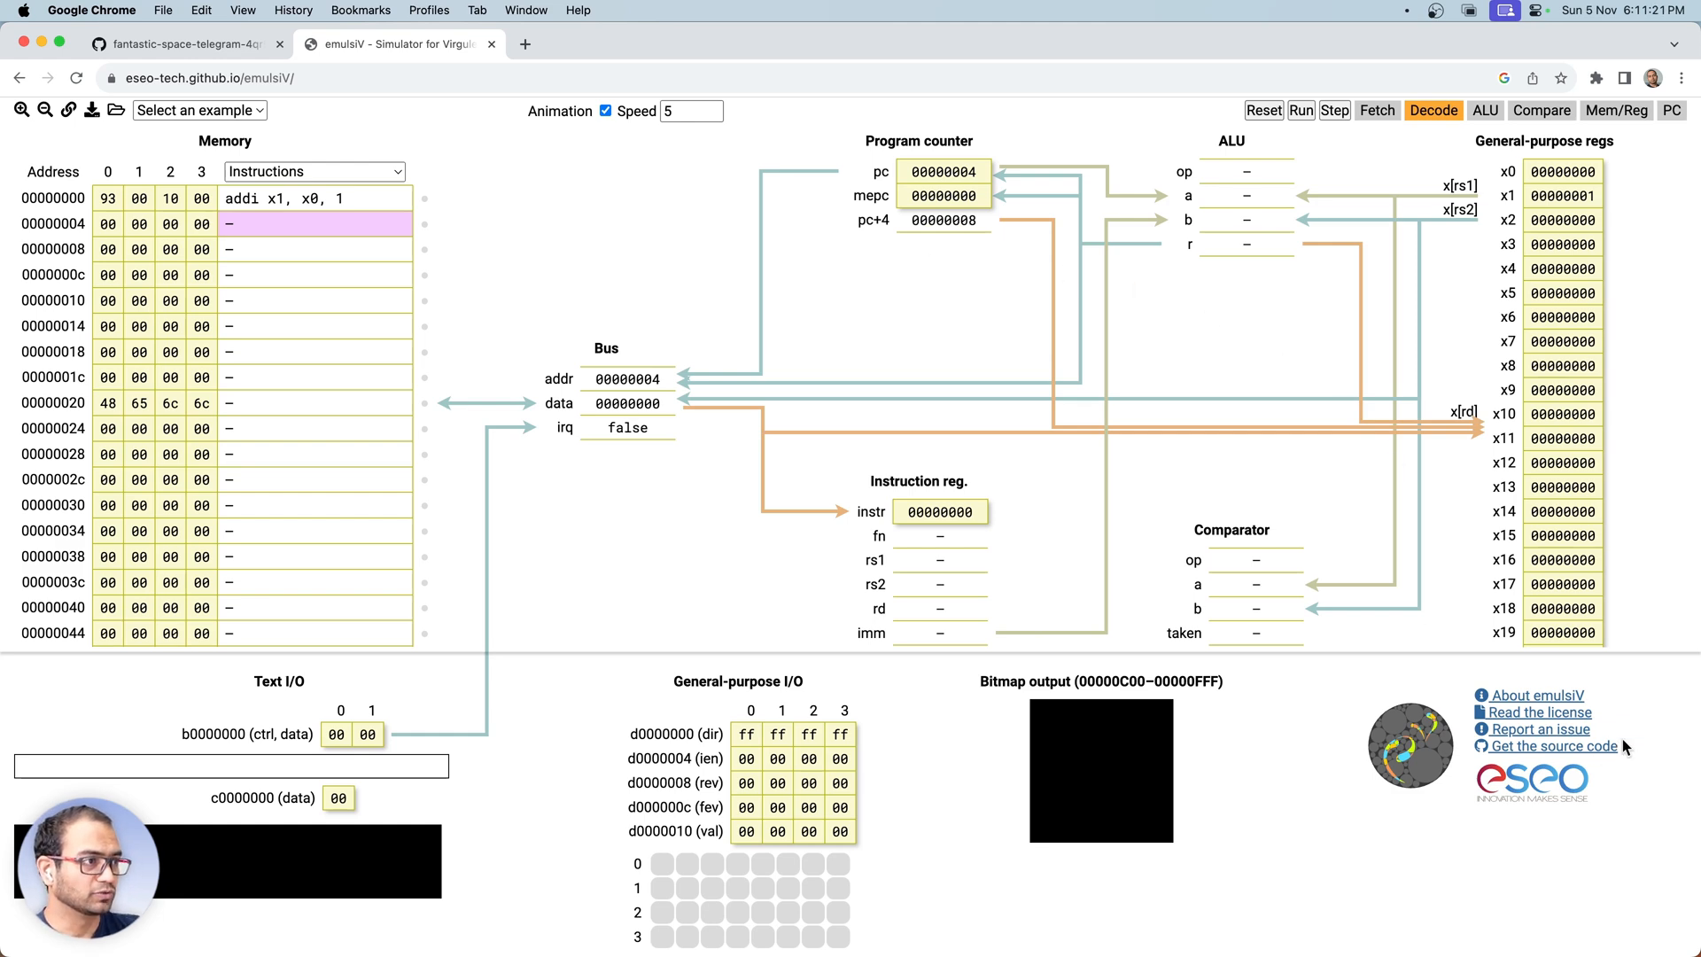
pyautogui.moveTo(1531, 694)
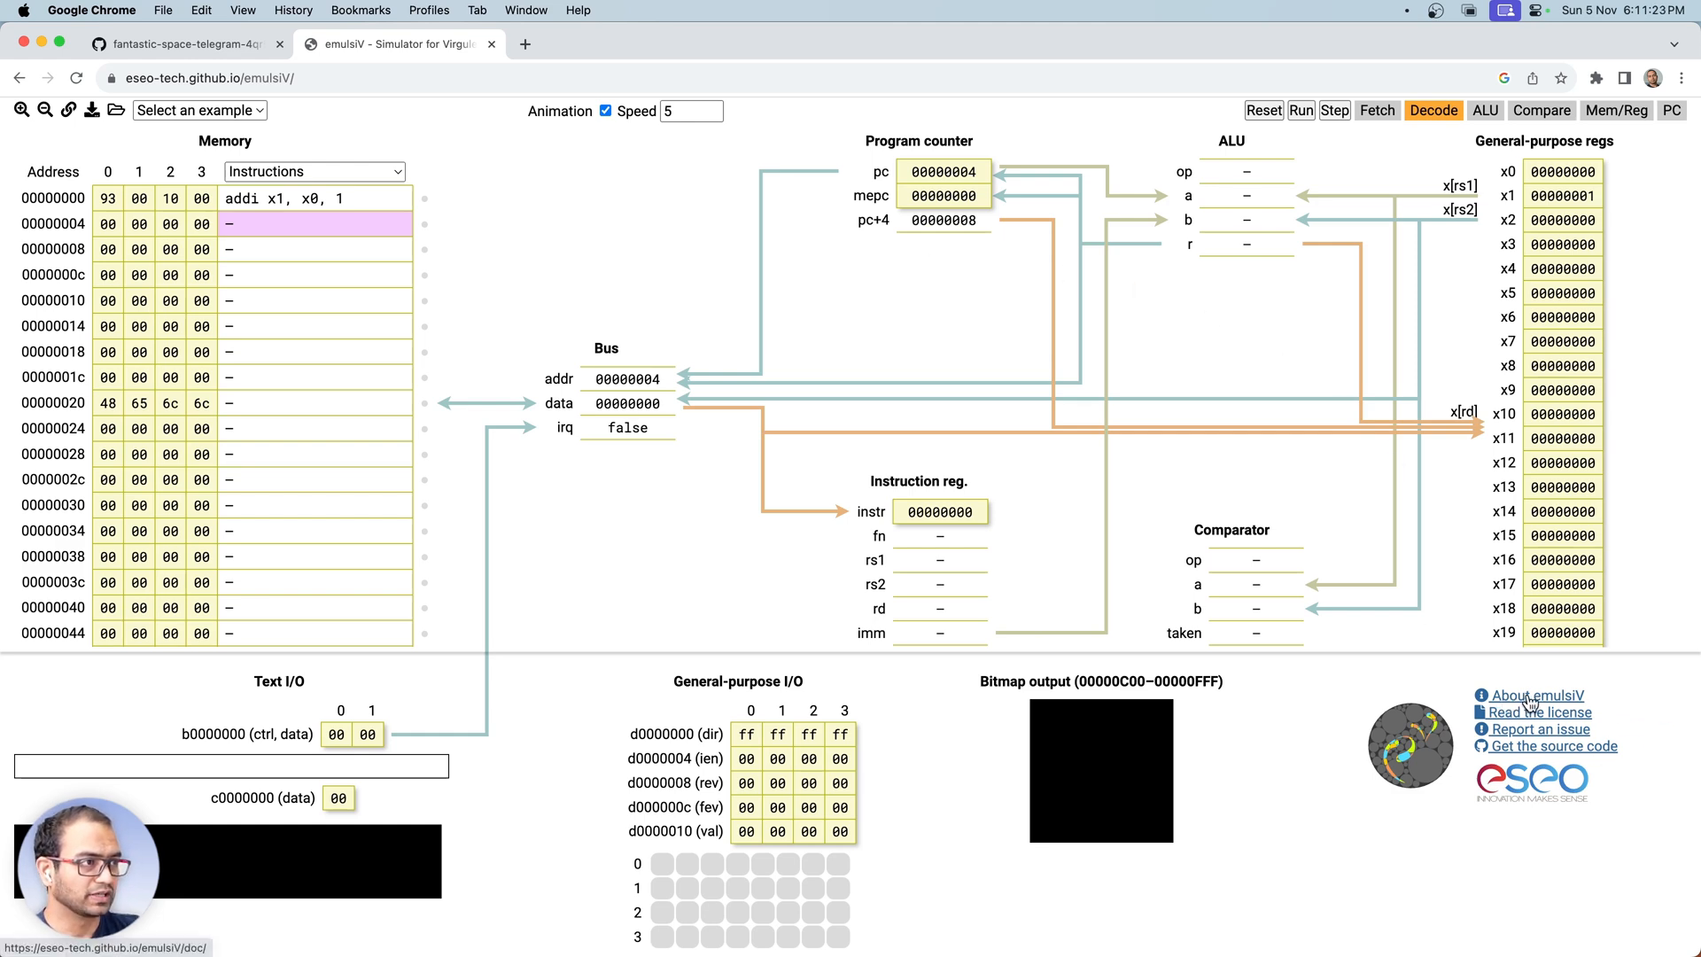
# - Open the About emulsiV documentation and scroll down to its License section
pyautogui.click(1536, 695)
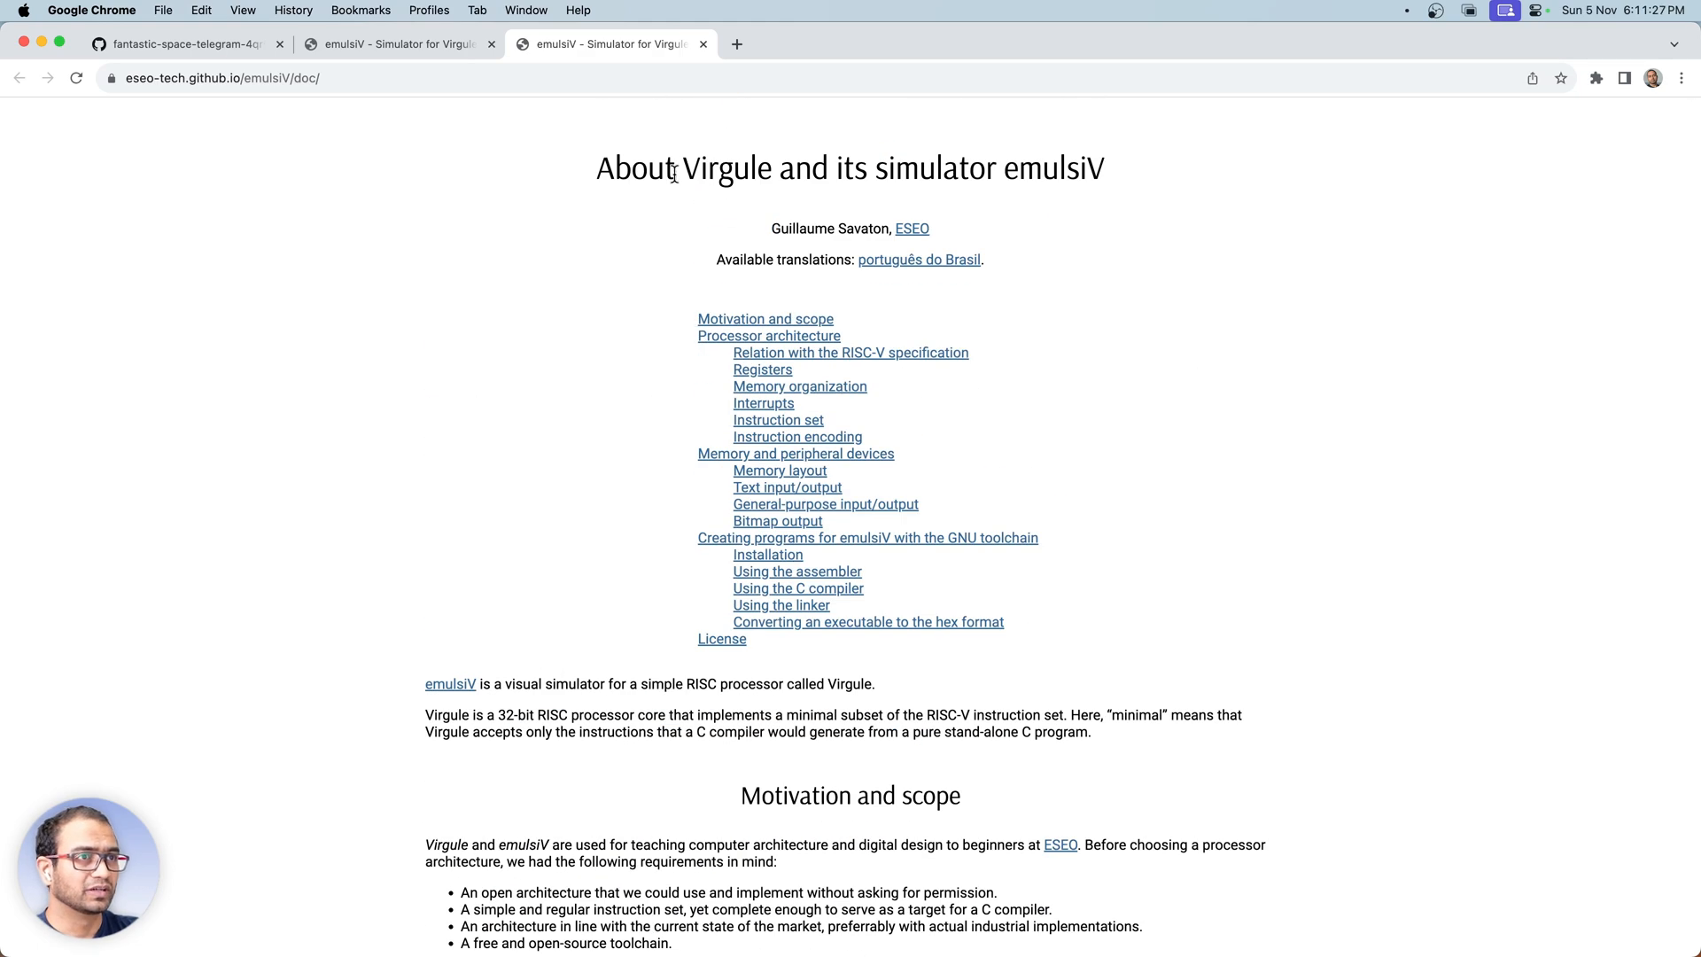
pyautogui.scroll(-3)
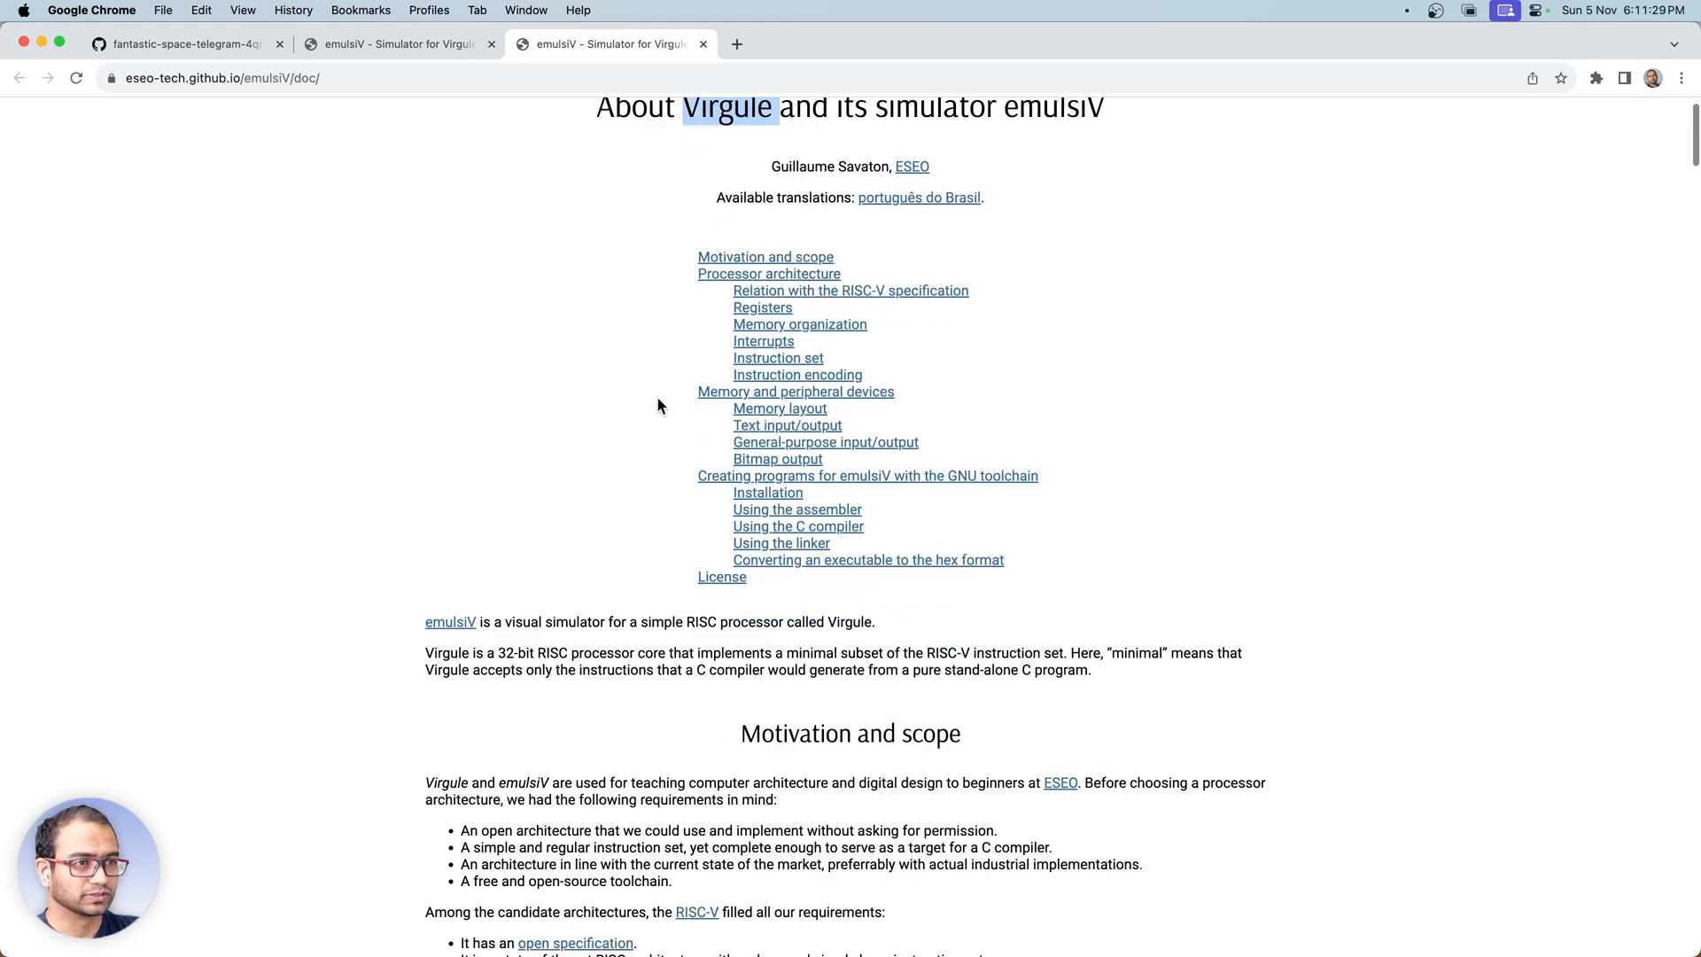
pyautogui.scroll(-3)
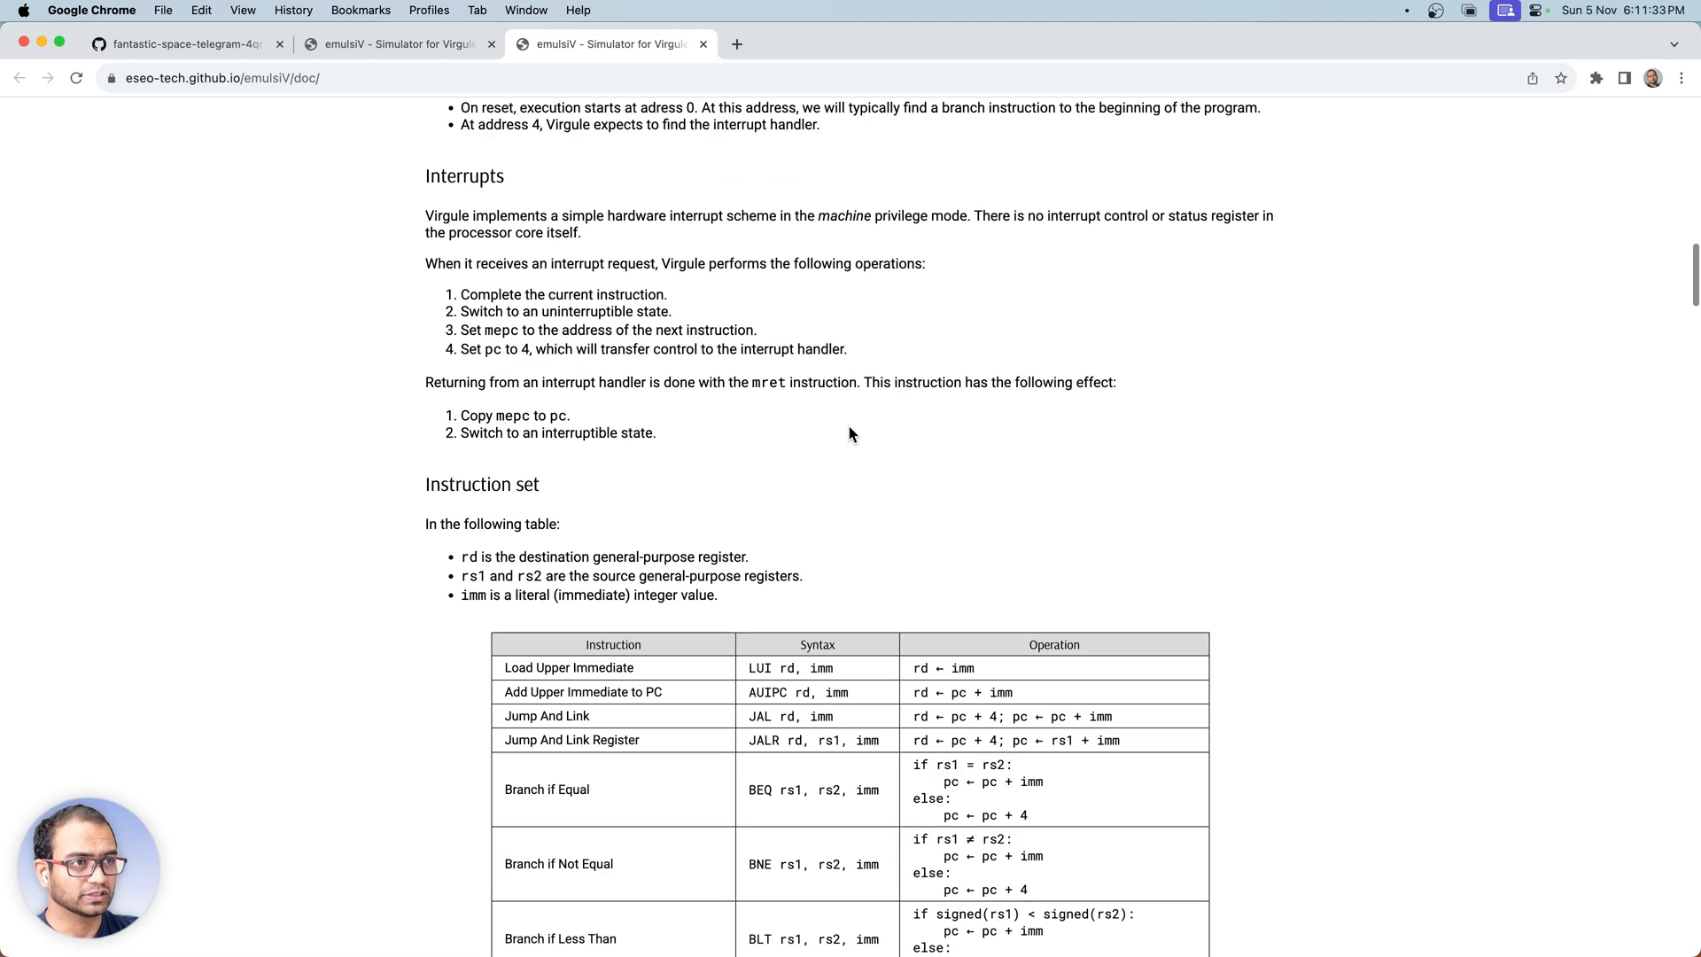
pyautogui.scroll(-3)
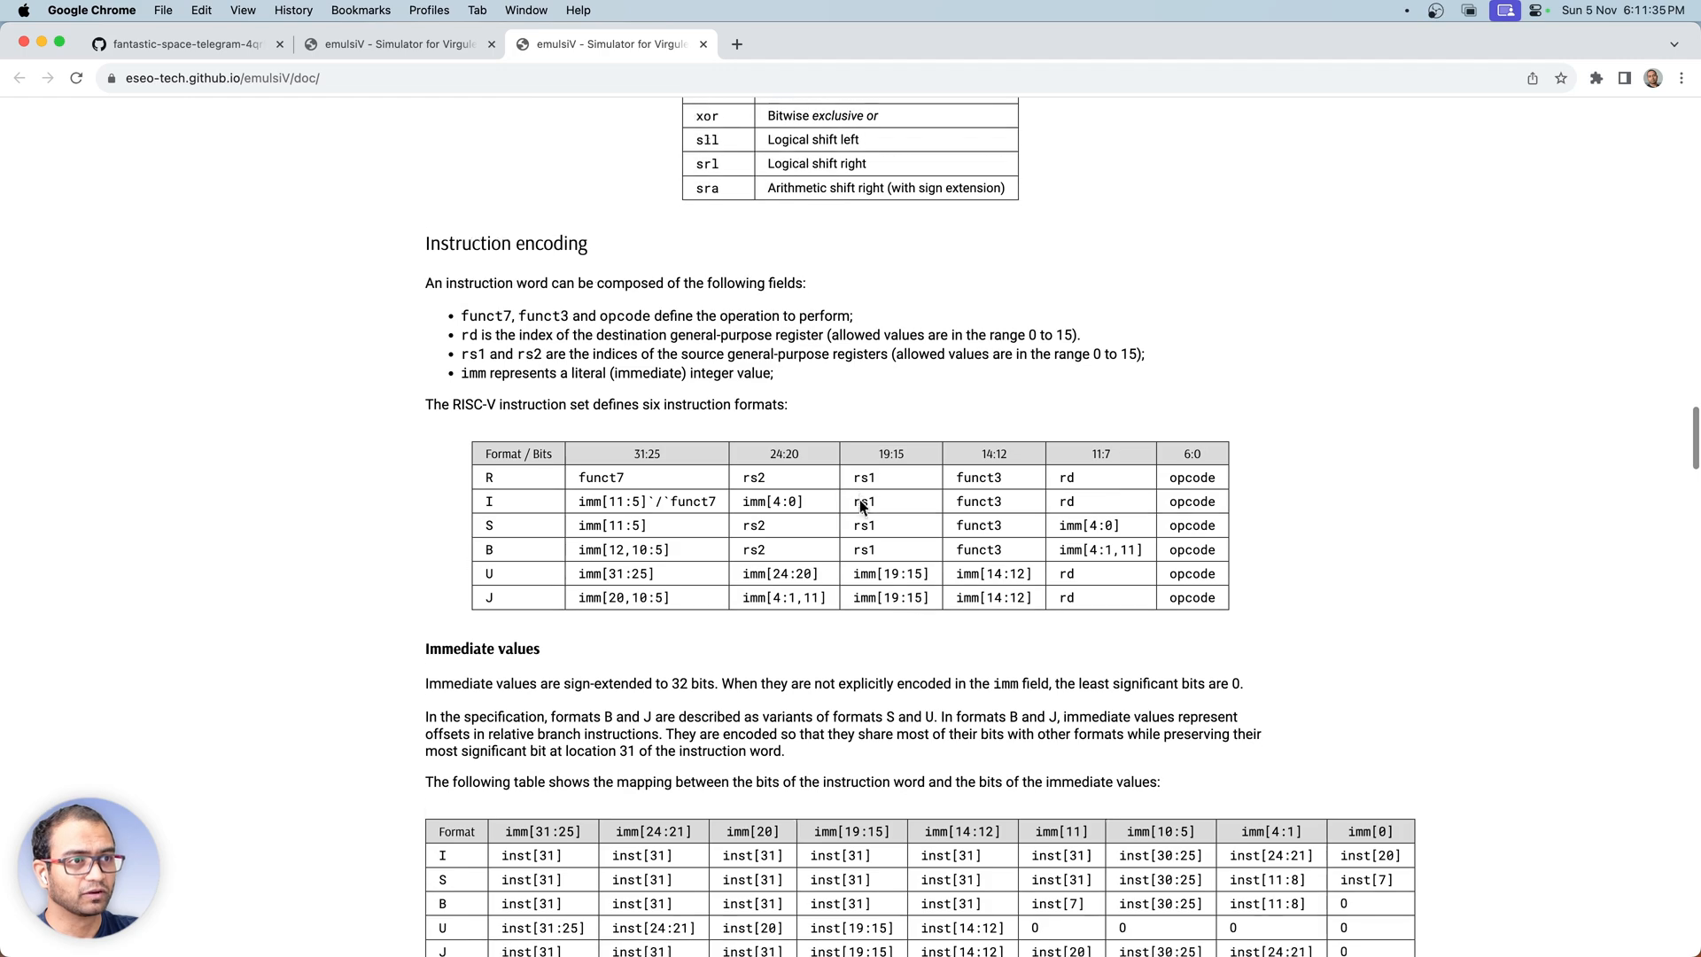
pyautogui.scroll(-3)
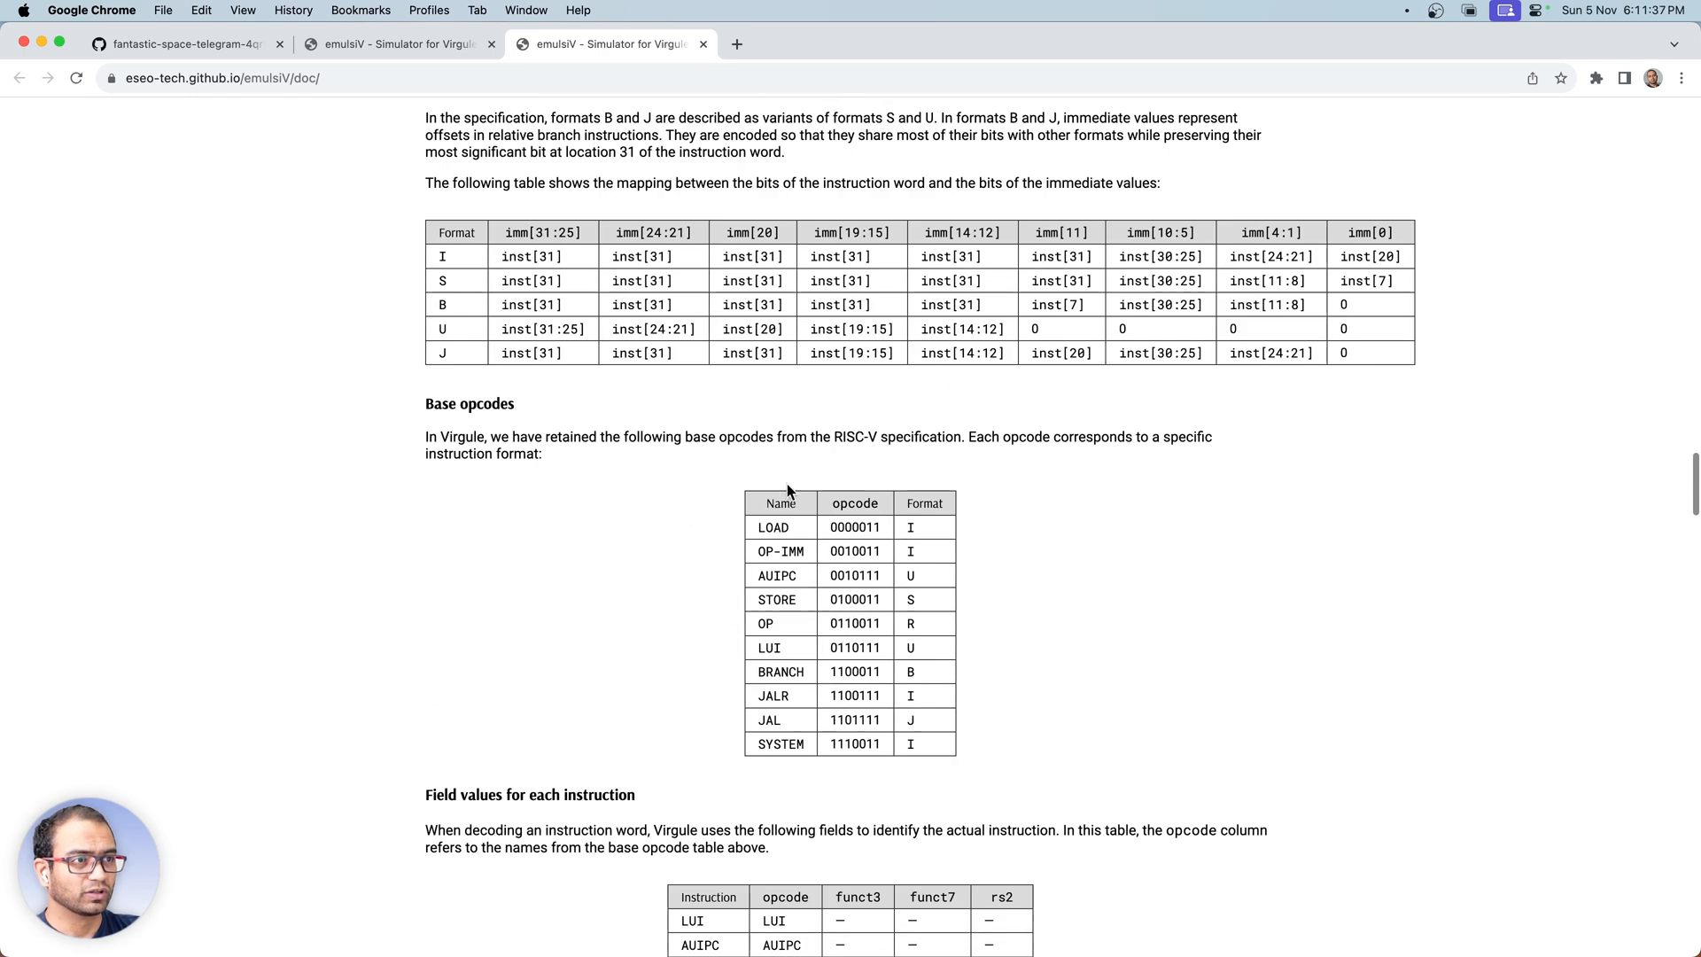
pyautogui.scroll(-3)
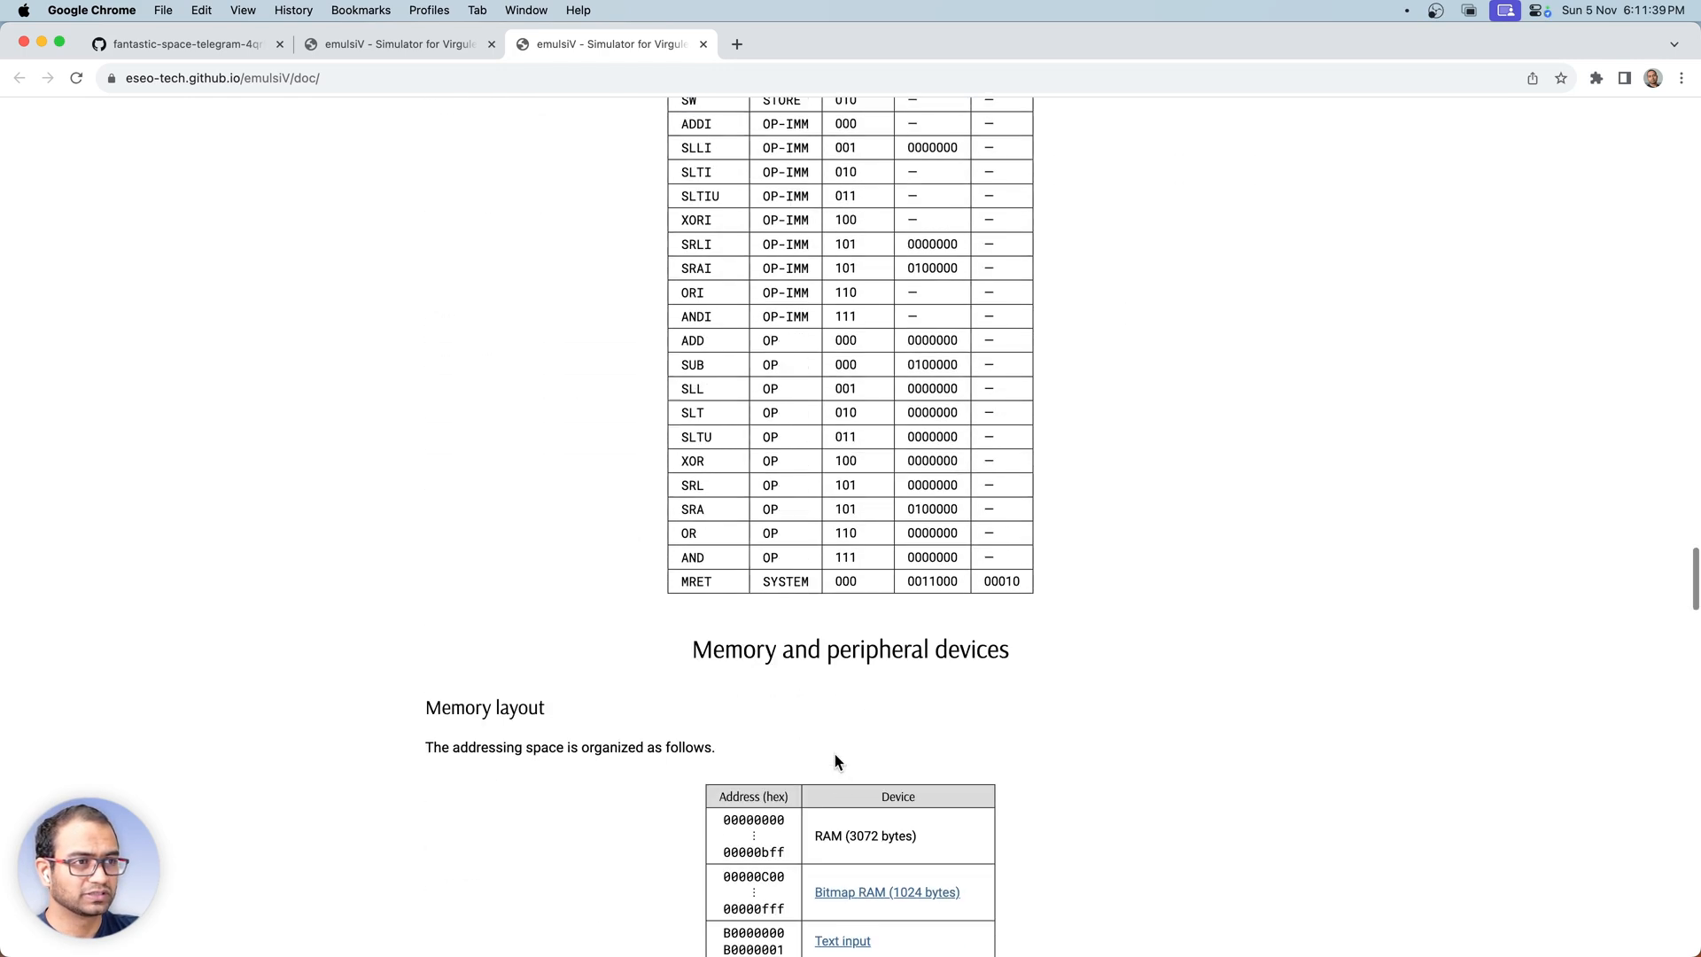
pyautogui.scroll(-3)
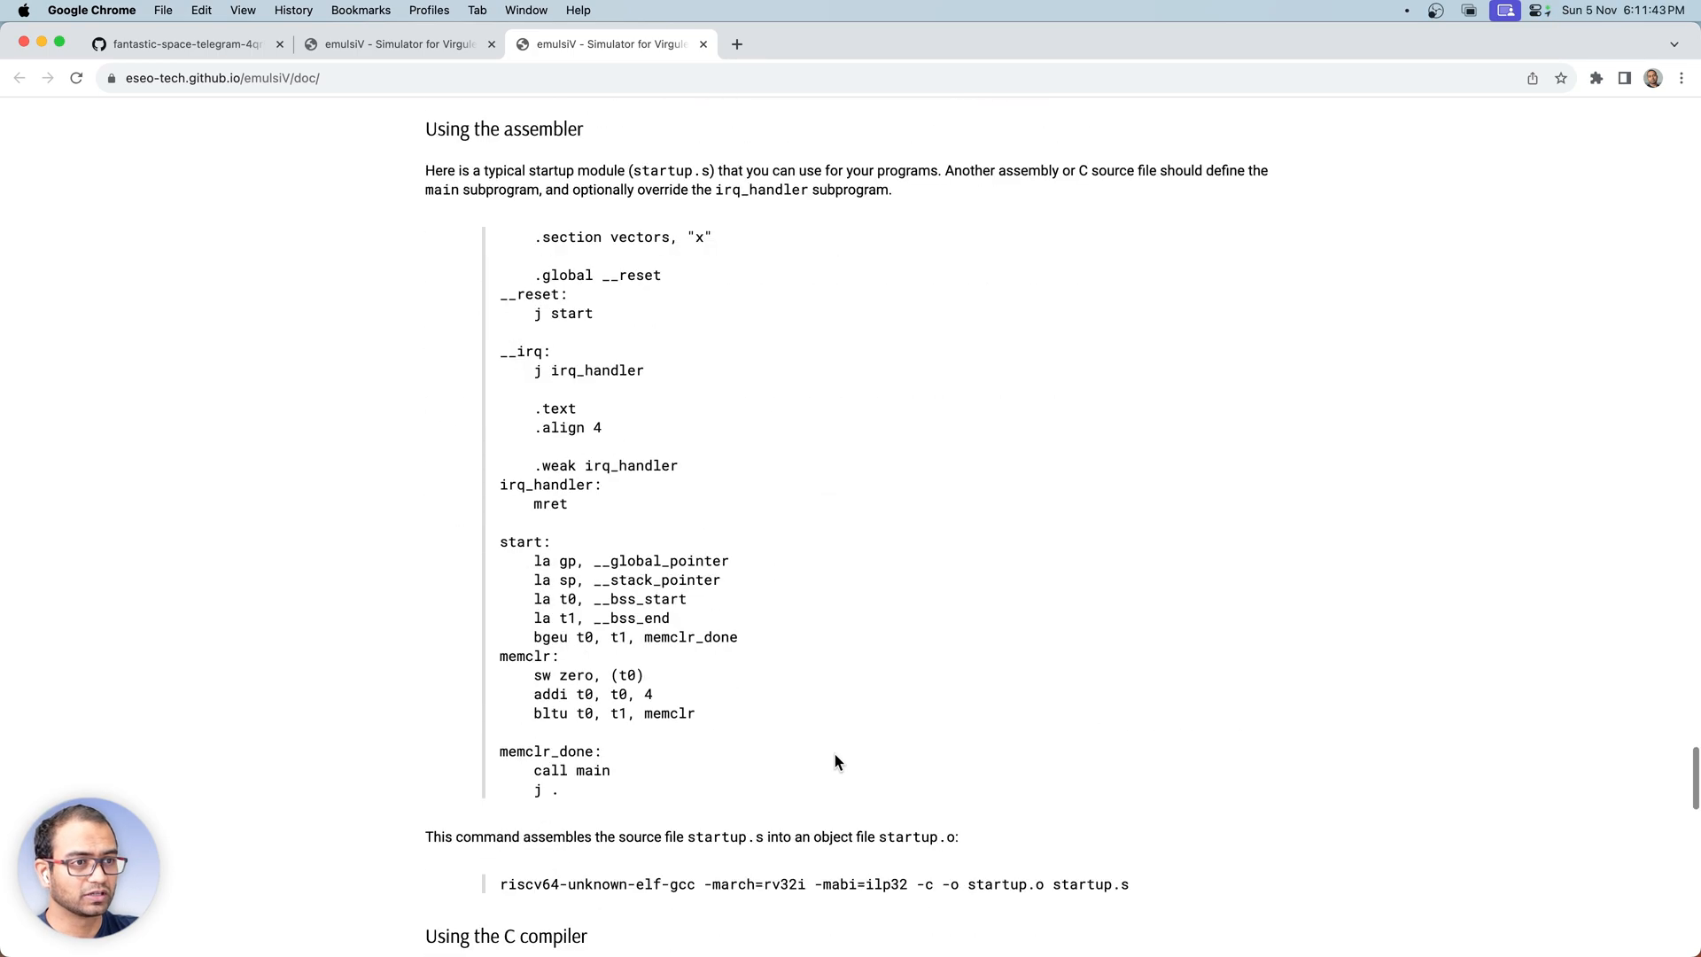
pyautogui.scroll(-3)
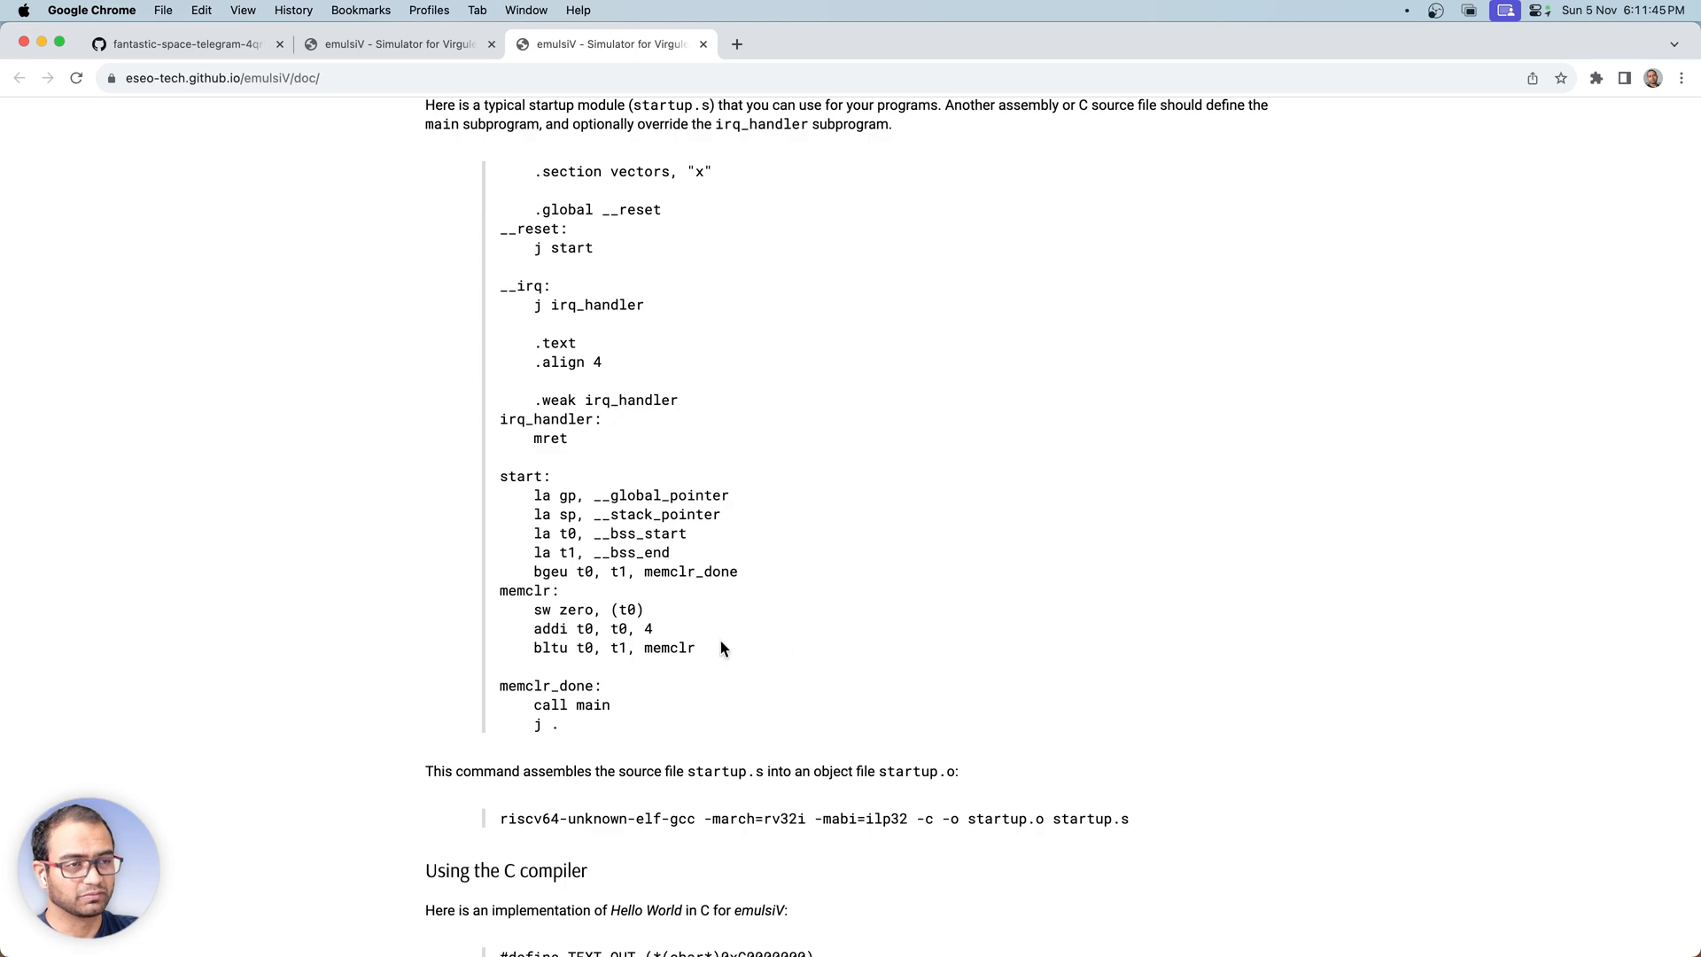
pyautogui.scroll(-3)
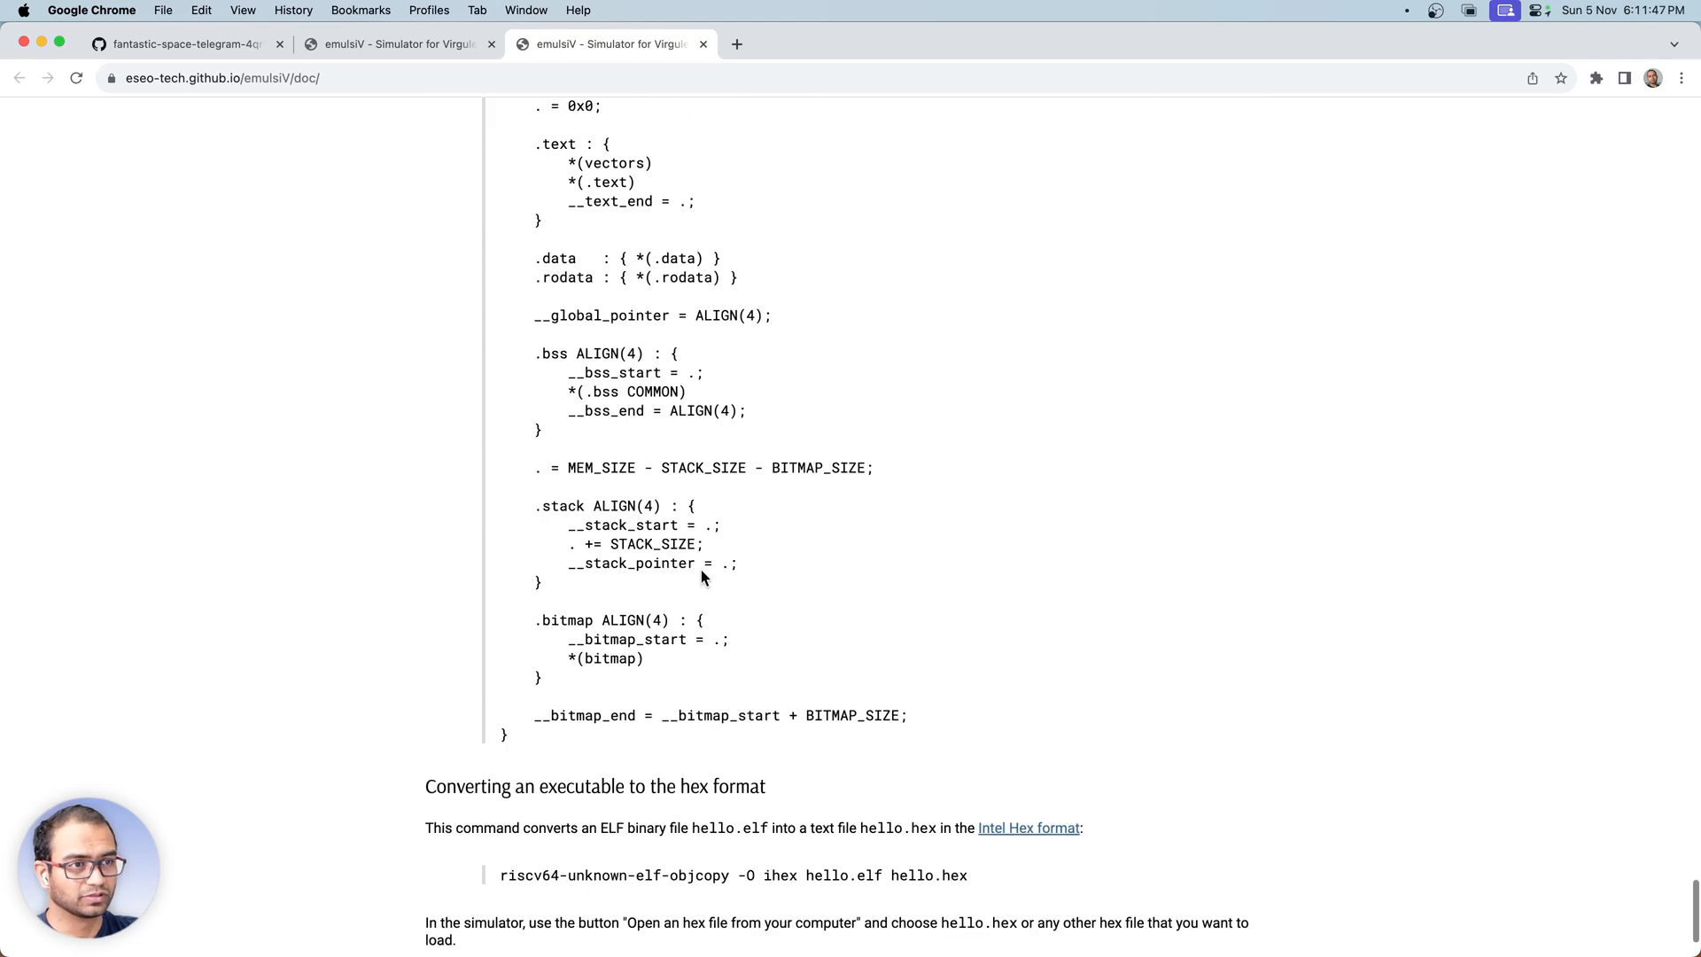
pyautogui.scroll(-3)
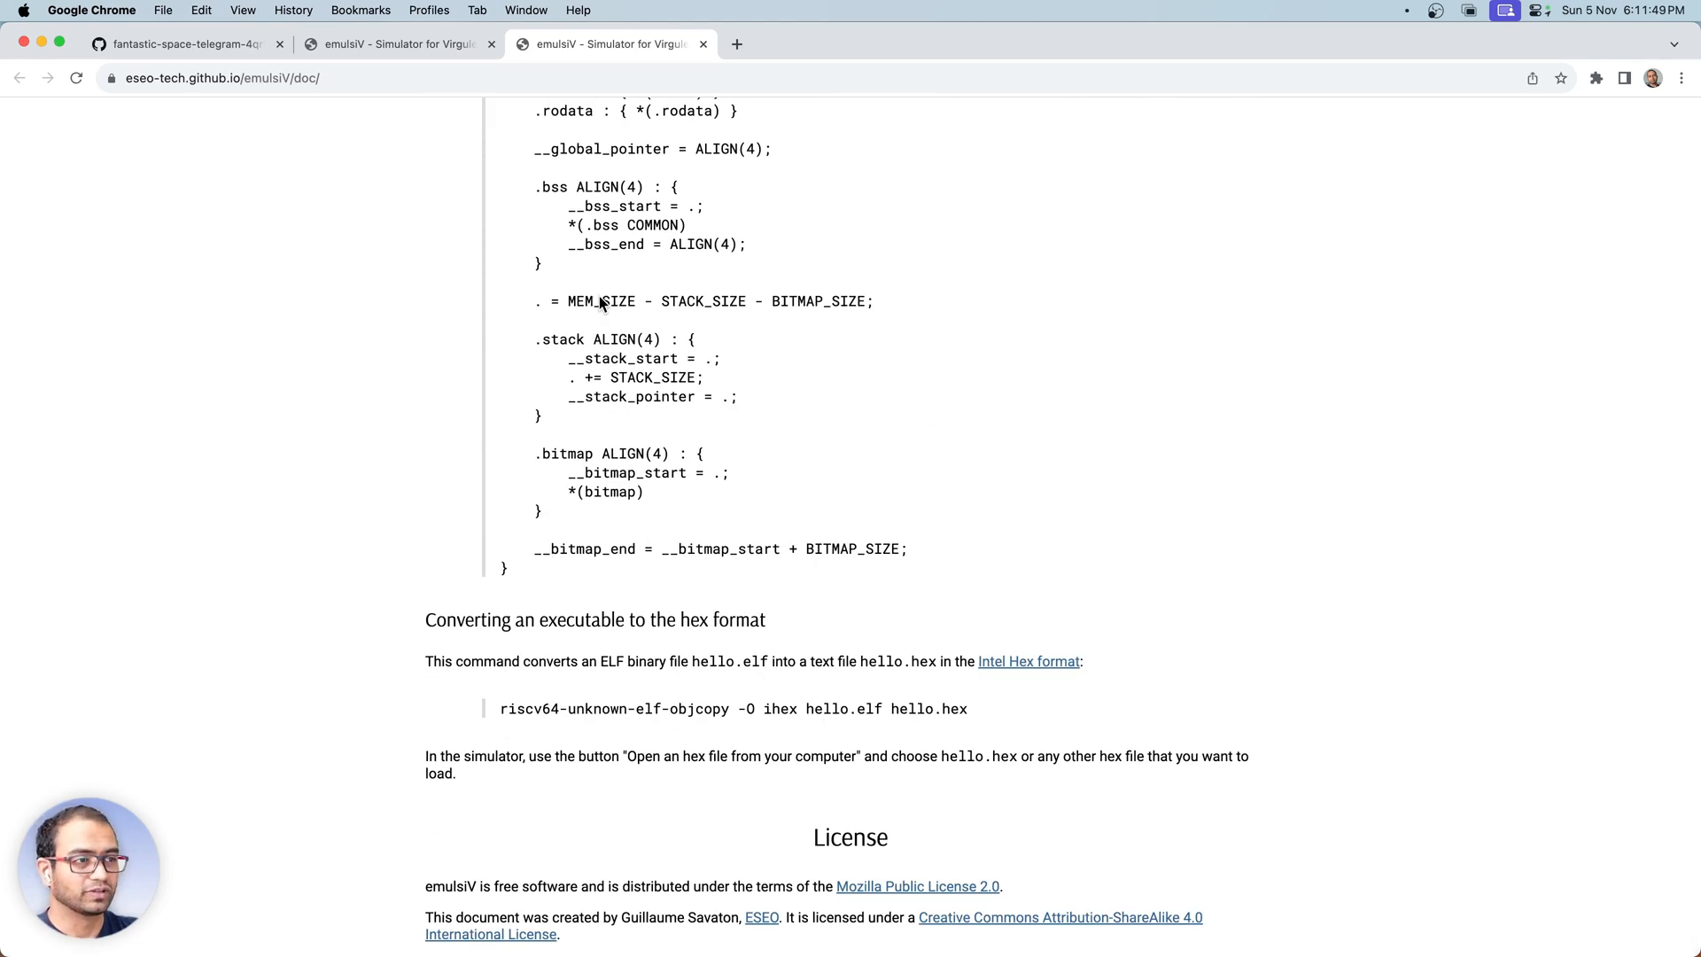
pyautogui.scroll(3)
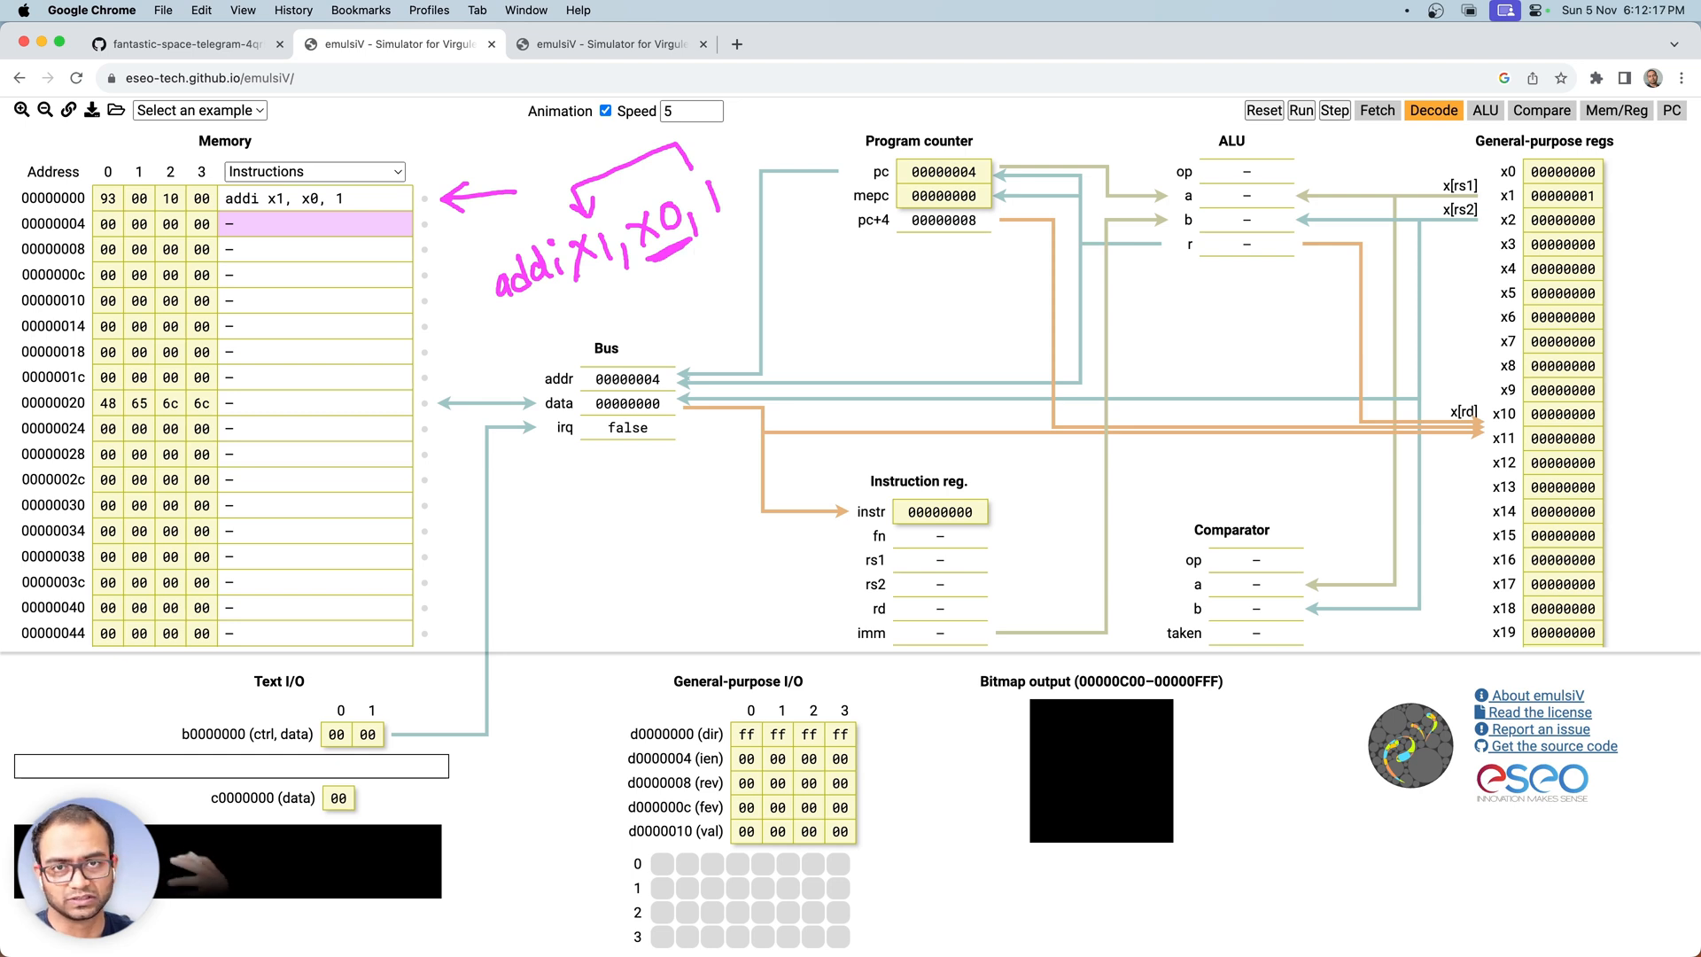
pyautogui.moveTo(676, 264)
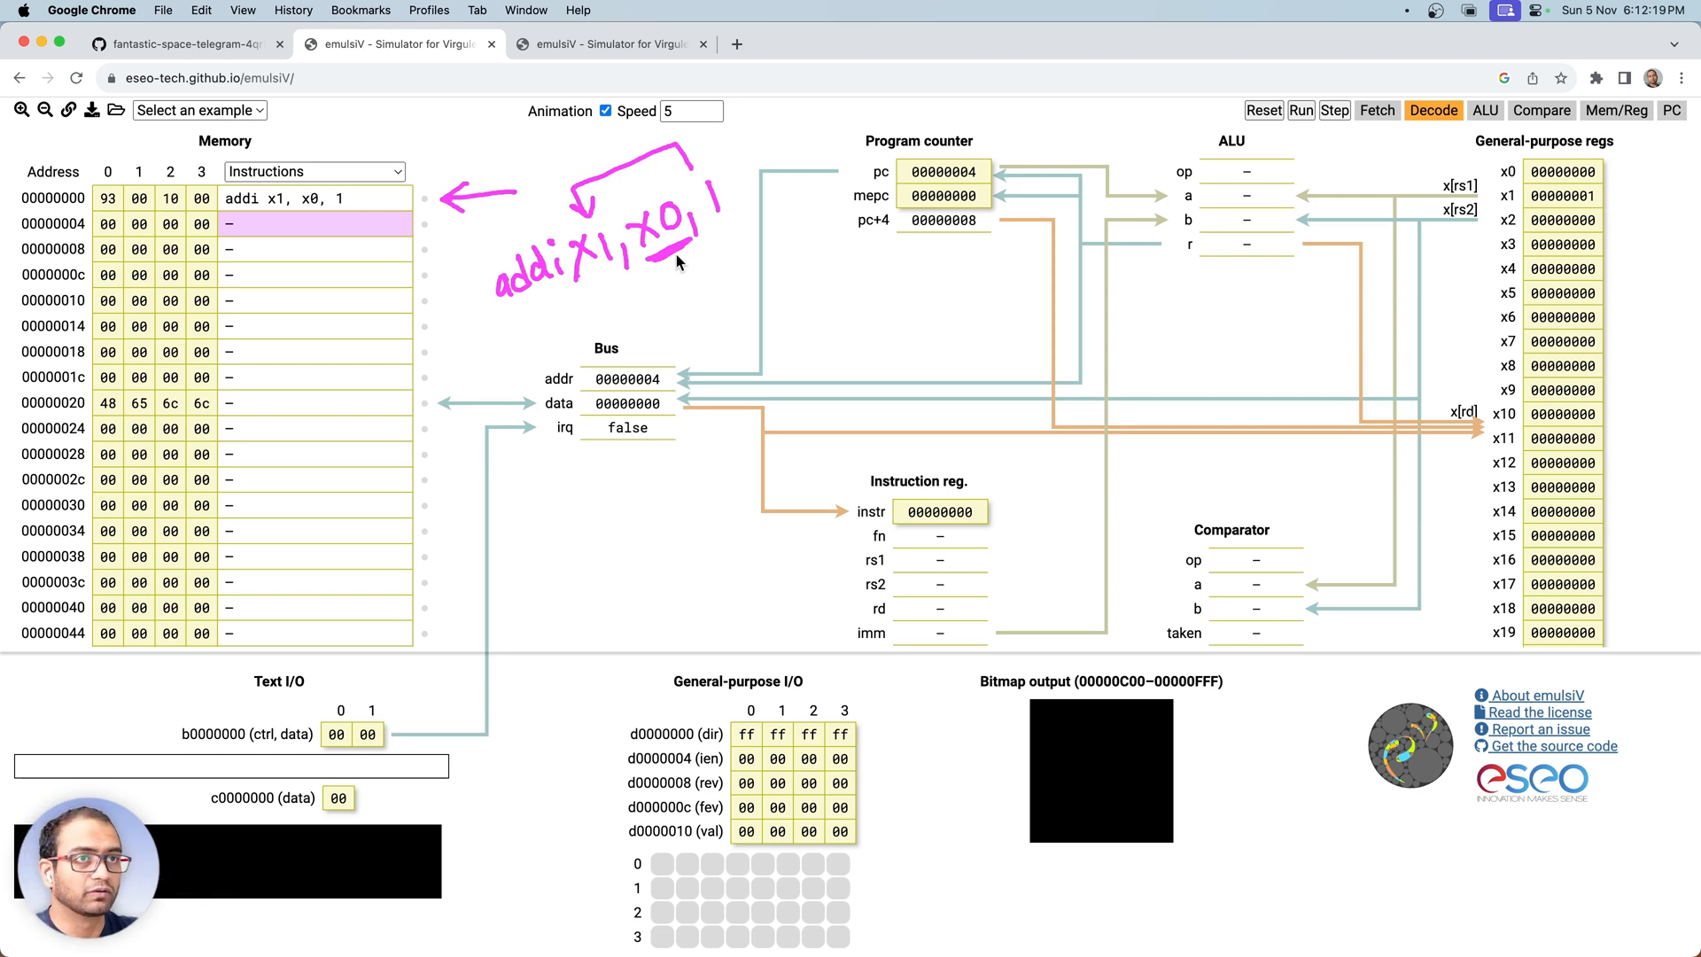
# - Change the Memory format dropdown from Instructions to Pseudo-instructions
pyautogui.click(313, 171)
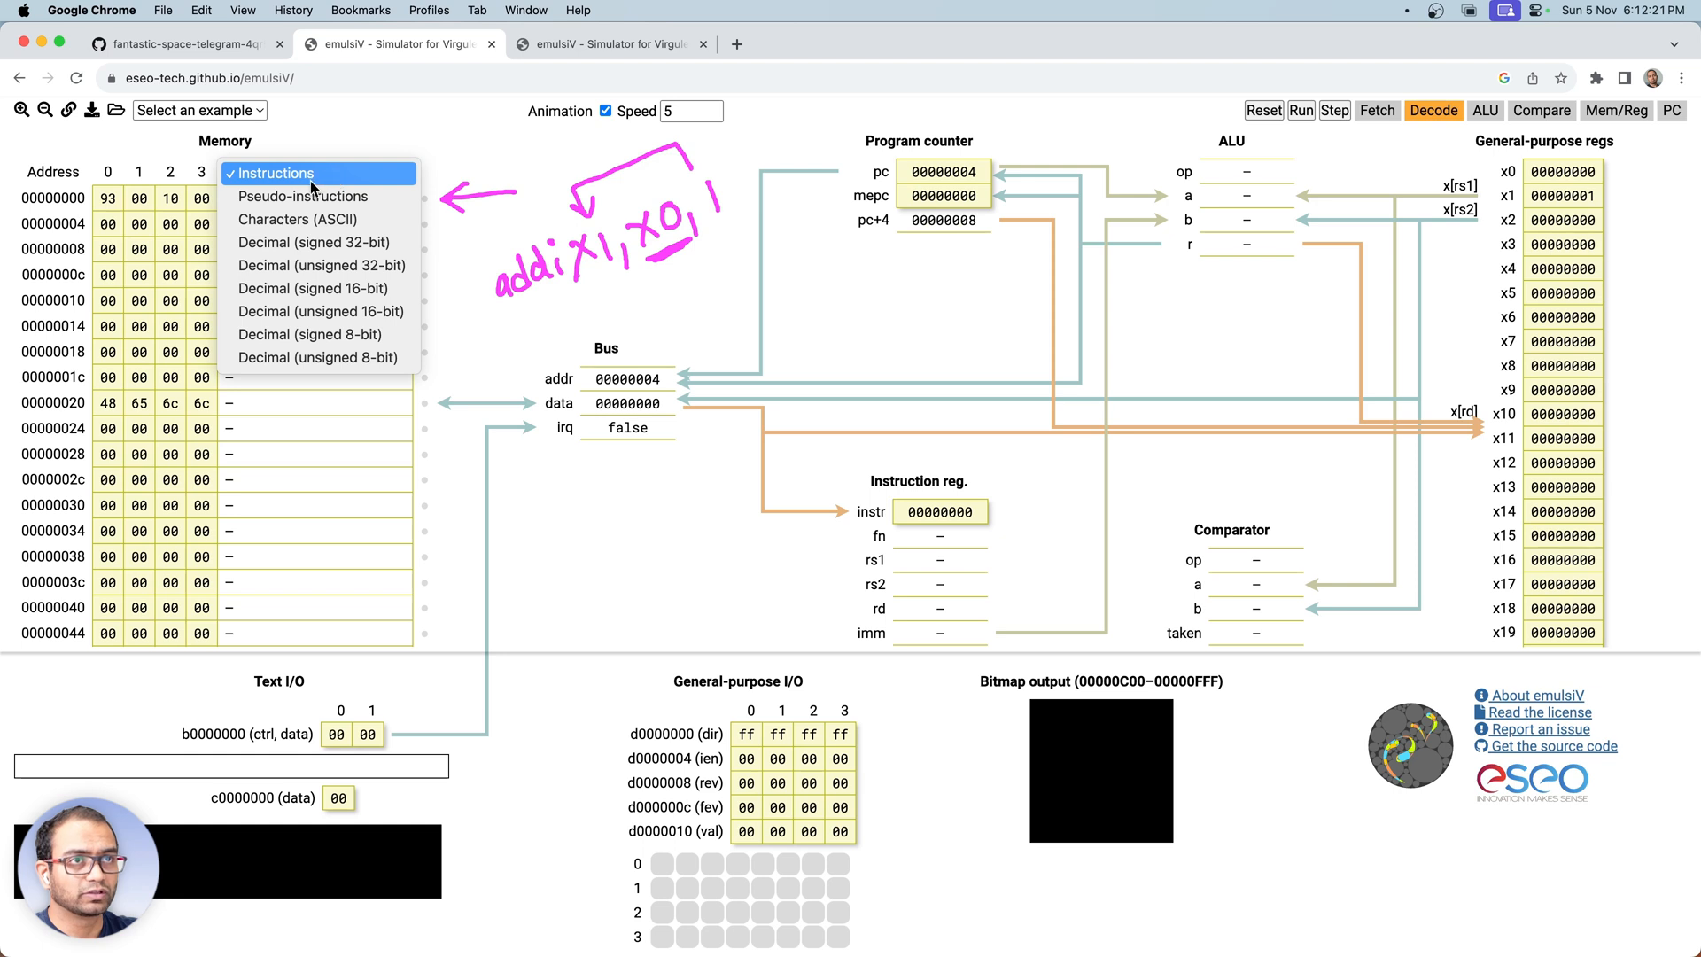
pyautogui.moveTo(304, 197)
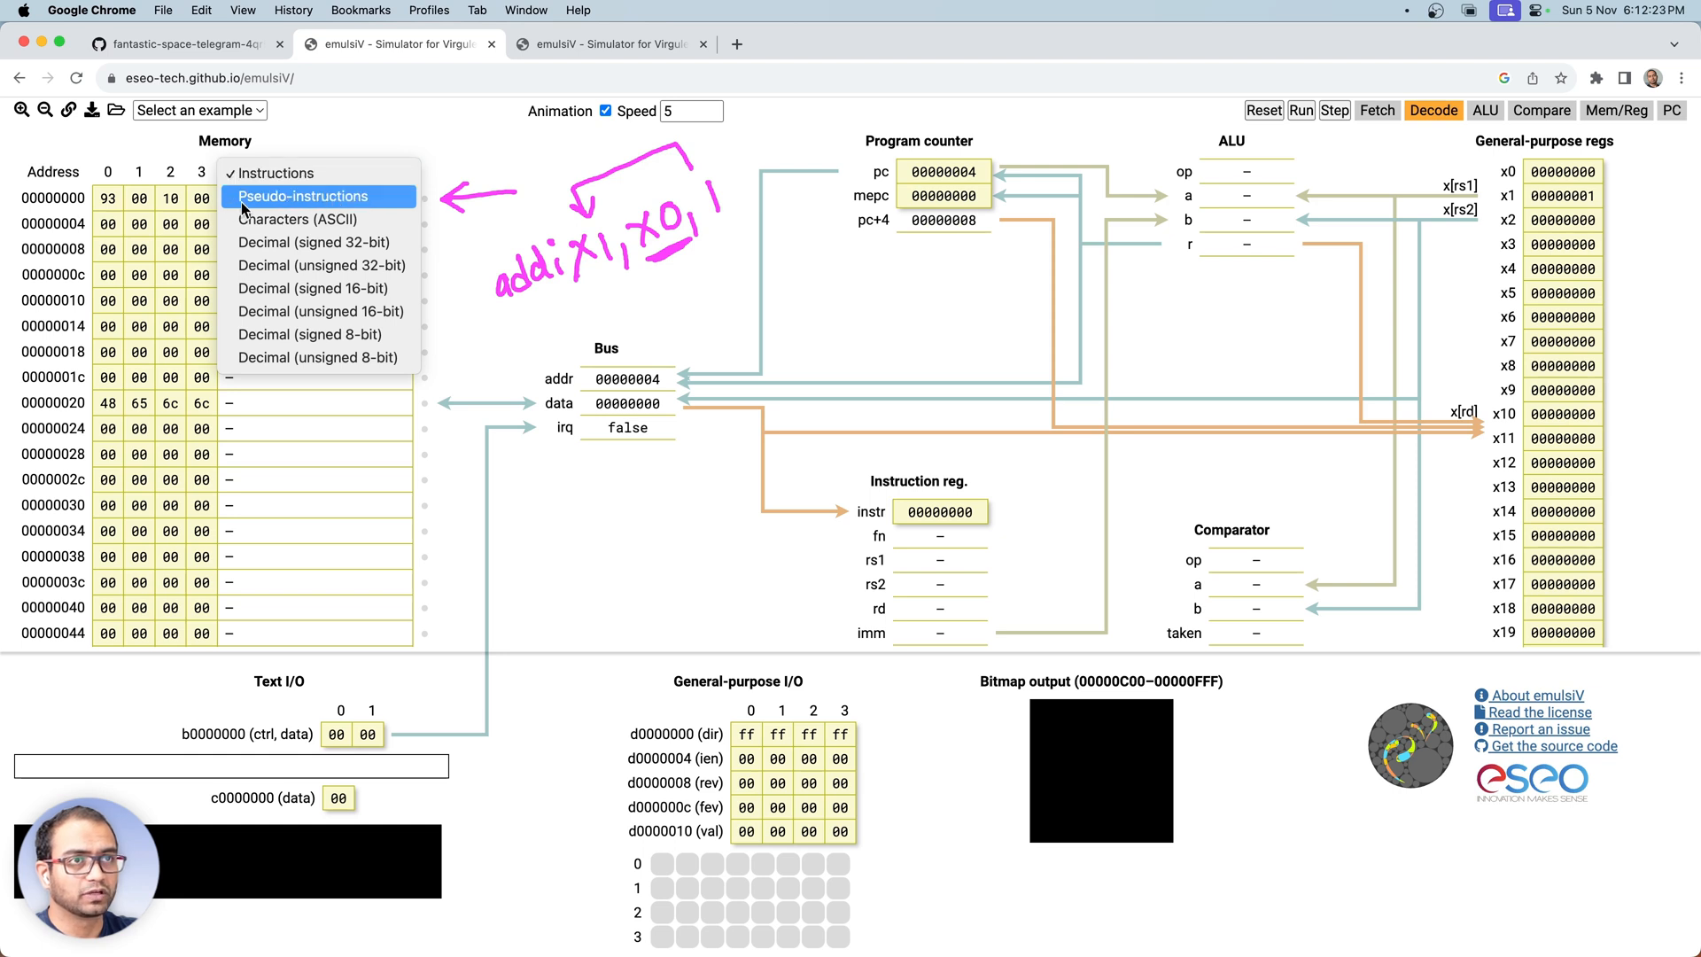
pyautogui.click(304, 197)
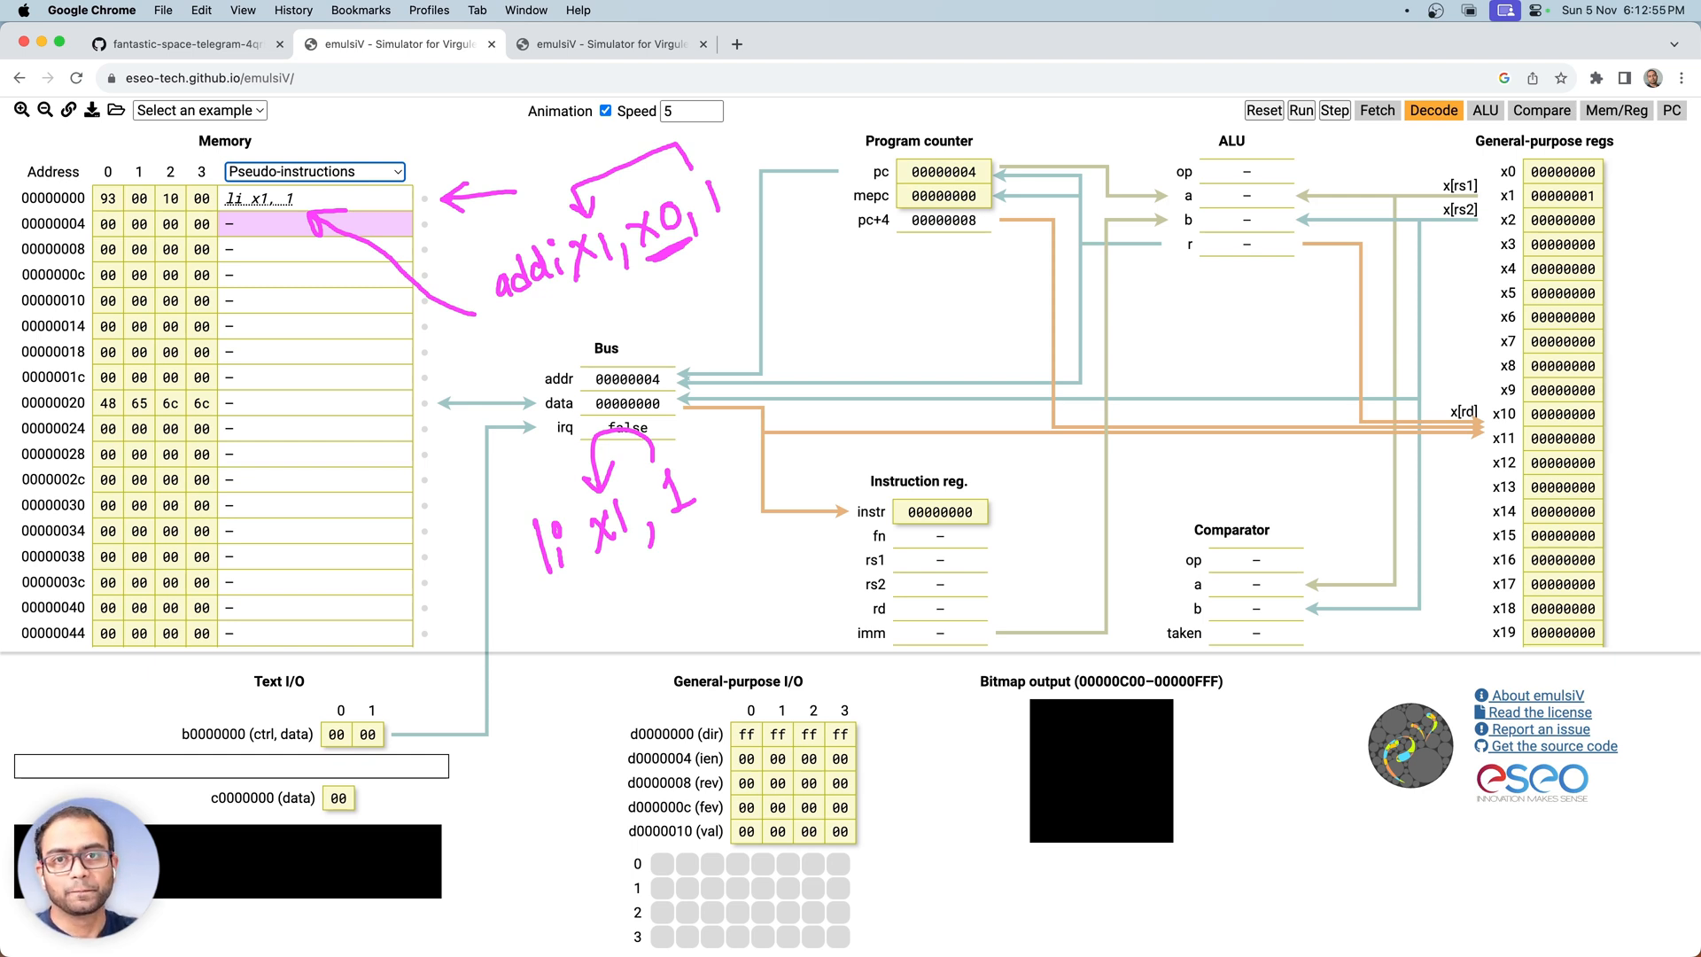
pyautogui.moveTo(627, 580)
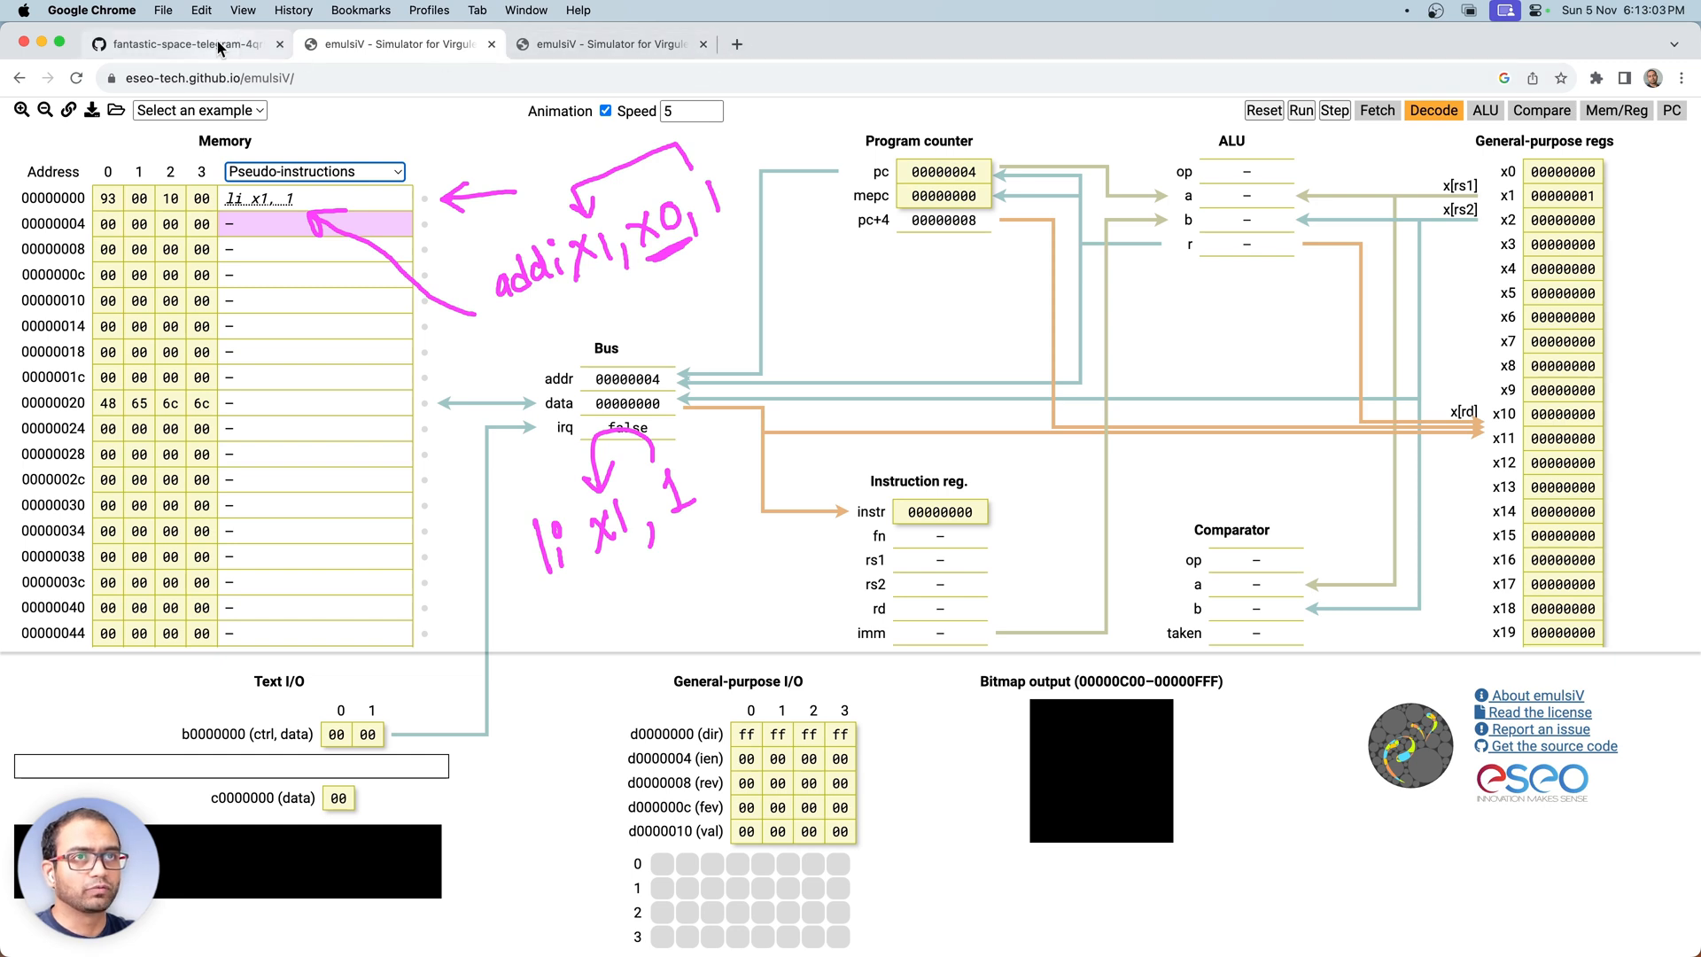
# - Return to the codespace tab and restart the stopped codespace
pyautogui.click(184, 44)
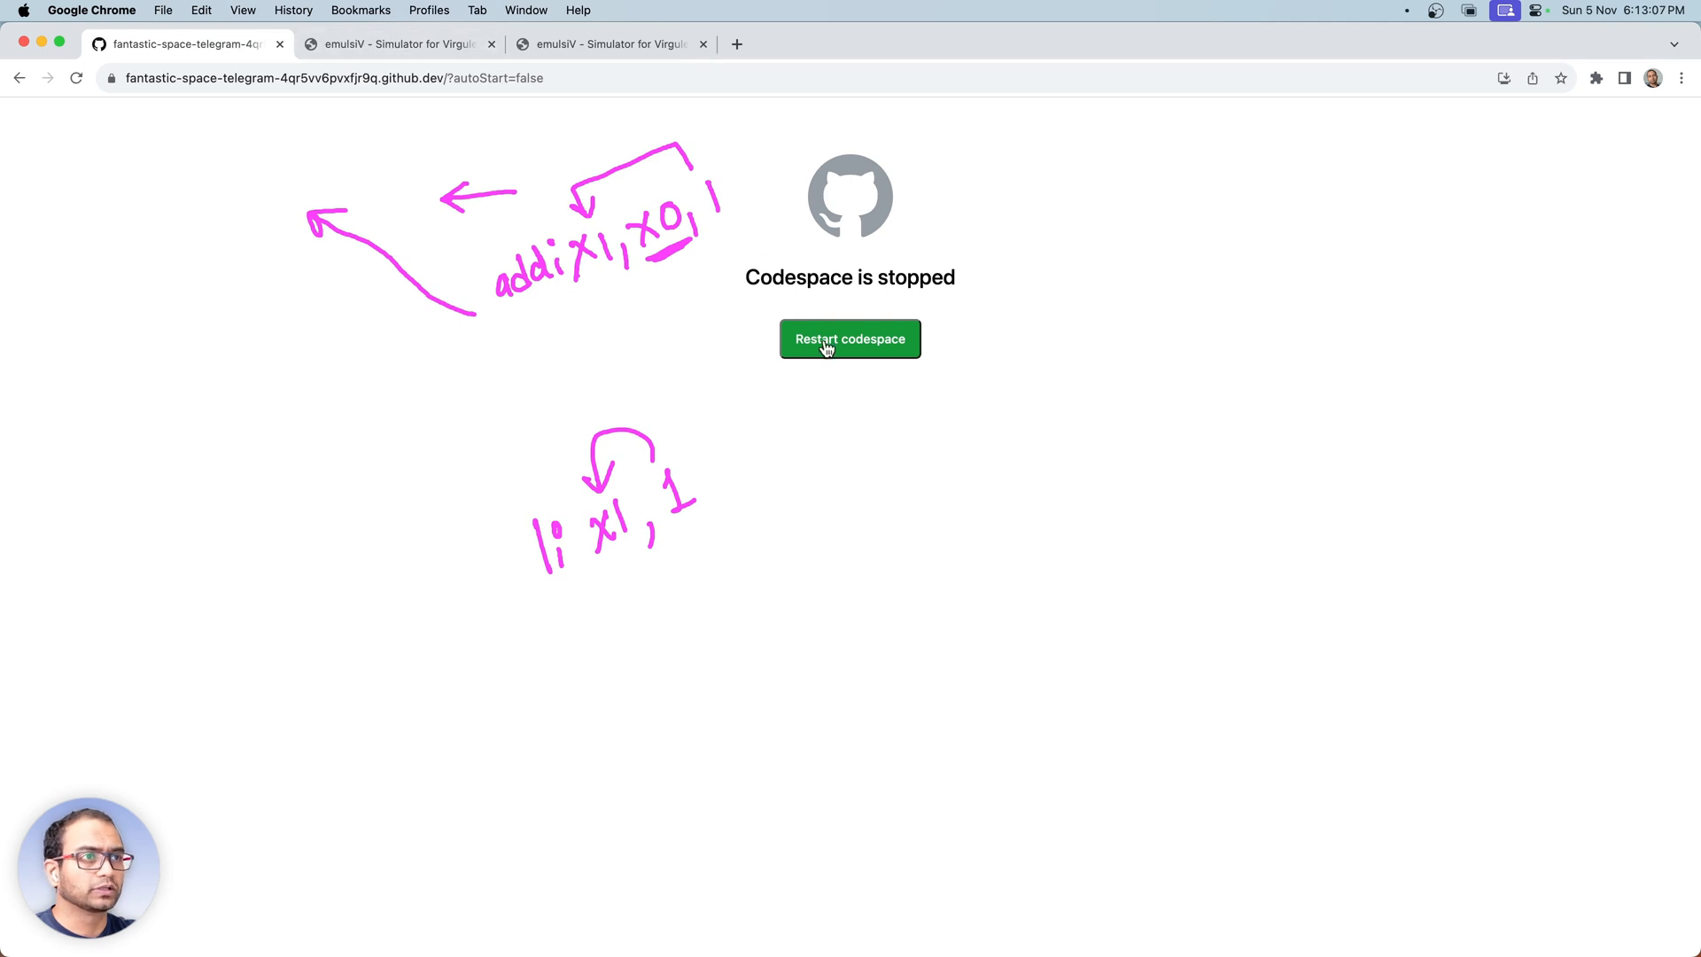
pyautogui.click(850, 339)
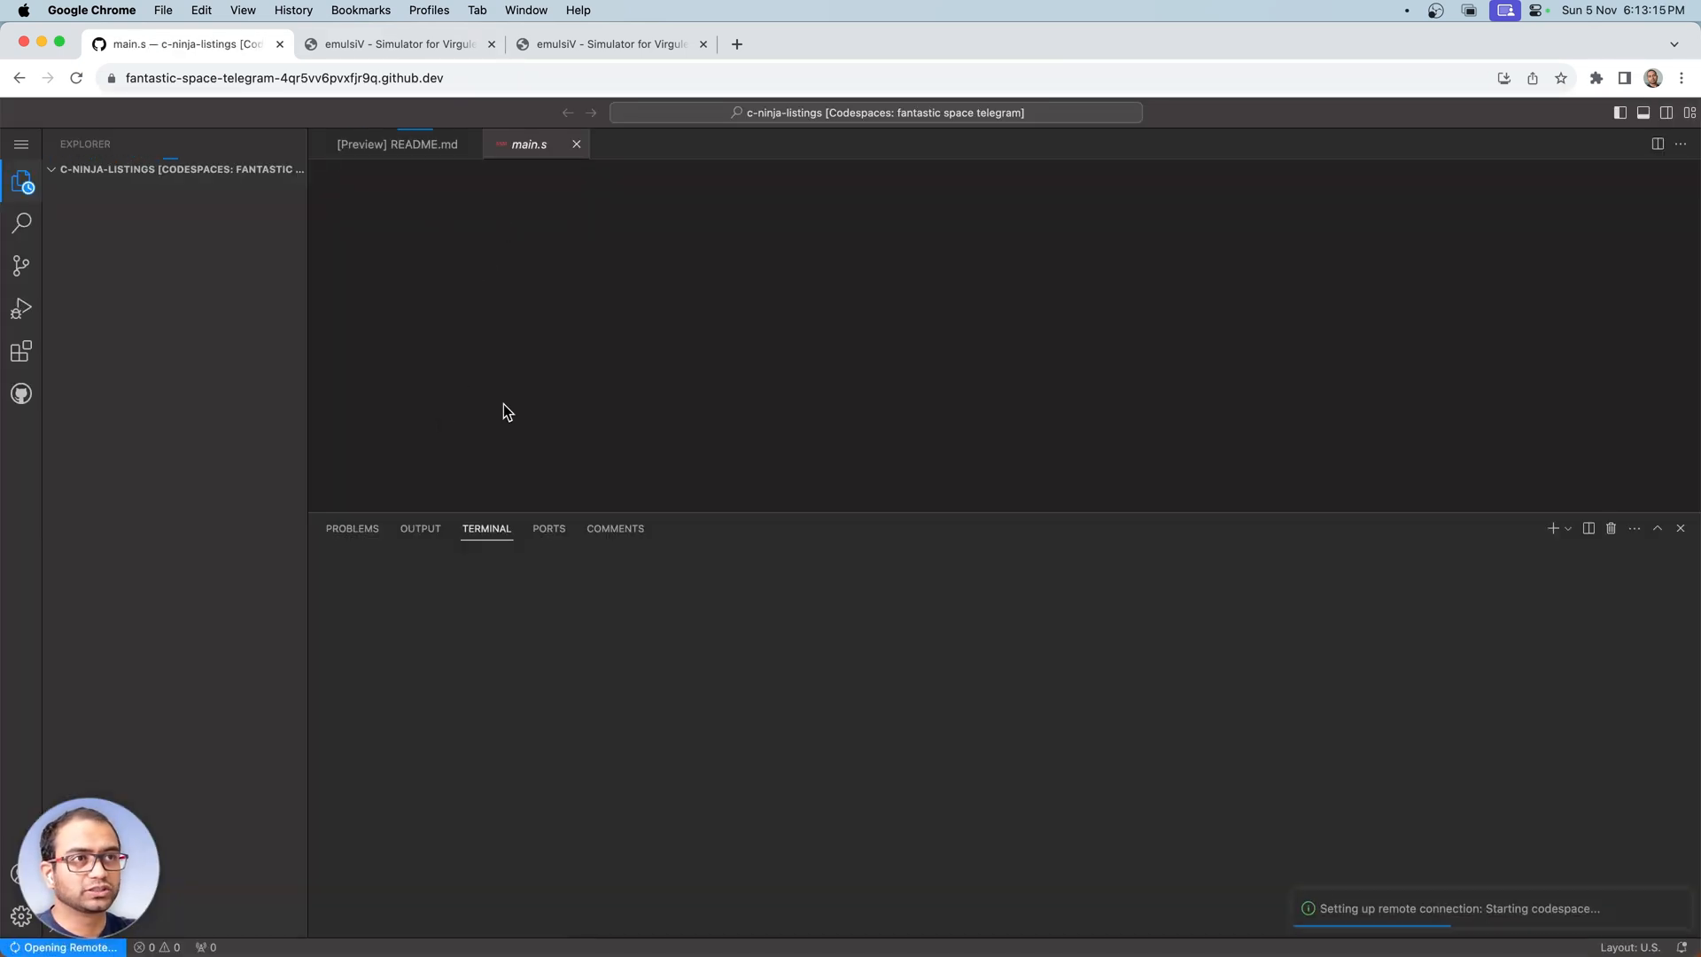
pyautogui.moveTo(581, 339)
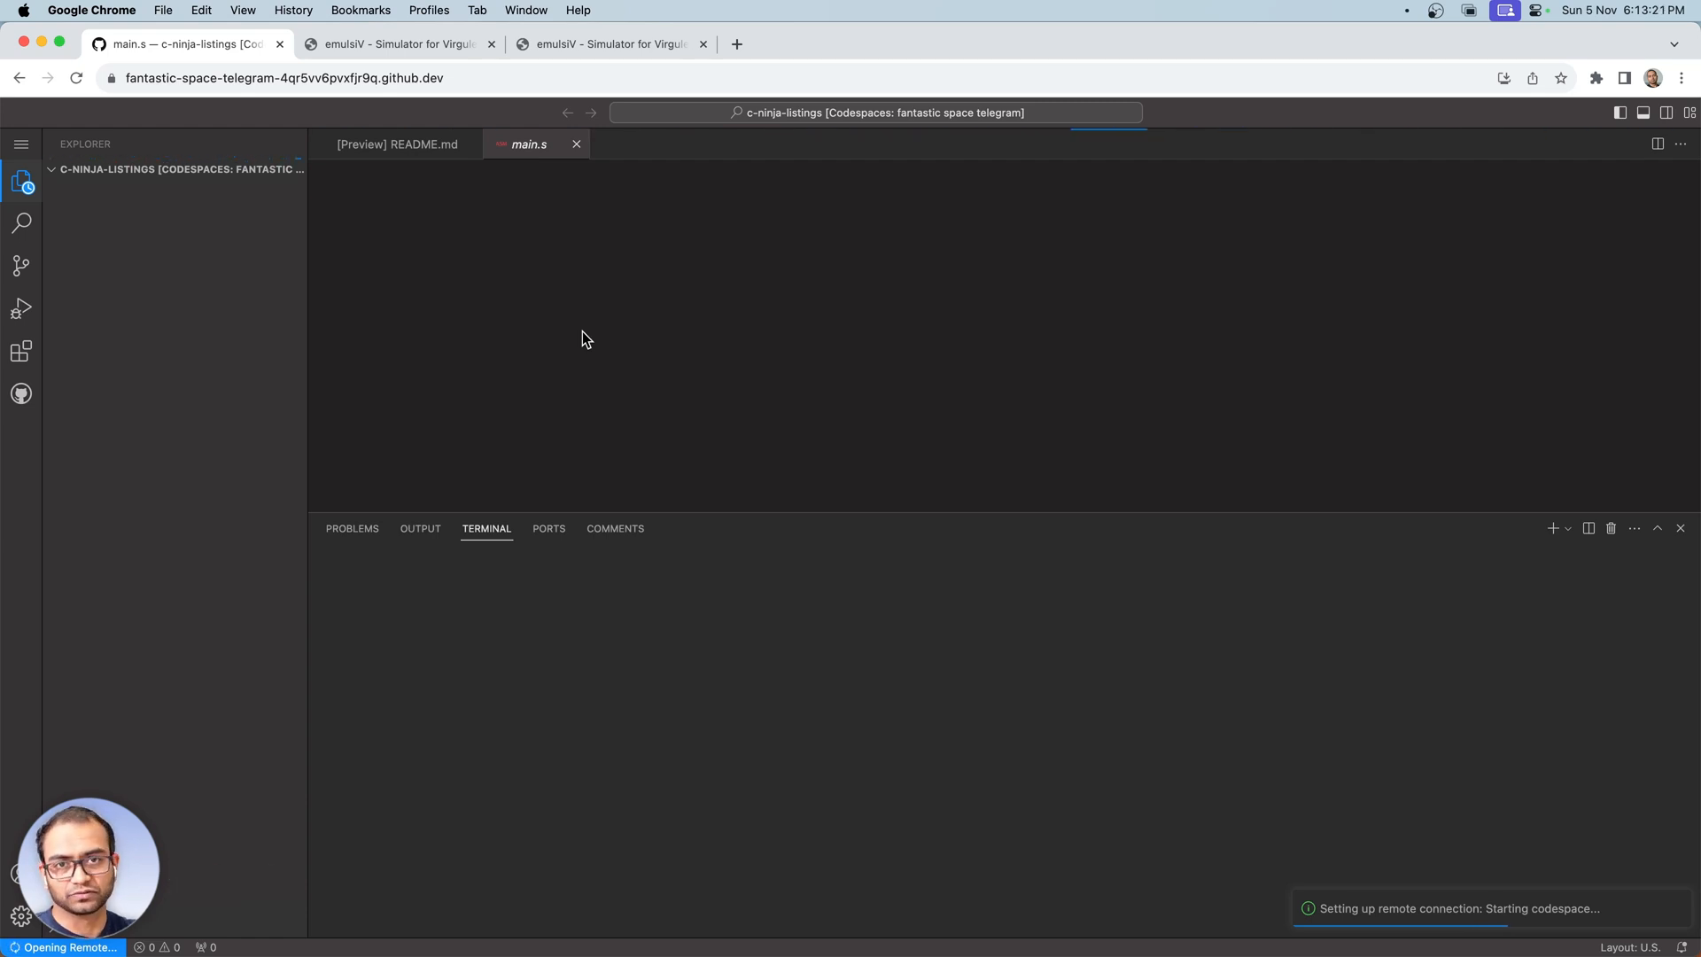
pyautogui.moveTo(667, 378)
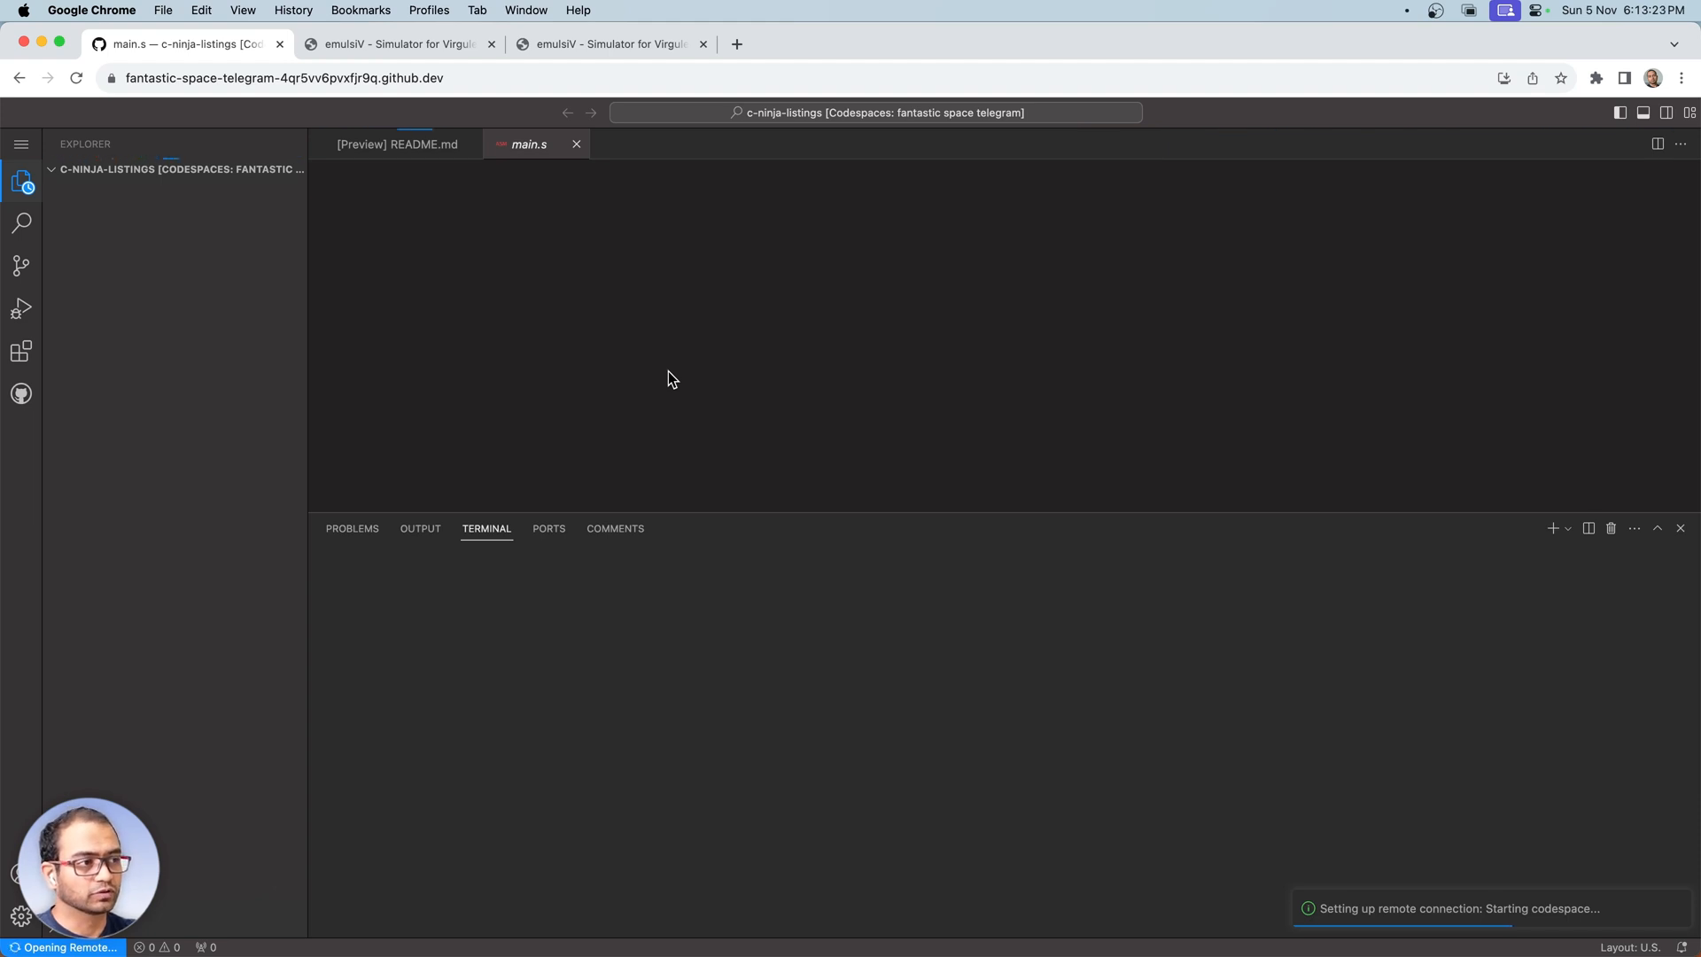
pyautogui.moveTo(512, 236)
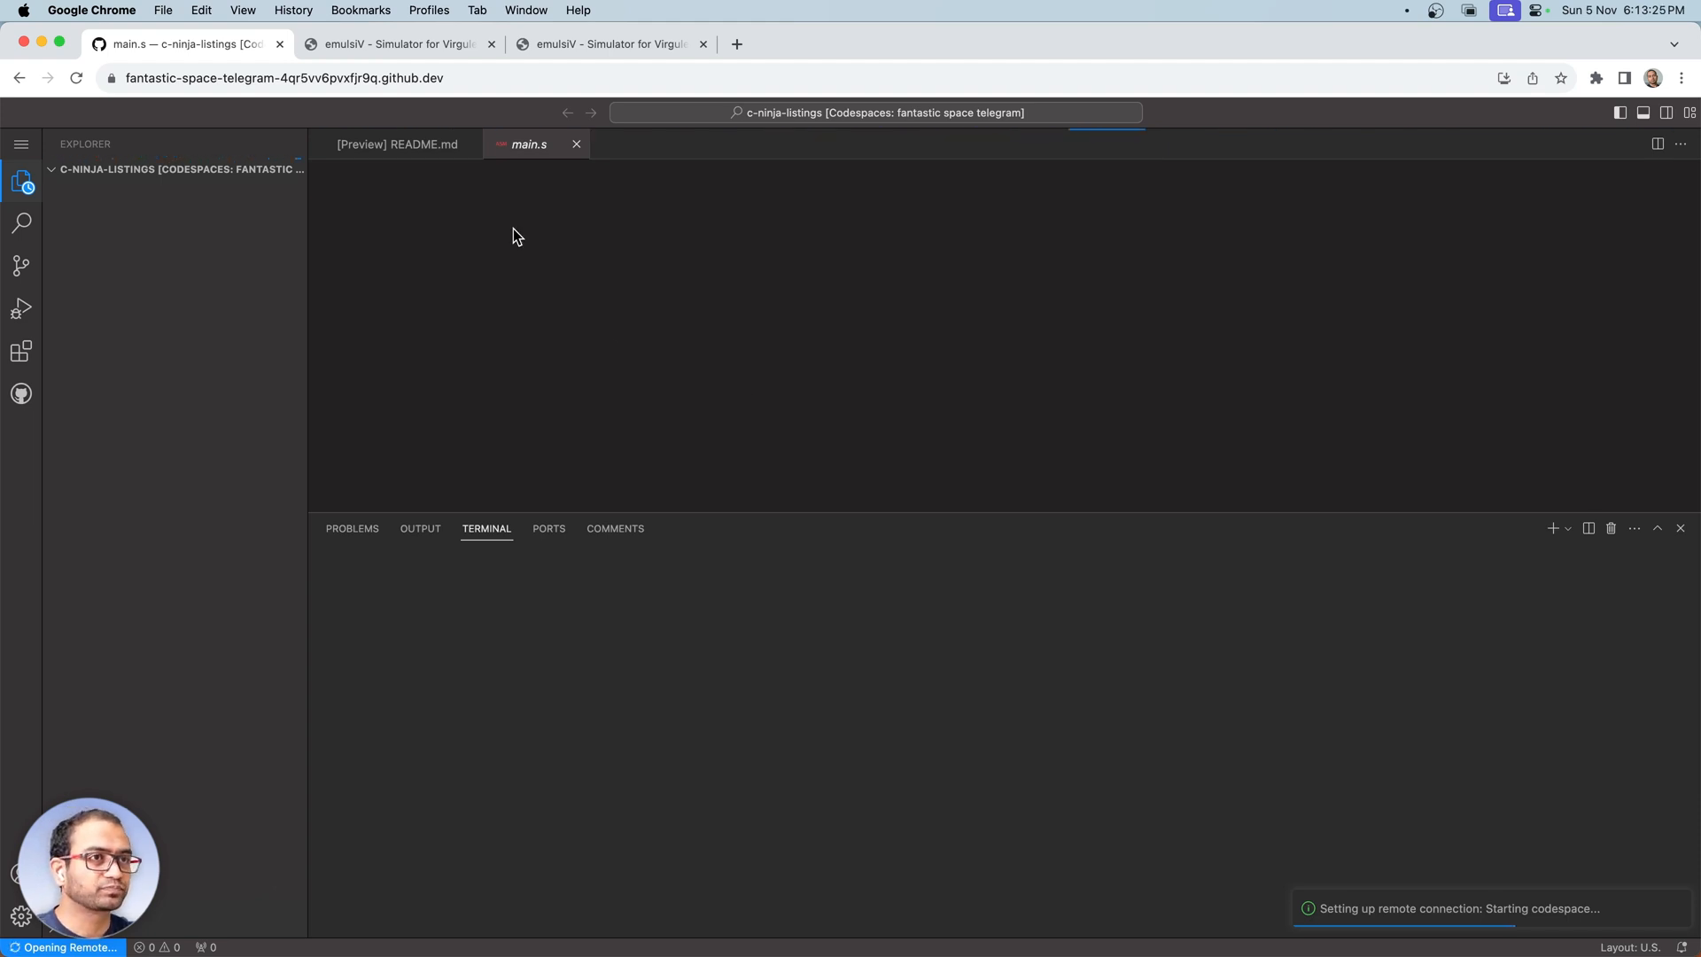
pyautogui.moveTo(548, 363)
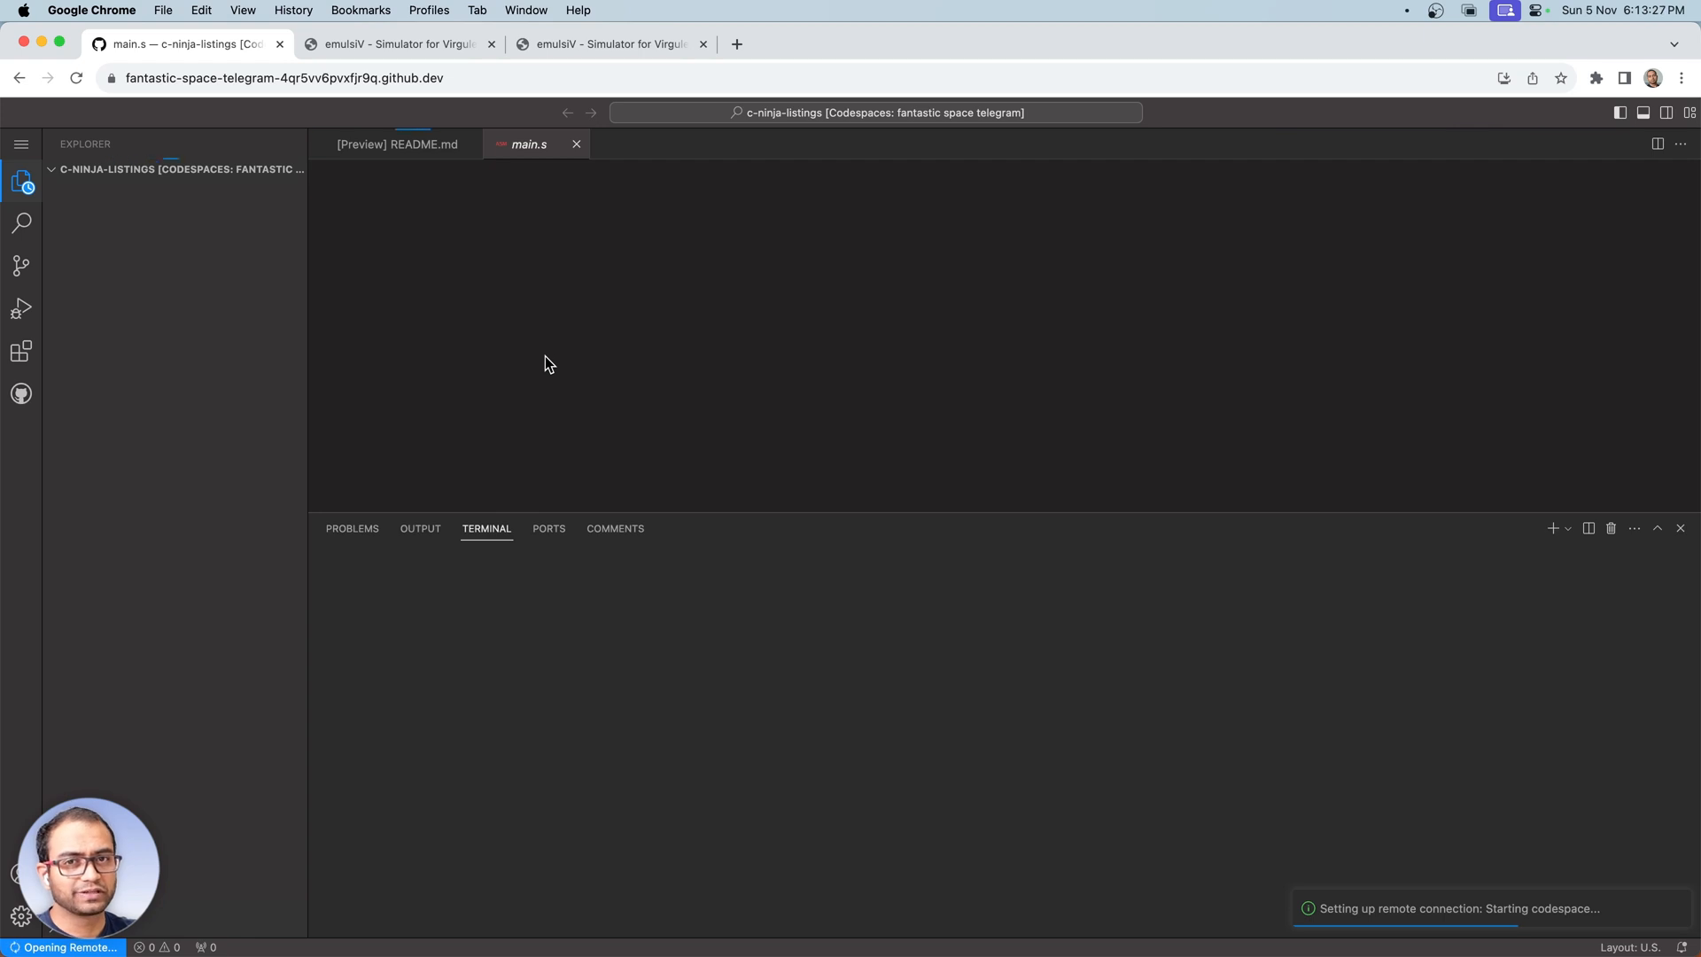
pyautogui.moveTo(564, 400)
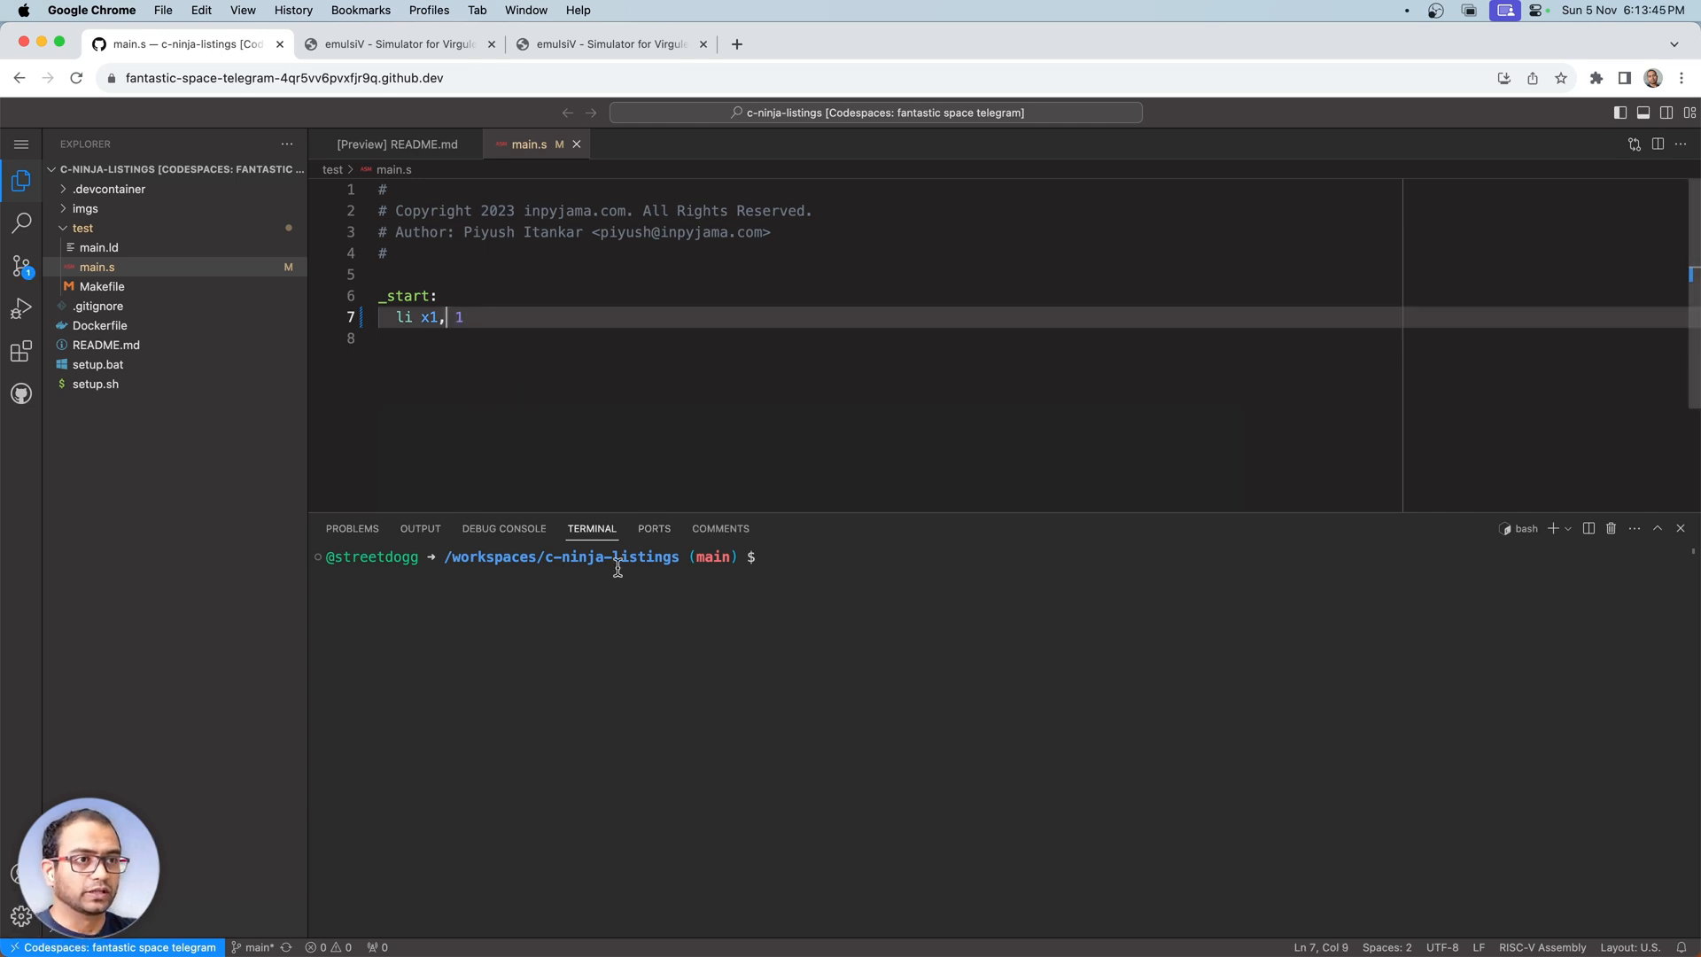
# - Build the program in test/ with make so main.elf and main.bin dump 00100093
pyautogui.write('cd test/')
pyautogui.write('make')
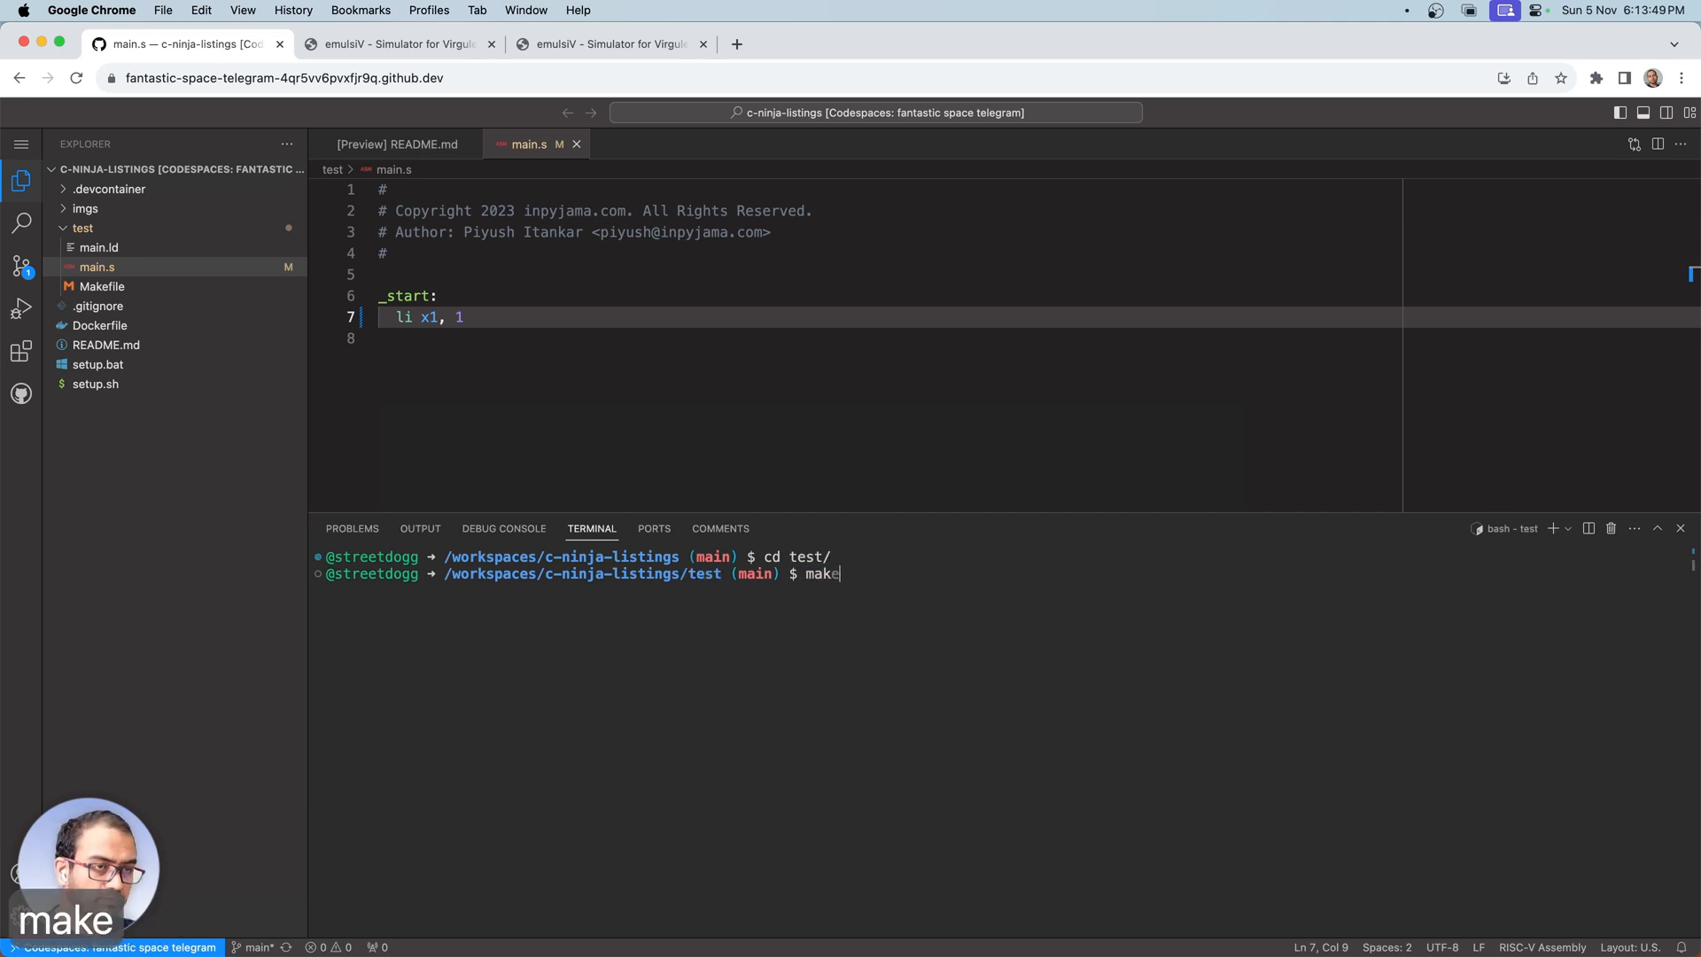
pyautogui.press('Return')
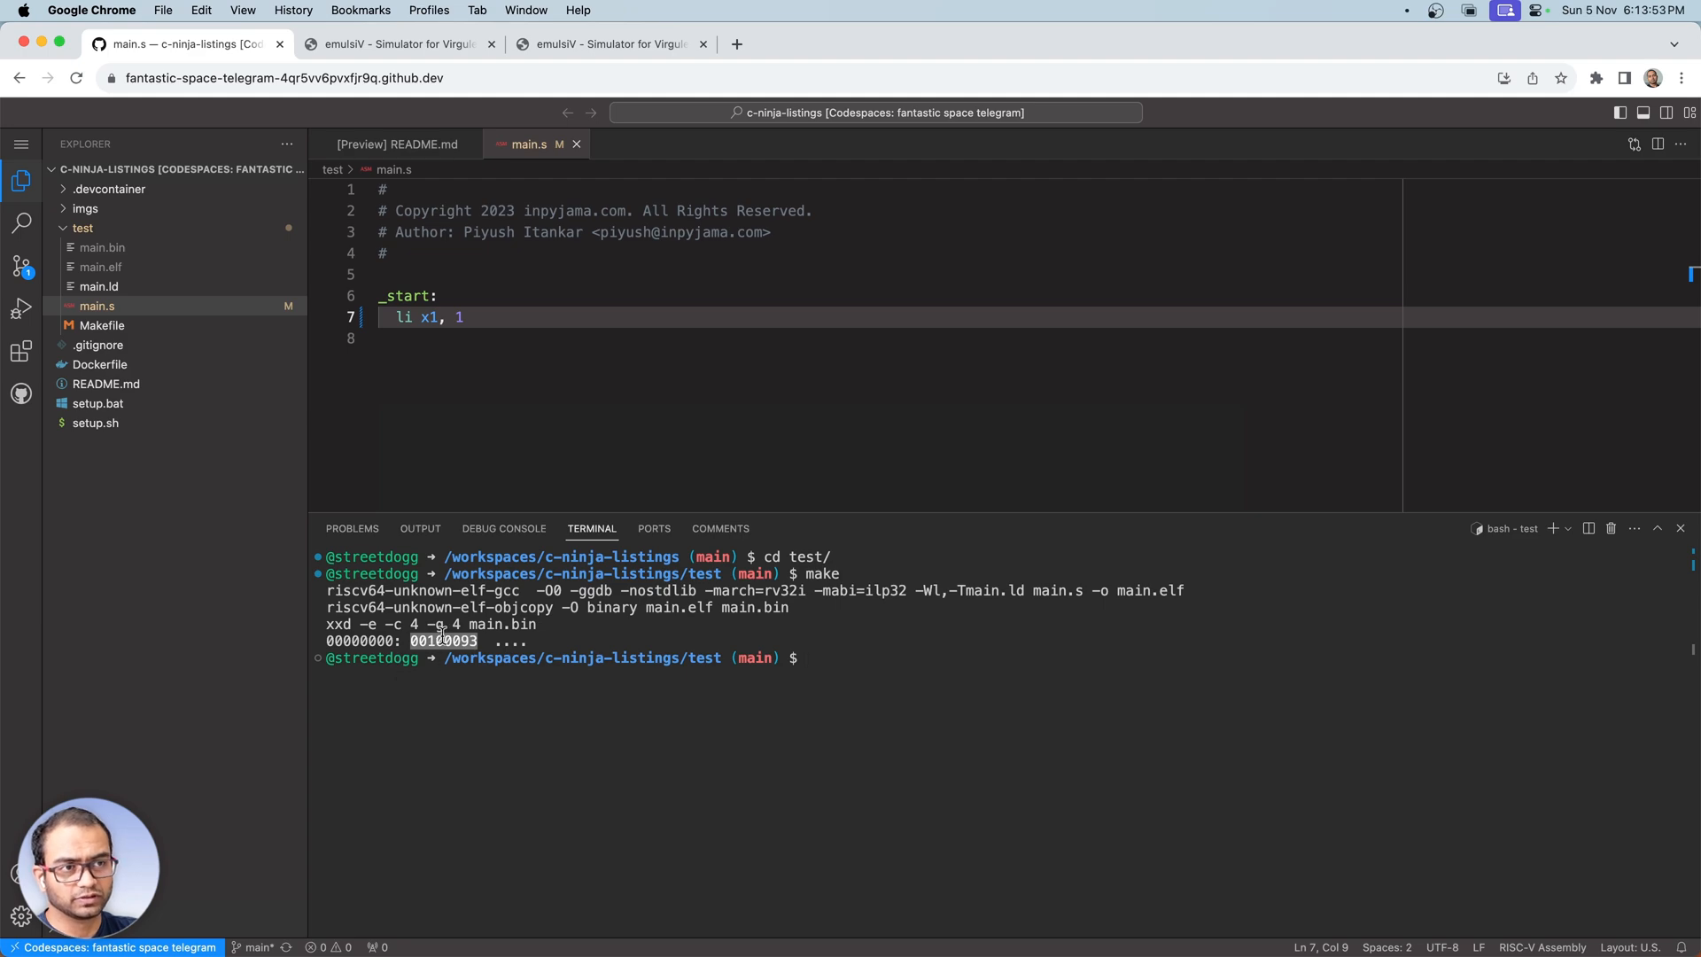
pyautogui.click(397, 44)
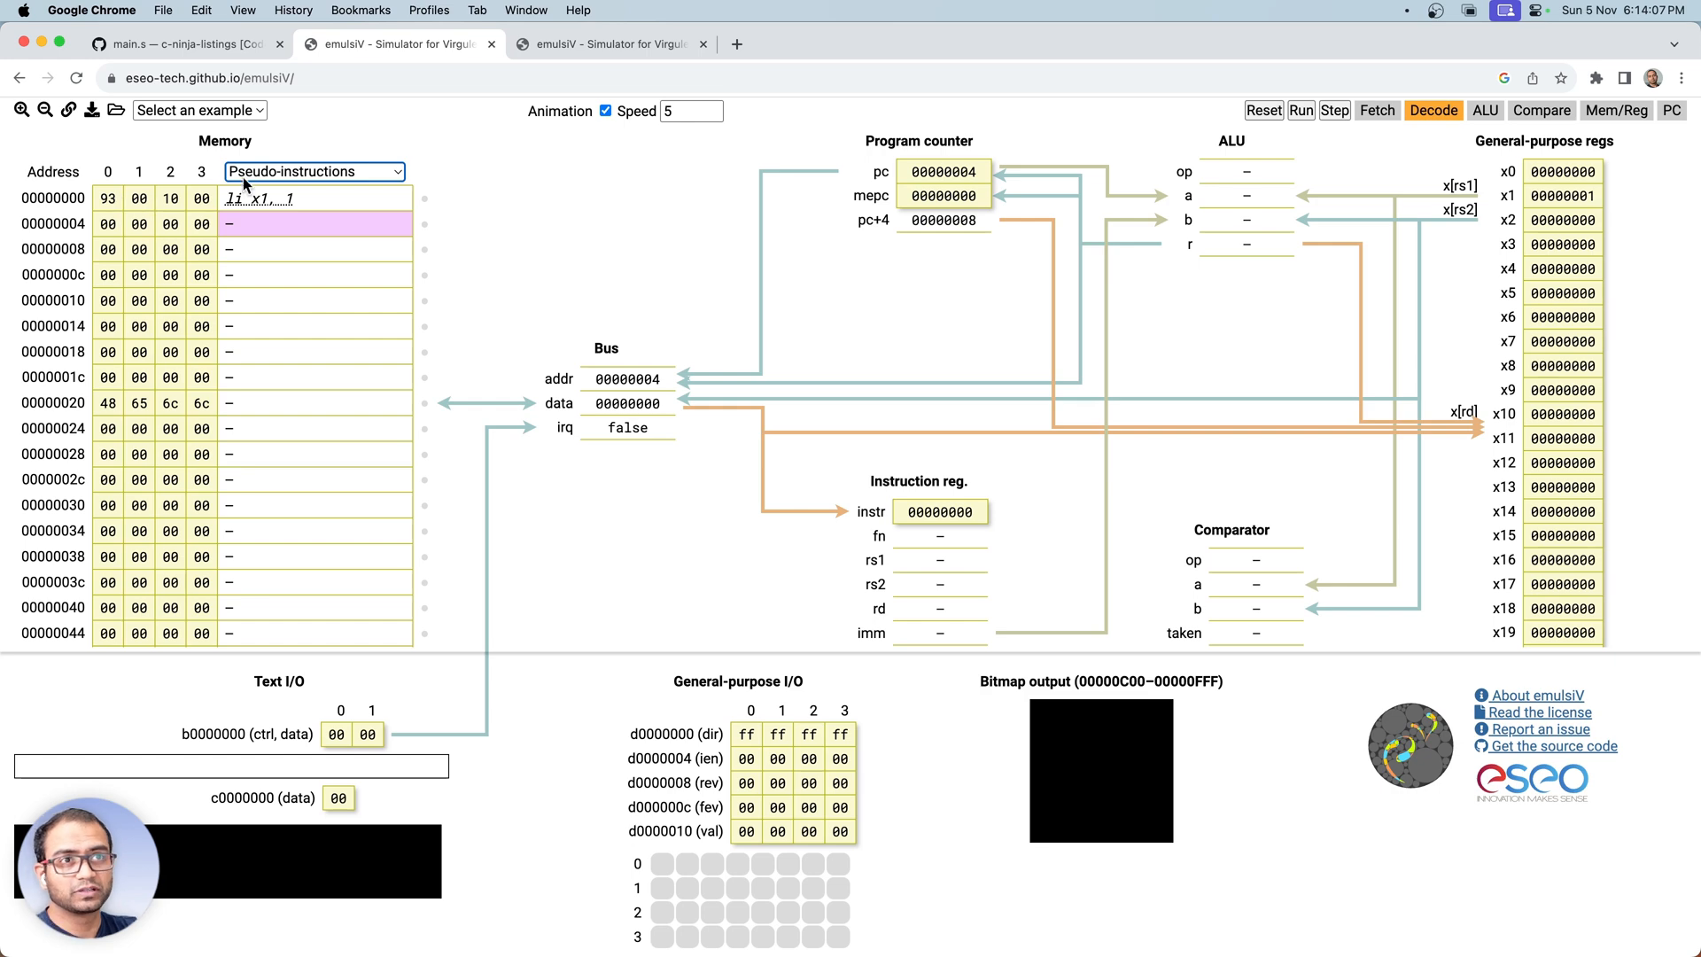
pyautogui.moveTo(608, 44)
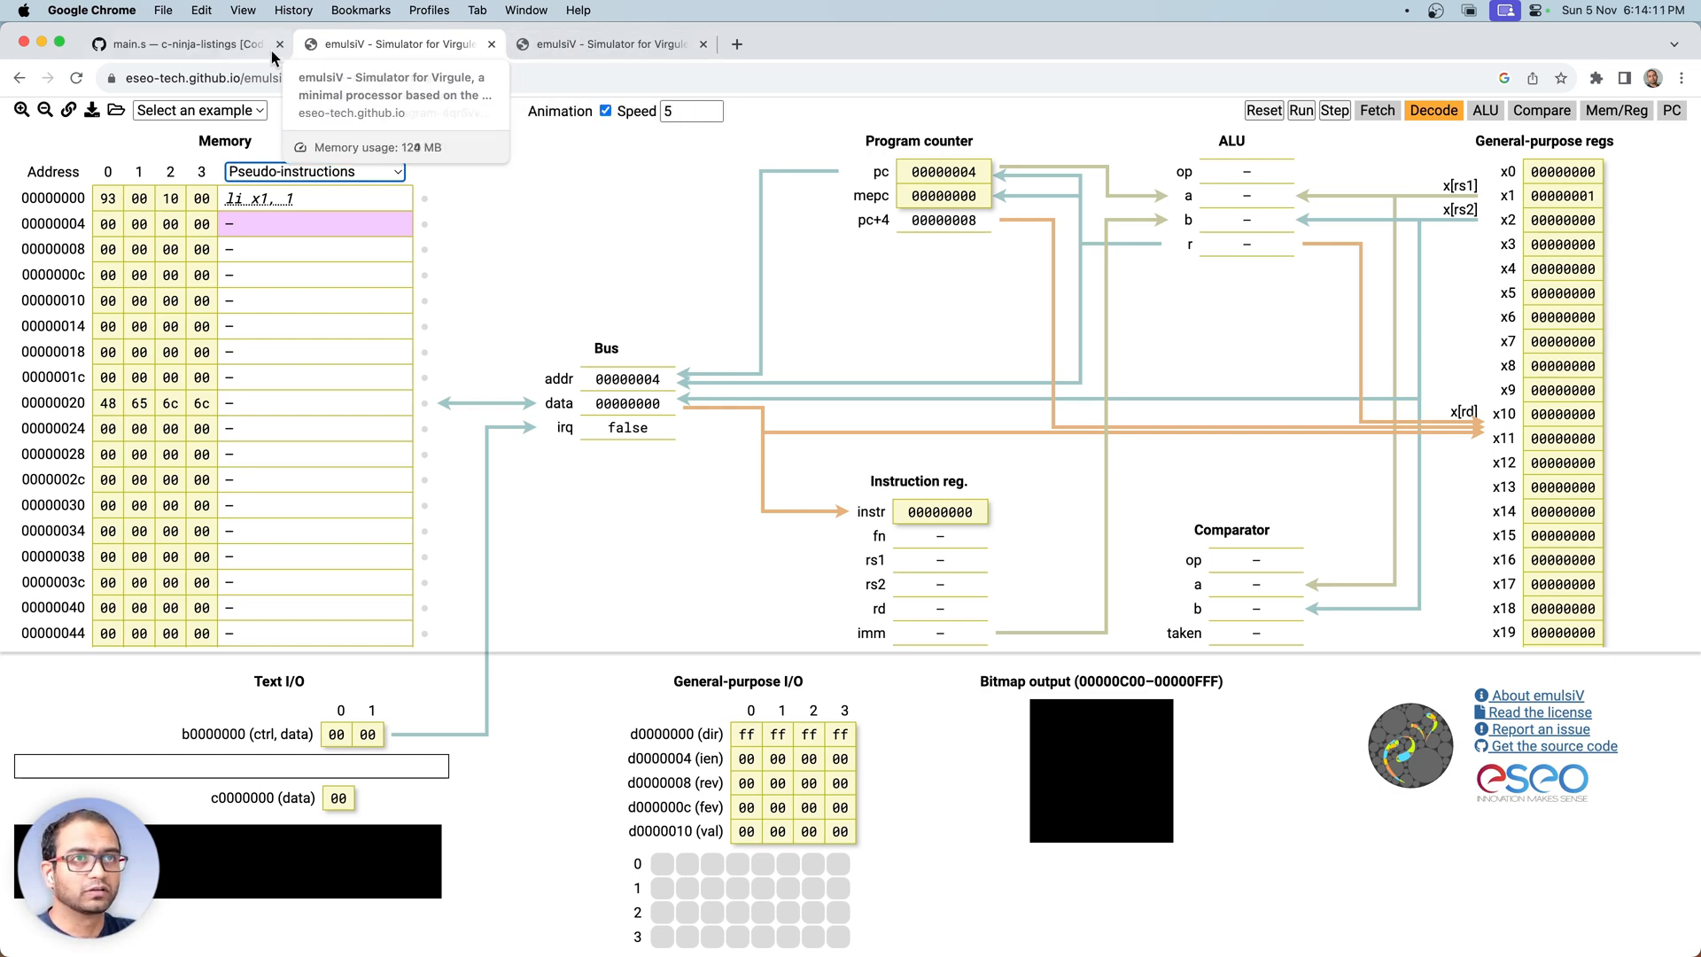
# - Reset emulsiV and rerun it so 00100093 is fetched from address 00000000
pyautogui.click(179, 44)
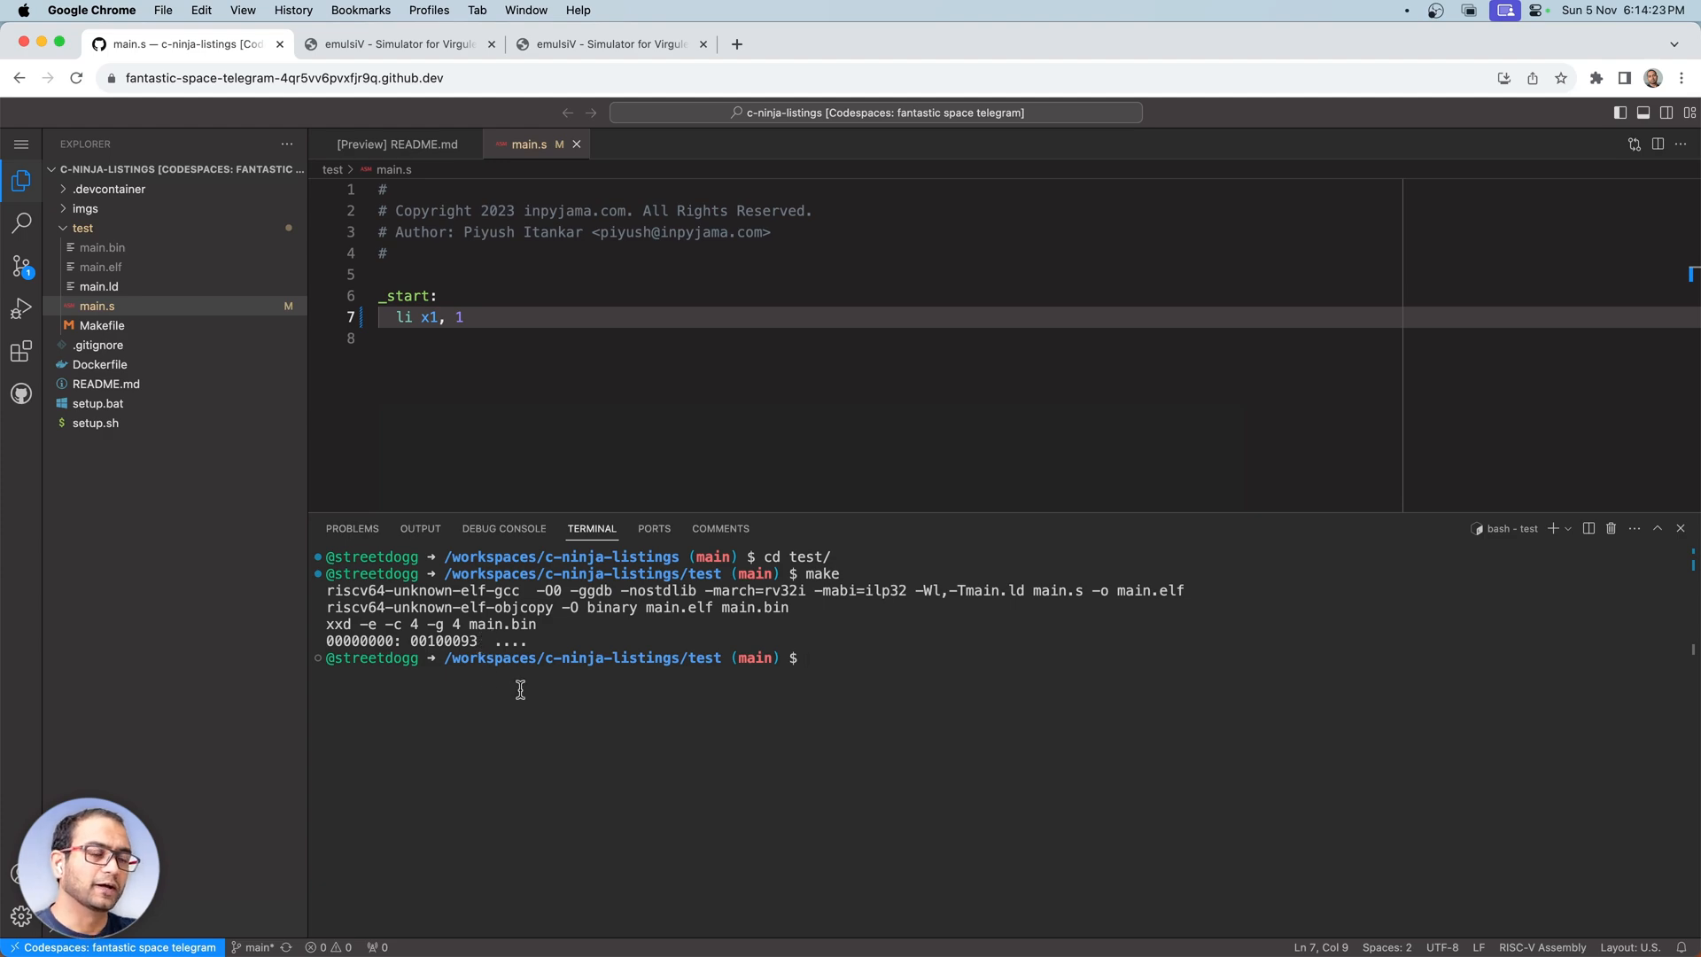
pyautogui.click(398, 44)
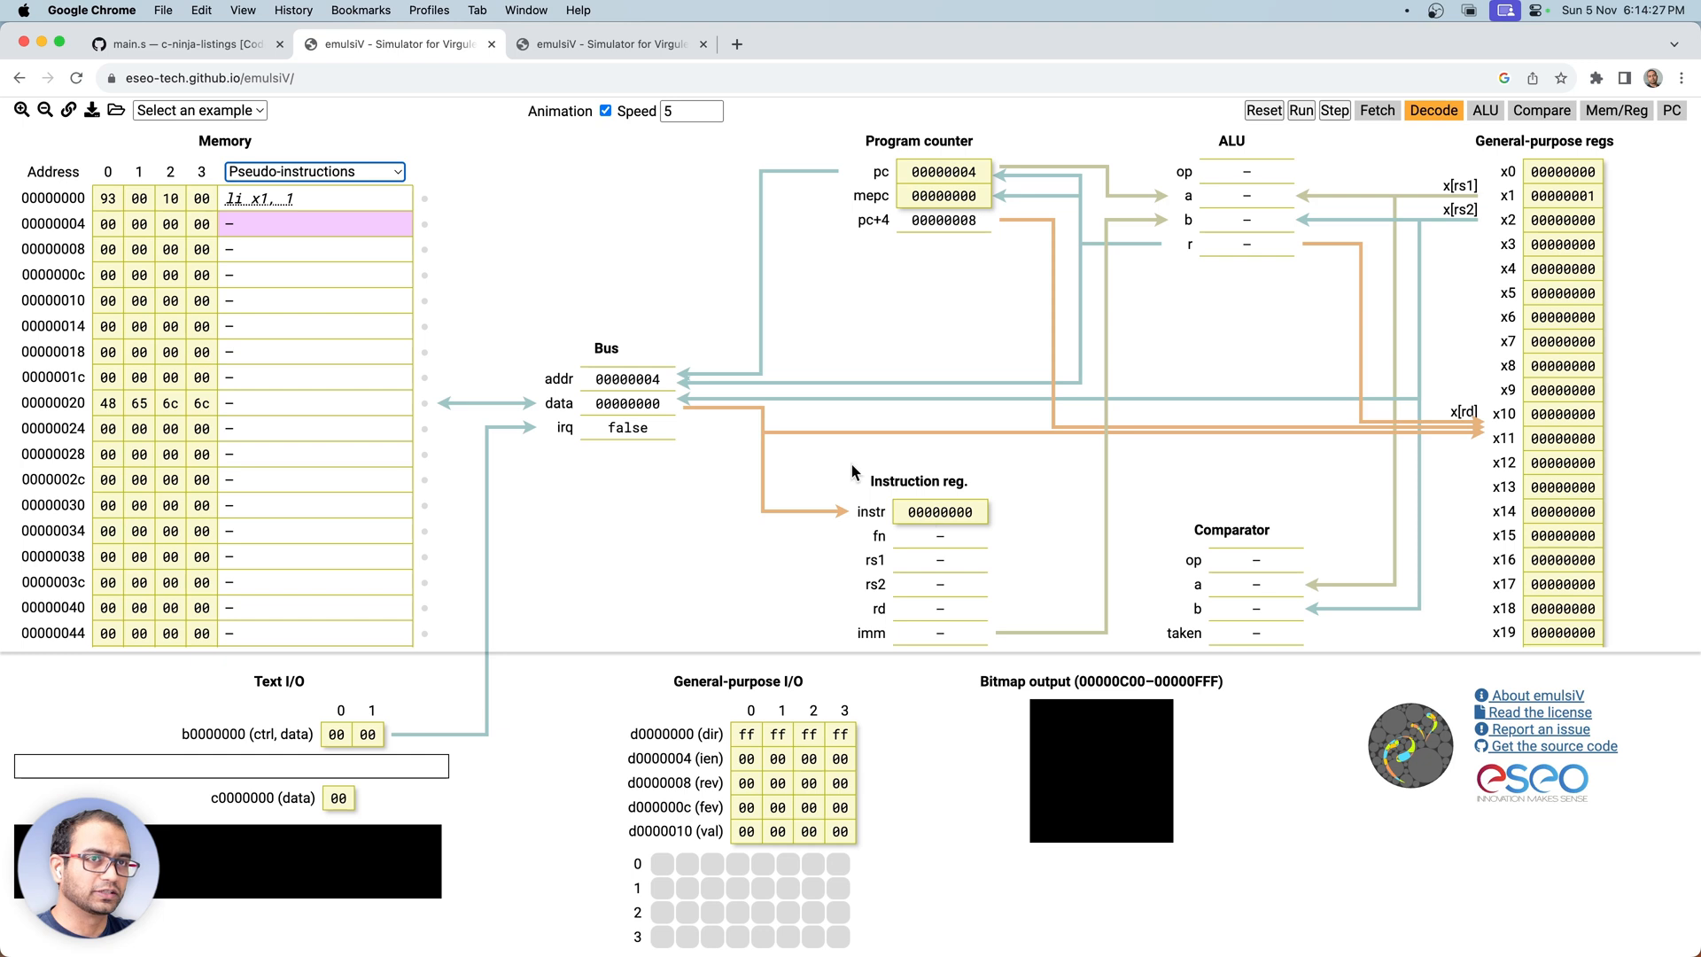
pyautogui.click(1376, 110)
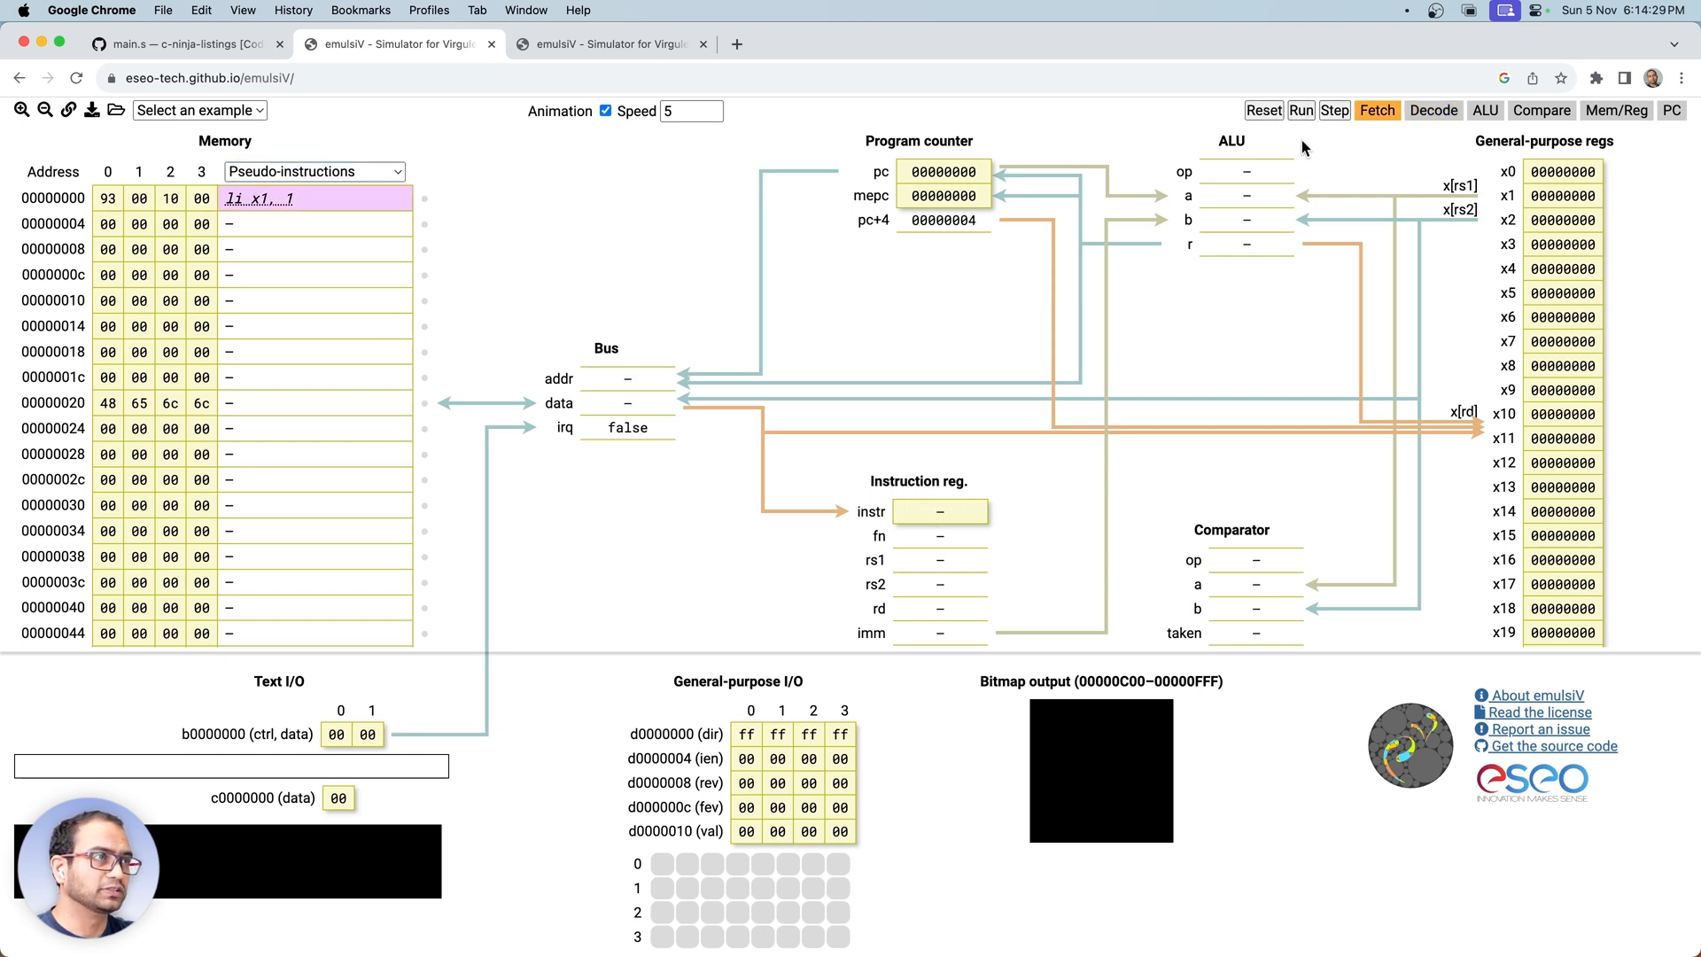
pyautogui.click(1300, 109)
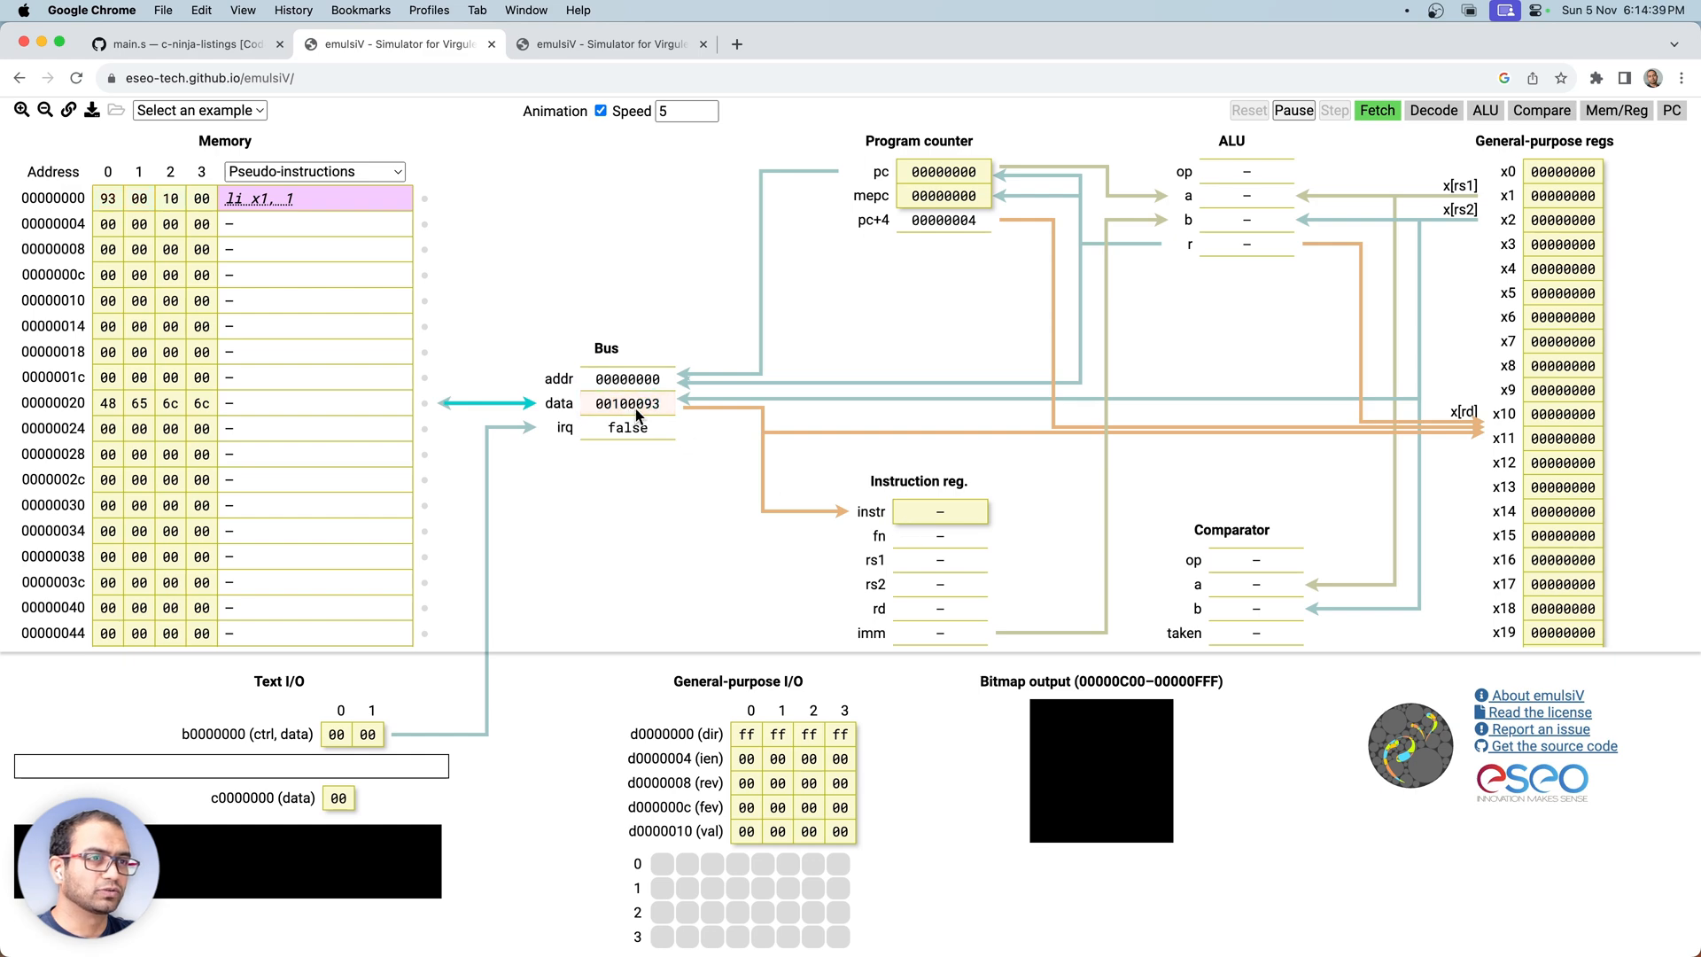
pyautogui.click(179, 44)
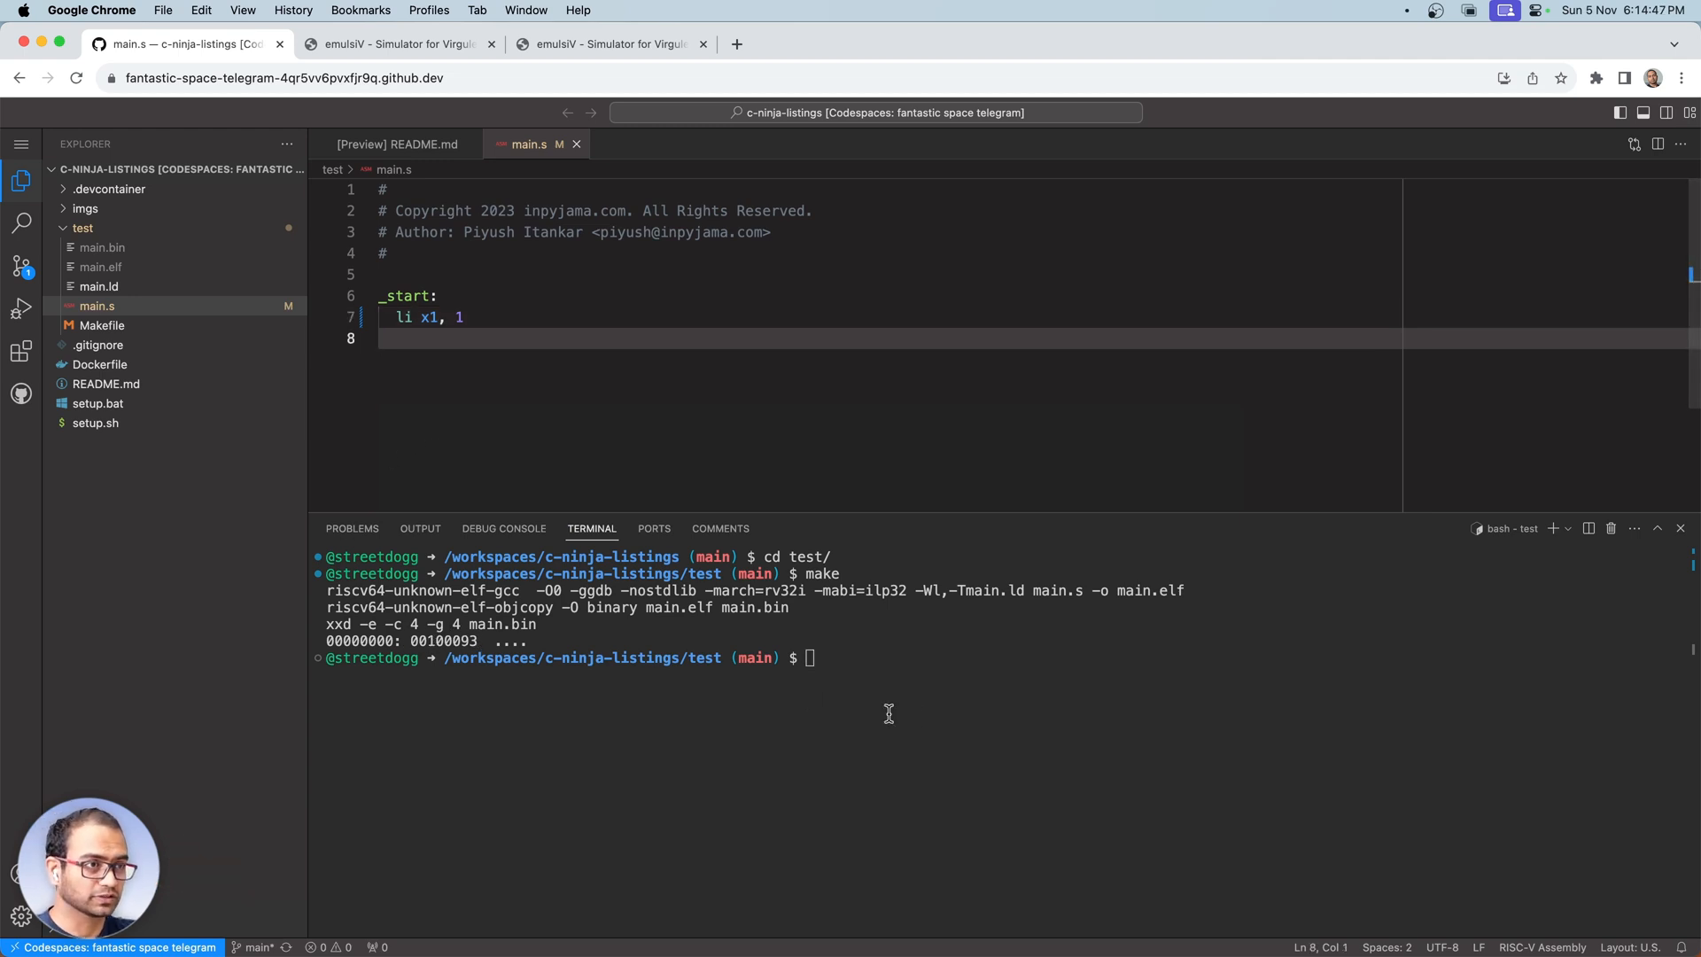
# - Launch QEMU with make debug on port 1234 and add a second bash terminal
pyautogui.write('make')
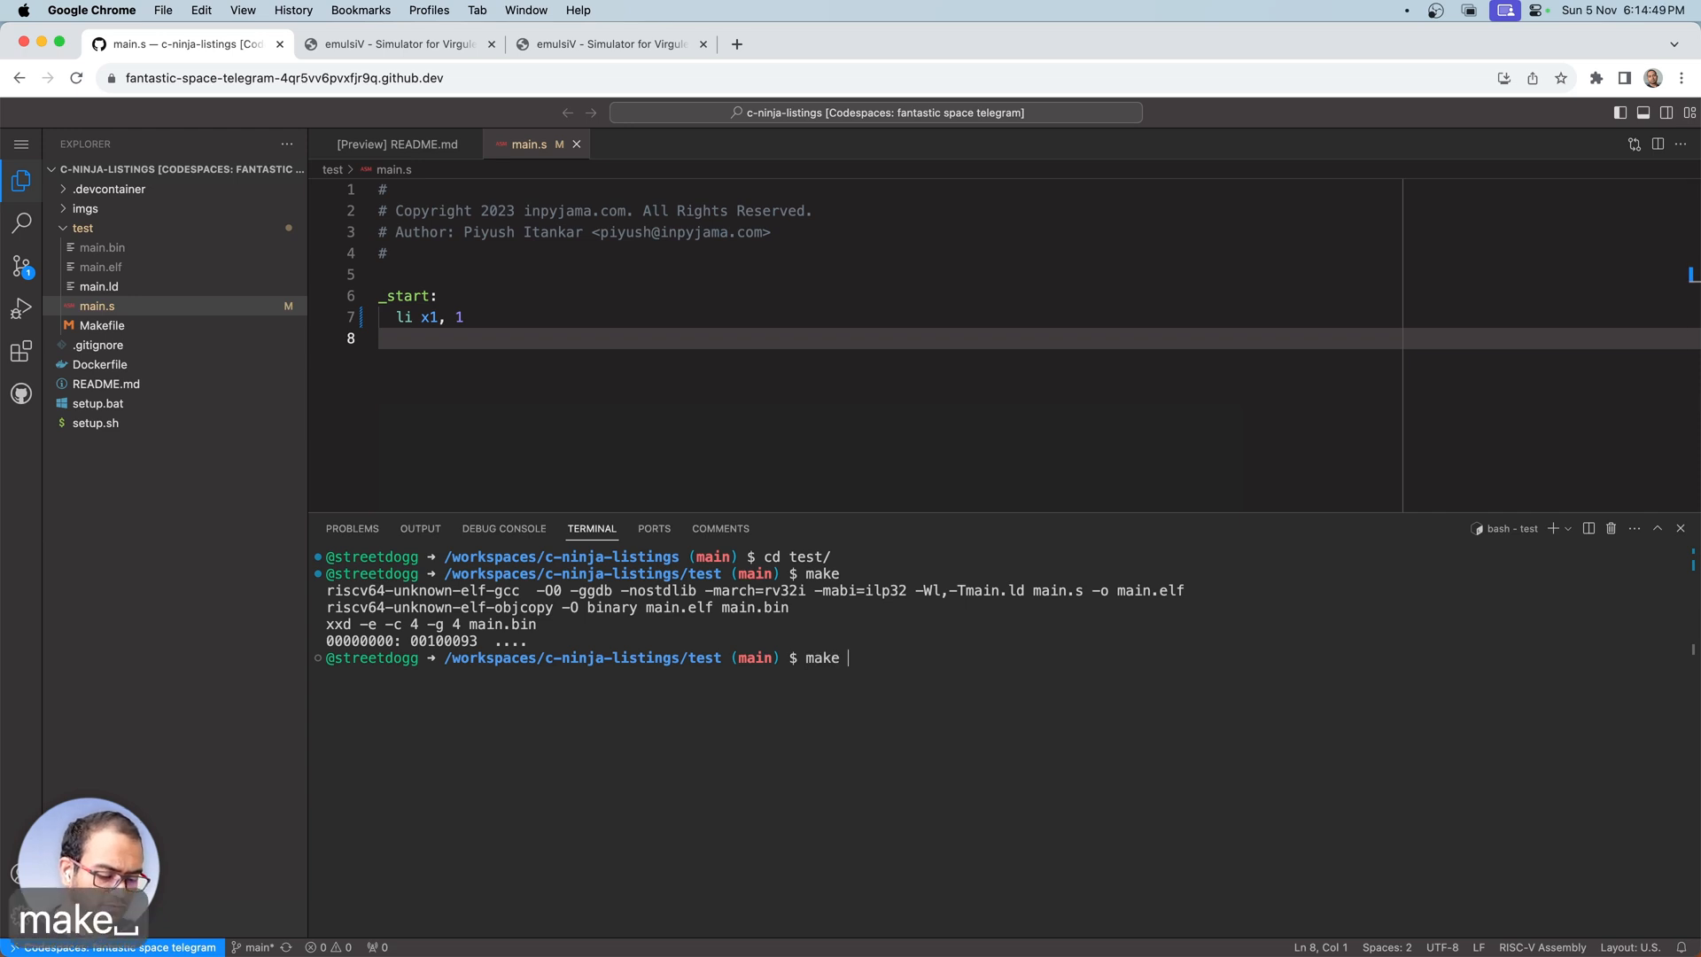
pyautogui.write('debug')
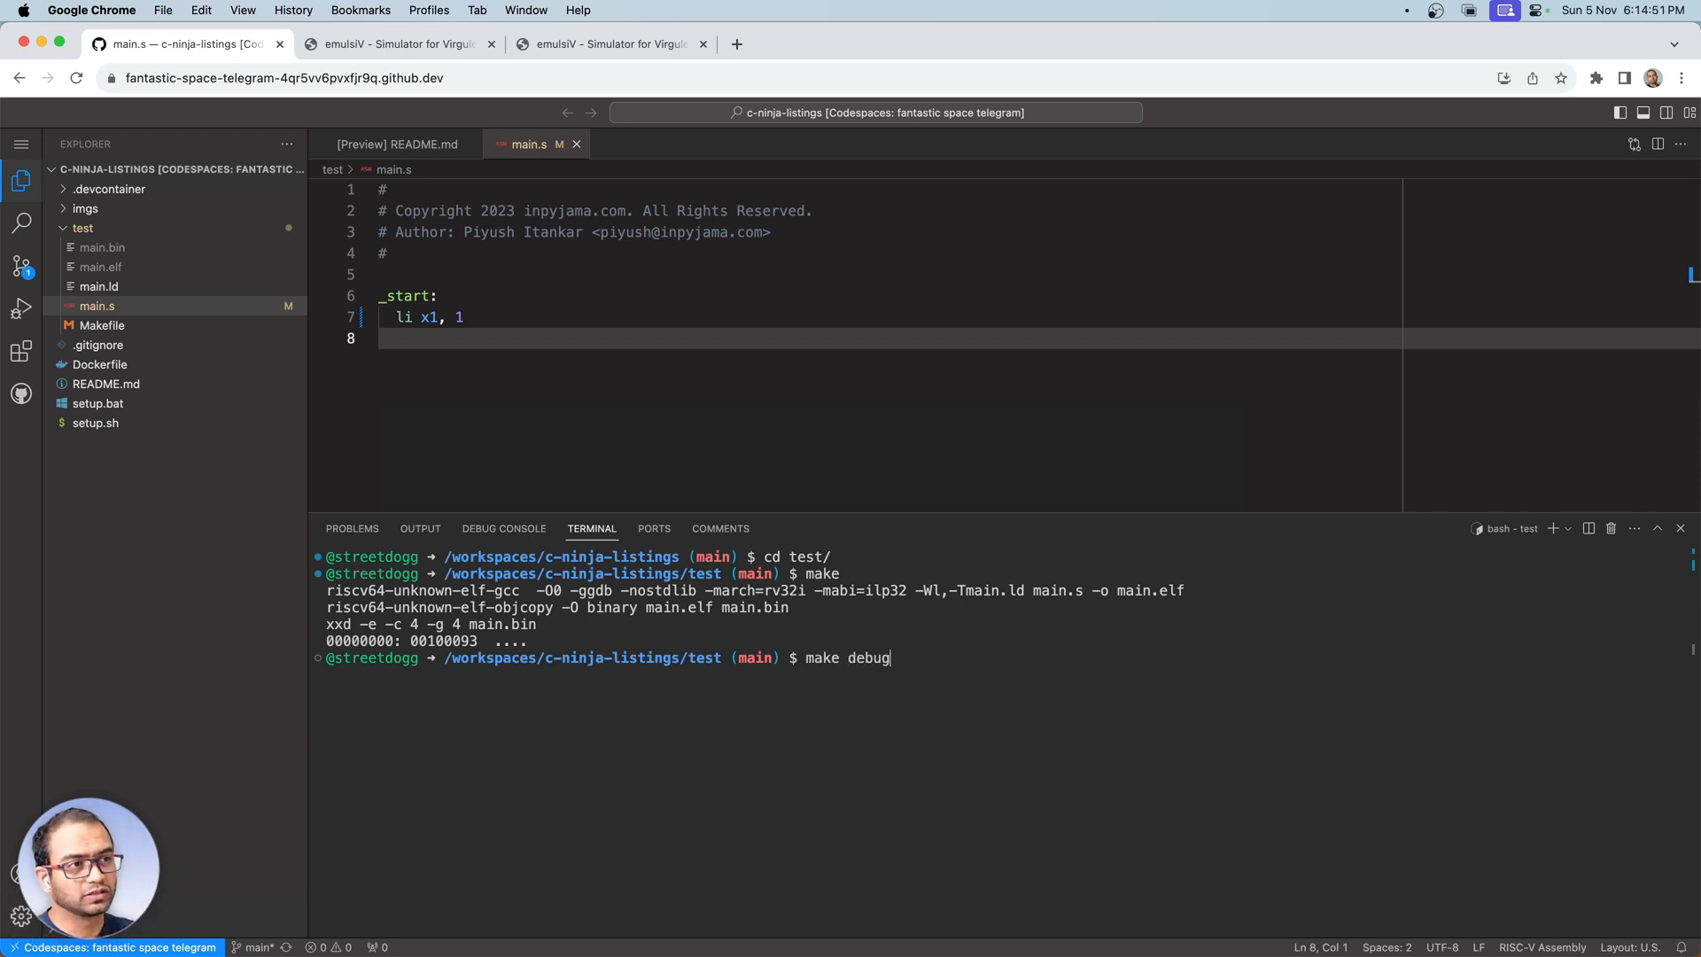
pyautogui.press('Return')
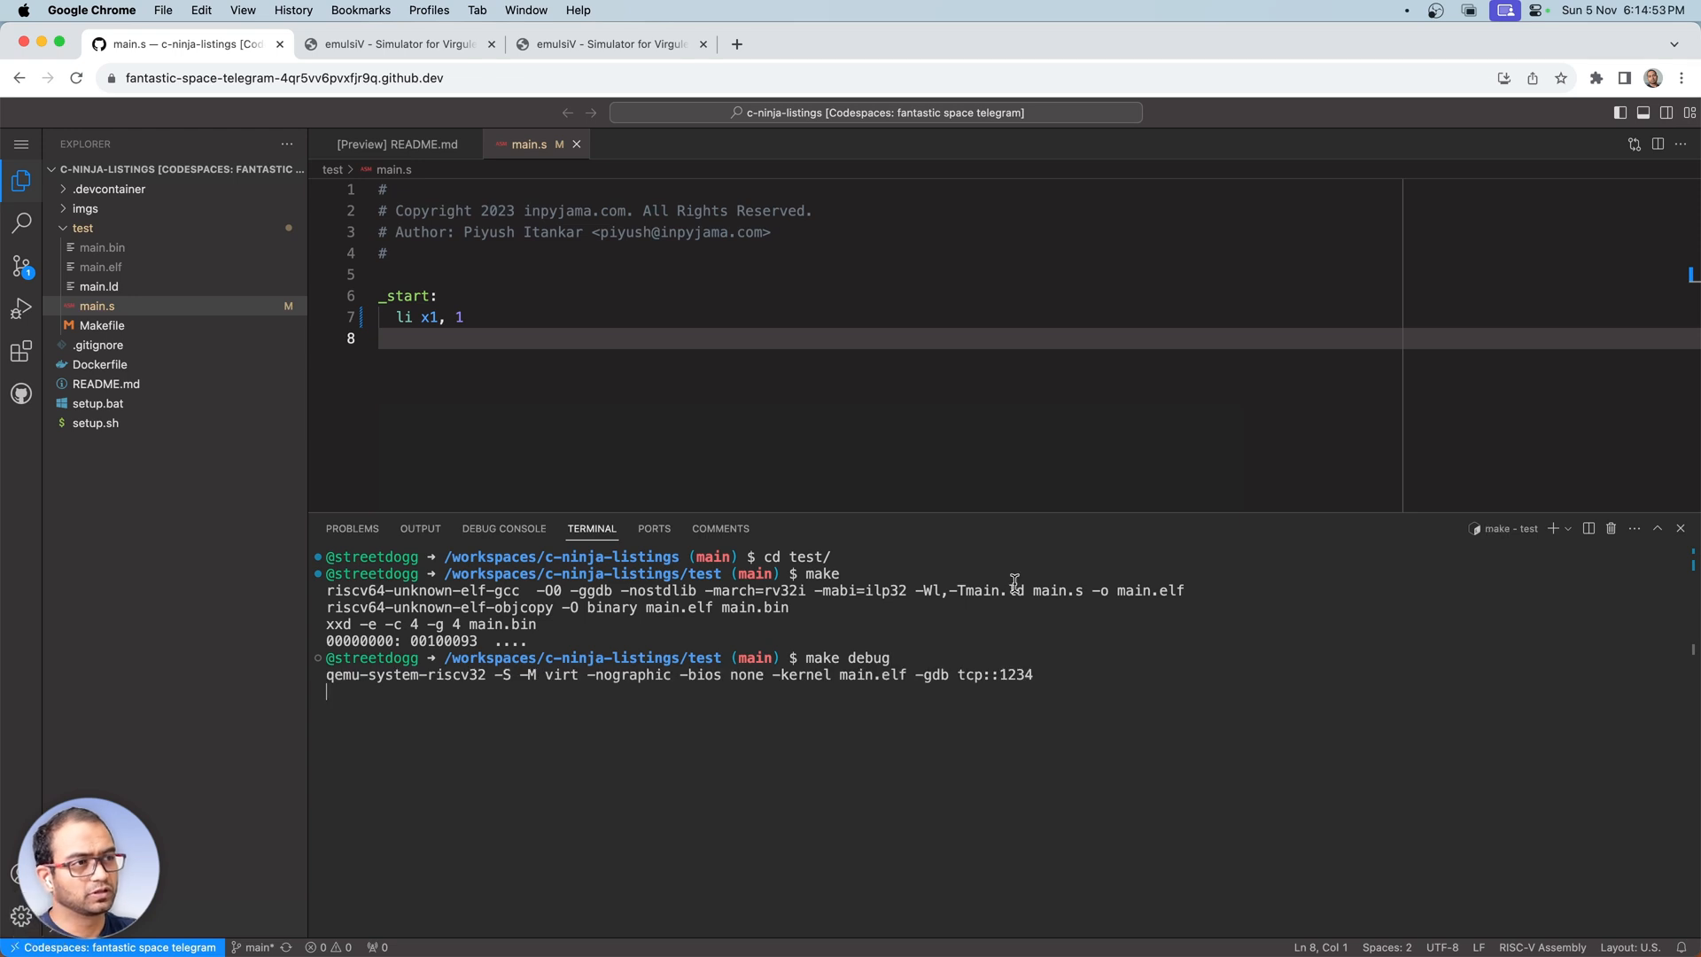
pyautogui.click(1585, 527)
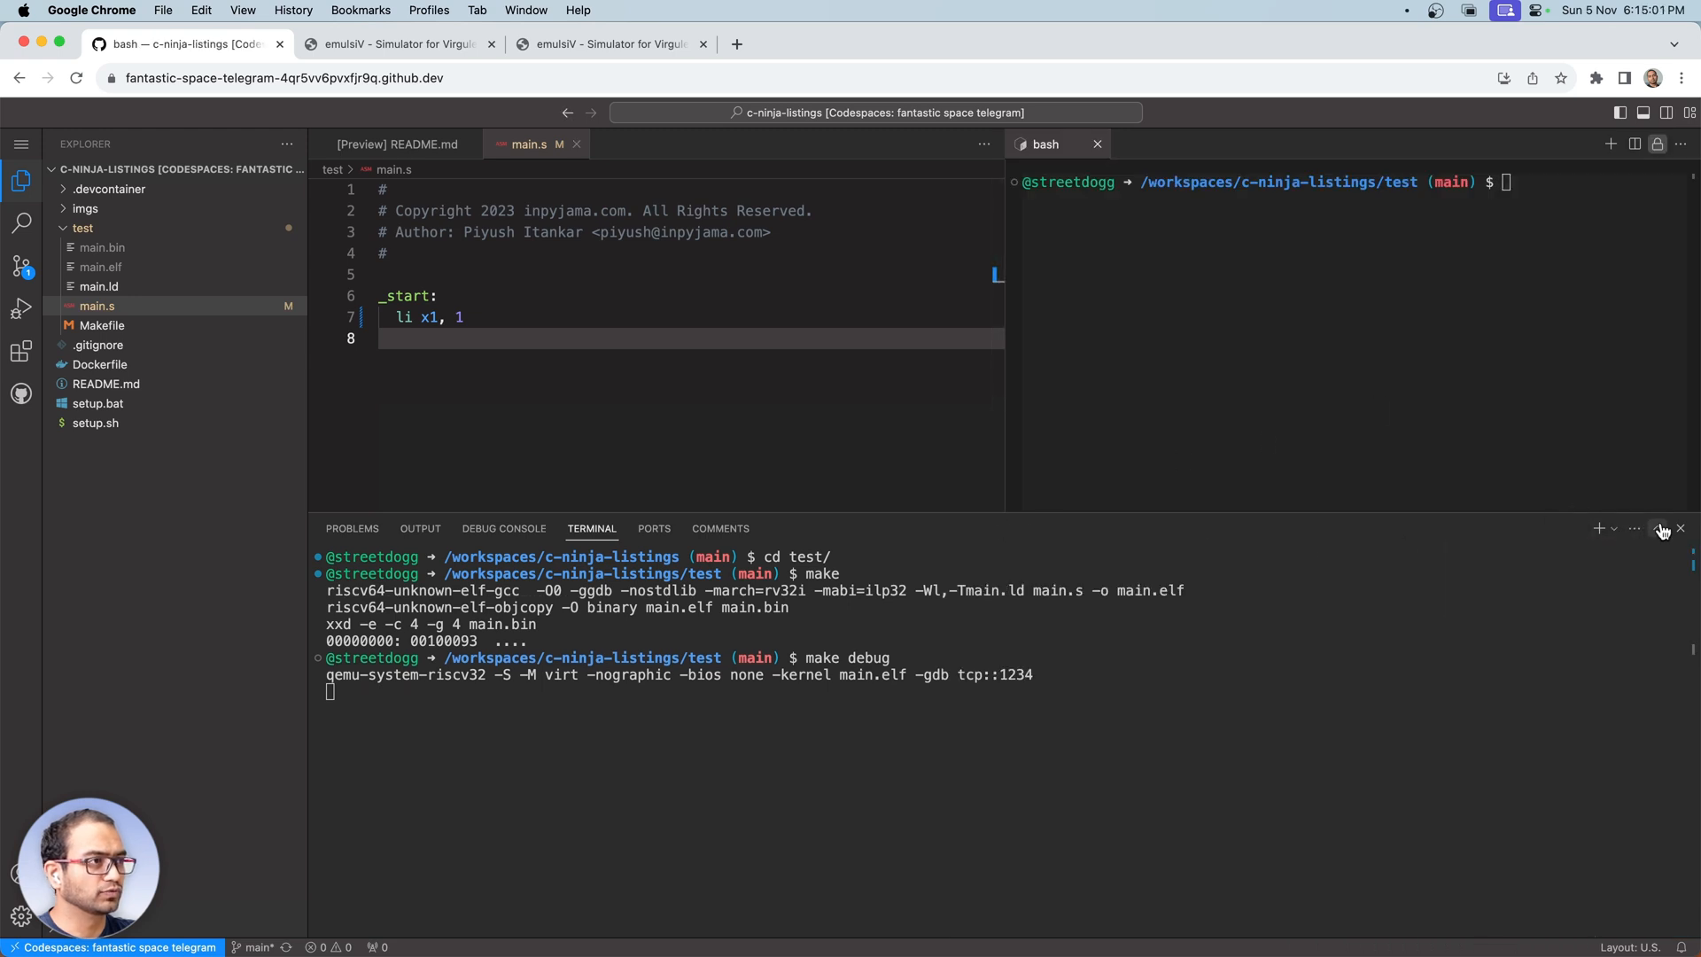
pyautogui.click(1662, 528)
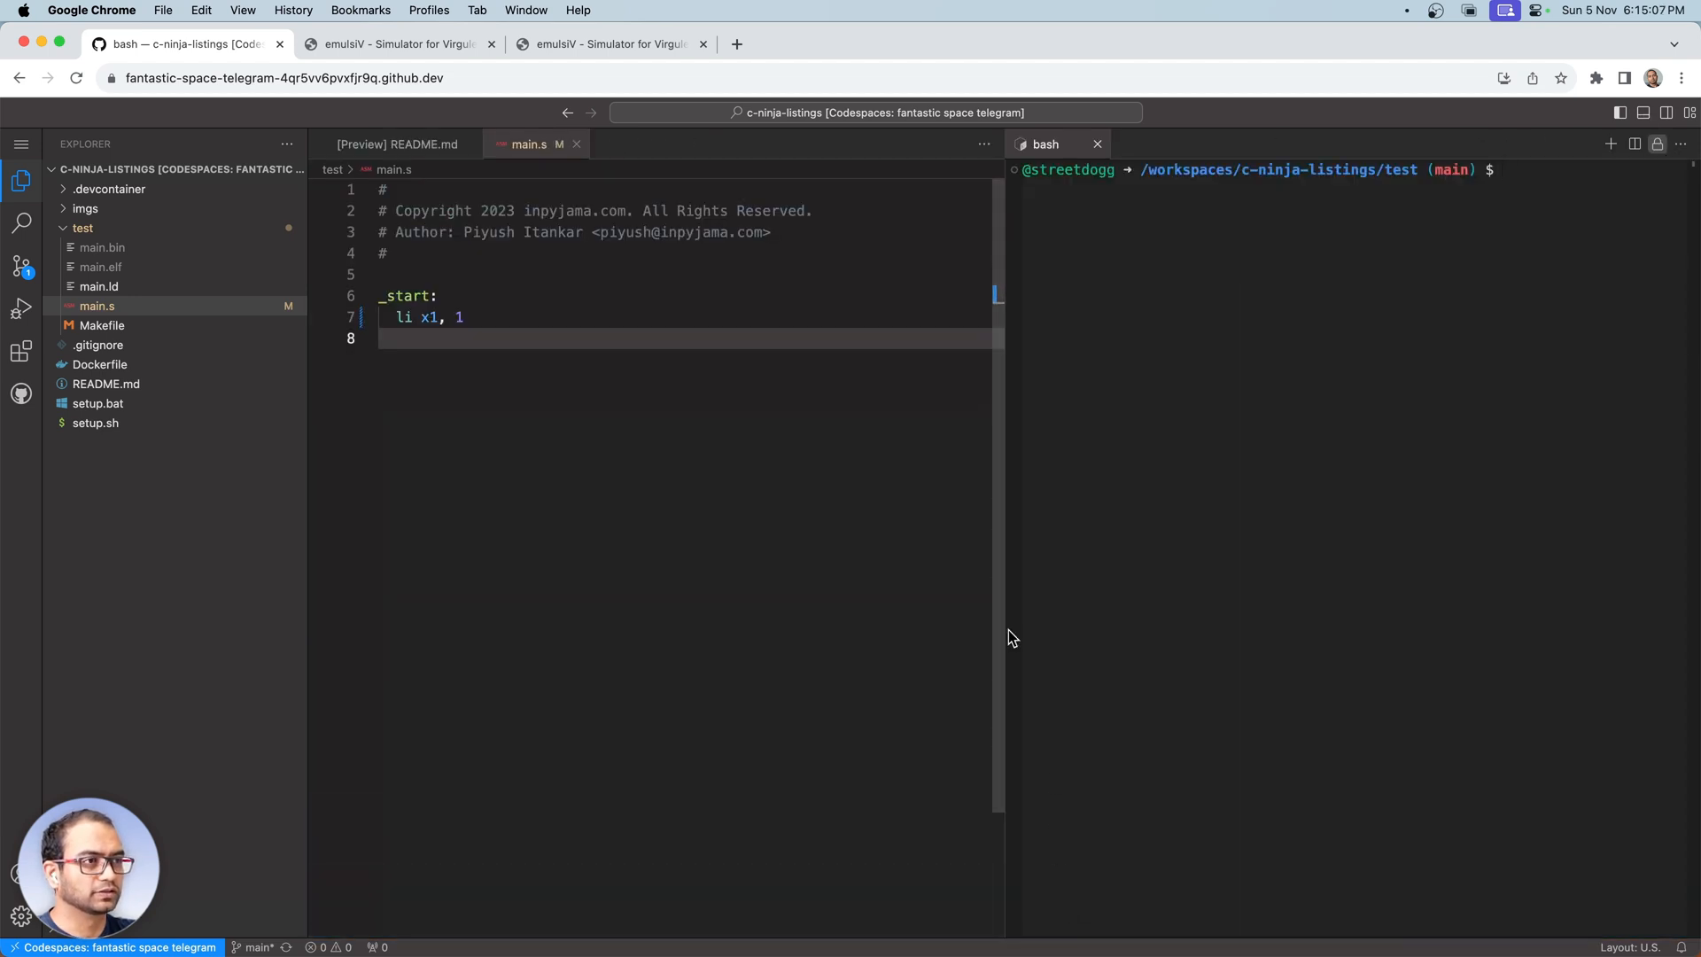
# - Step li x1, 1 with ni so ra reads 0x00000001, then quit gdb
pyautogui.write('mak')
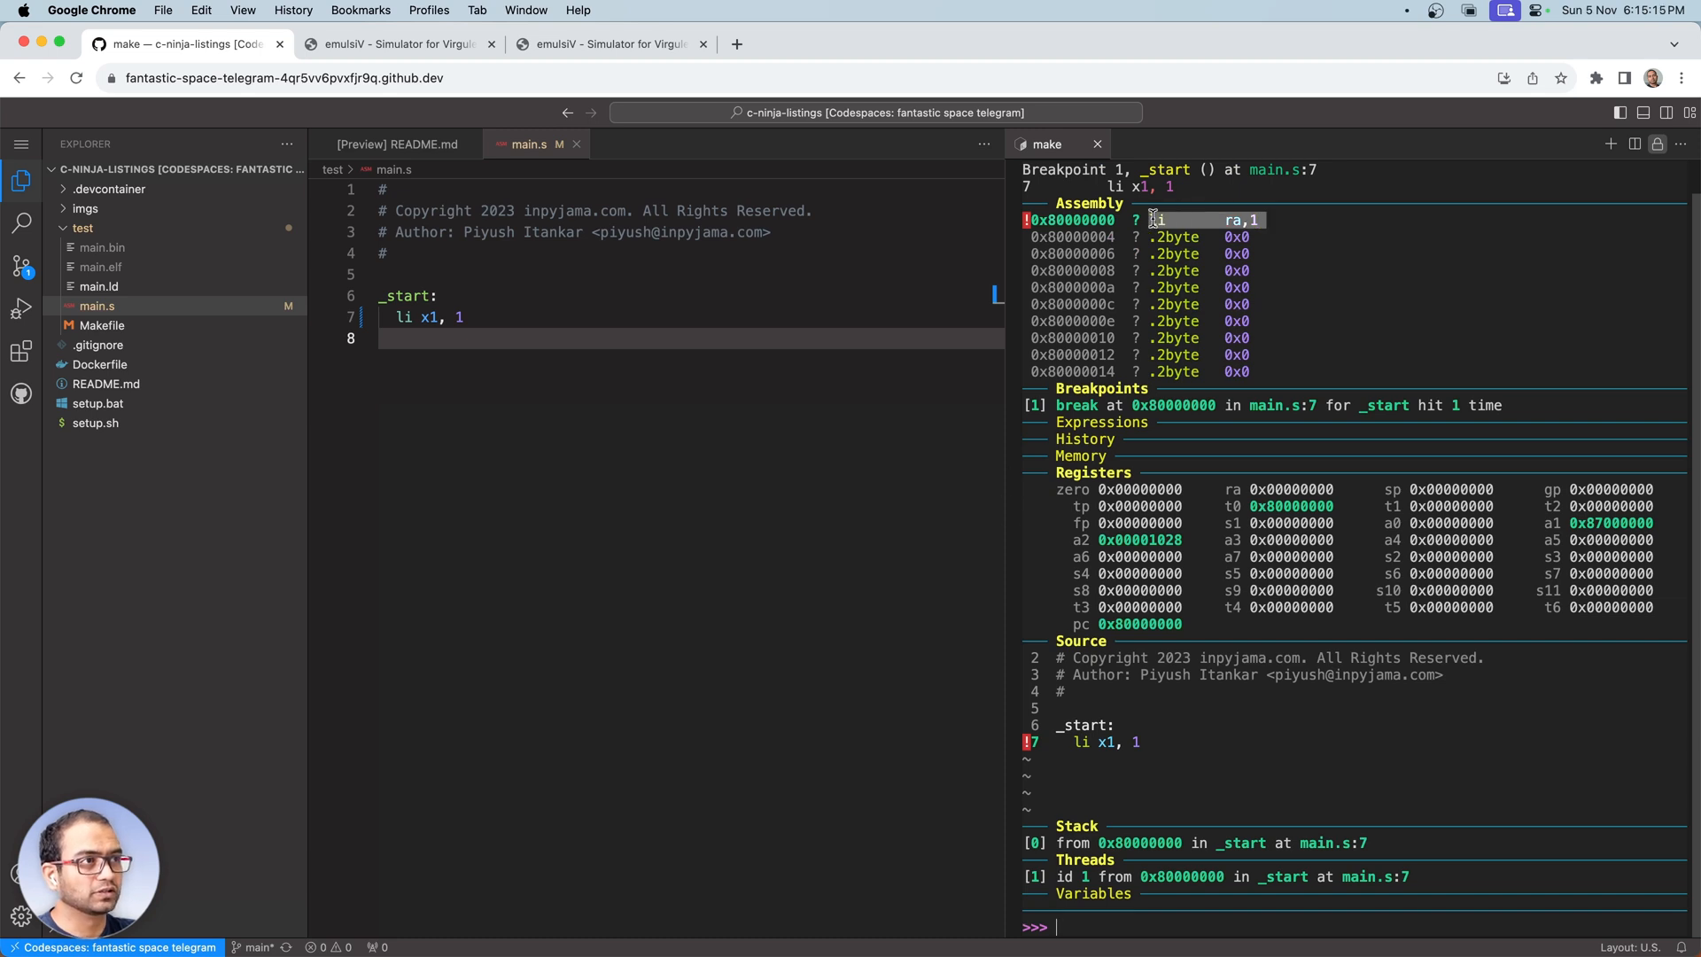
pyautogui.moveTo(1198, 271)
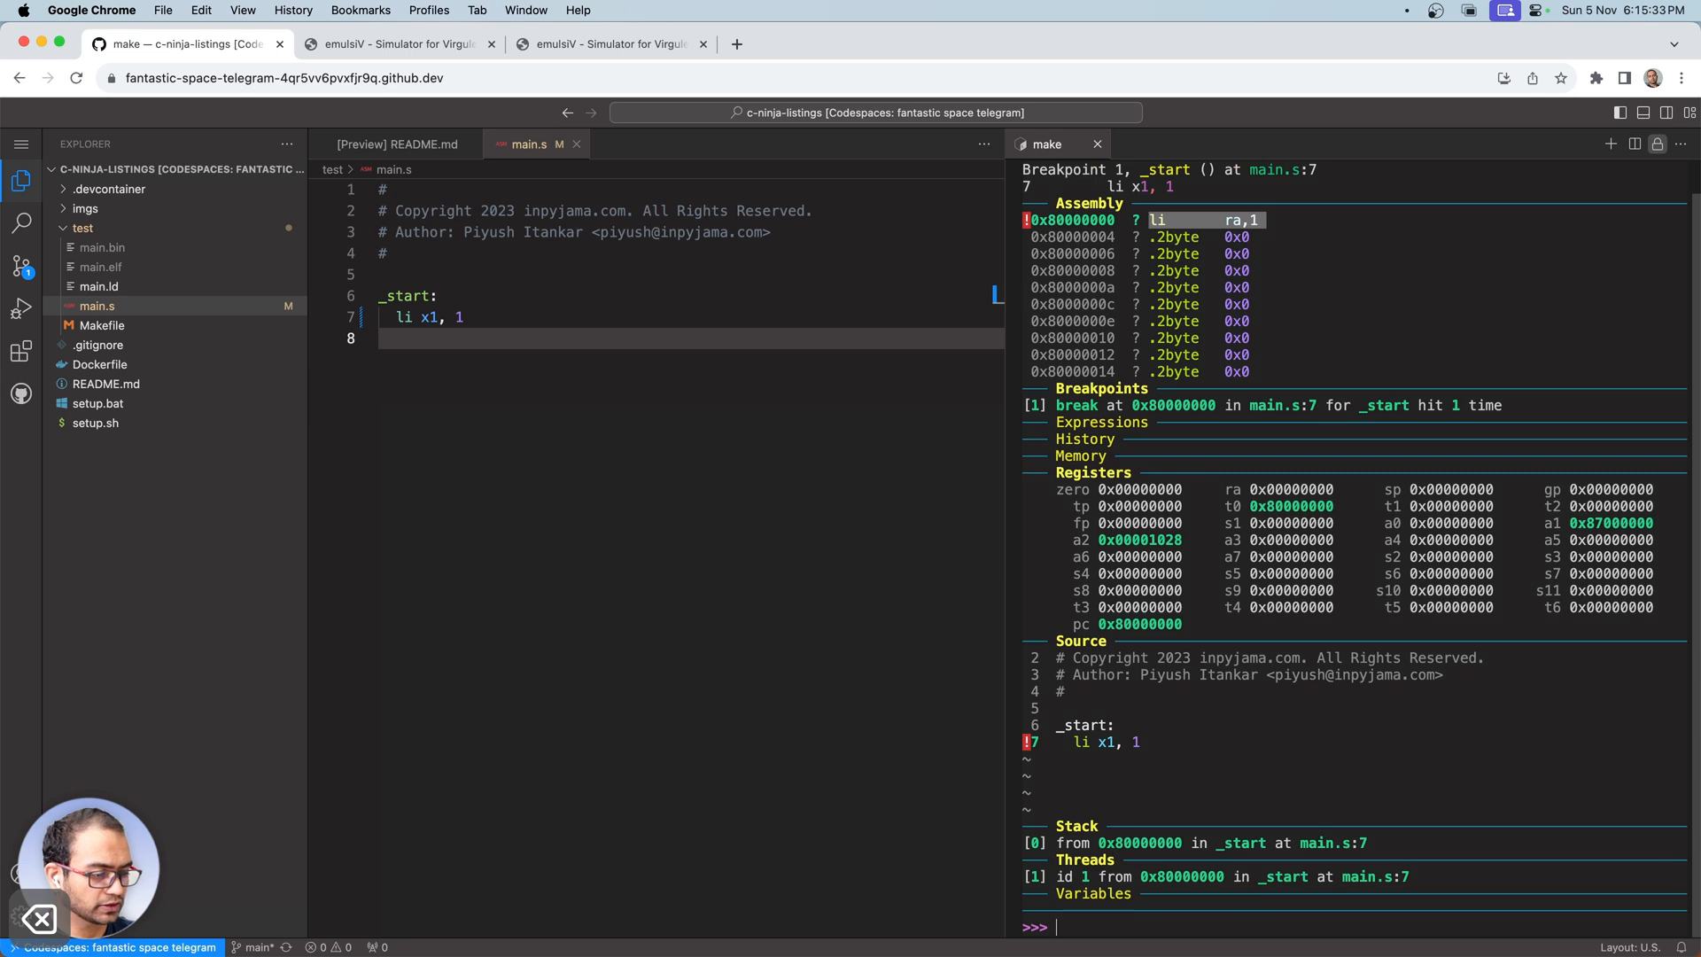
pyautogui.moveTo(1473, 252)
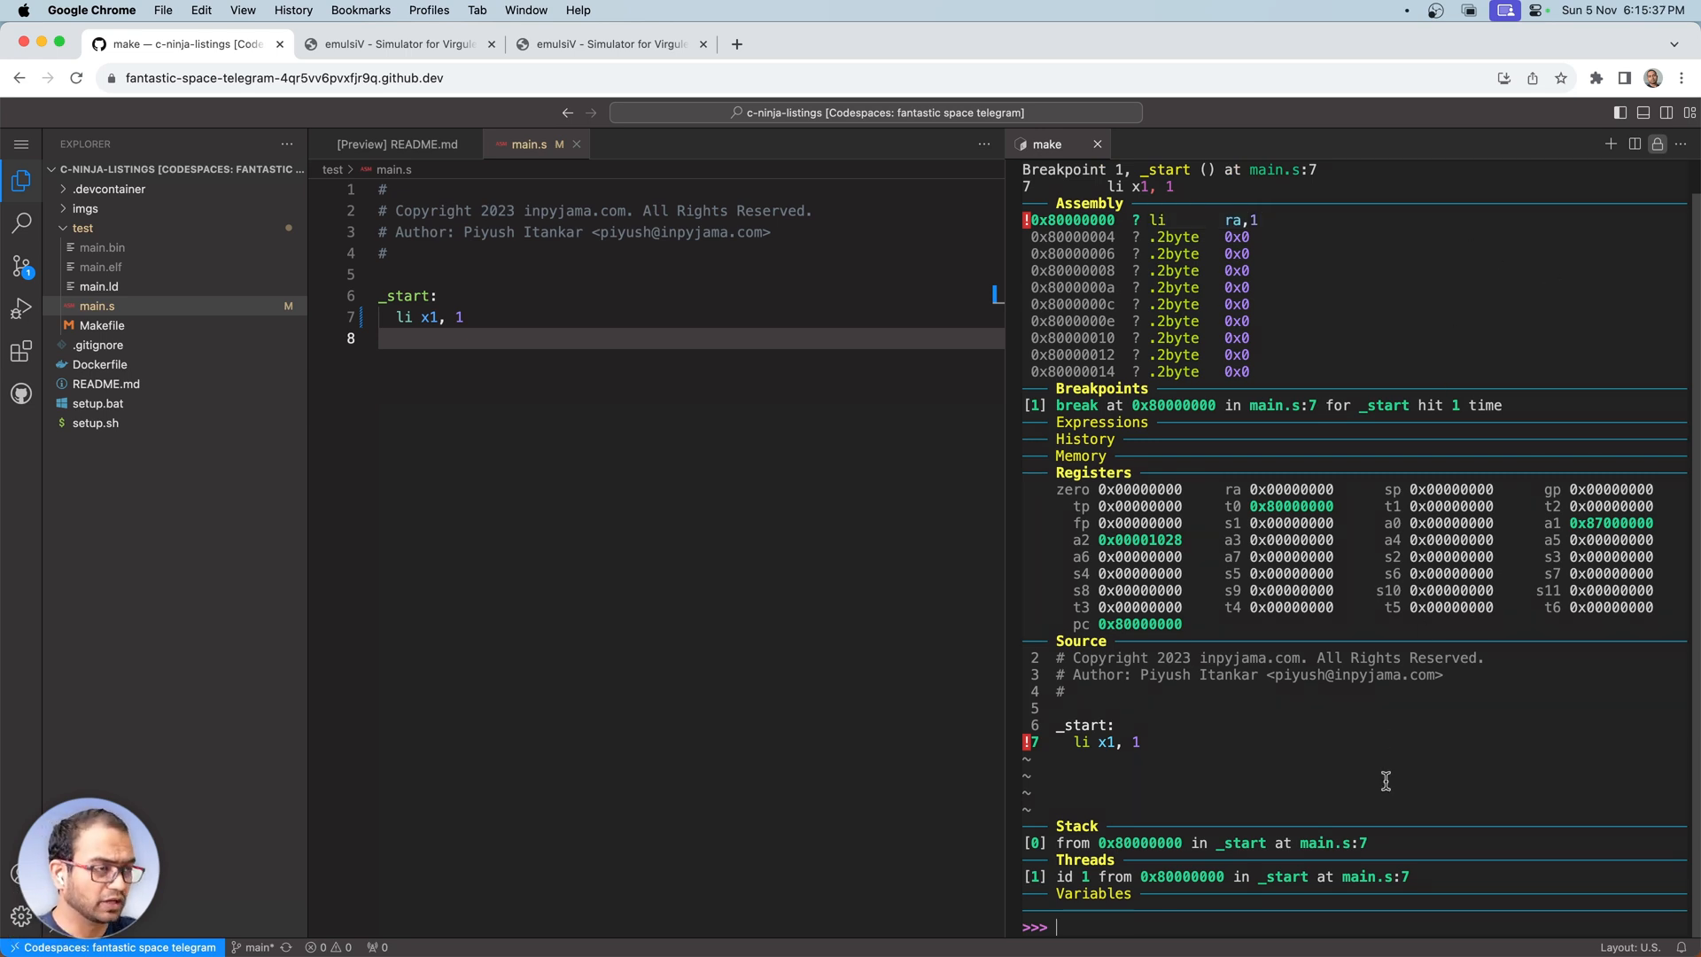
pyautogui.write('ni')
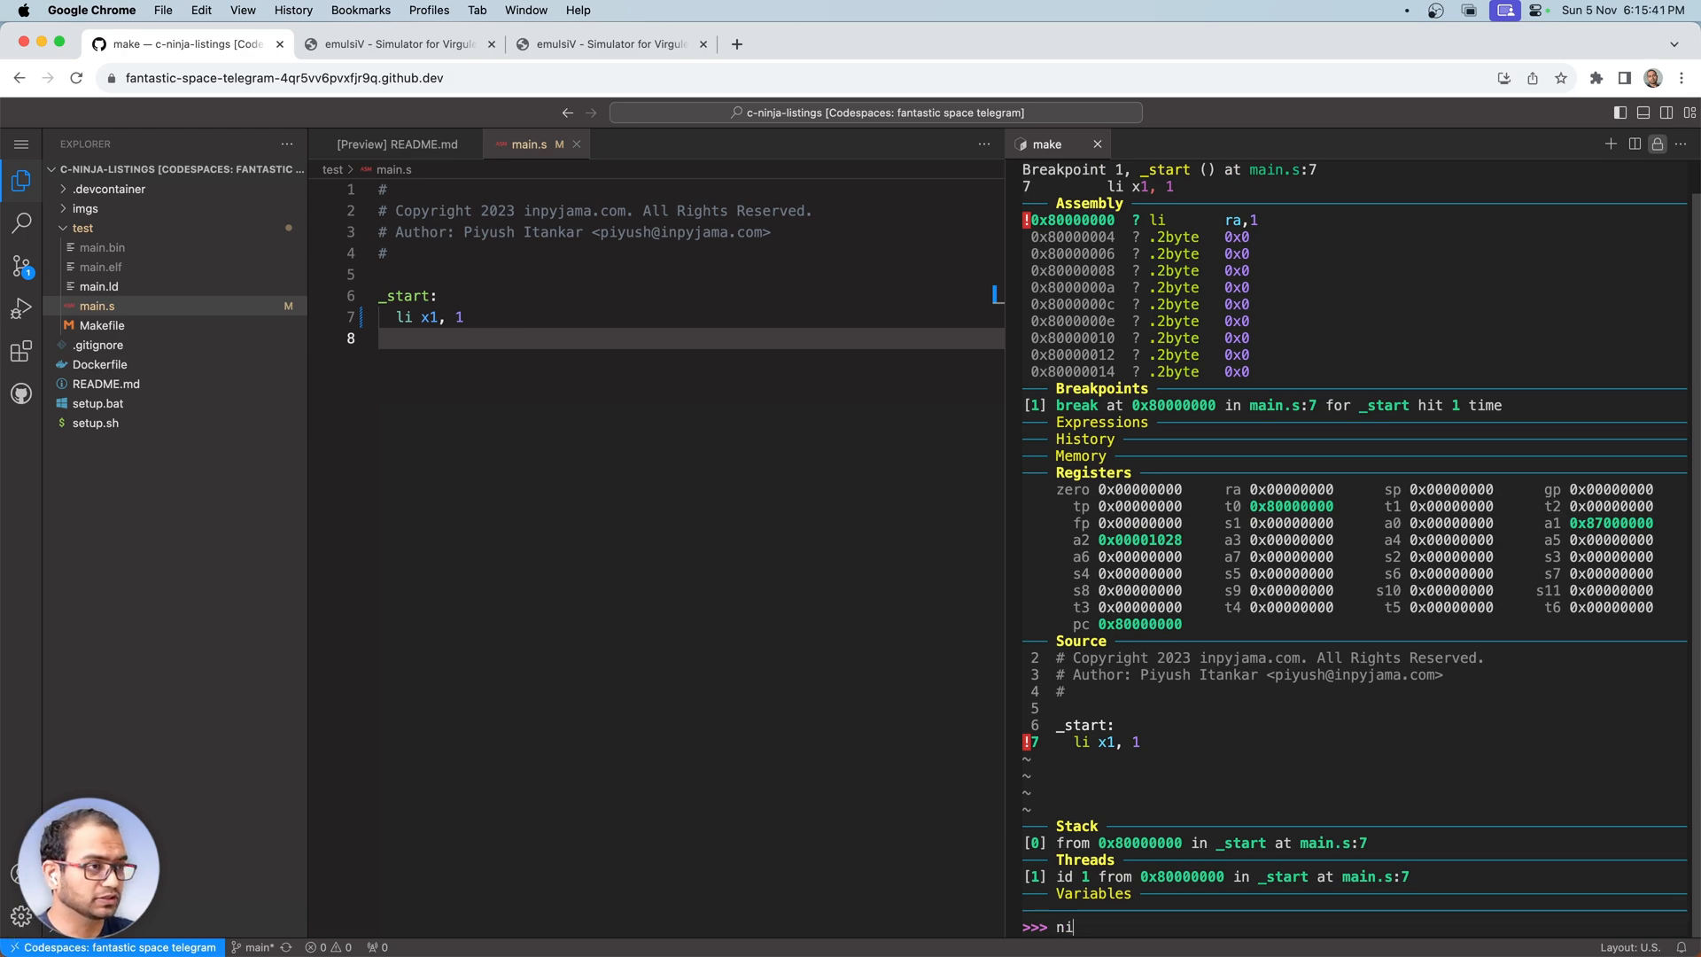
pyautogui.press('Return')
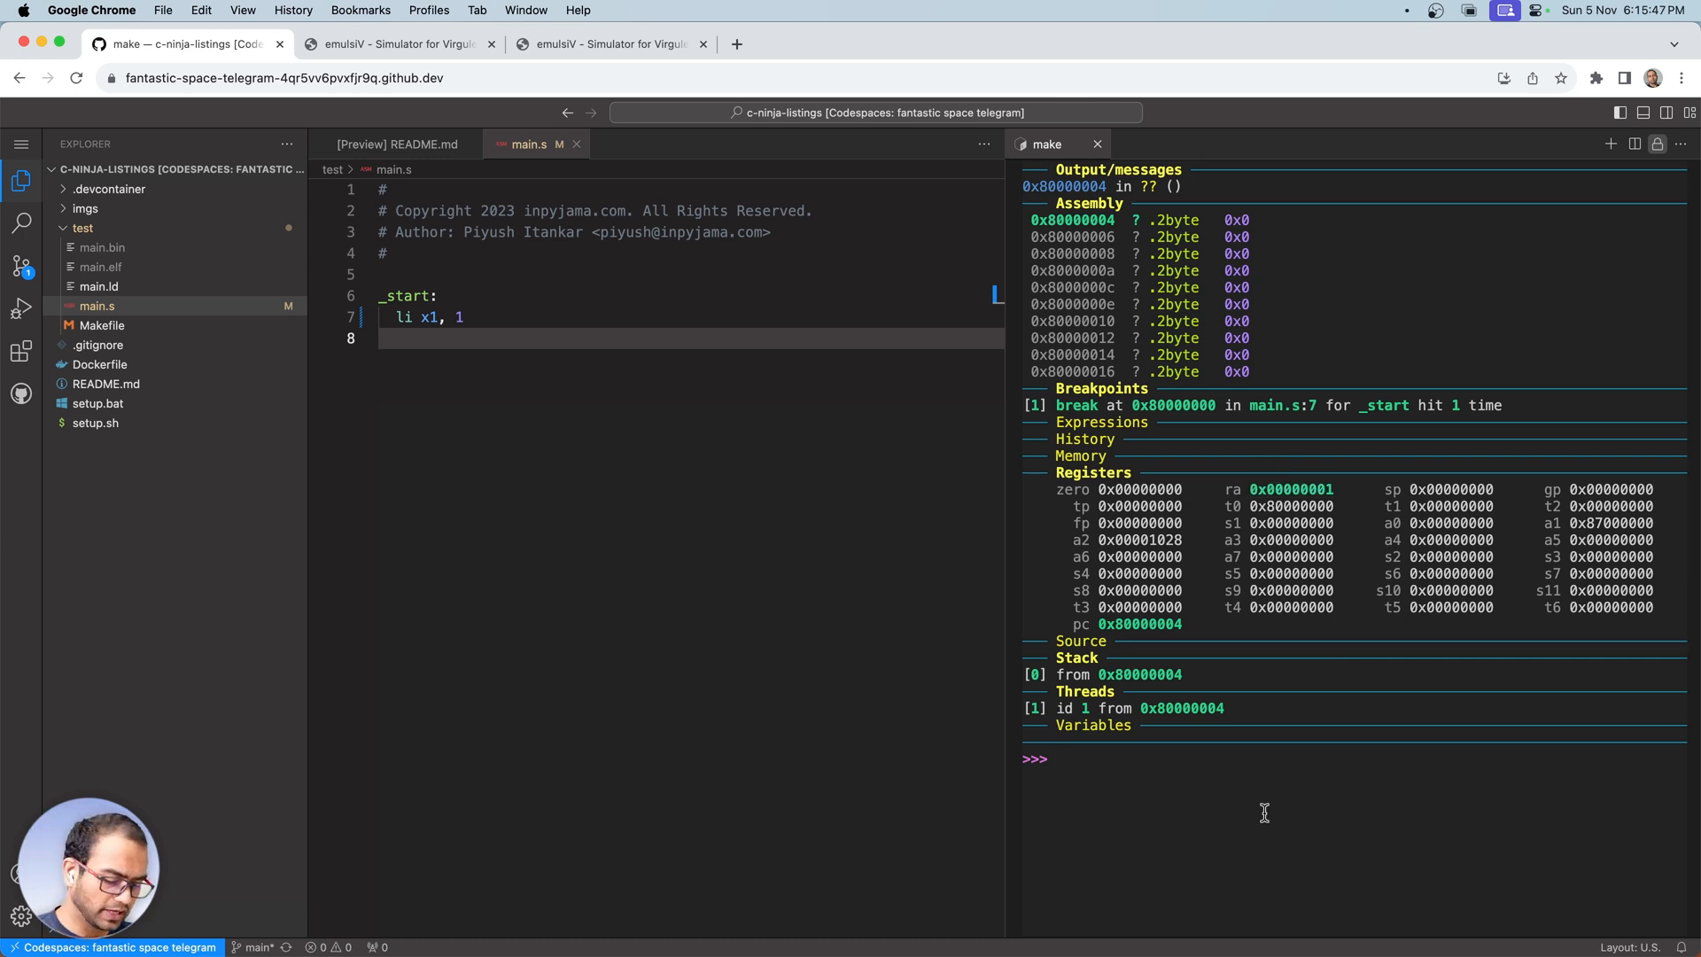
pyautogui.write('x')
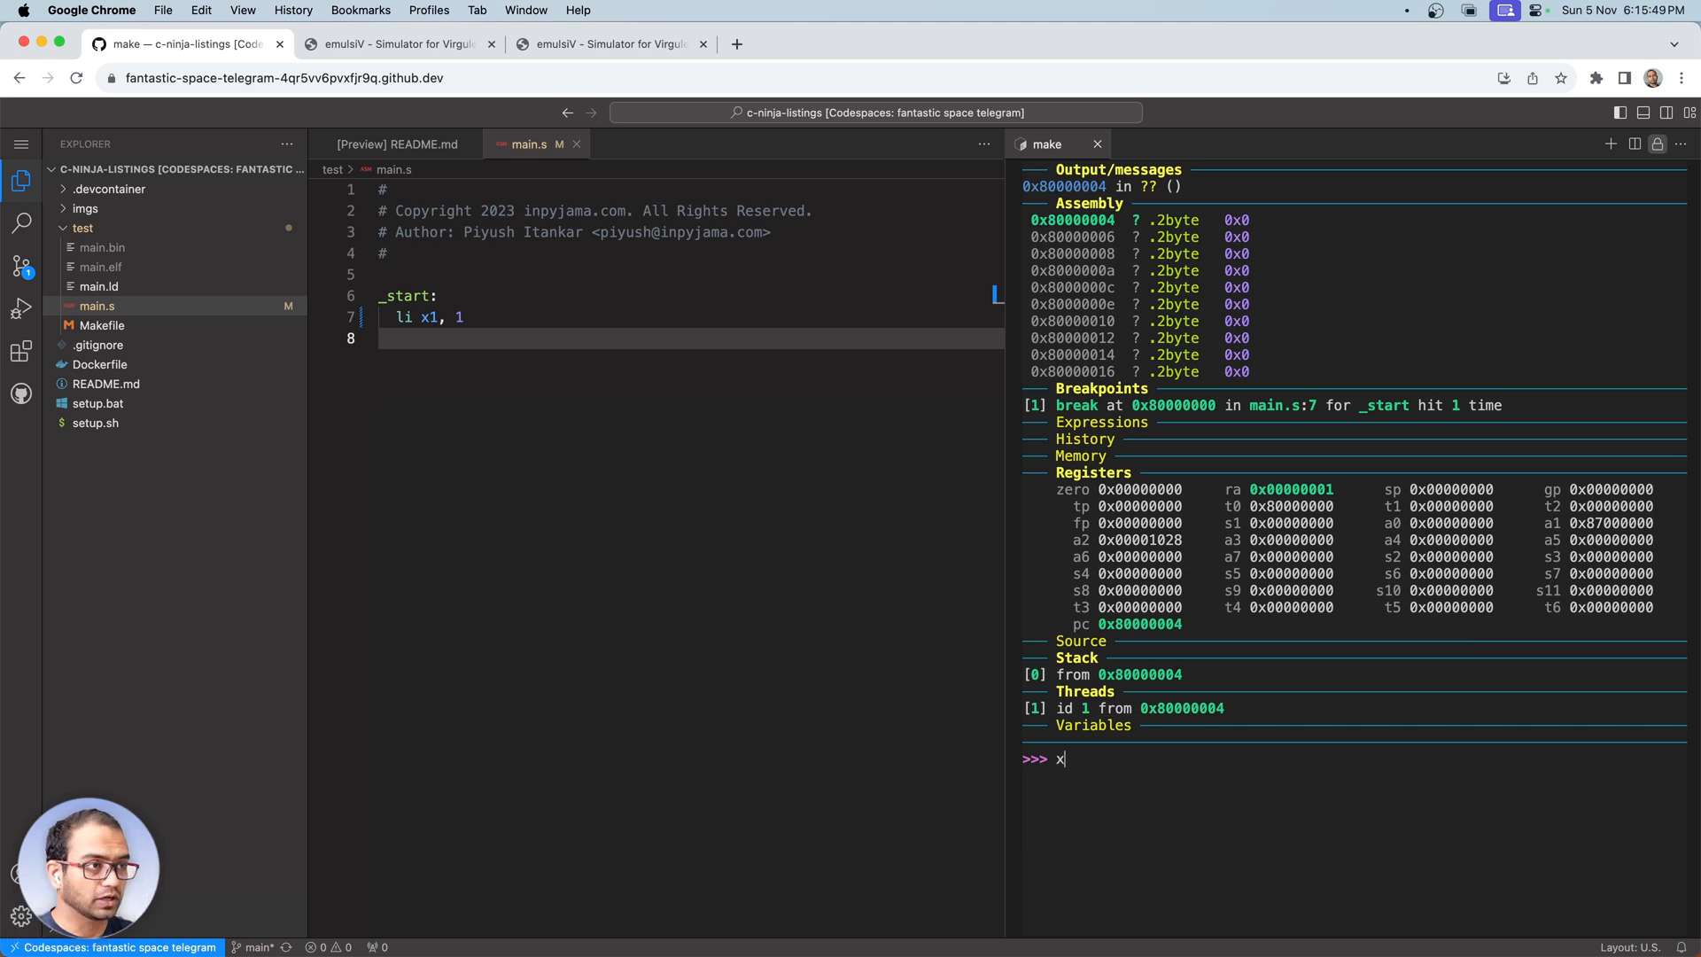
pyautogui.write('q')
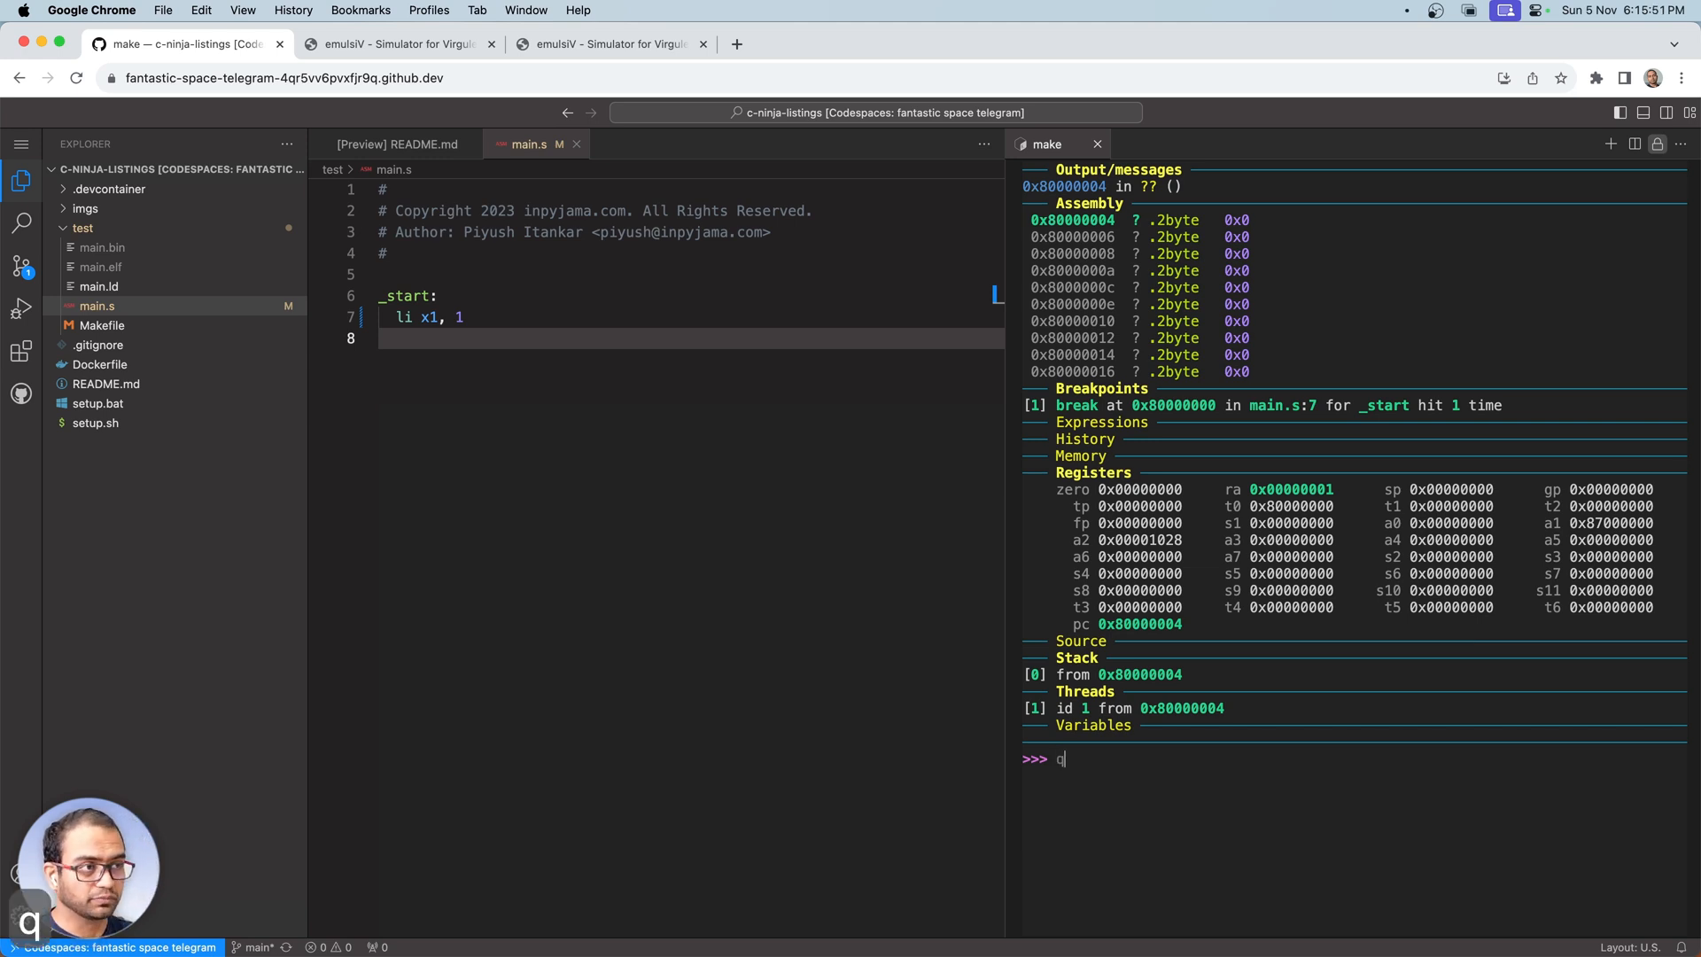
pyautogui.press('Return')
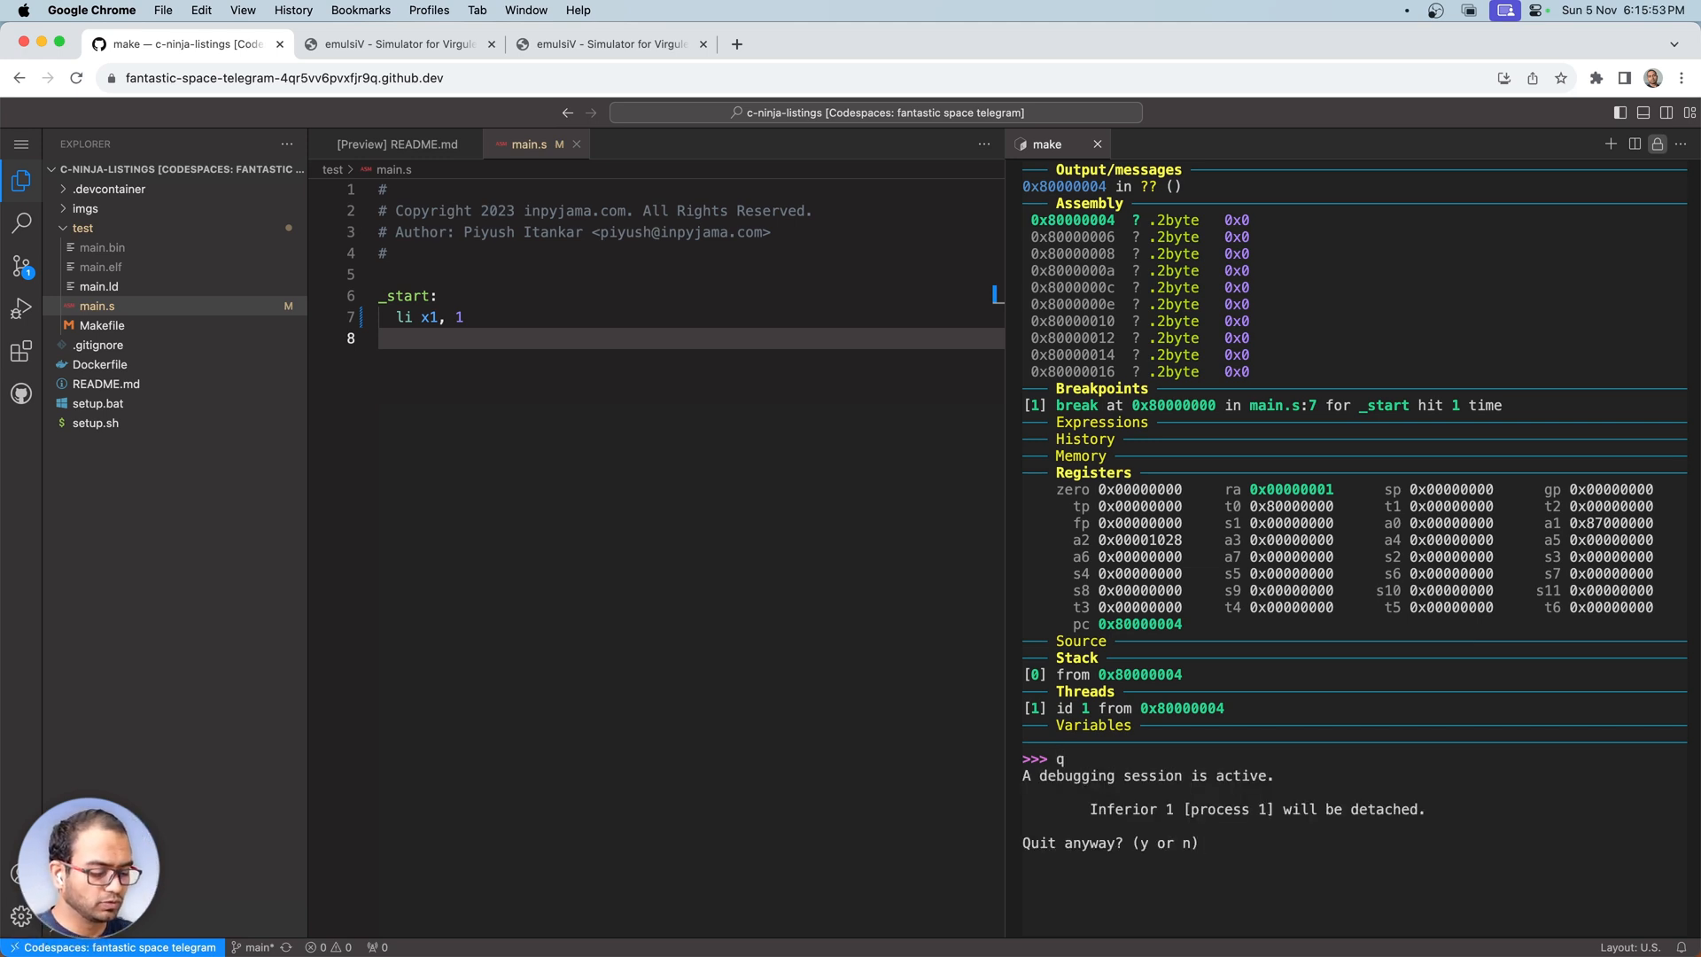
pyautogui.write('y')
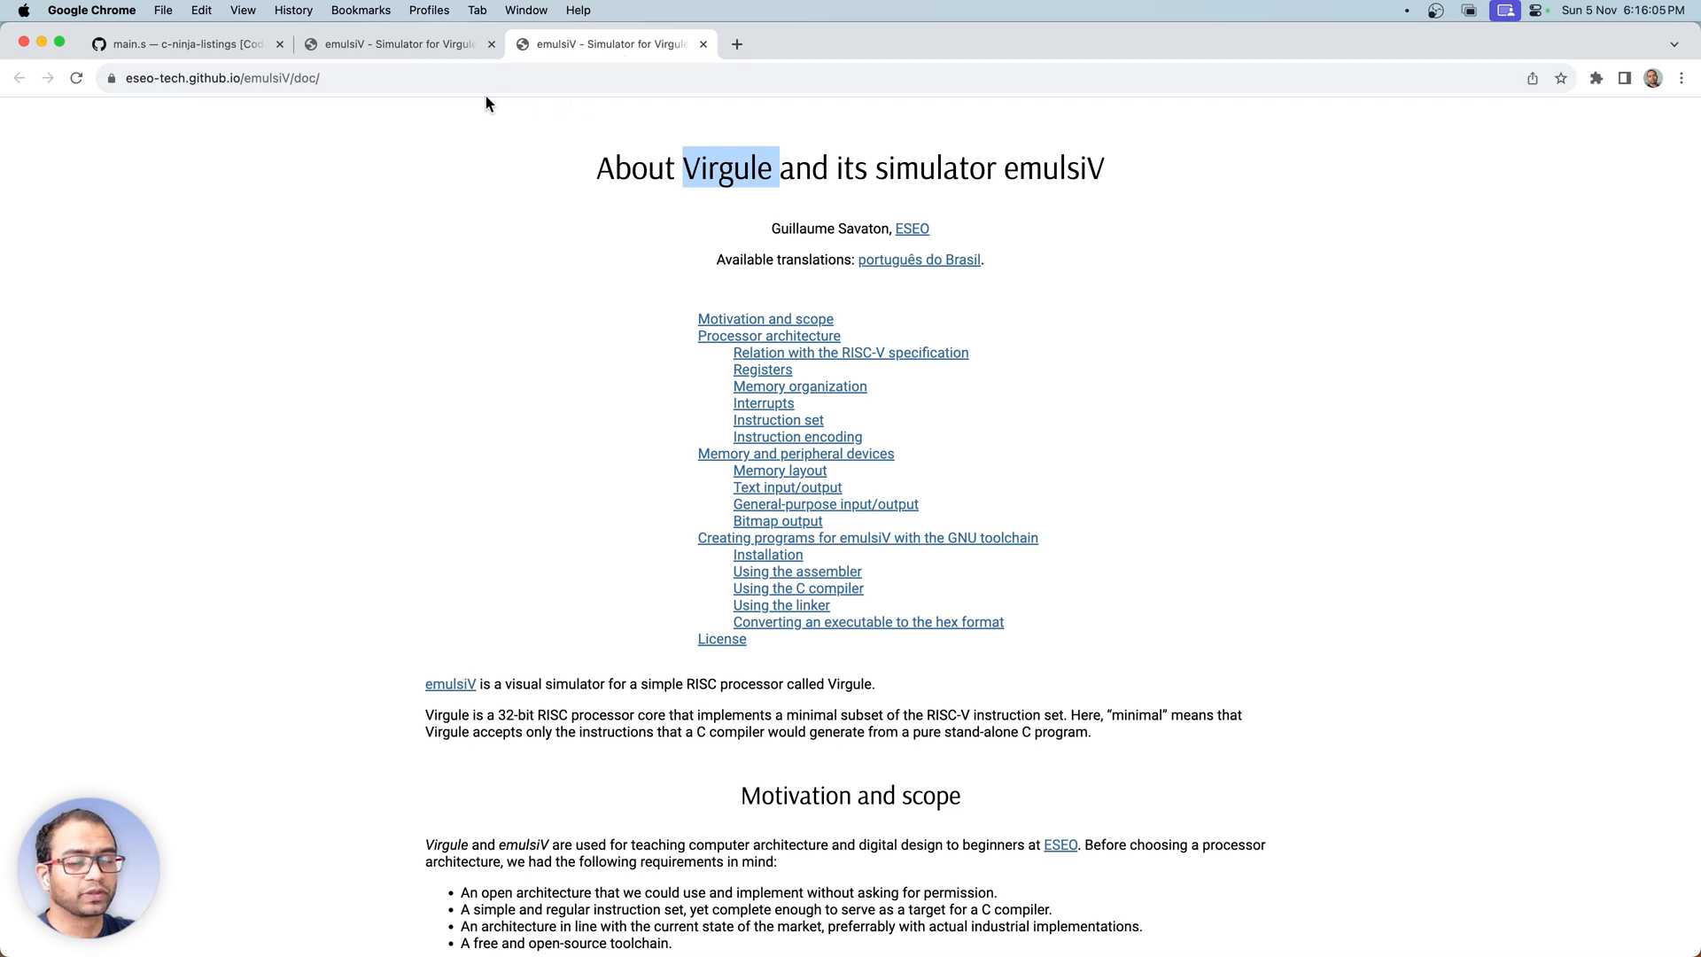
# - Search Google in a new tab and open the riscv-non-isa/riscv-asm-manual GitHub result
pyautogui.click(948, 44)
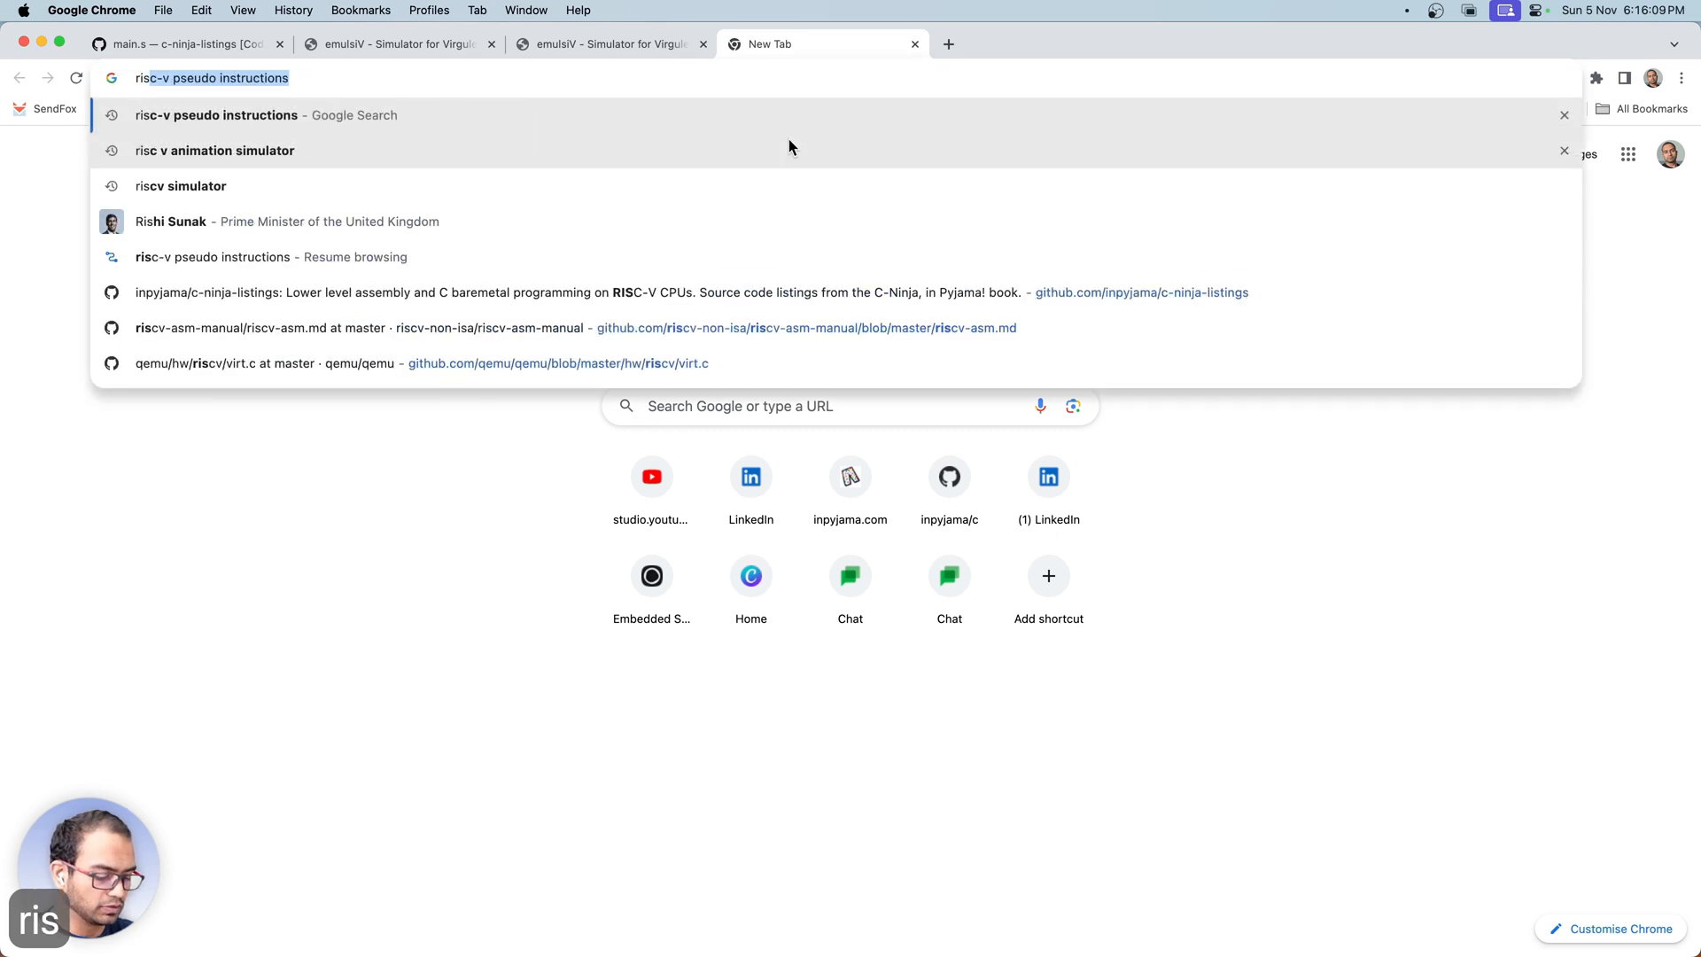
pyautogui.write('riscv simulator')
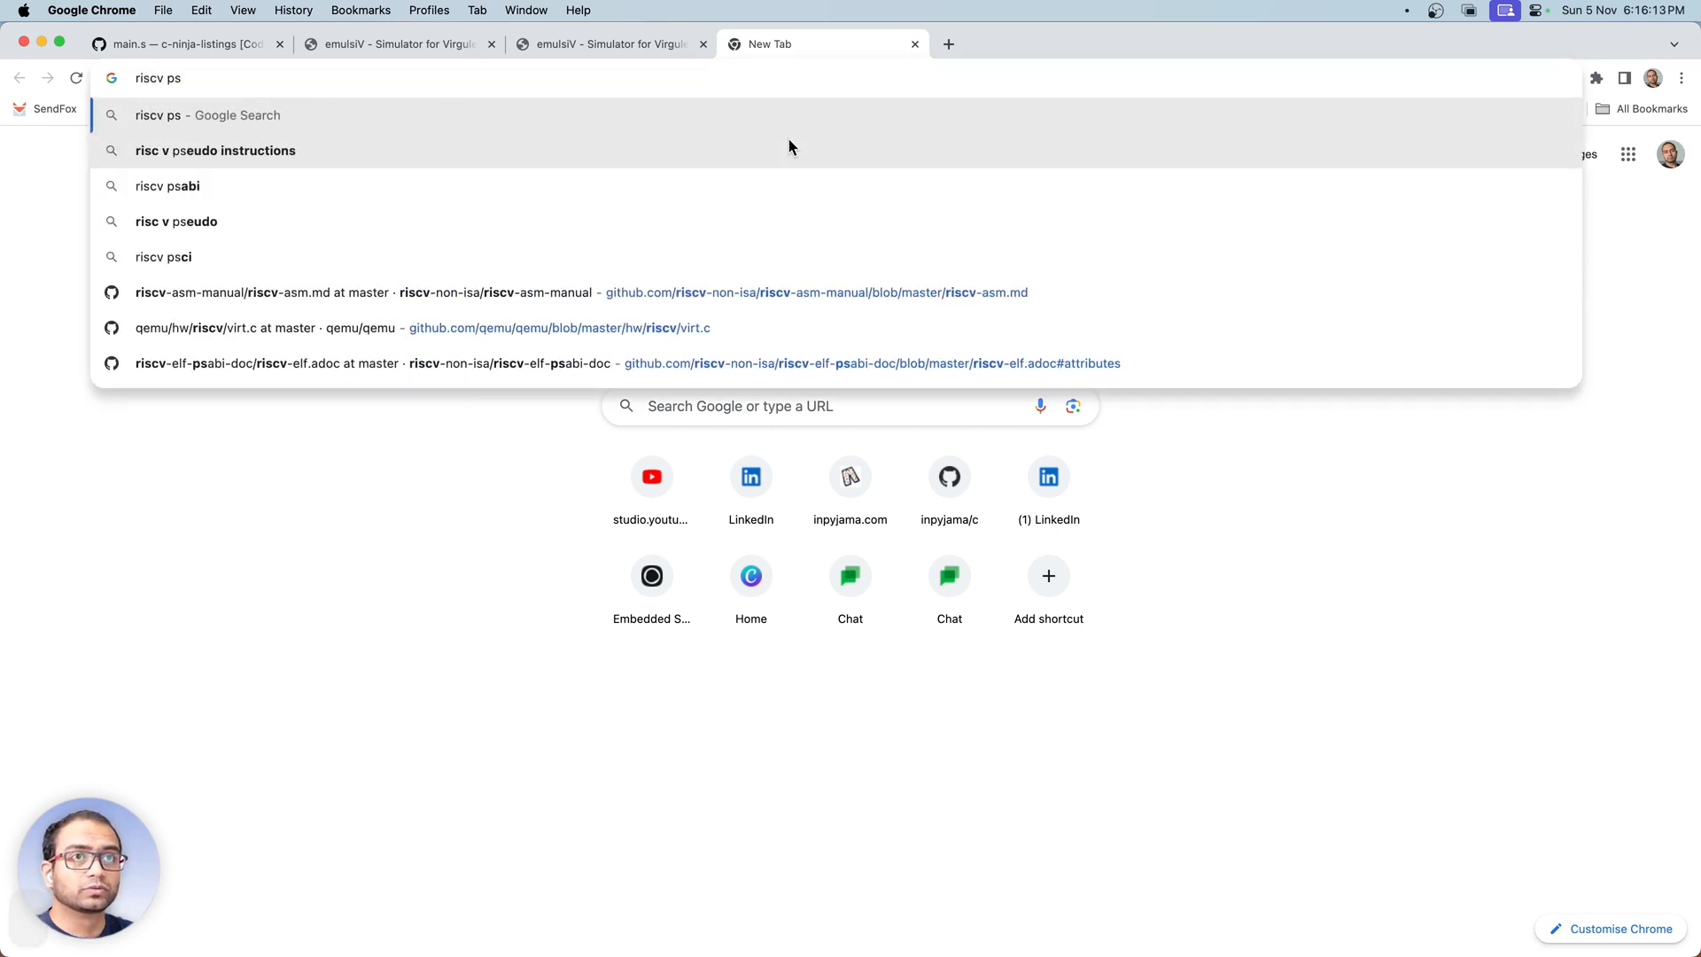
pyautogui.click(214, 150)
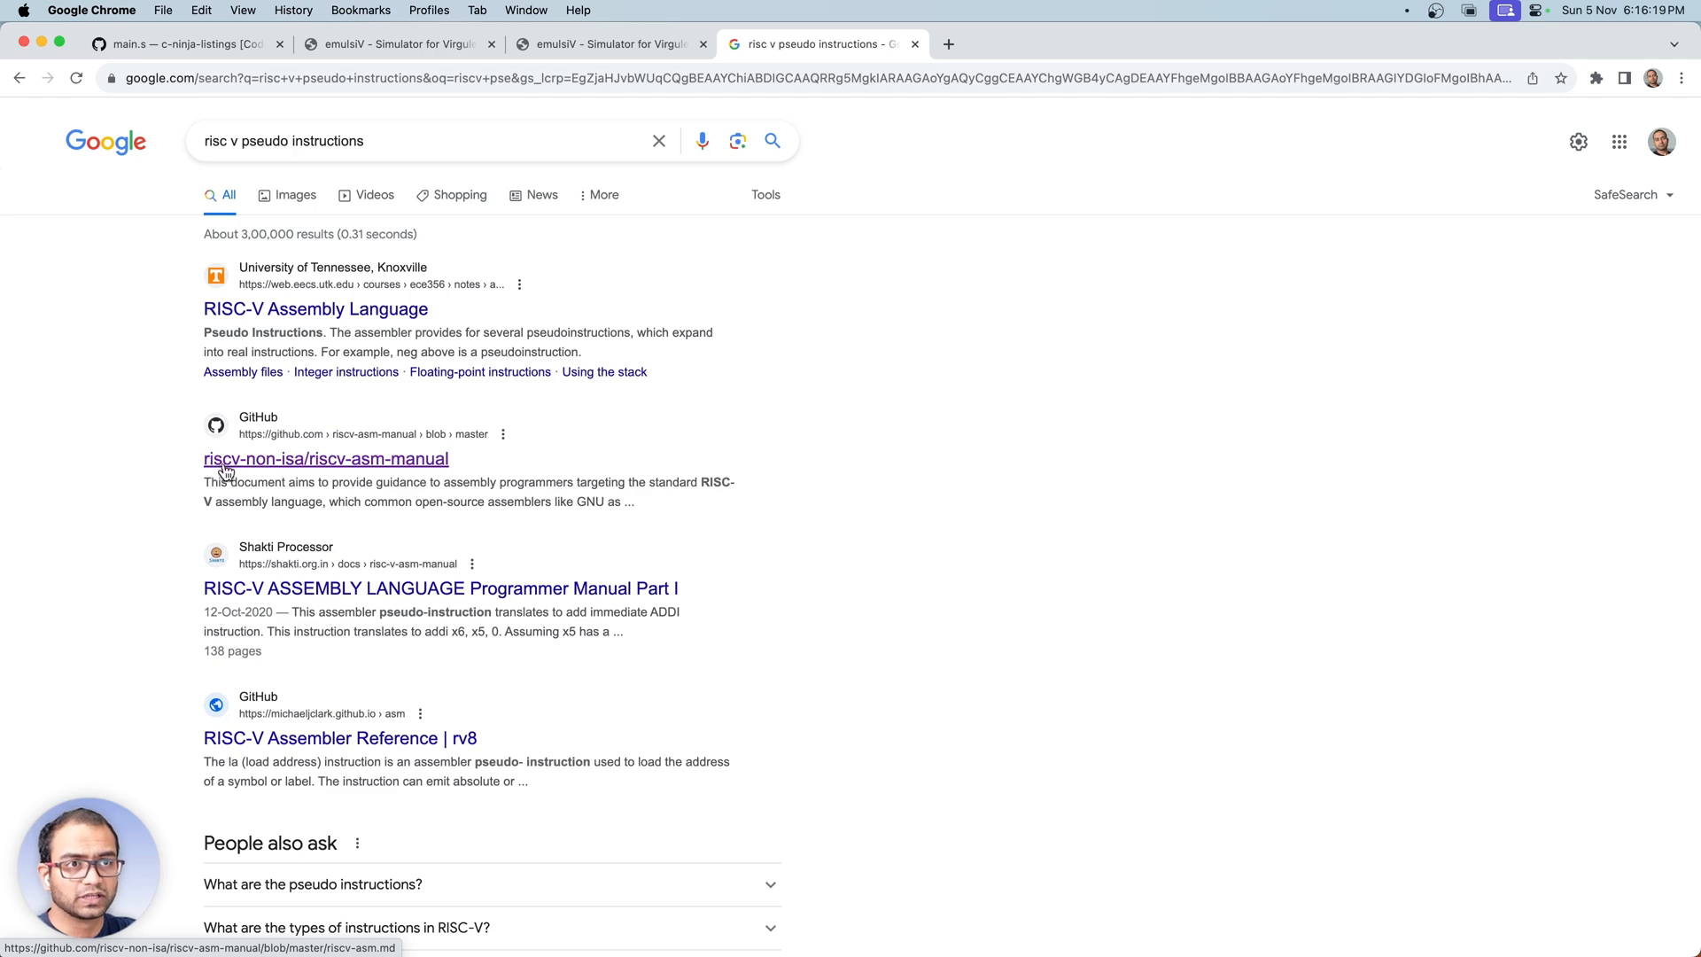
pyautogui.click(325, 457)
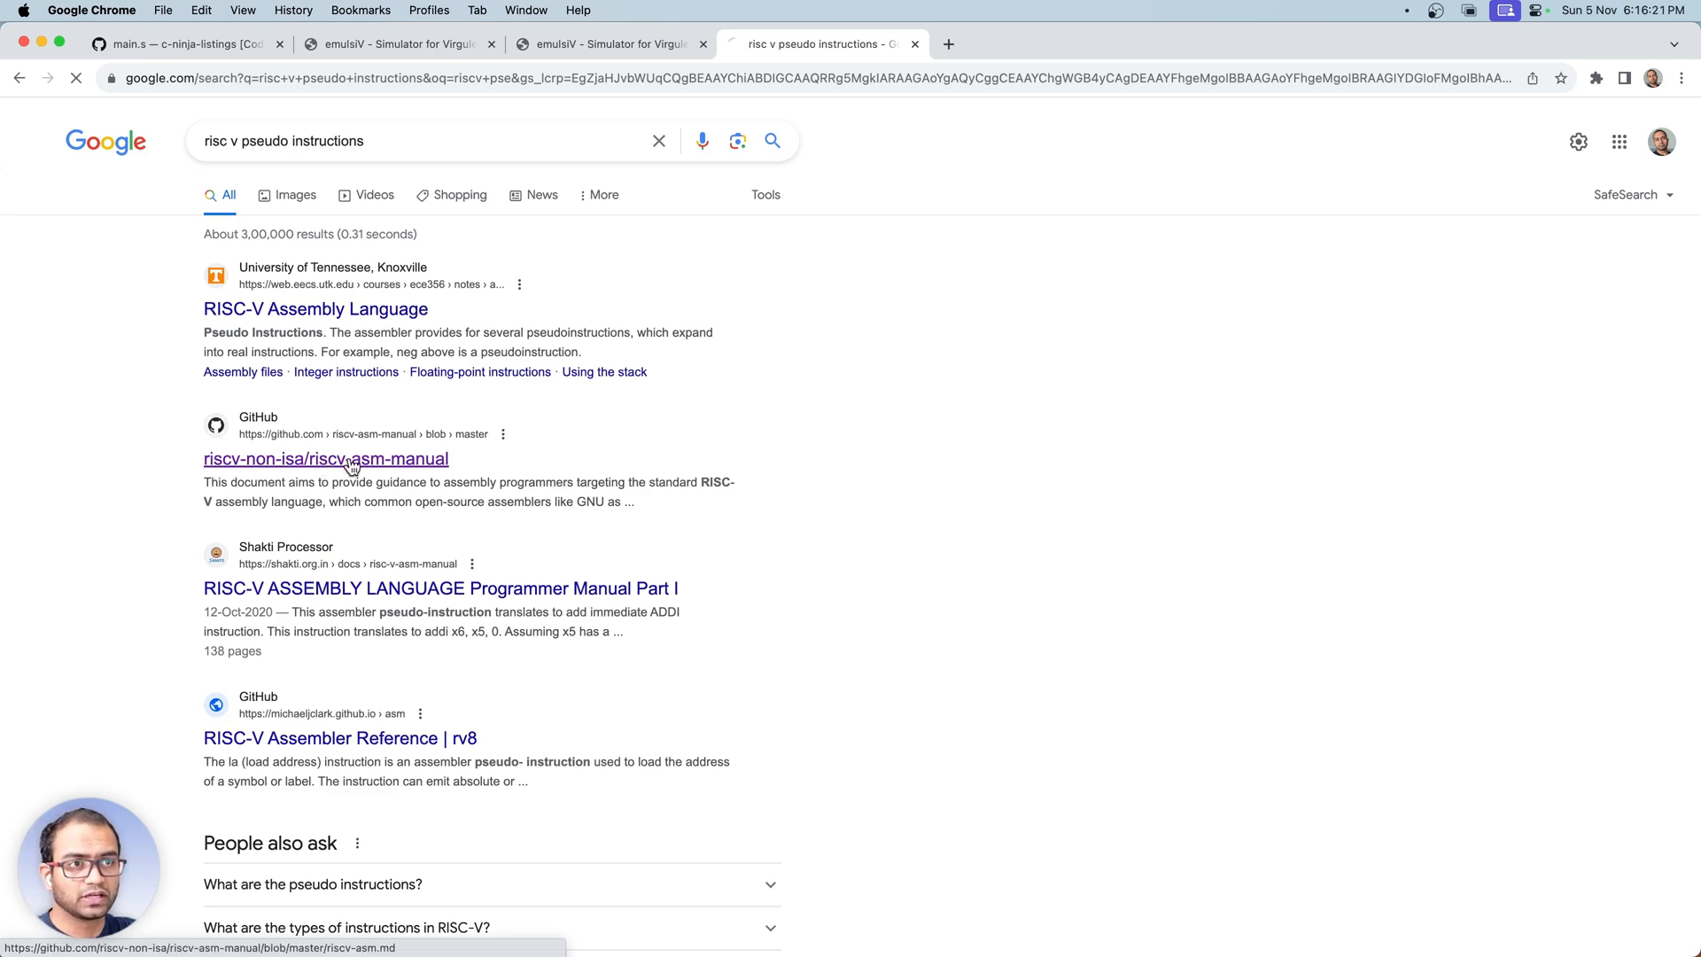
# - Scroll riscv-asm.md to the 'A listing of standard RISC-V pseudoinstructions' table
pyautogui.click(325, 458)
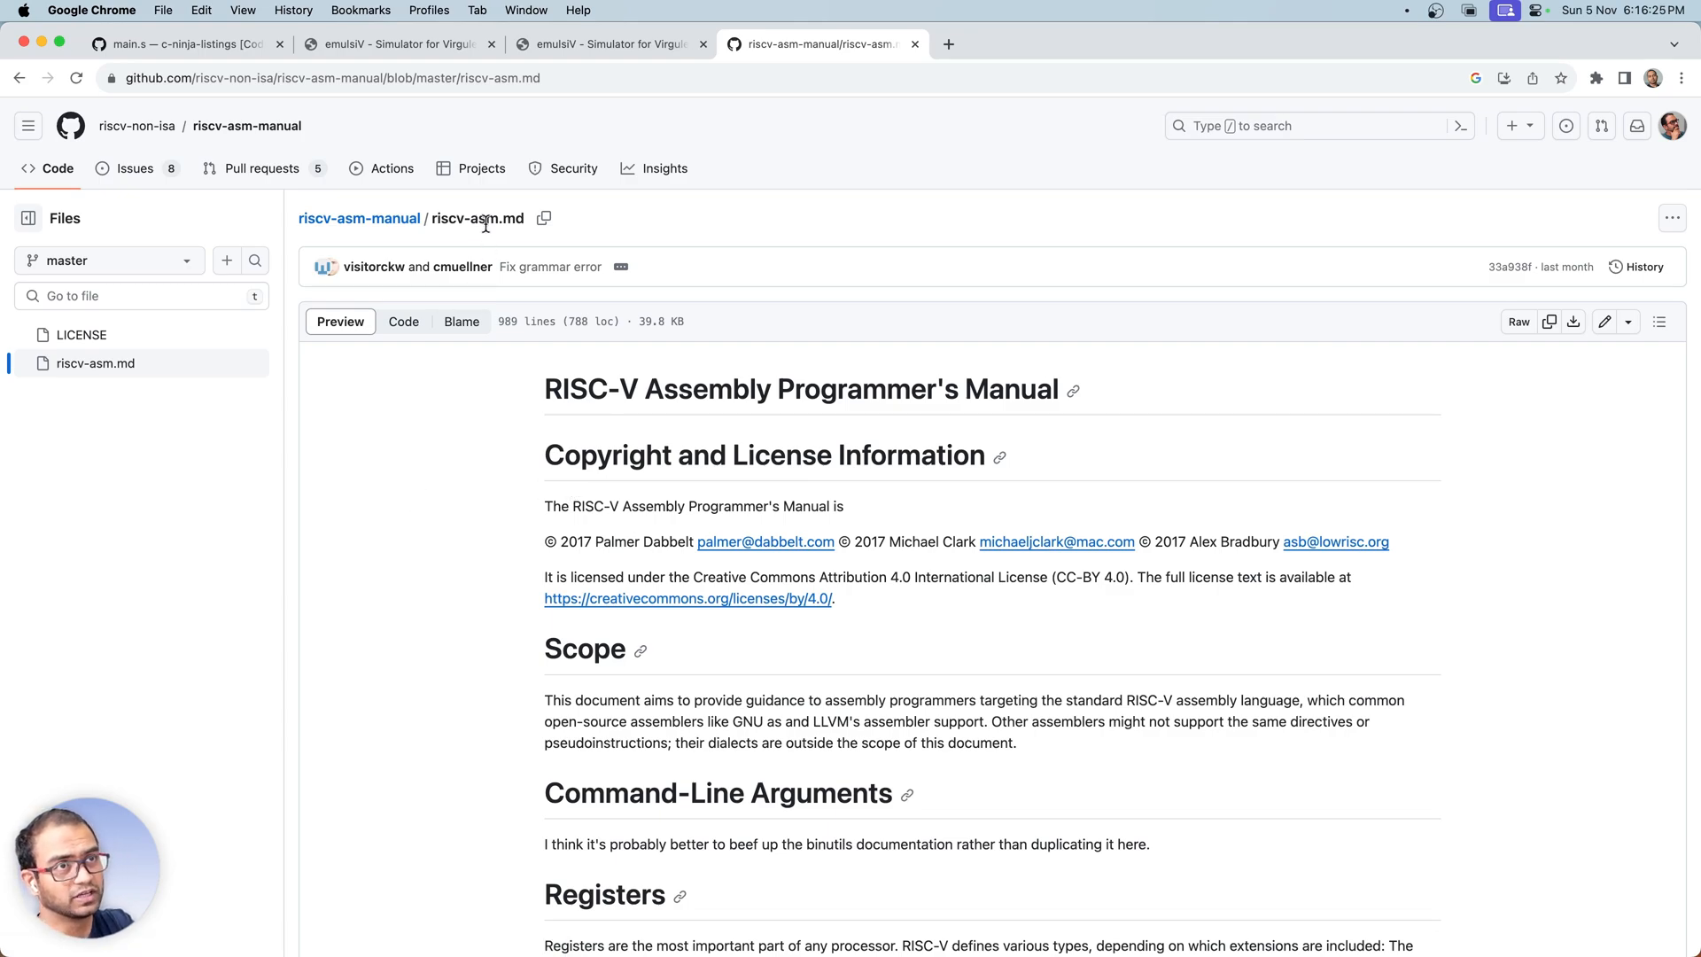
pyautogui.scroll(-3)
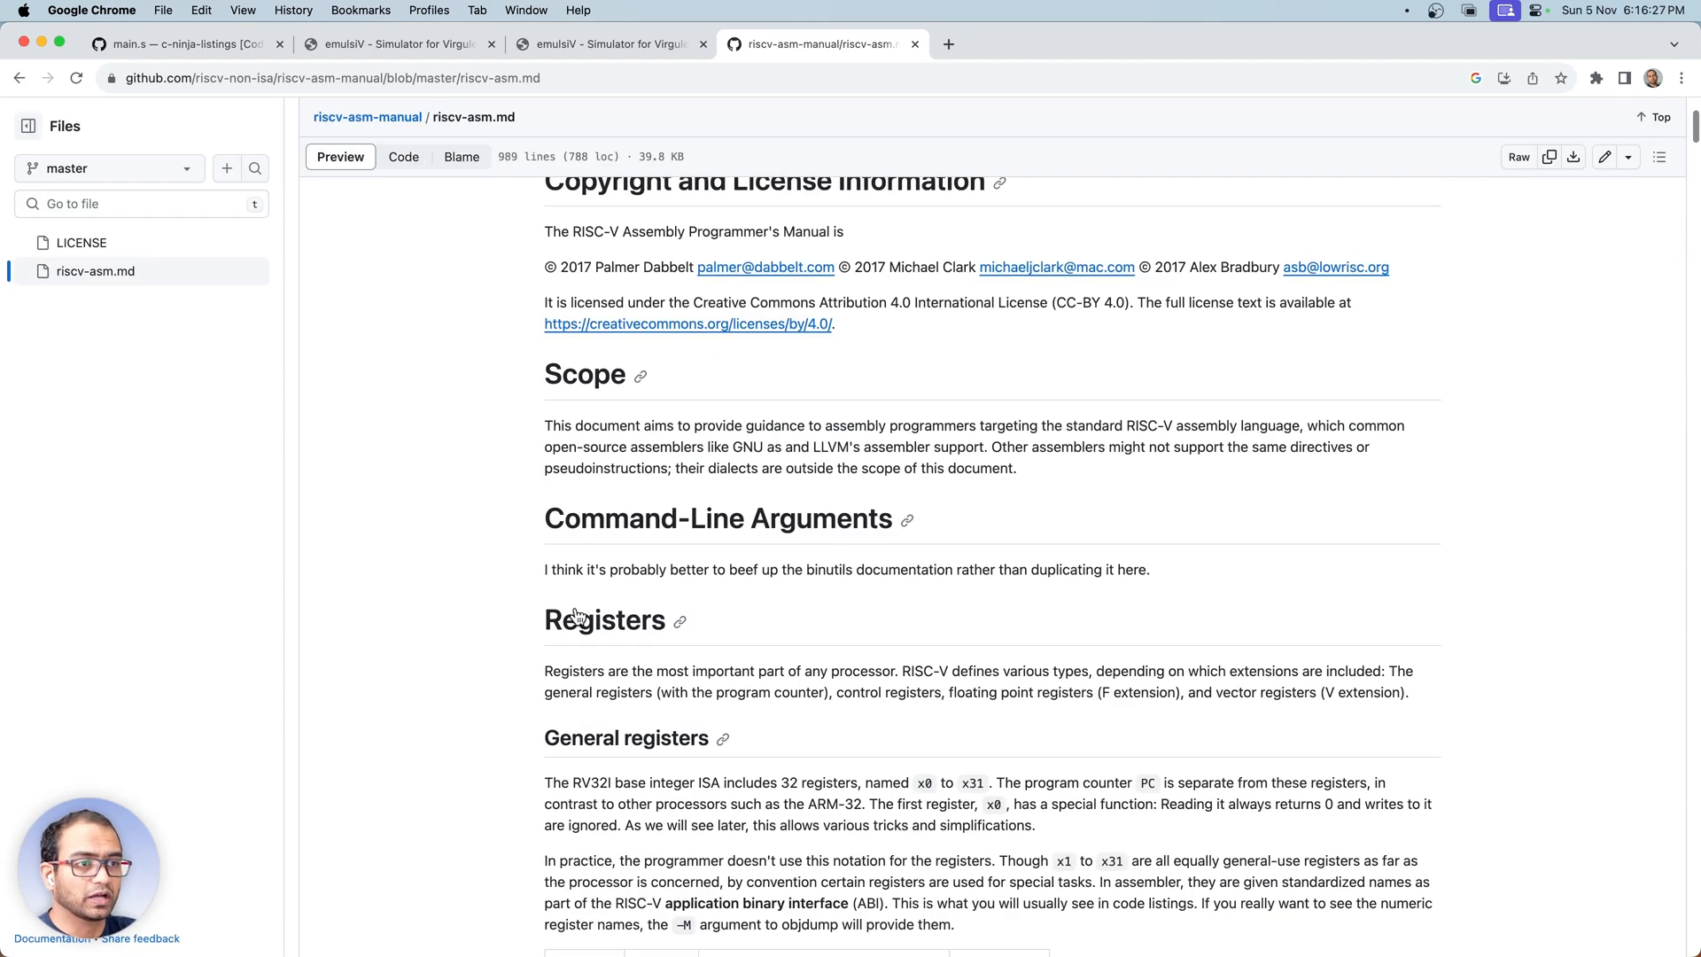
pyautogui.scroll(-3)
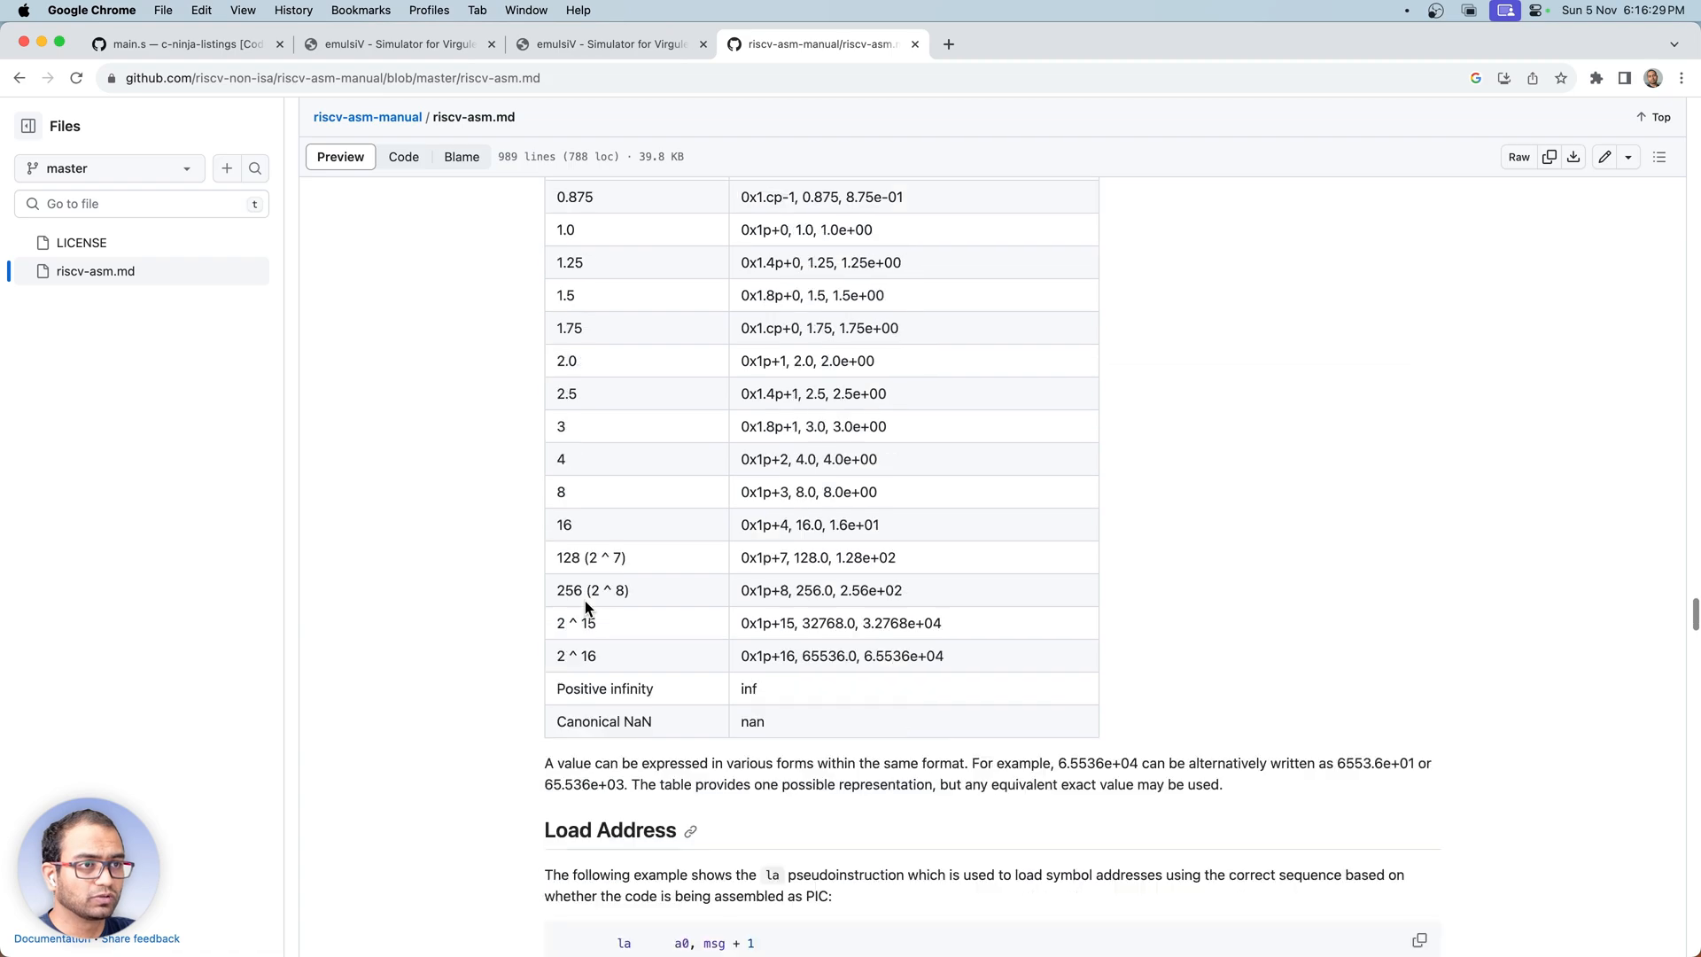
pyautogui.scroll(-3)
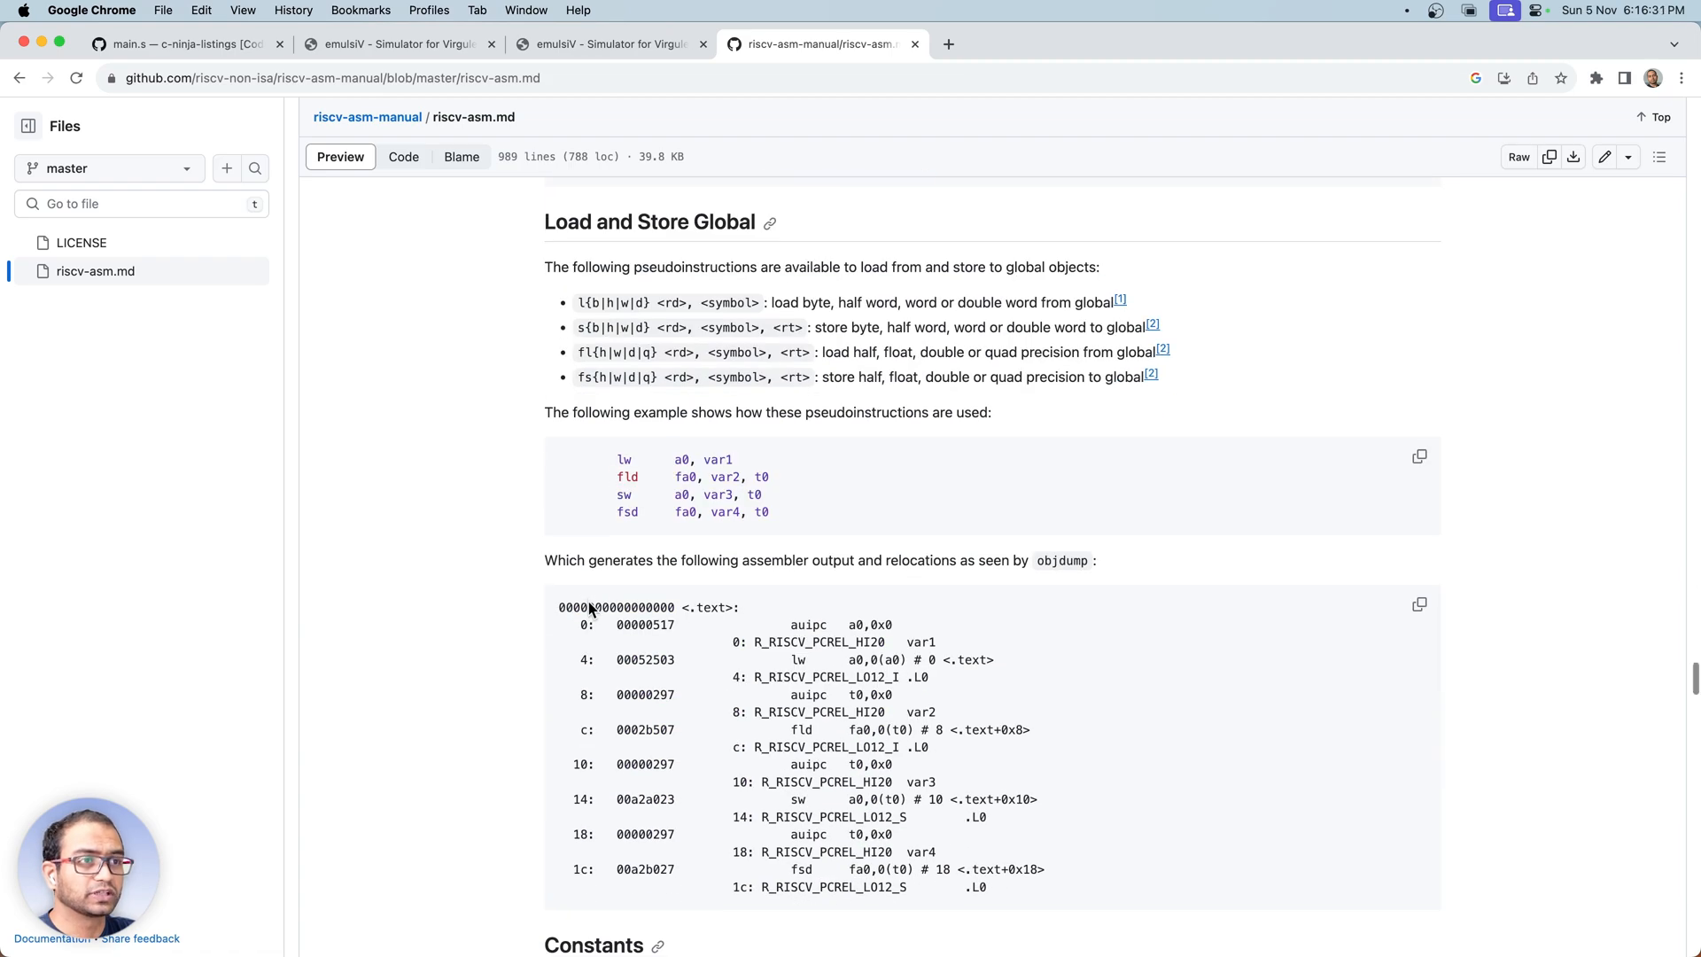
pyautogui.scroll(-3)
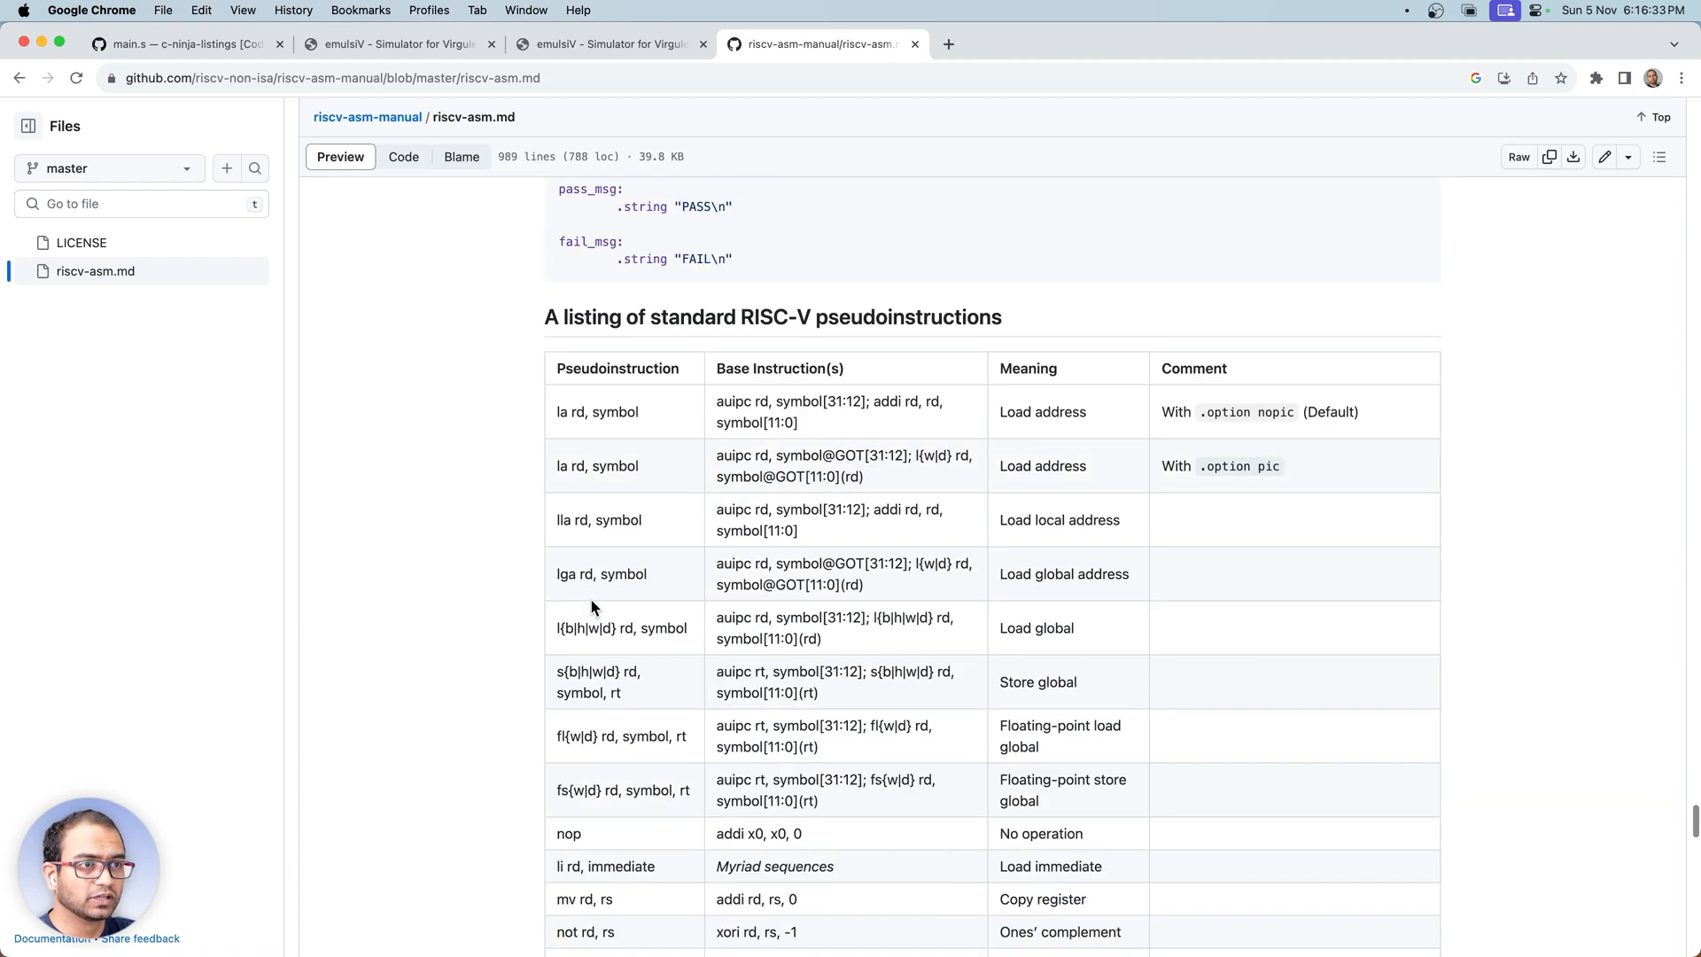
pyautogui.scroll(-3)
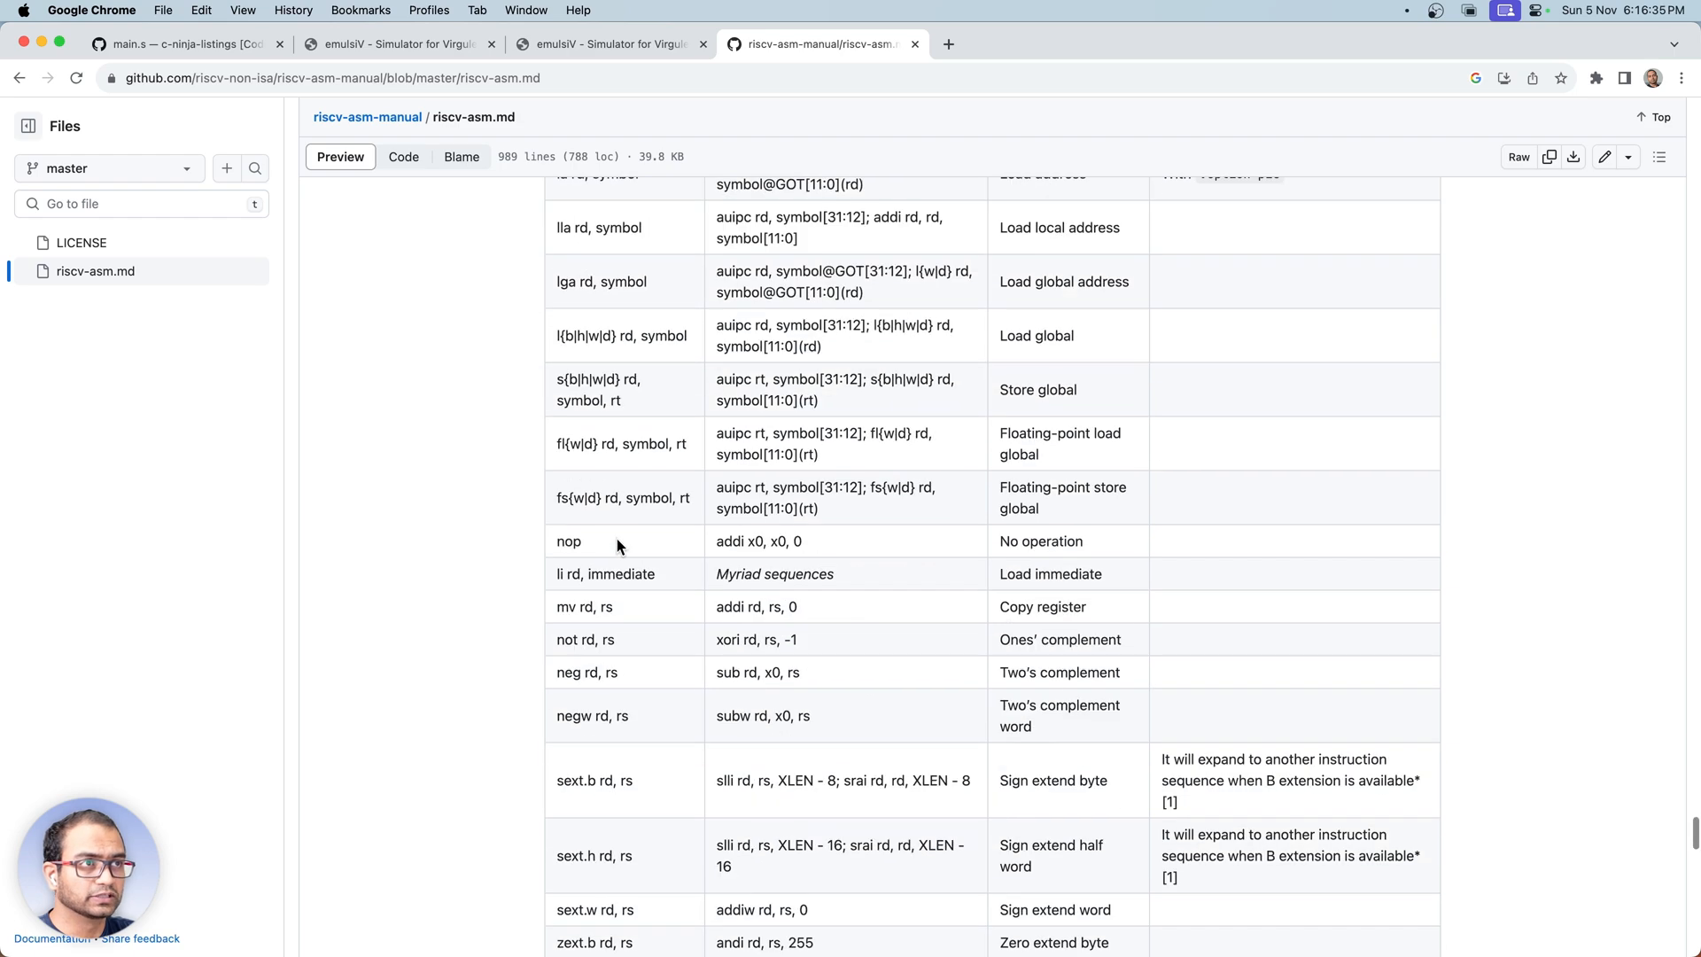
pyautogui.scroll(-3)
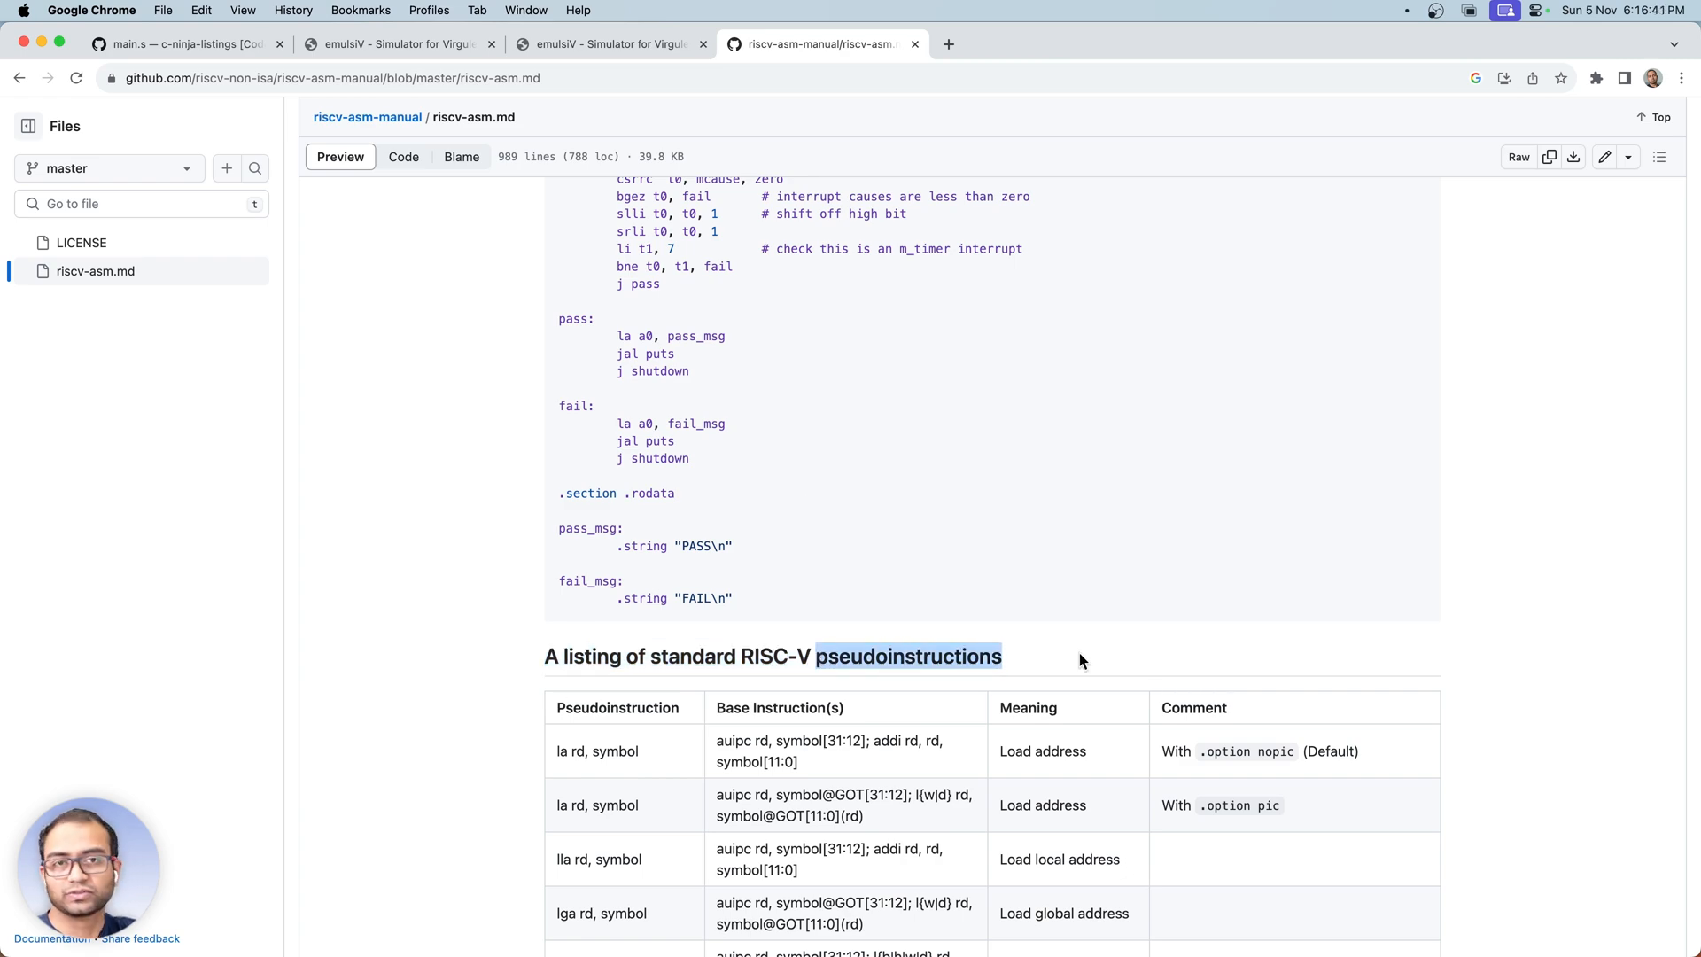
pyautogui.scroll(-3)
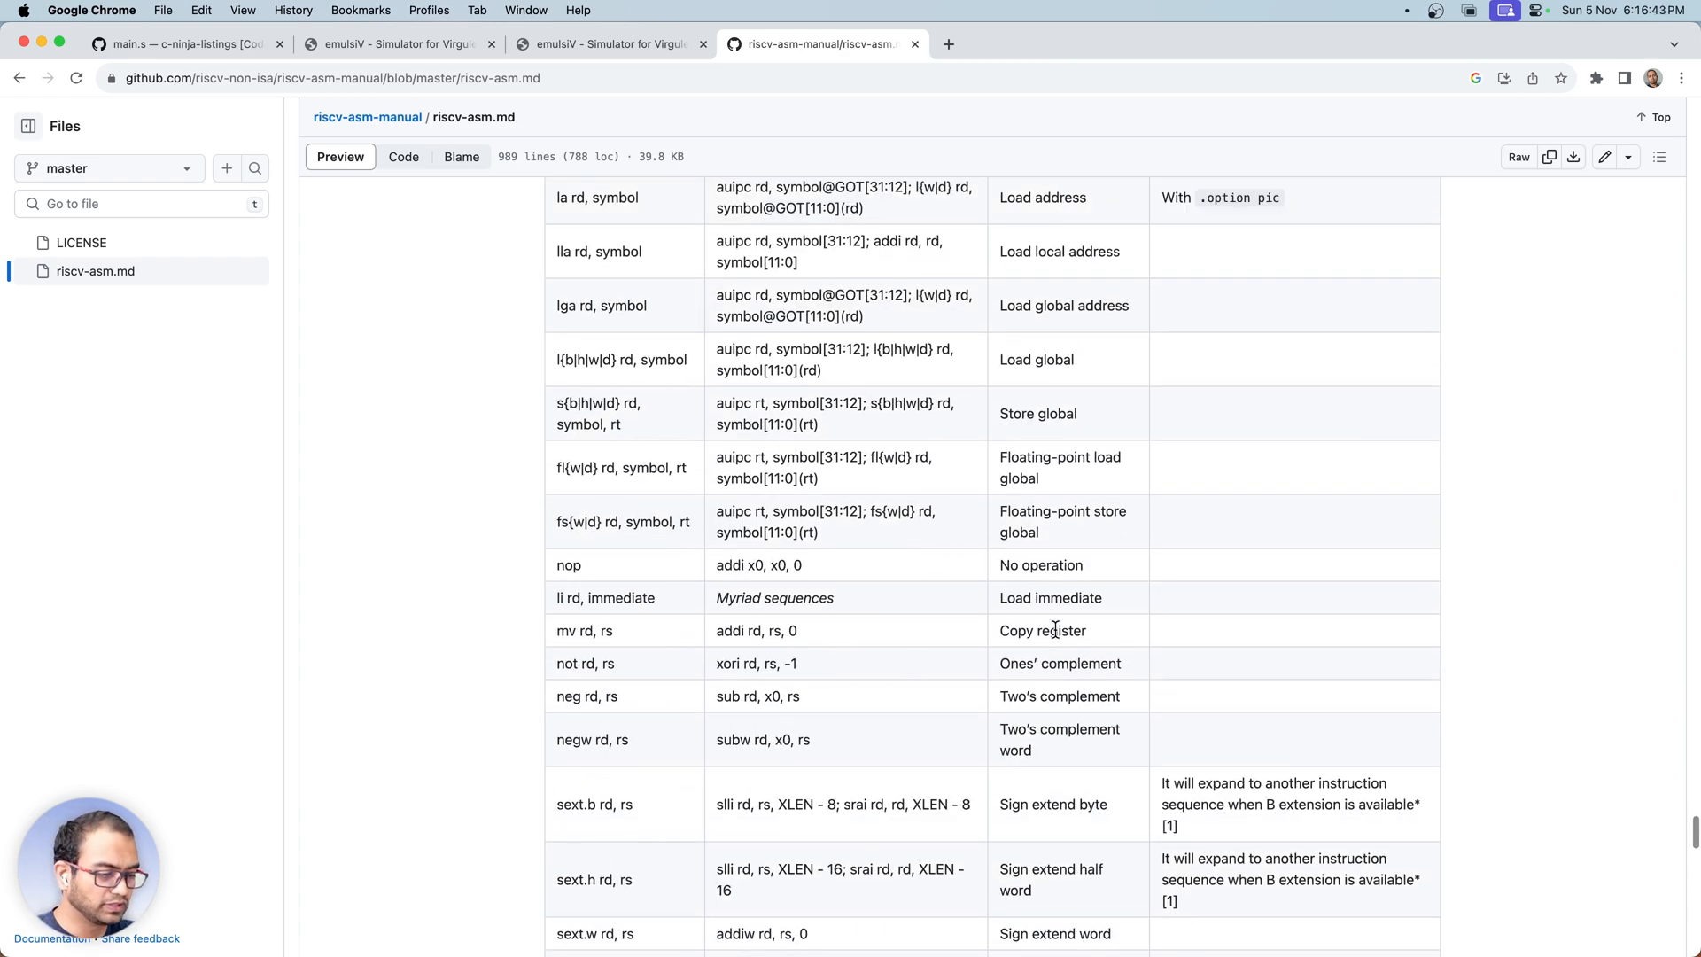
pyautogui.scroll(3)
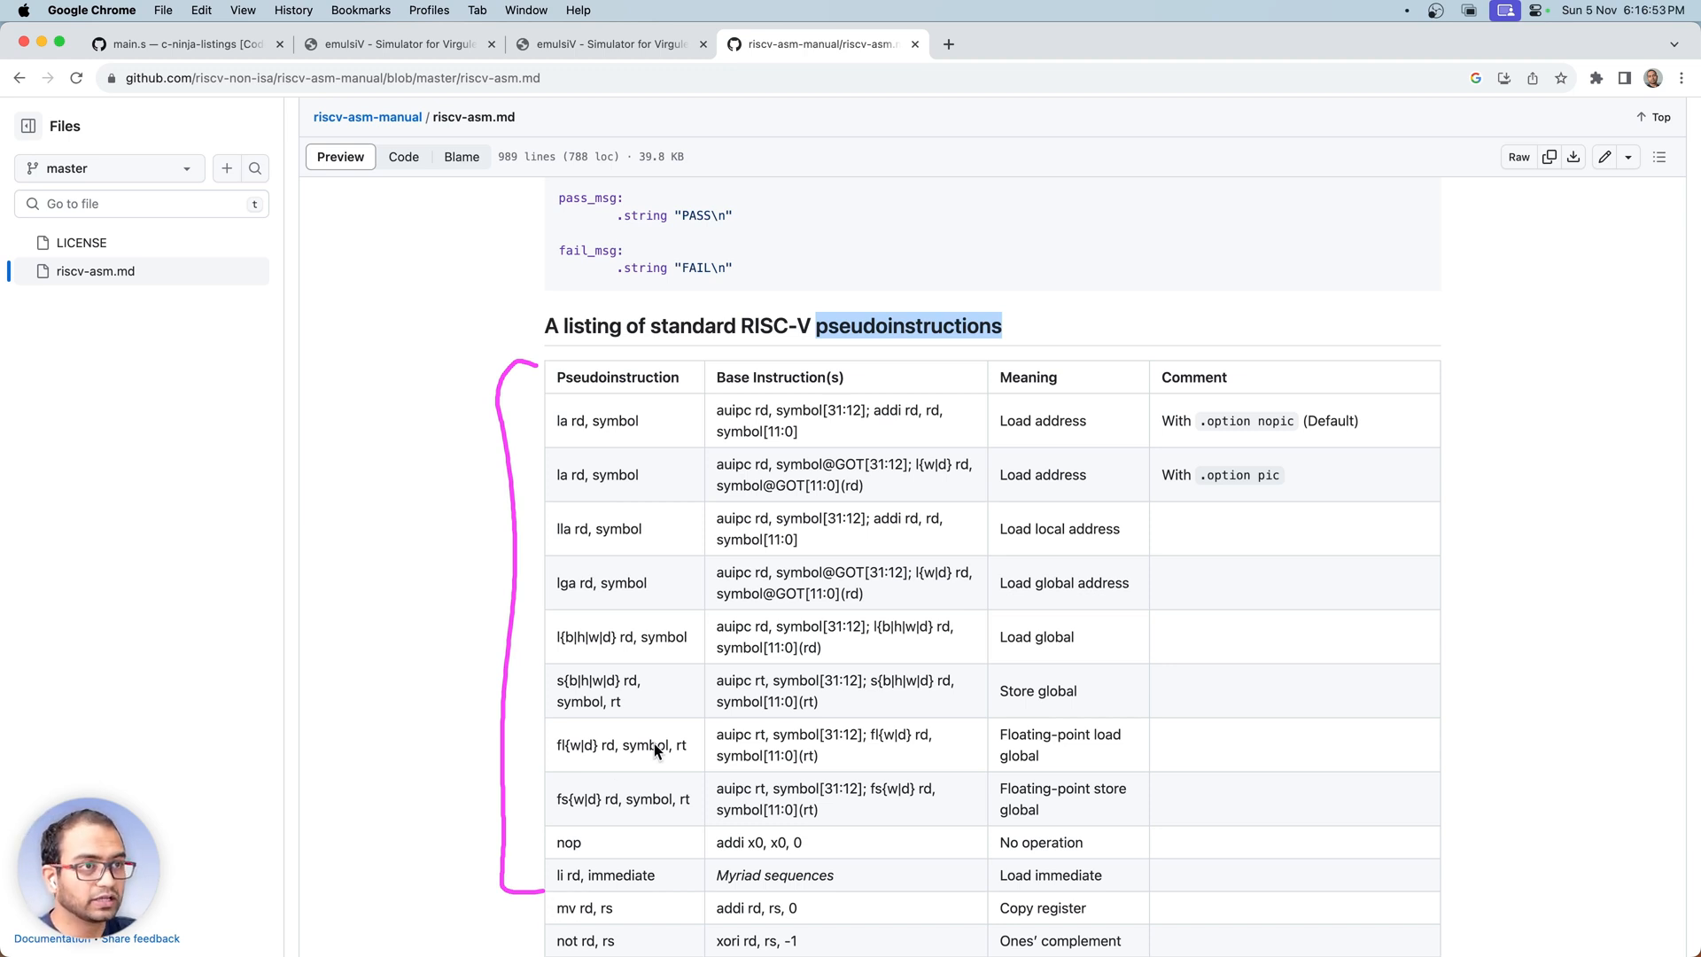
pyautogui.scroll(3)
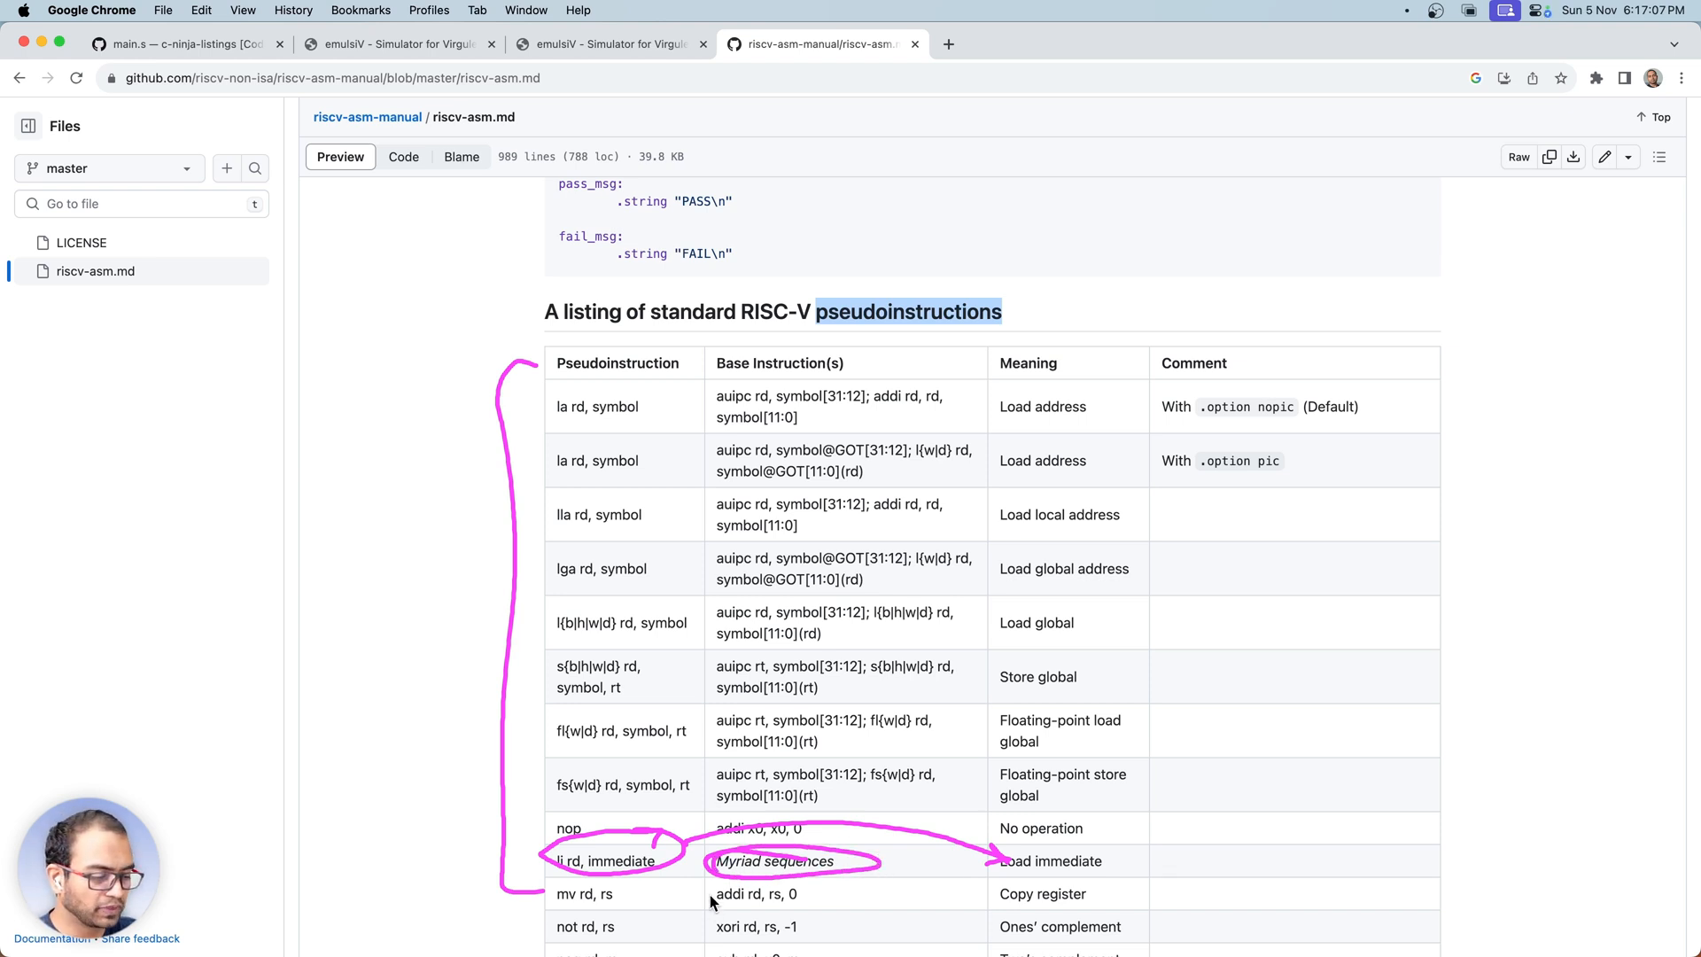
pyautogui.moveTo(599, 855)
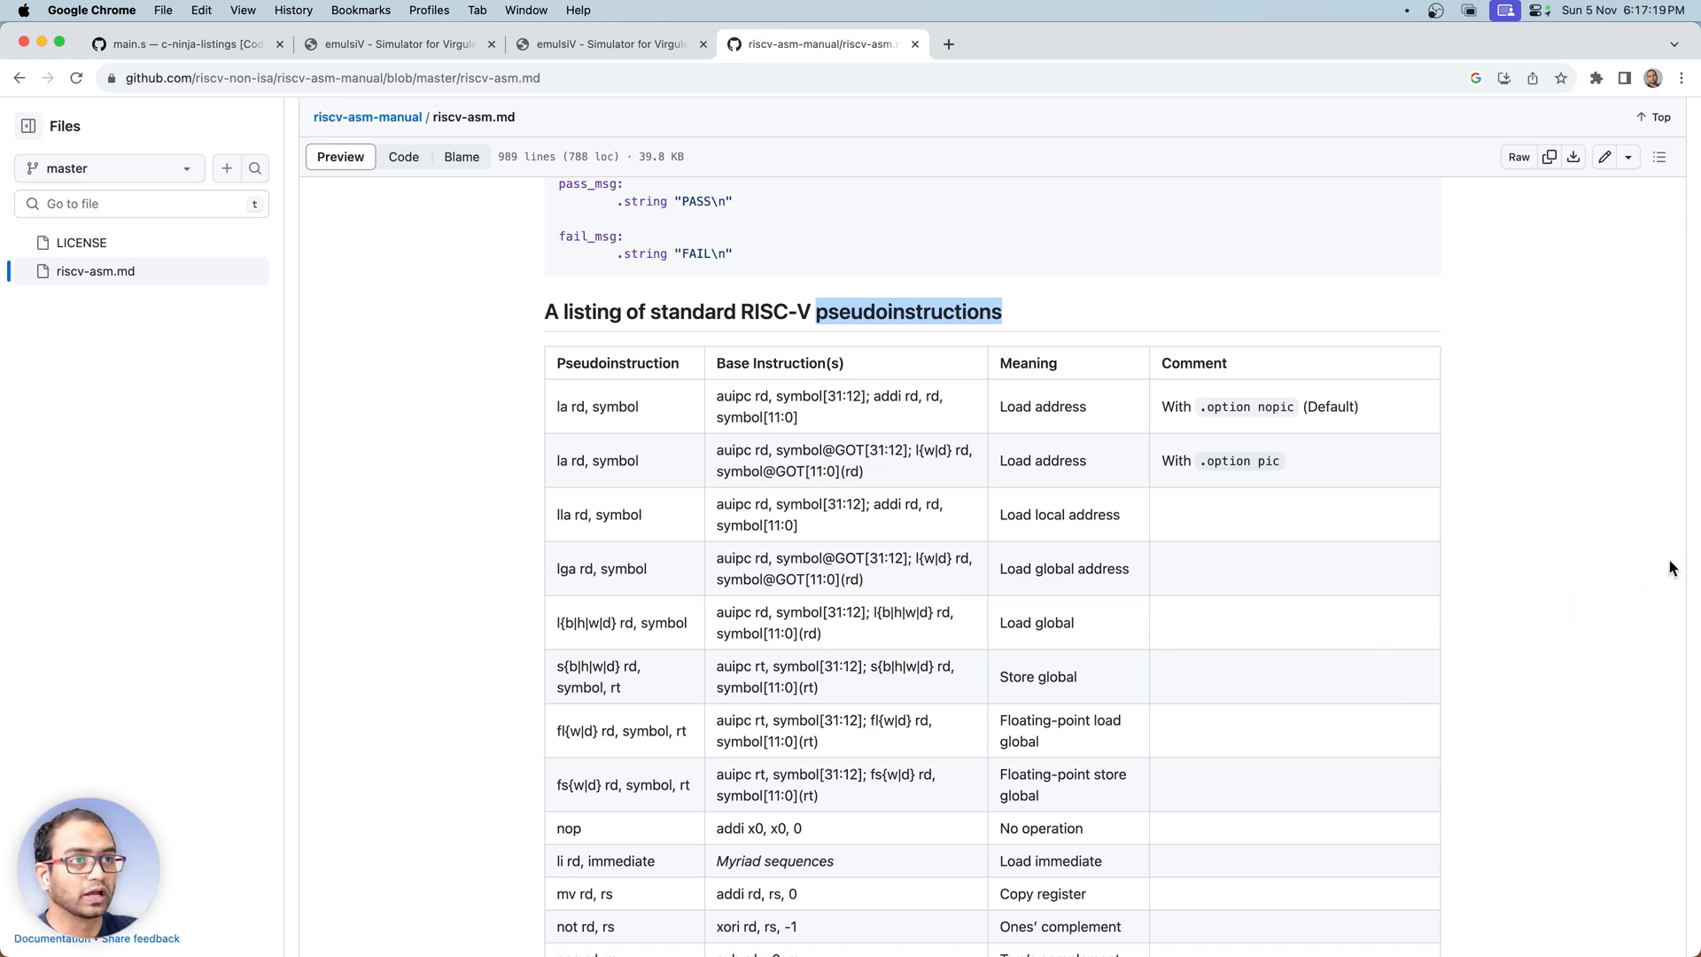
pyautogui.moveTo(609, 391)
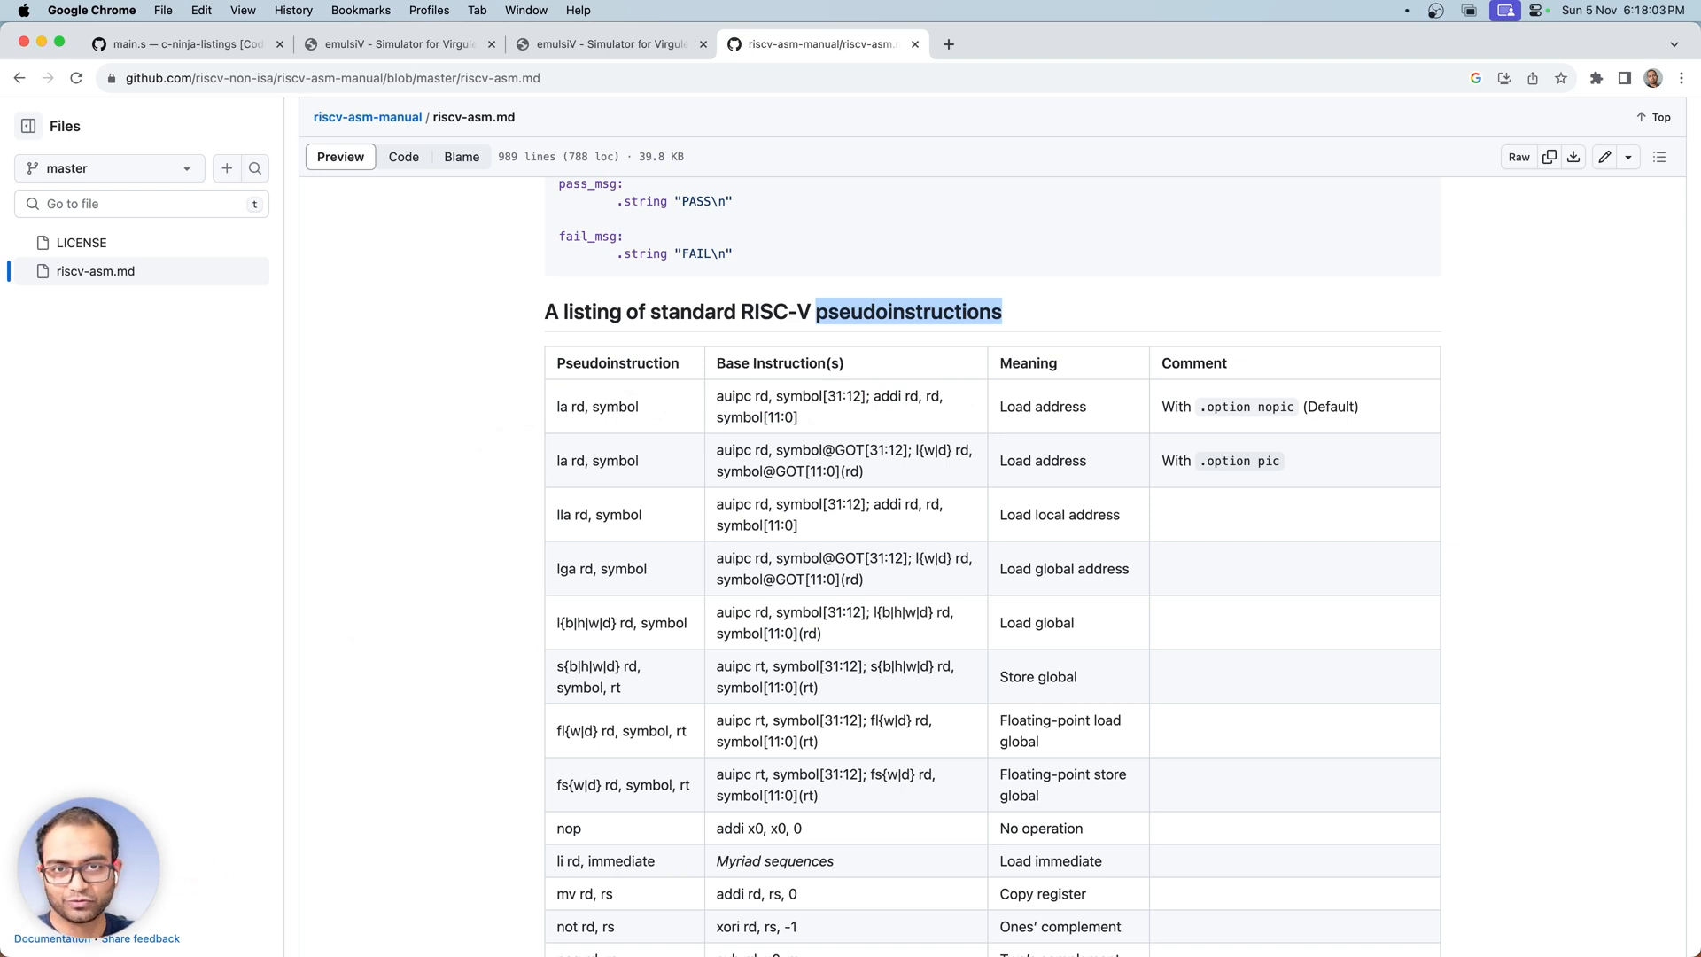
pyautogui.scroll(-3)
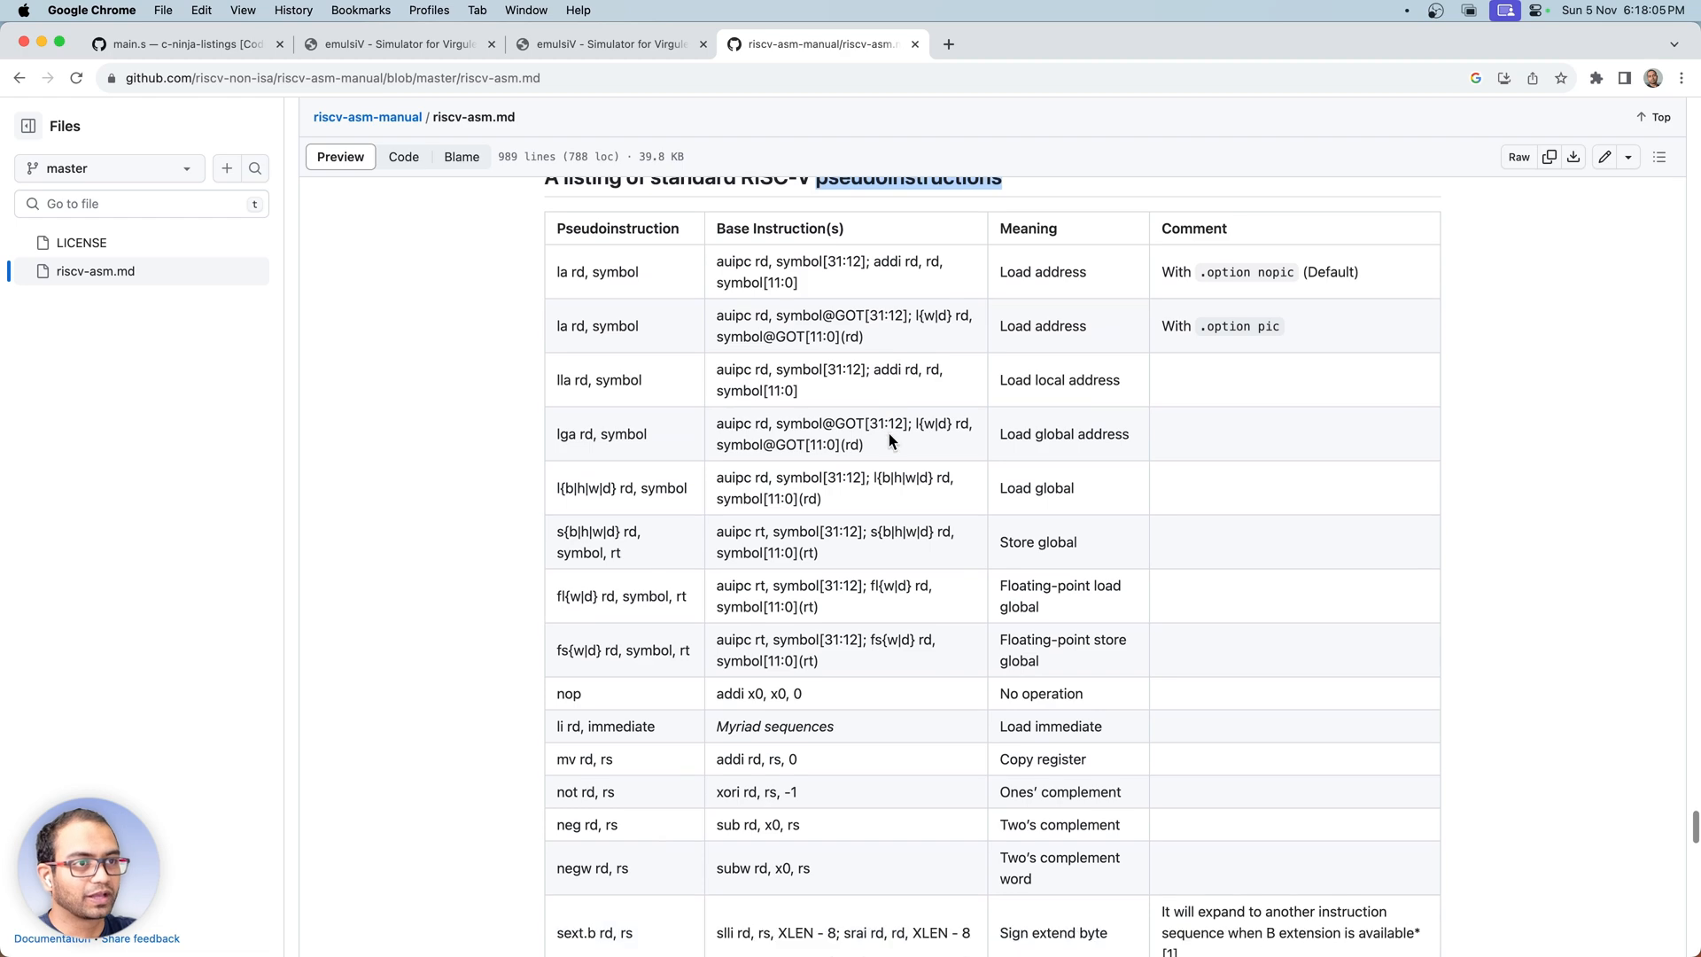
pyautogui.scroll(-3)
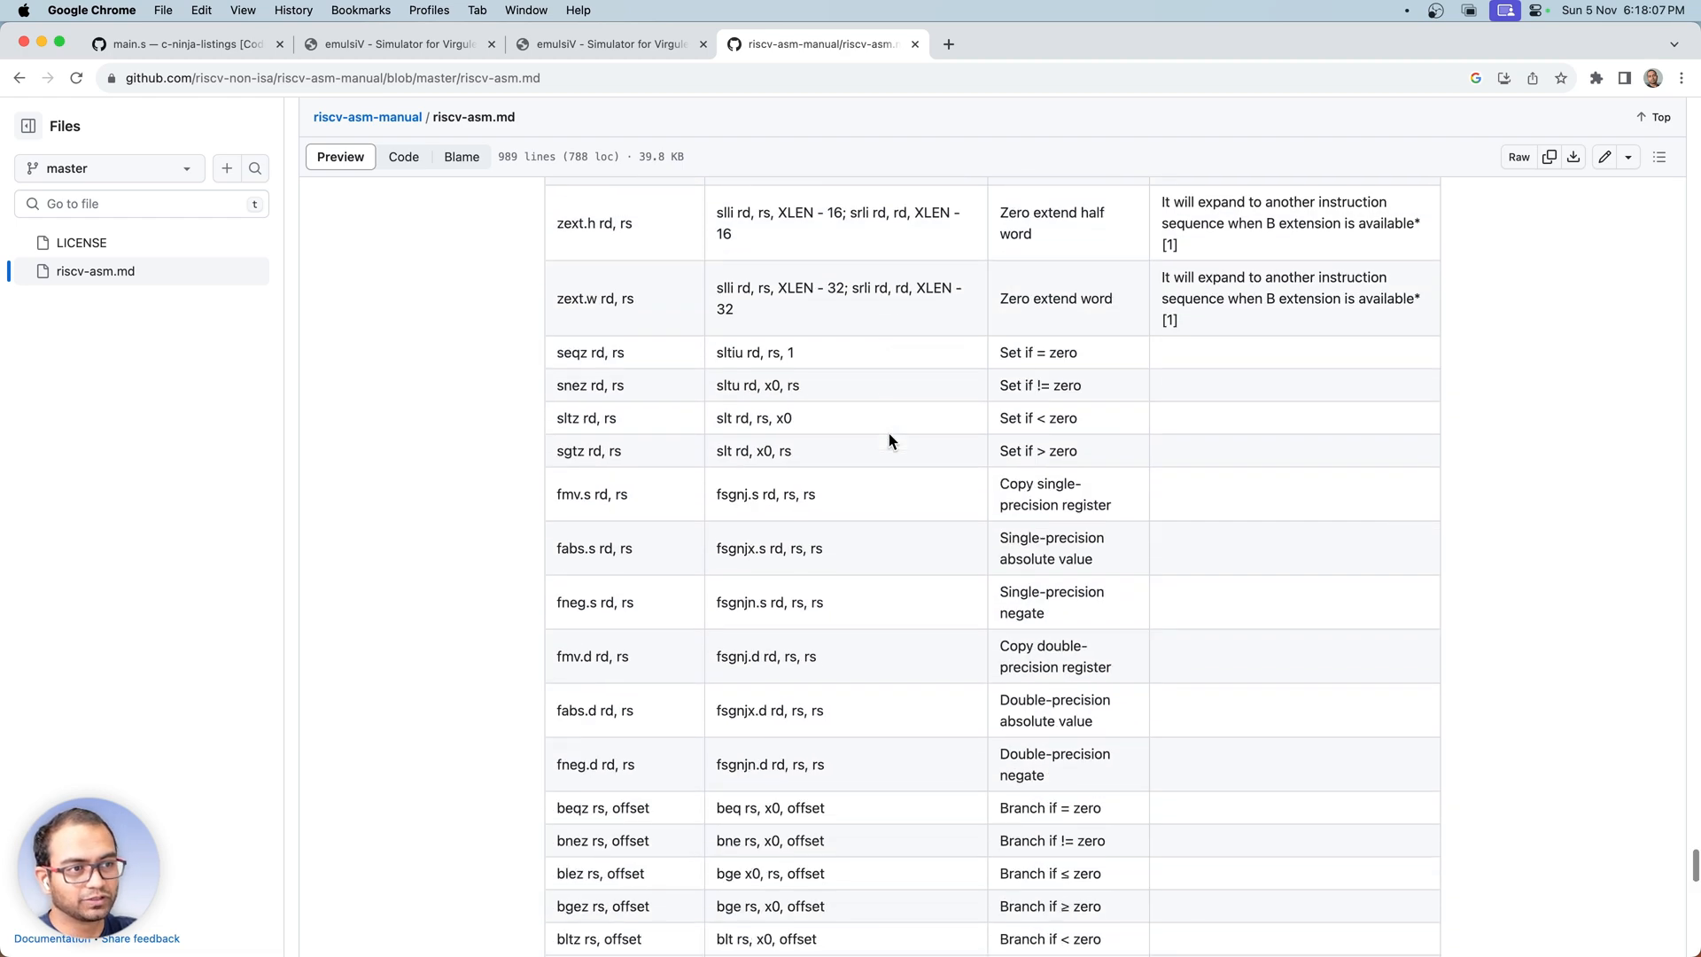
pyautogui.scroll(-3)
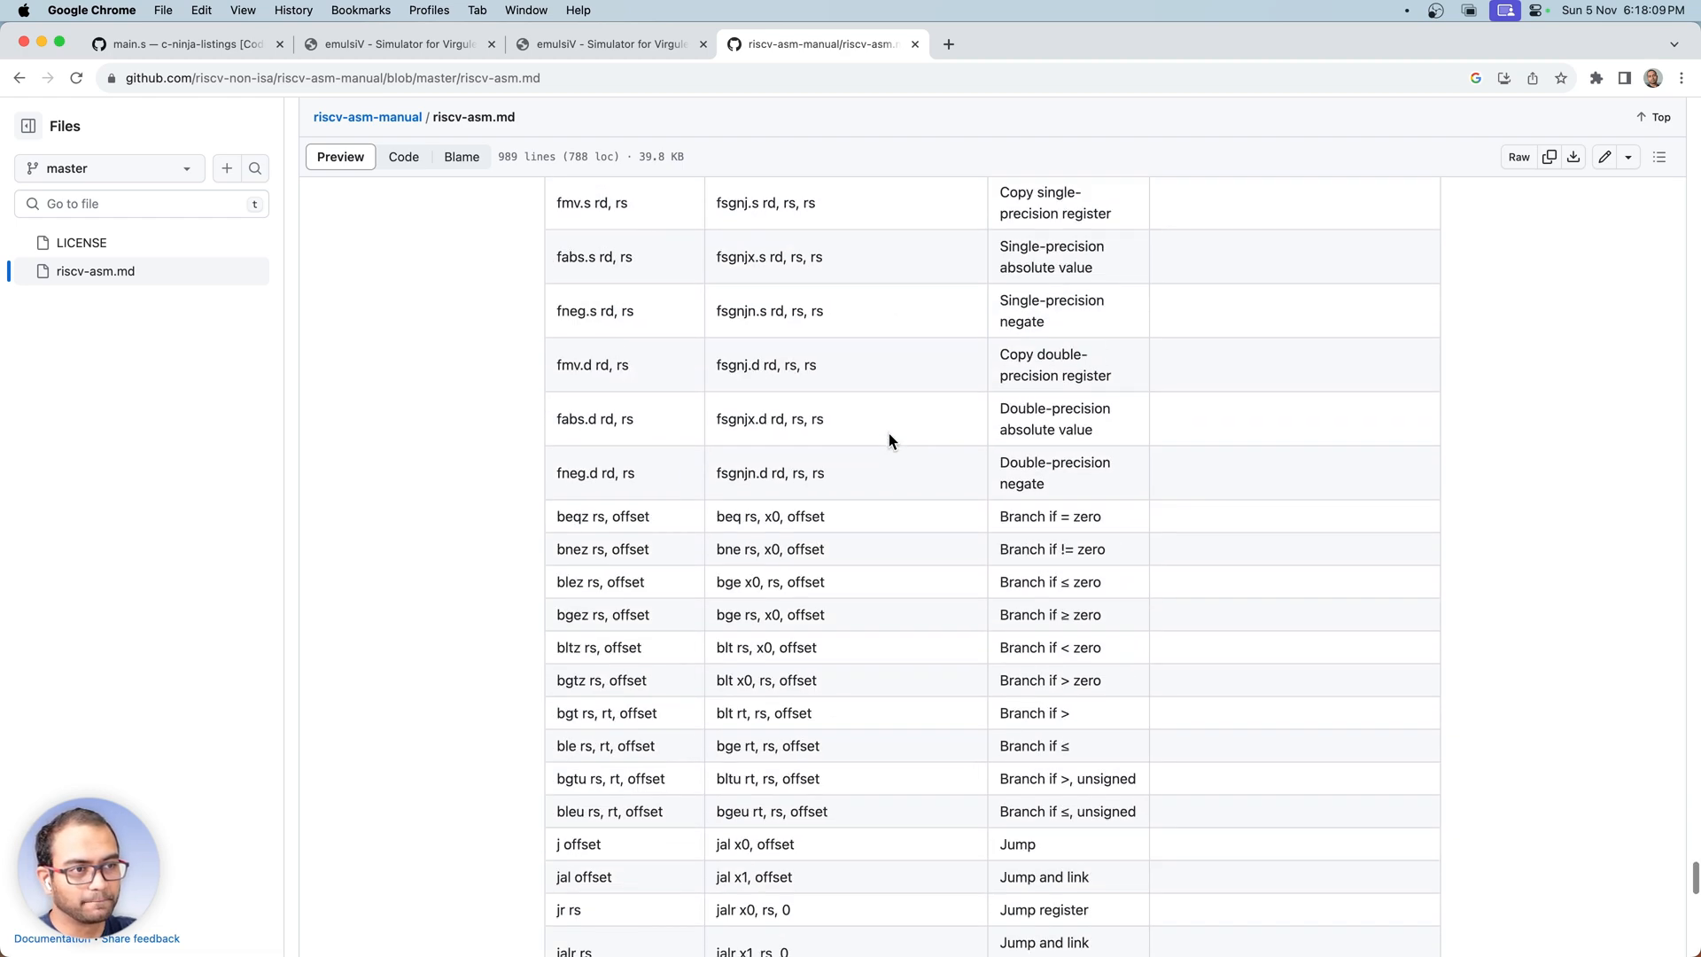
pyautogui.scroll(-3)
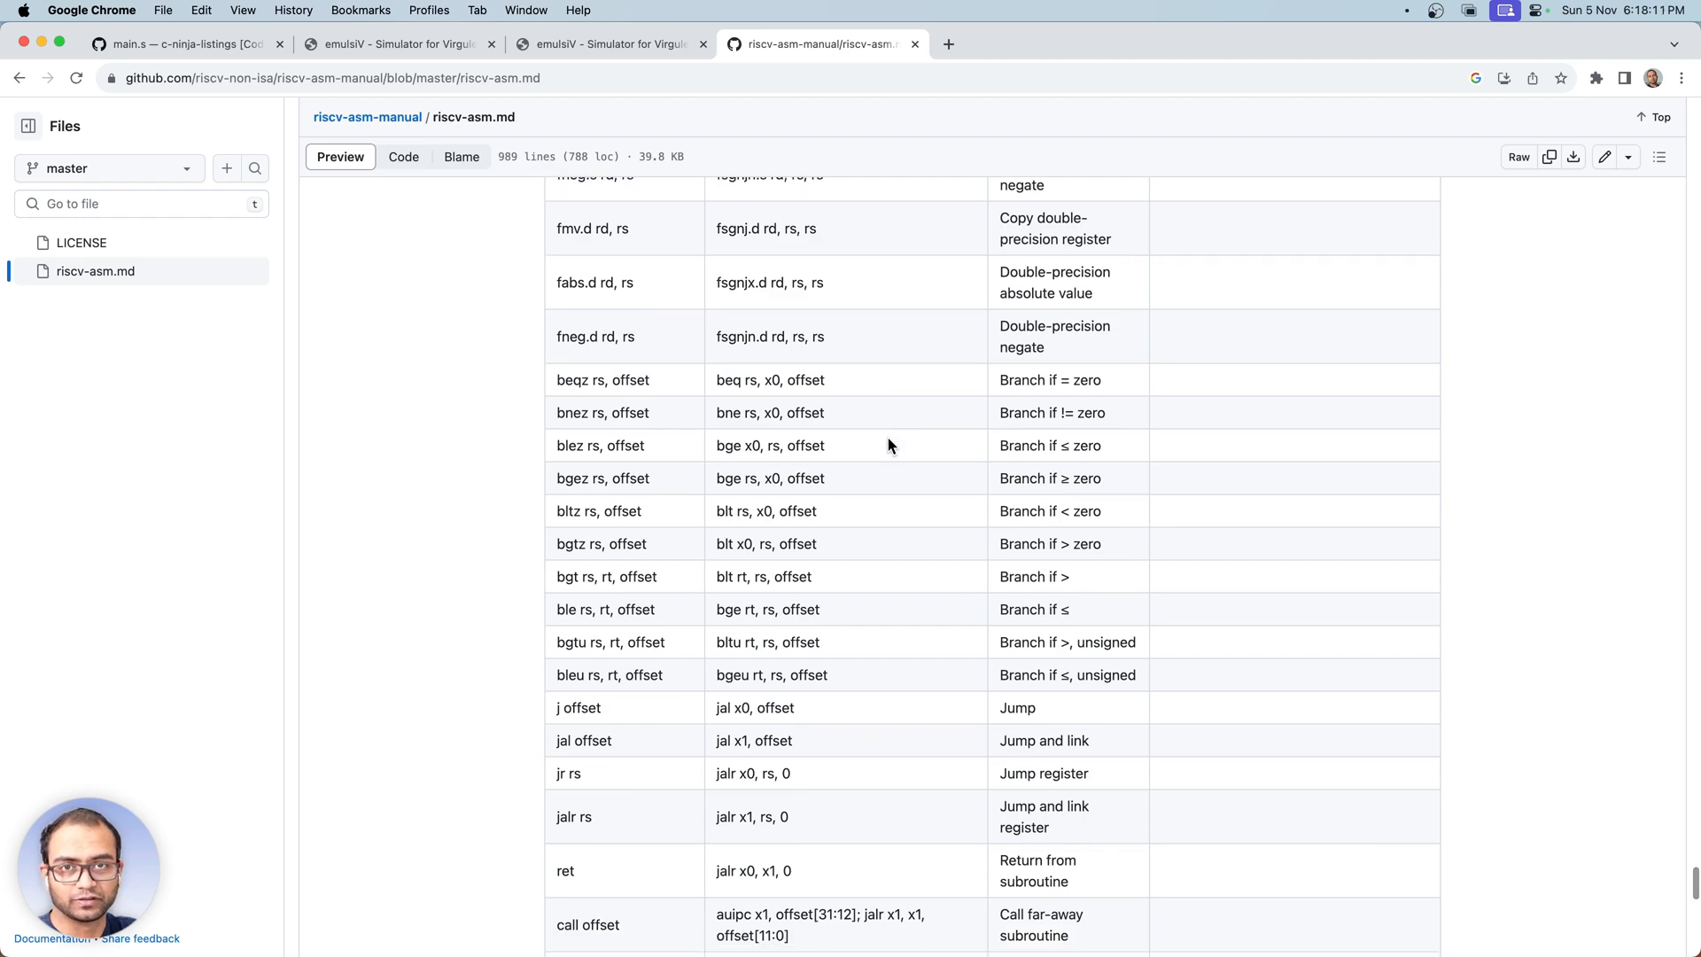
pyautogui.scroll(3)
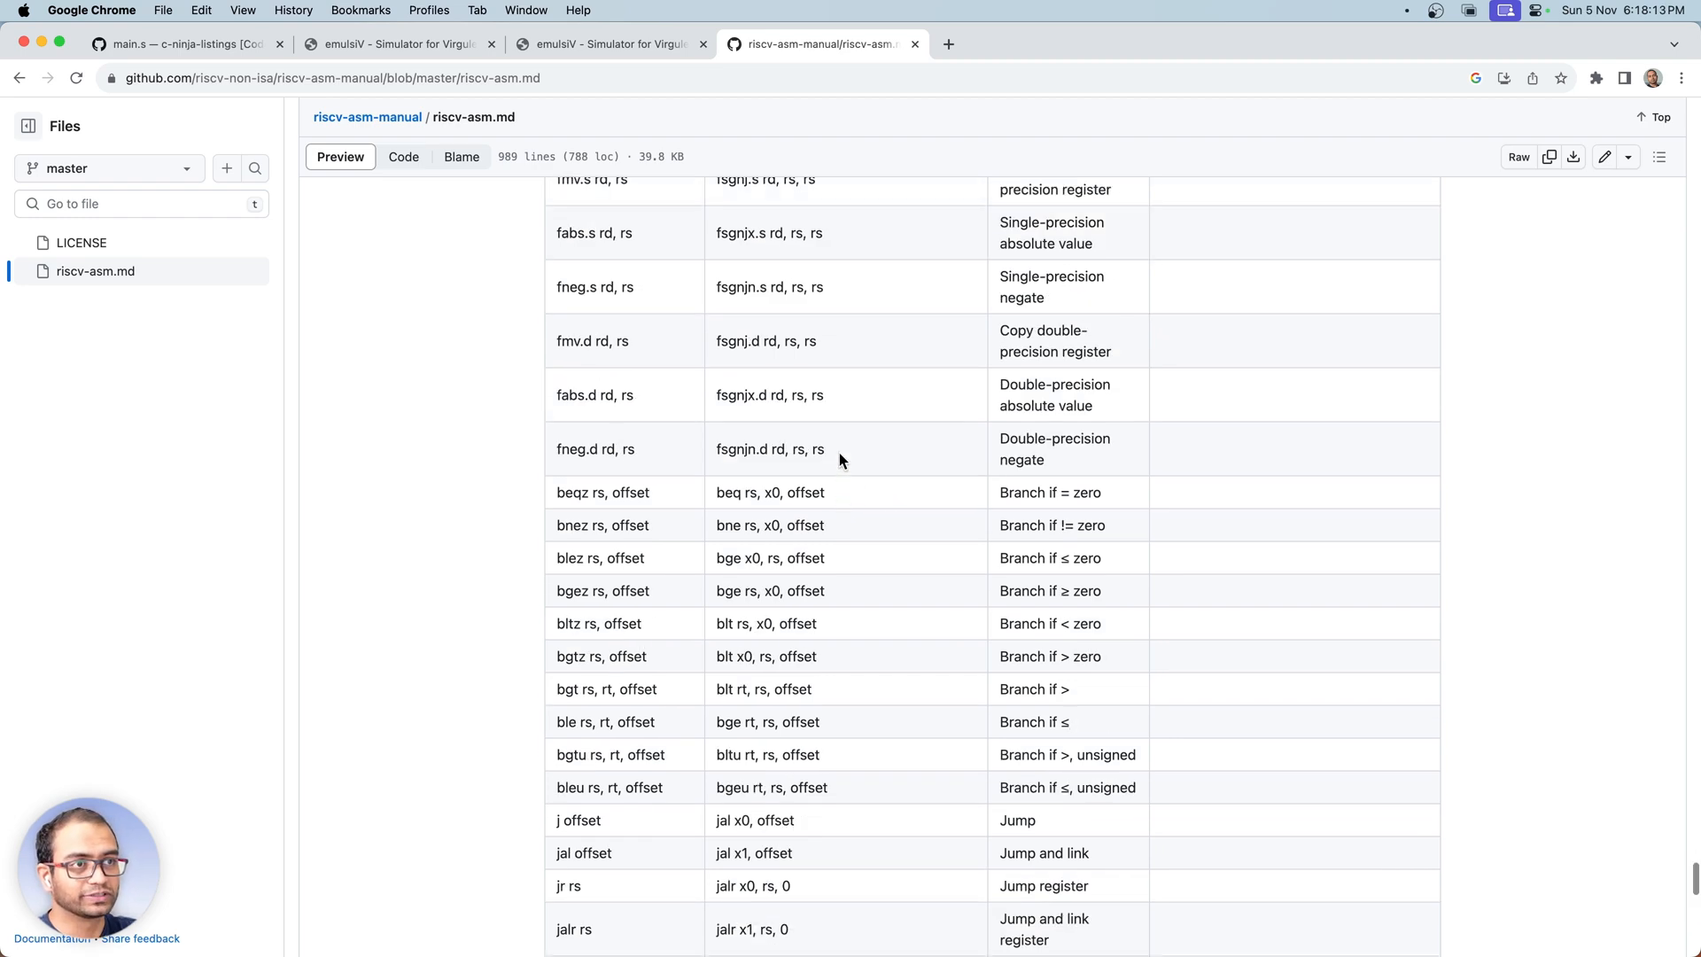
pyautogui.scroll(3)
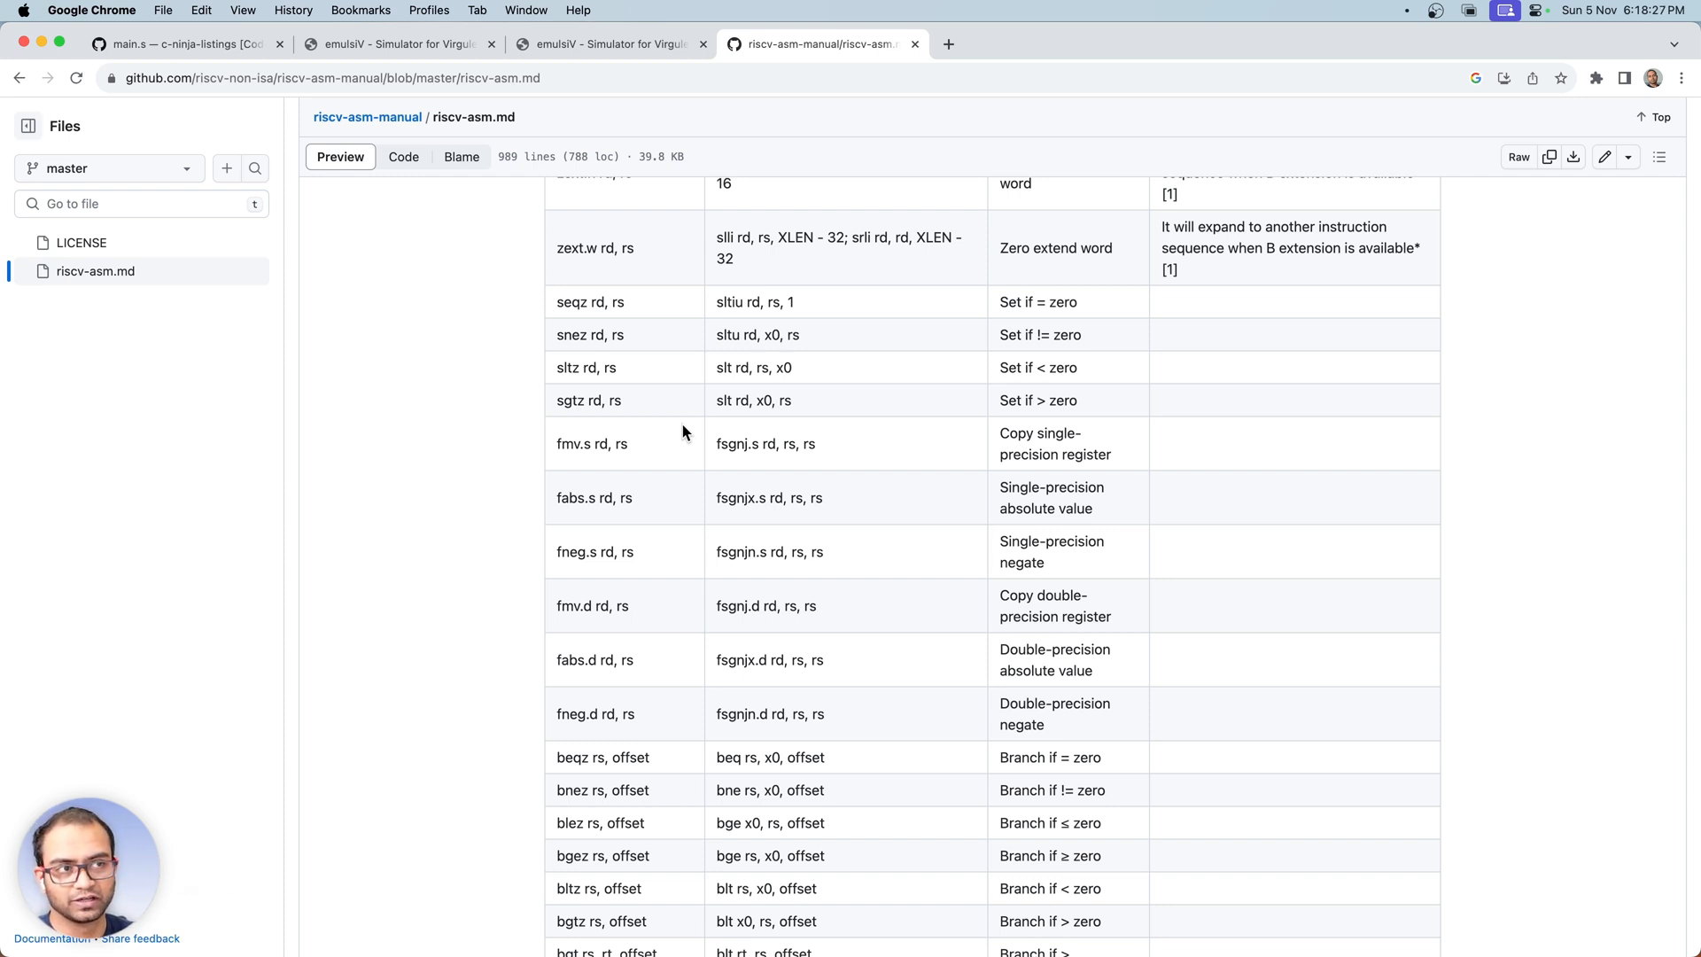
pyautogui.moveTo(655, 411)
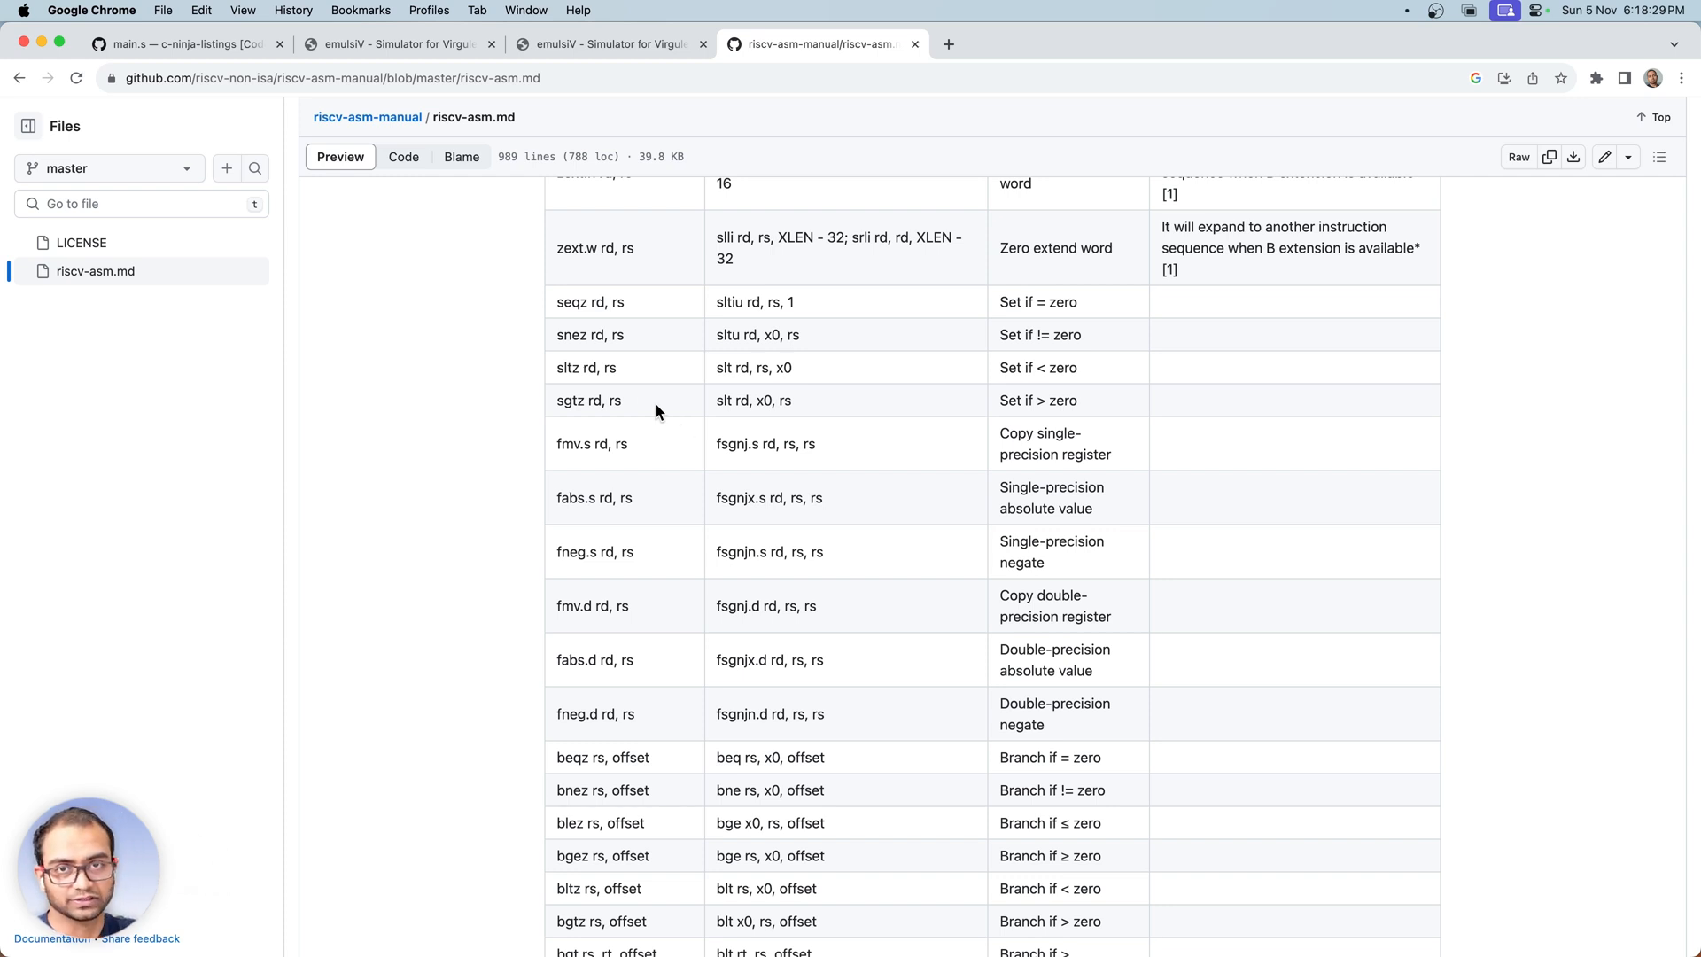
pyautogui.moveTo(622, 334)
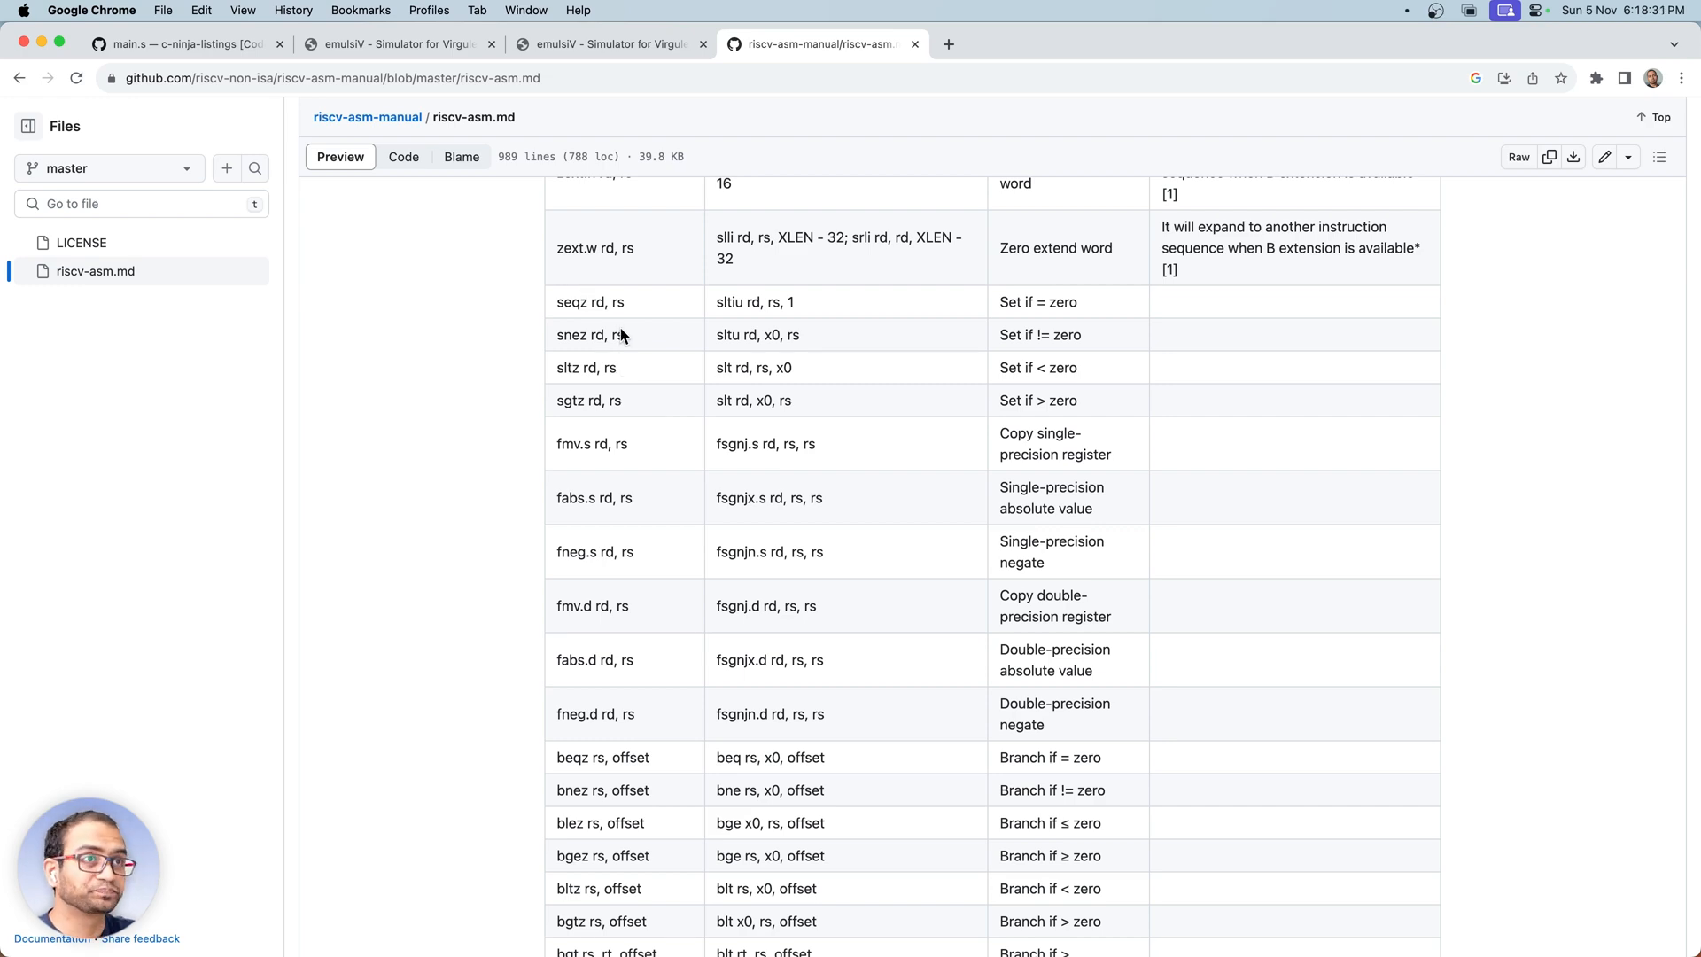
pyautogui.scroll(3)
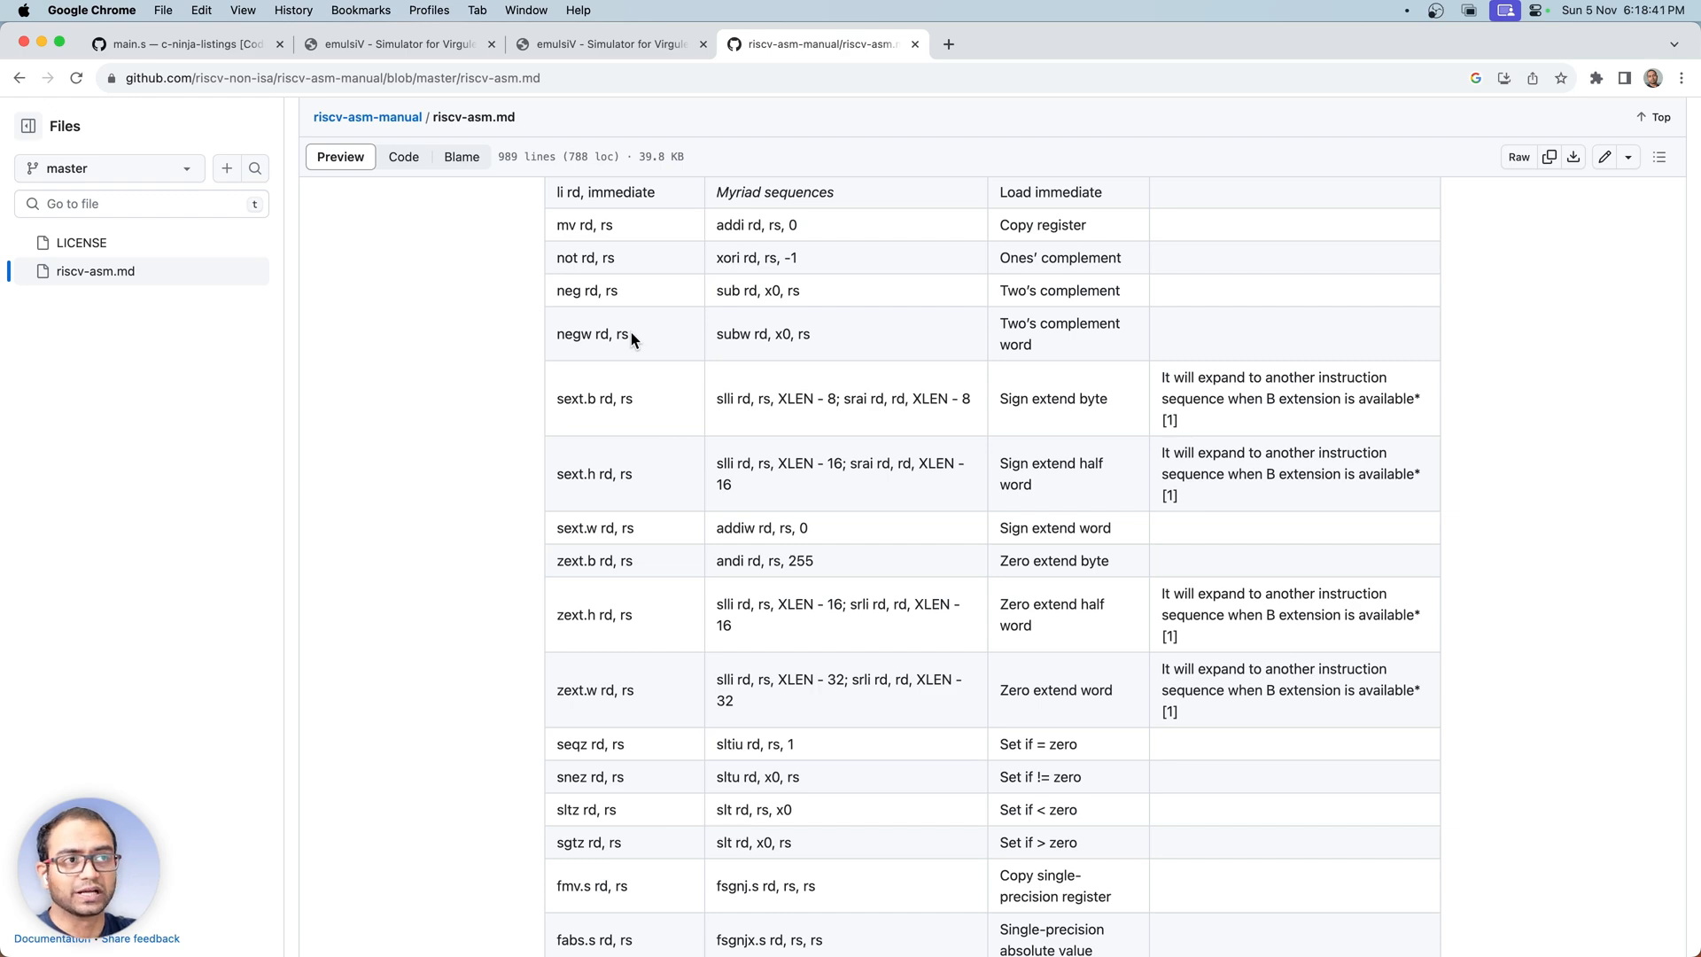
pyautogui.scroll(3)
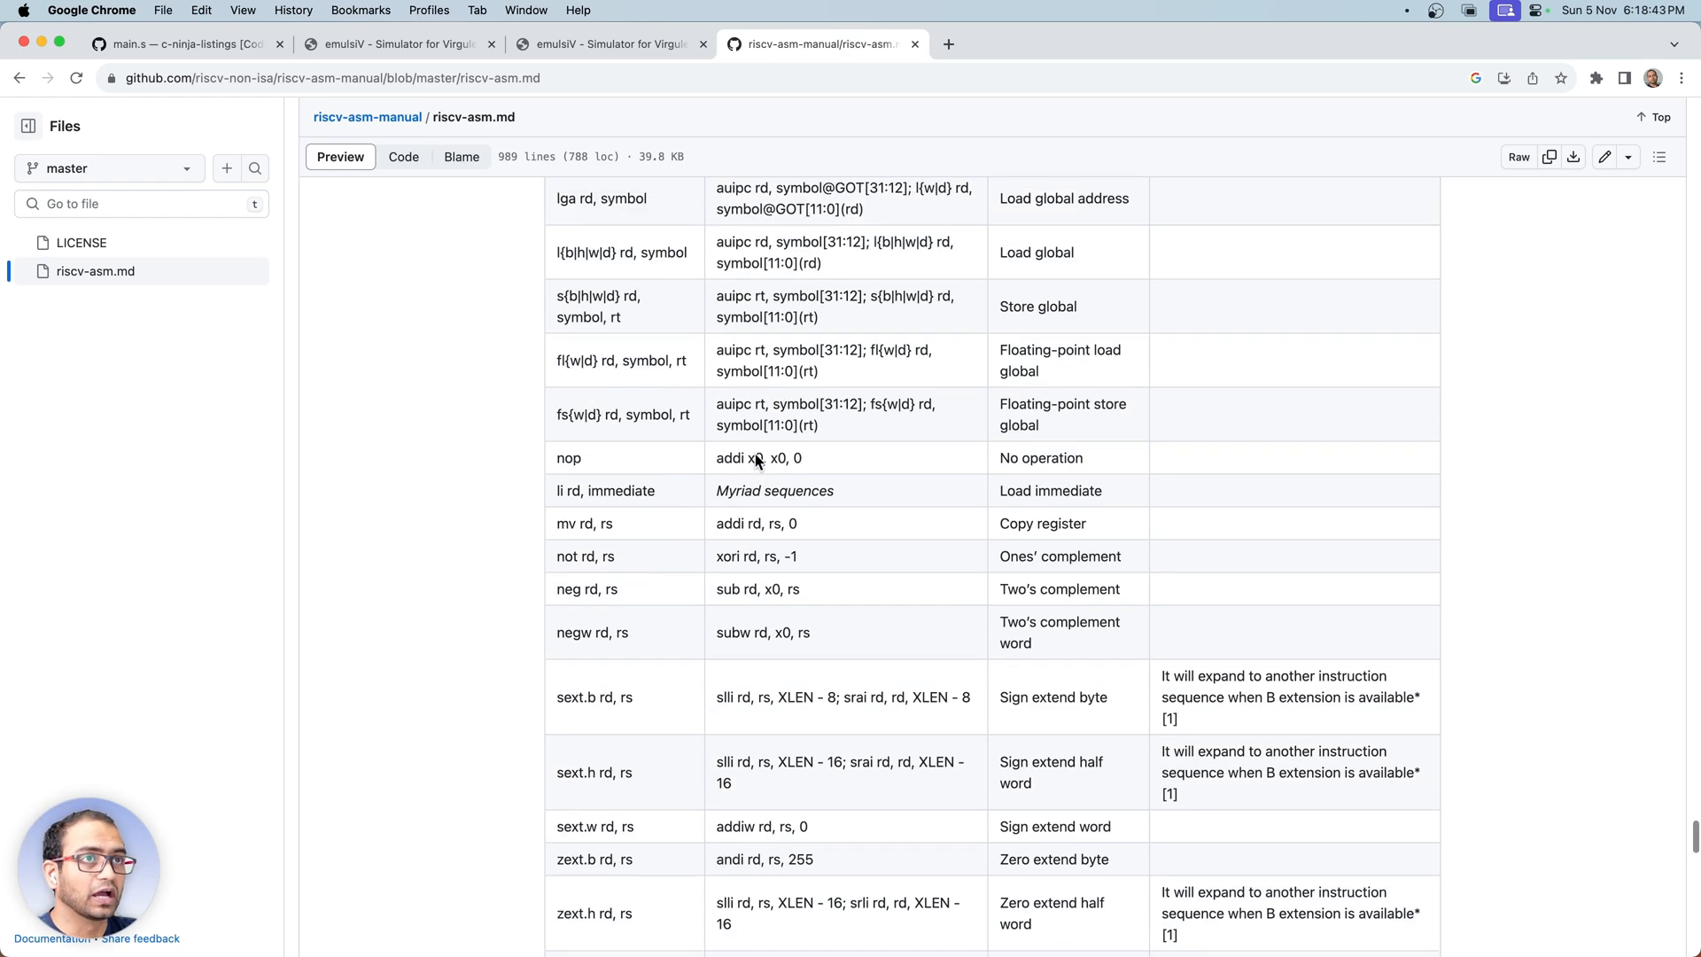
pyautogui.scroll(3)
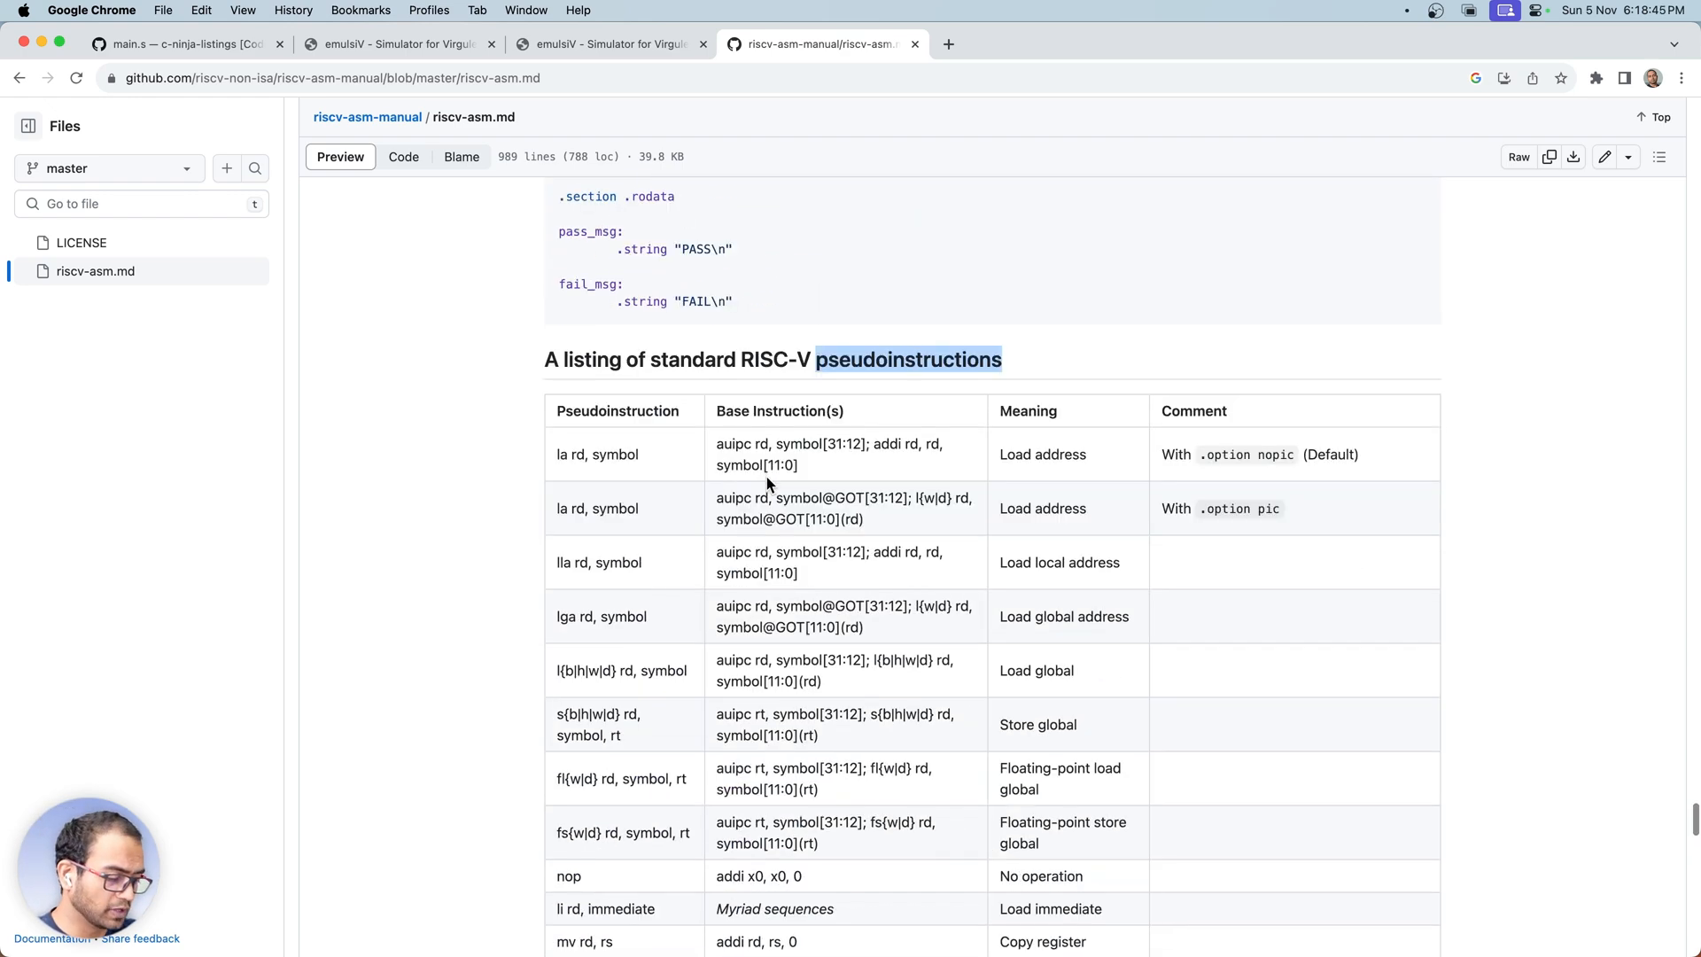